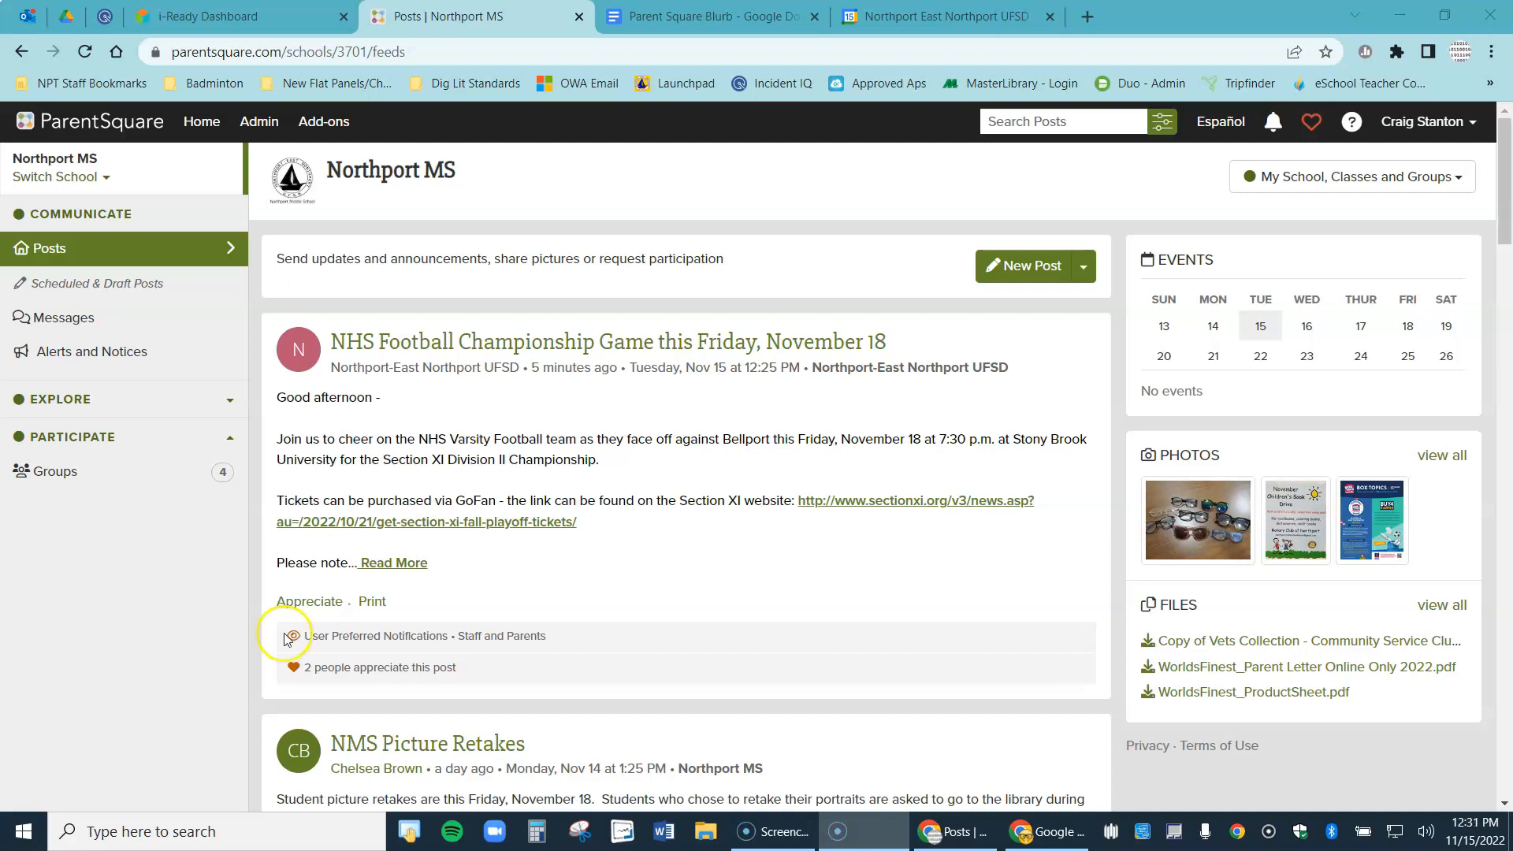
Switch between the Parent Square Blurb doc and school calendar tabs, briefly opening and closing a new tab
left_click(711, 15)
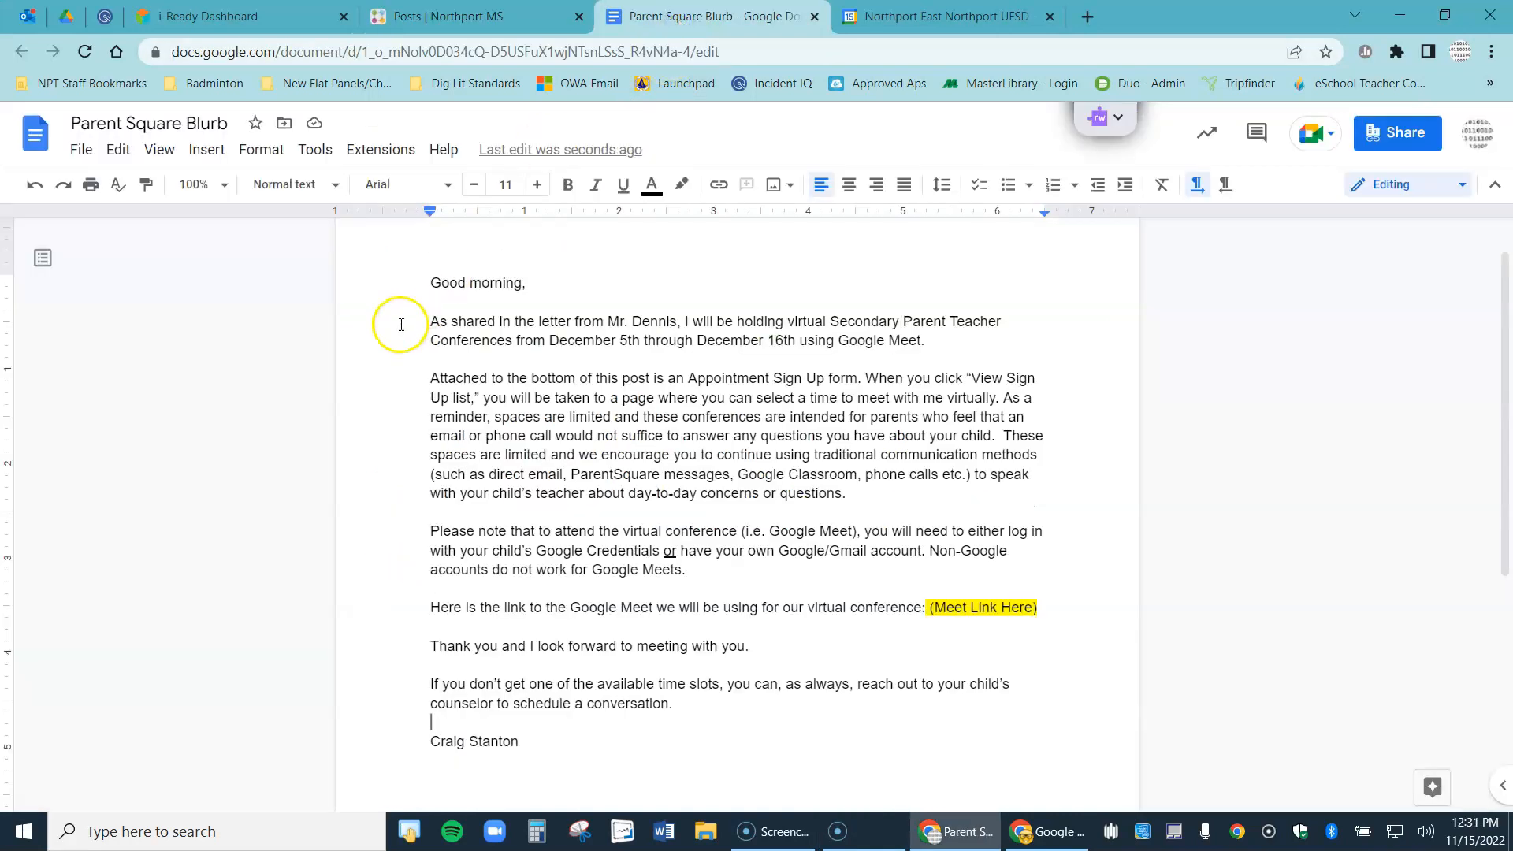
mouse_move(379, 281)
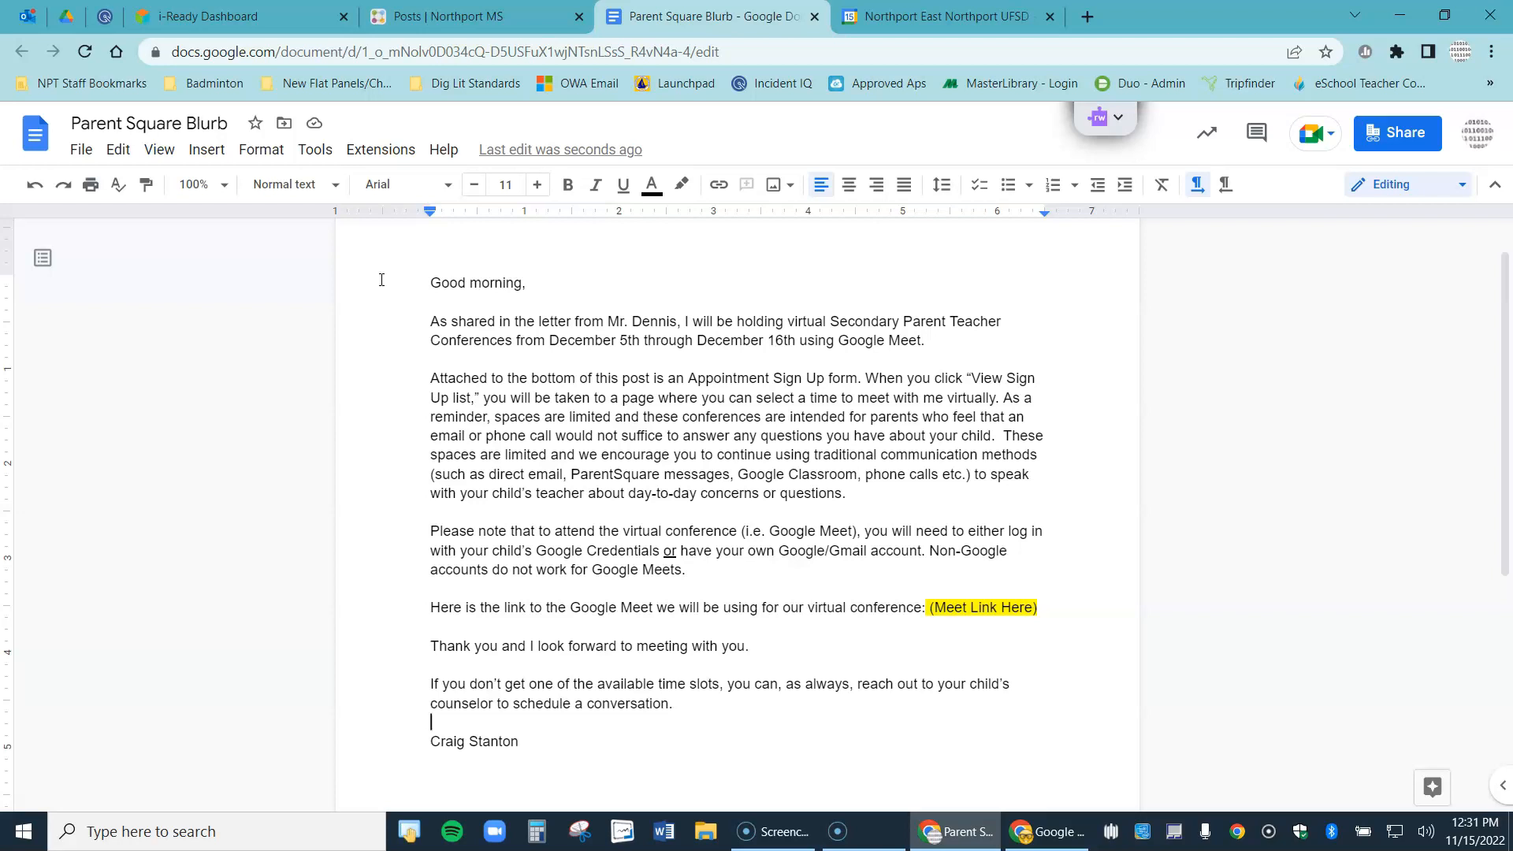
mouse_move(876, 39)
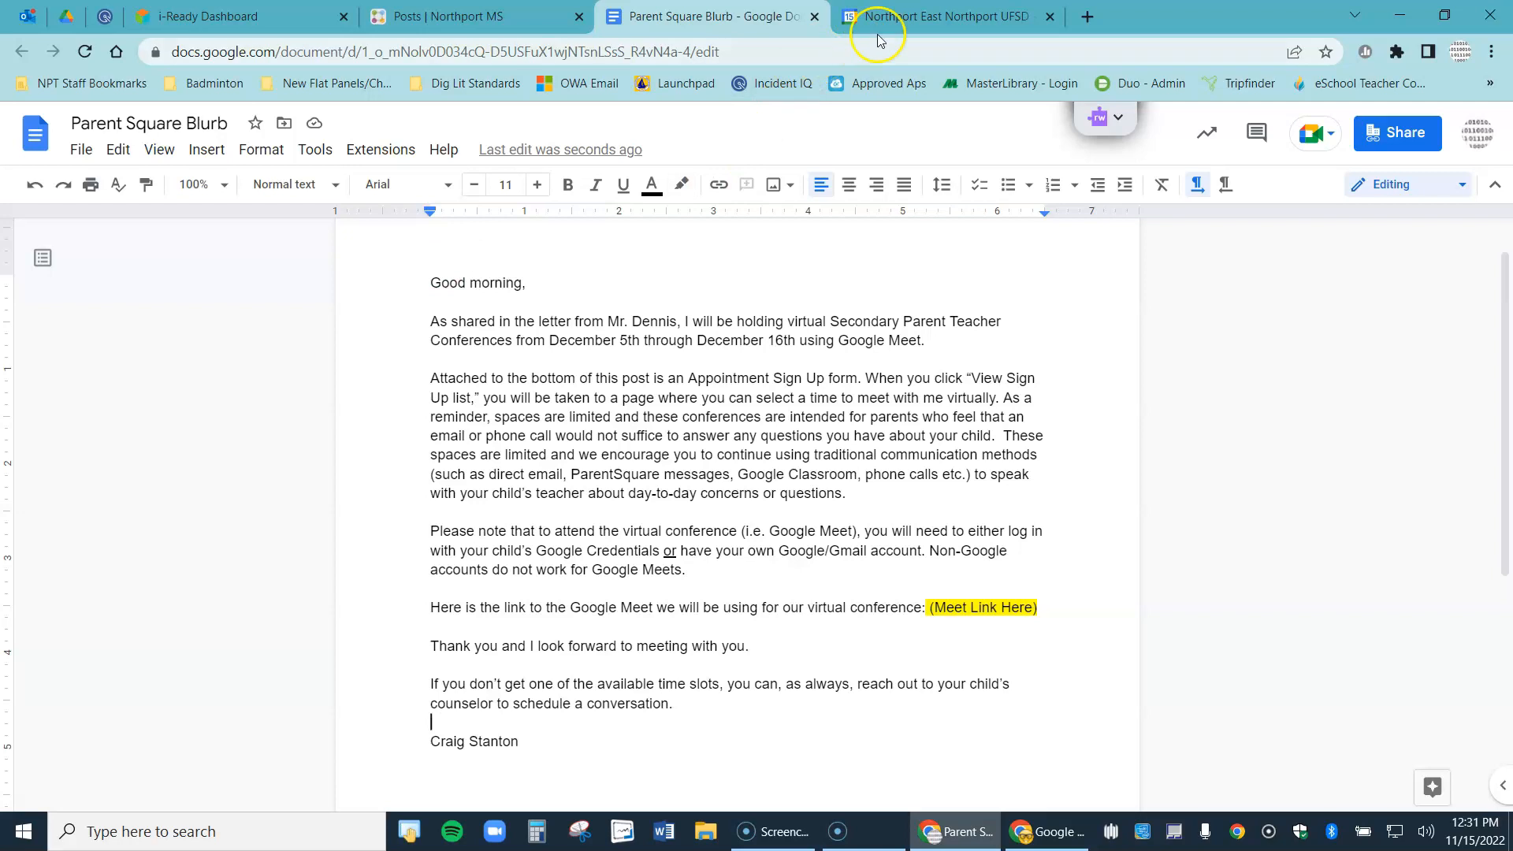
left_click(945, 15)
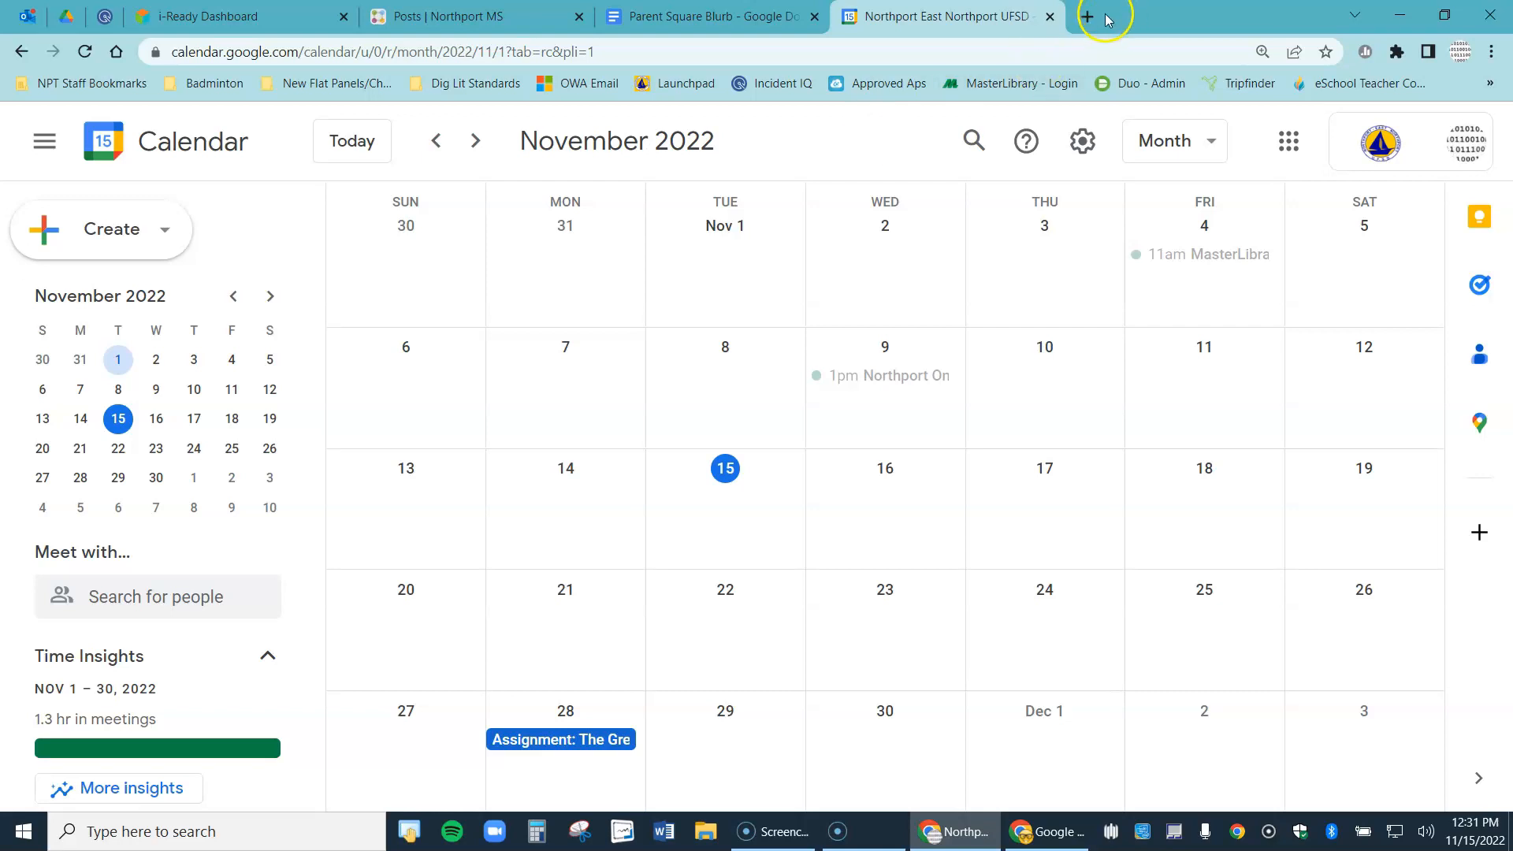
left_click(1086, 16)
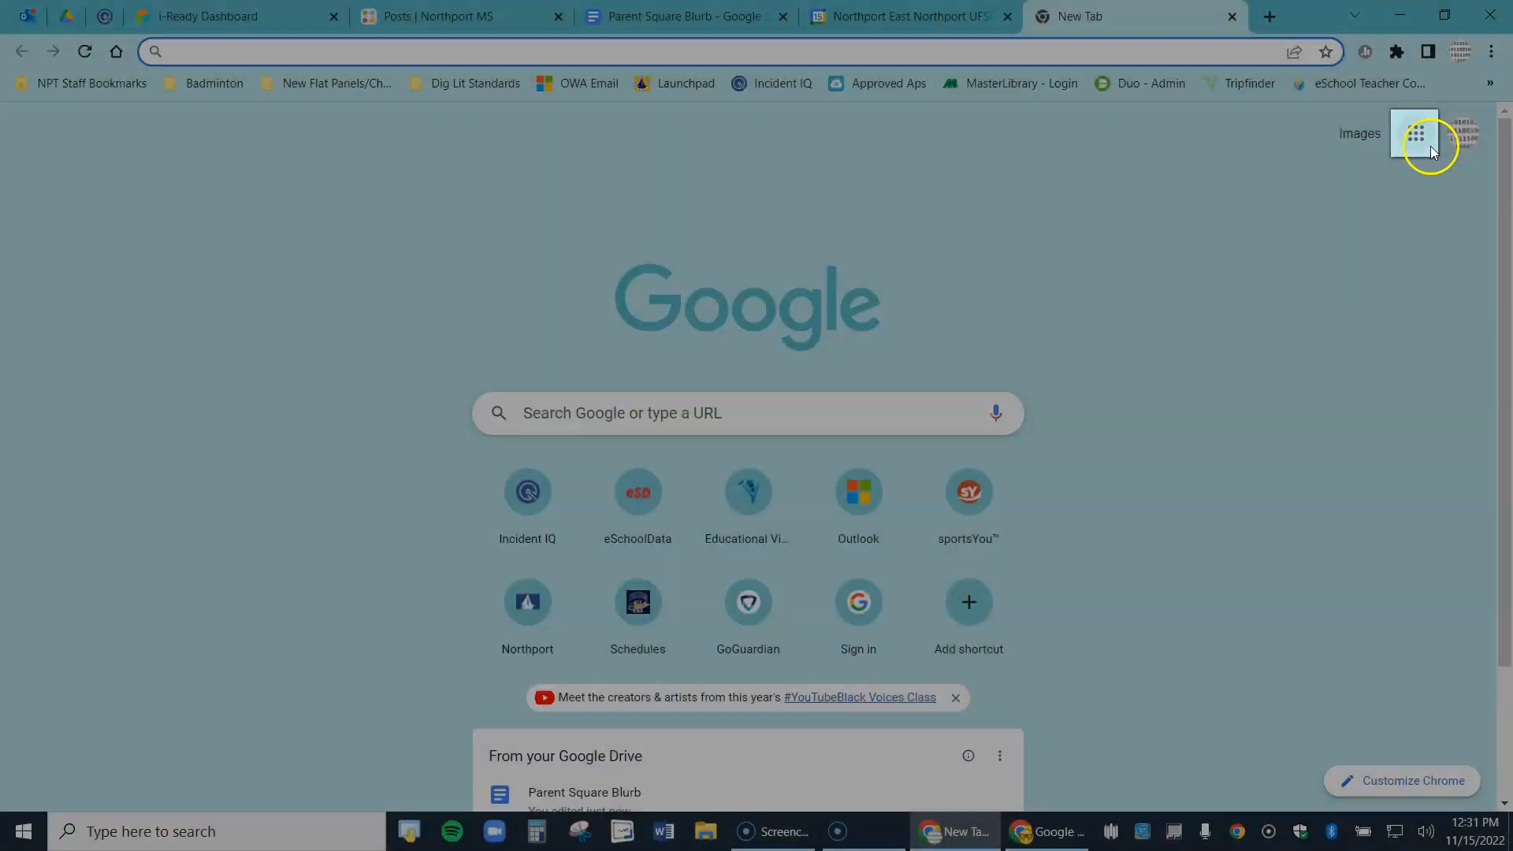
left_click(1418, 132)
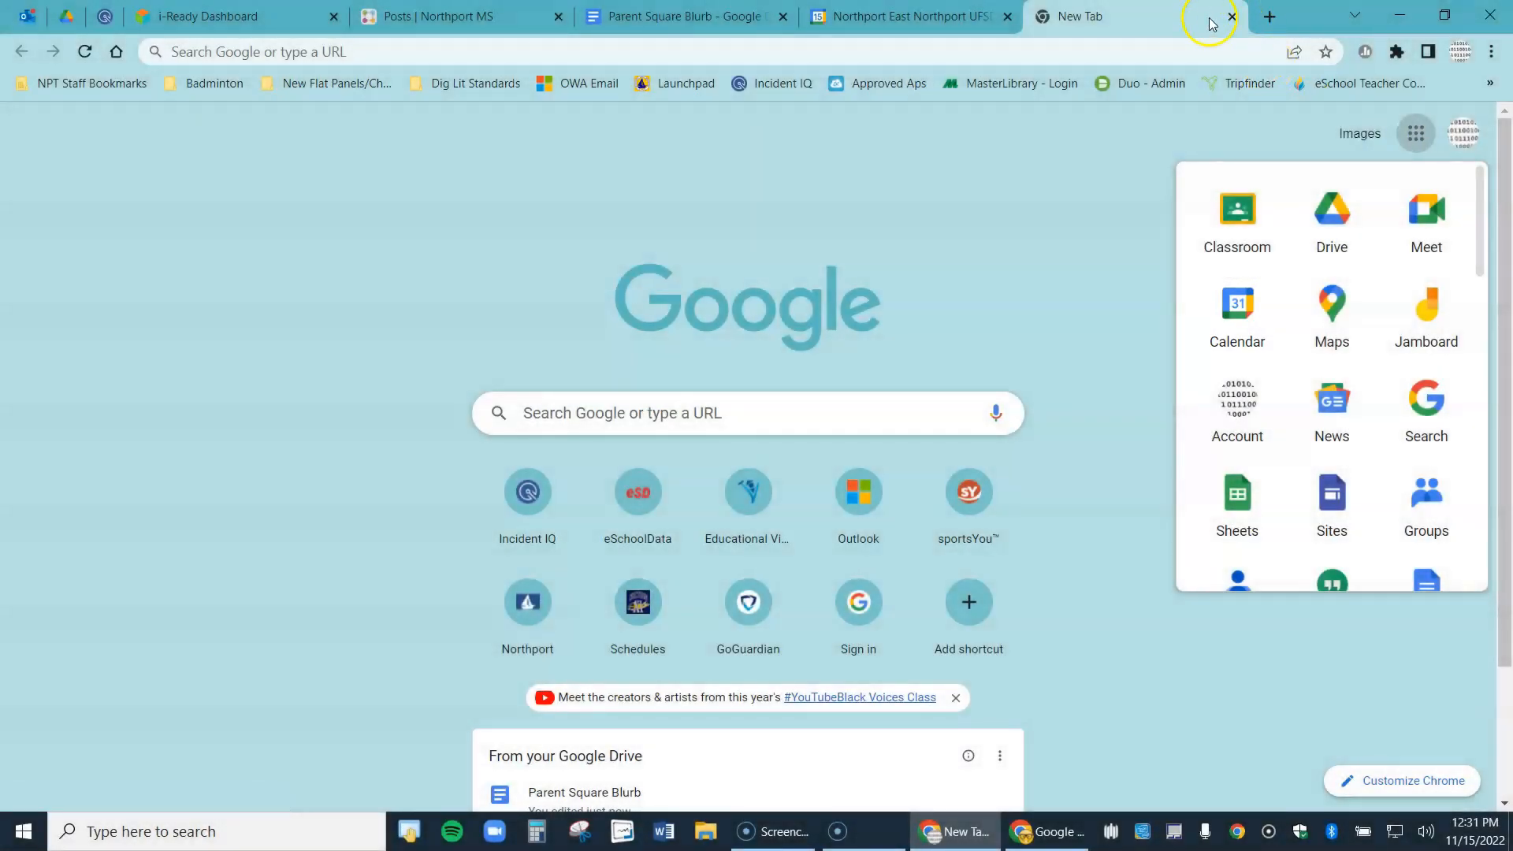
left_click(1232, 15)
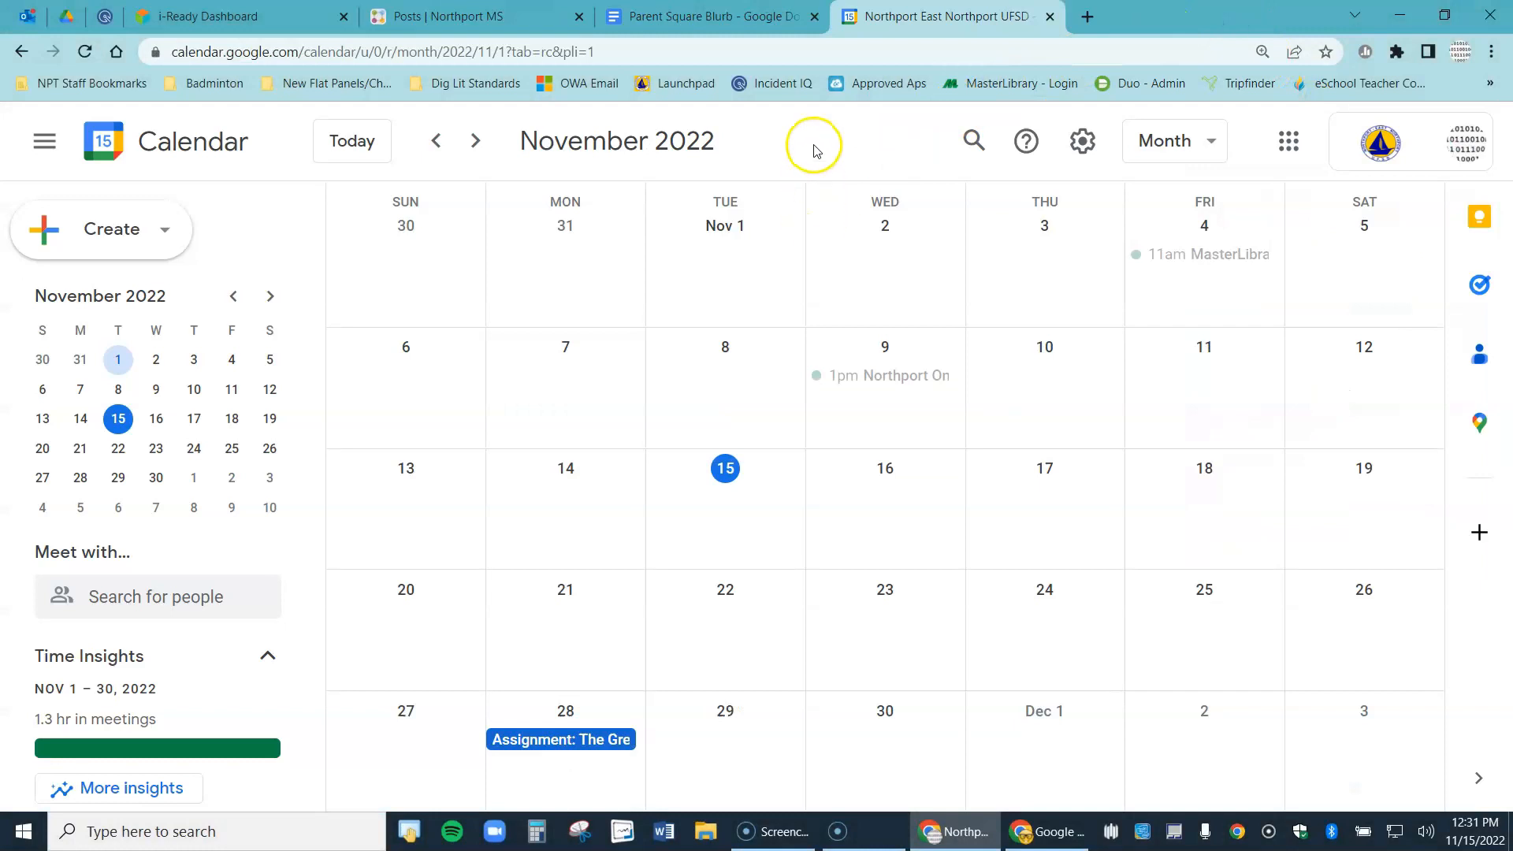
mouse_move(813, 151)
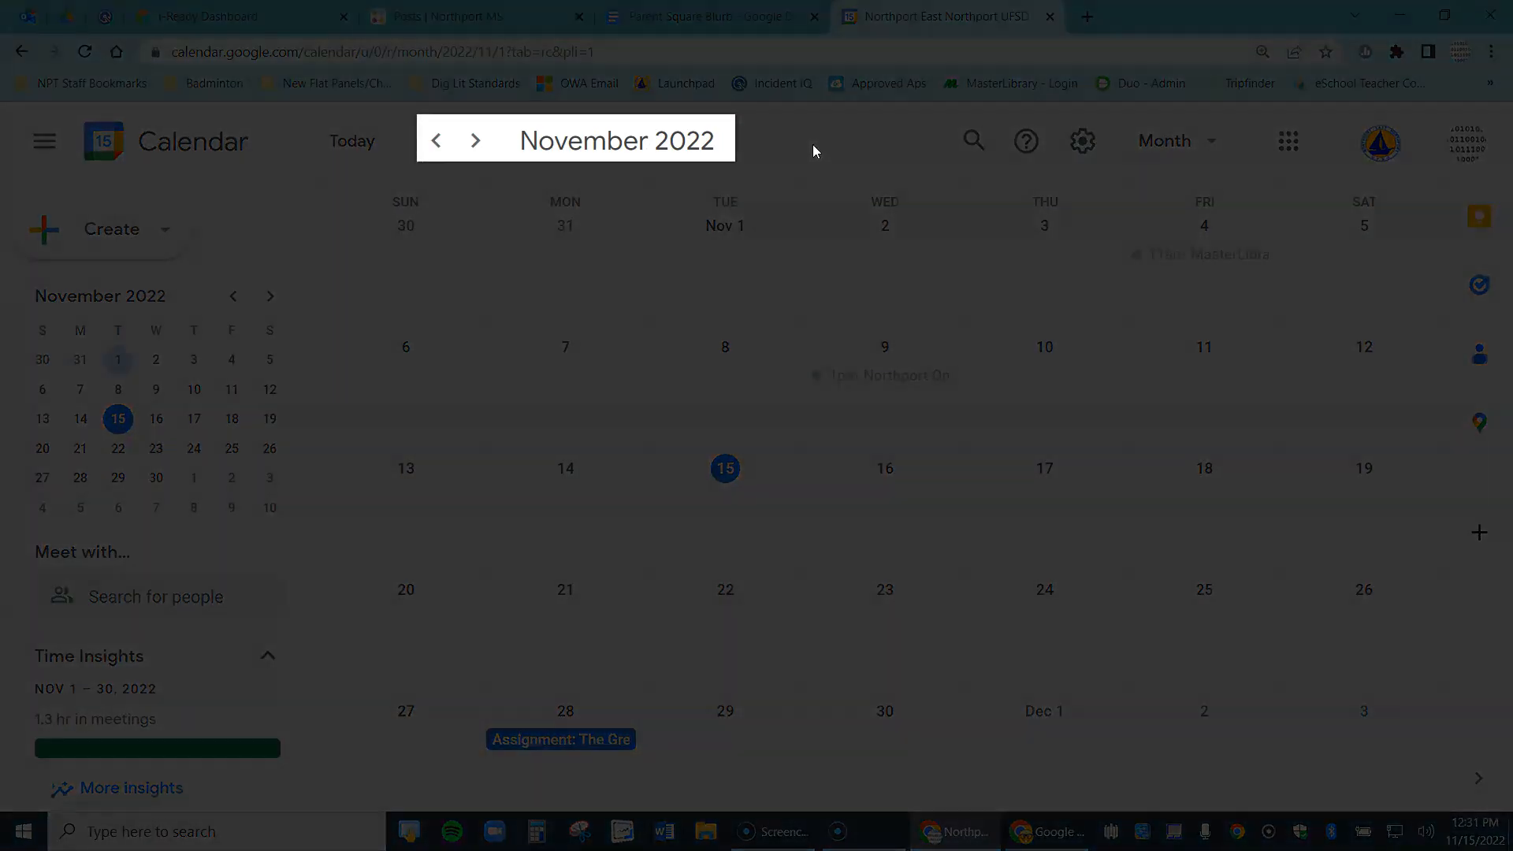
Create a 'Parent Conferences' event on Friday, December 16 with Google Meet video conferencing attached
left_click(479, 140)
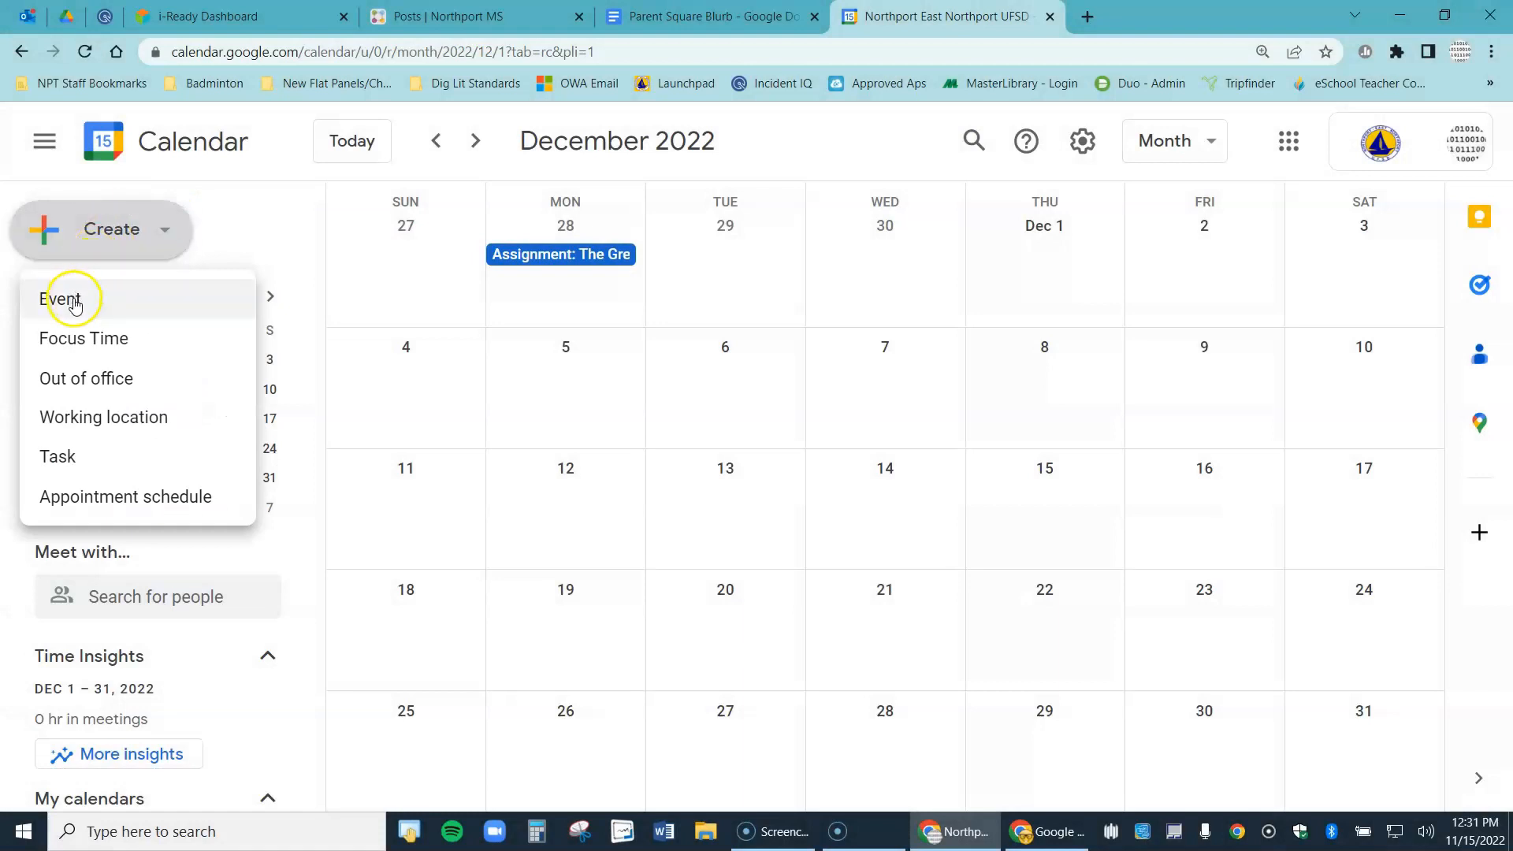
left_click(64, 297)
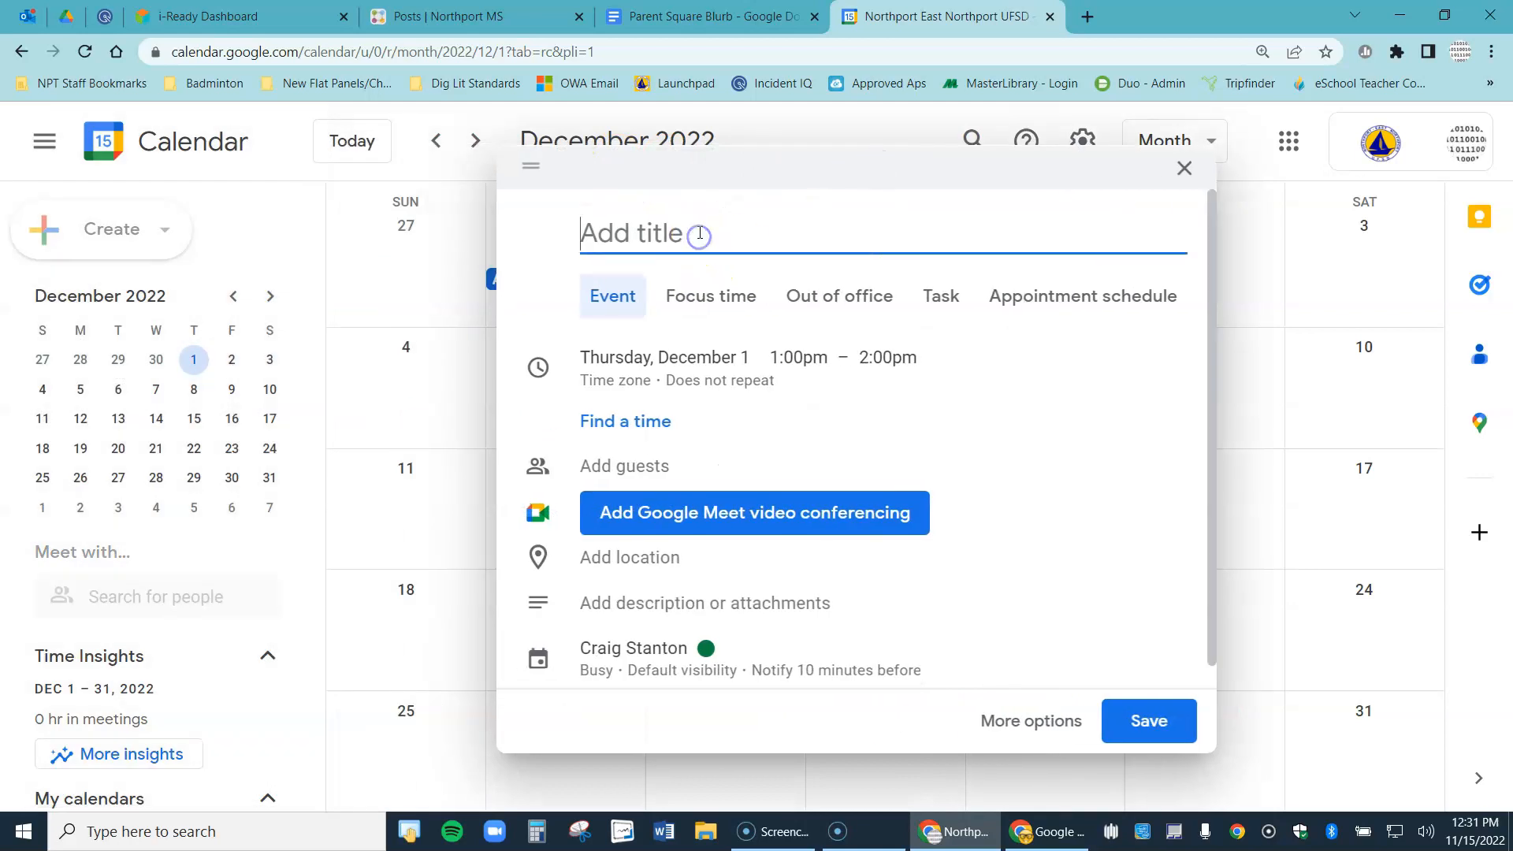
type("Parent Conferences")
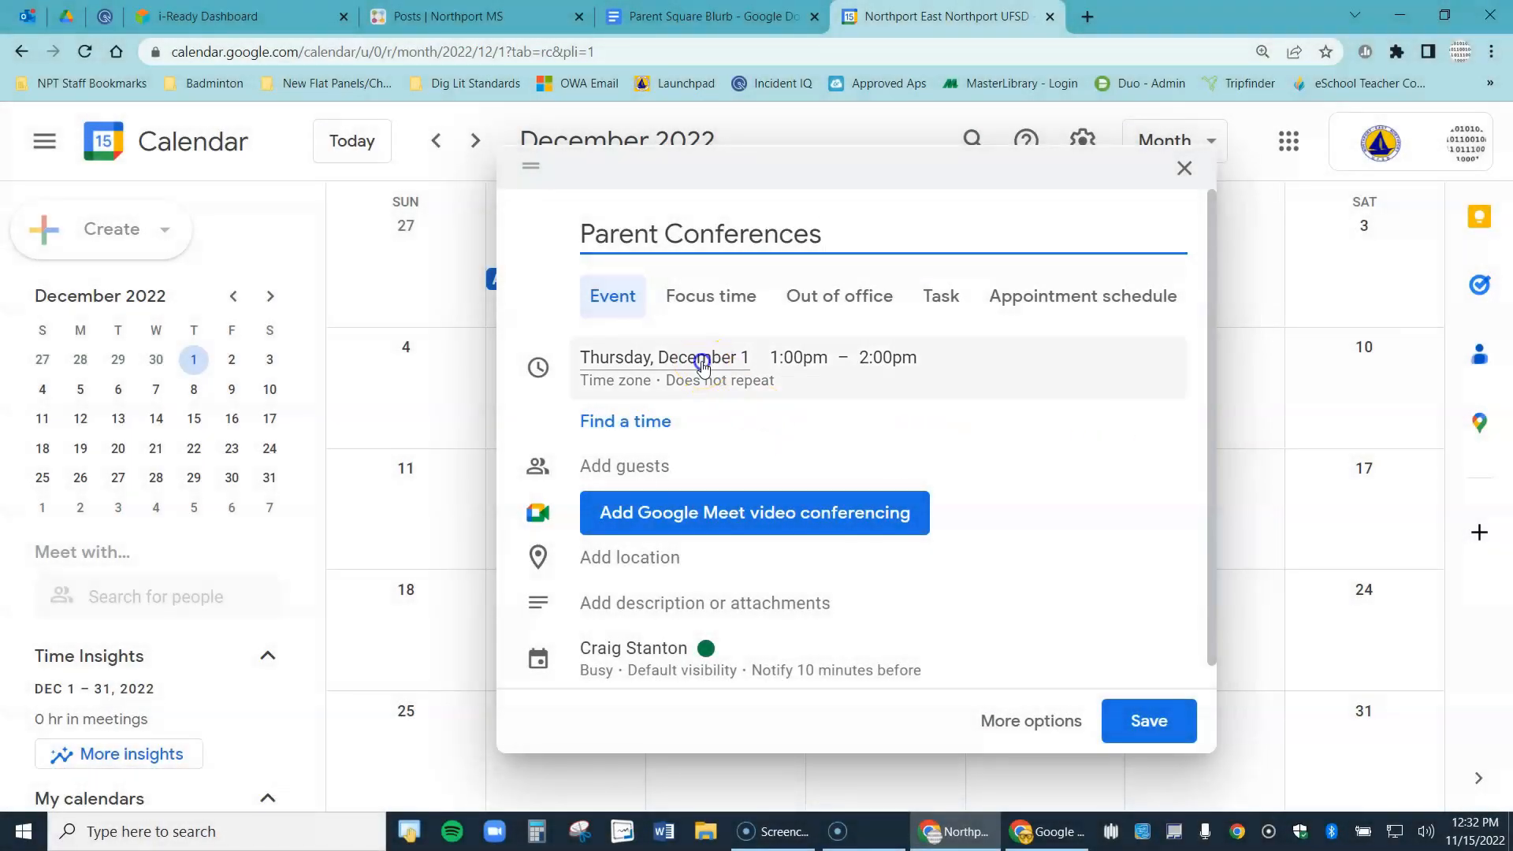
left_click(663, 358)
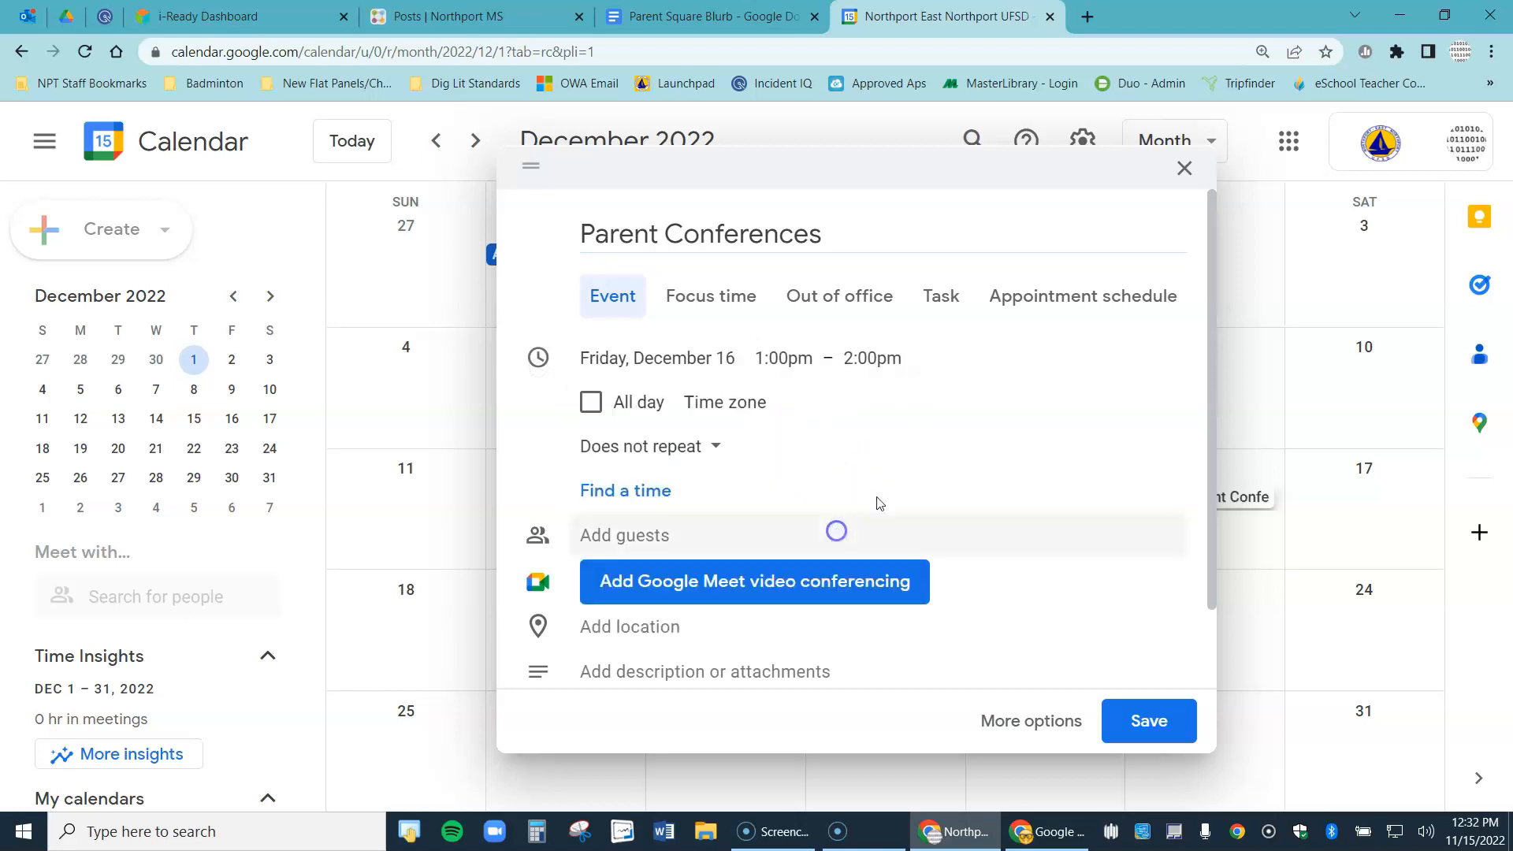
mouse_move(965, 382)
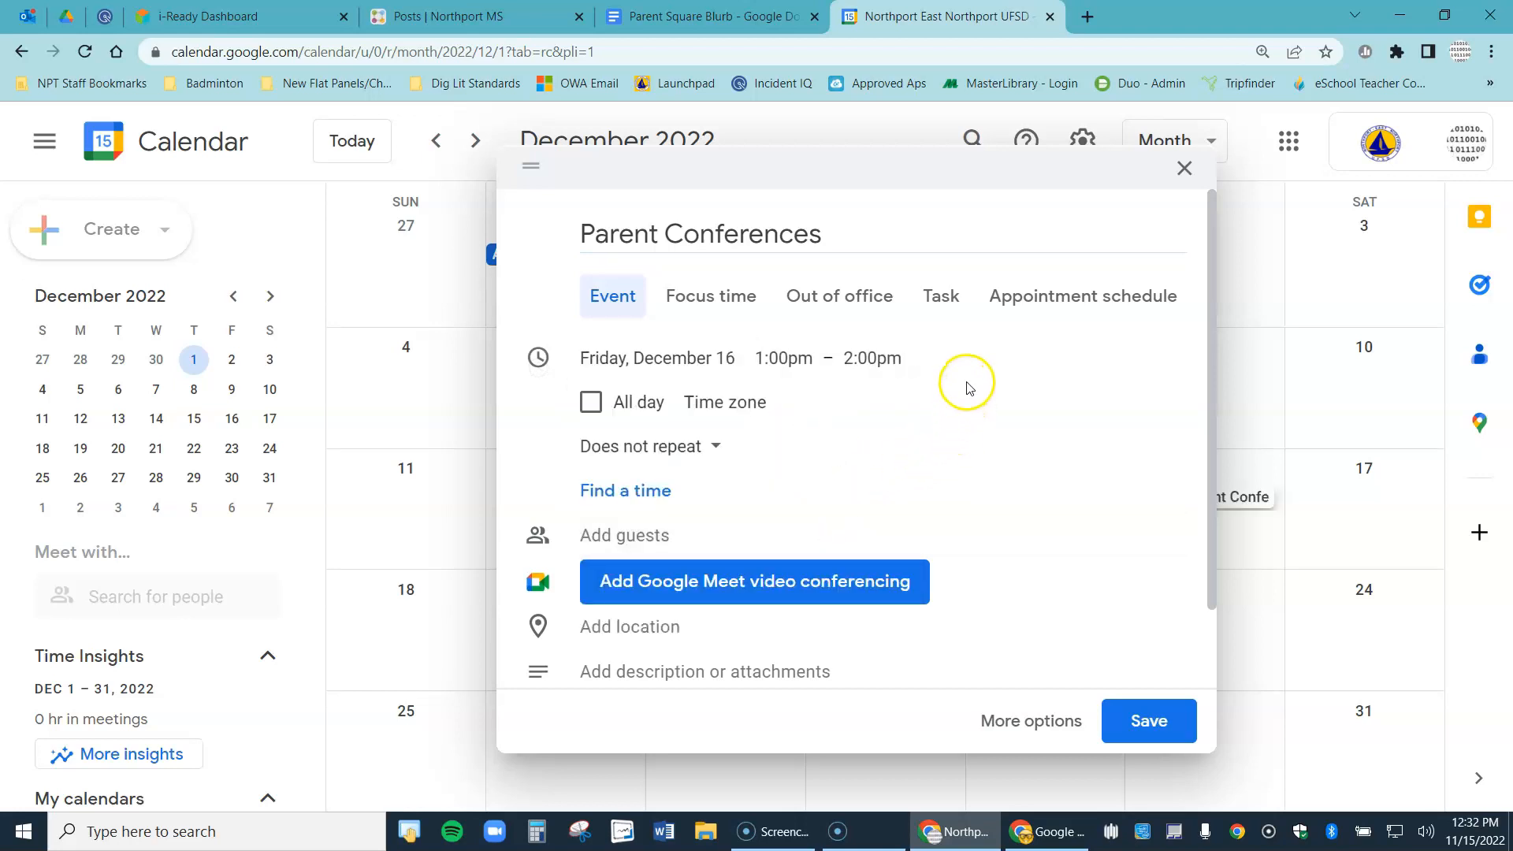
mouse_move(999, 359)
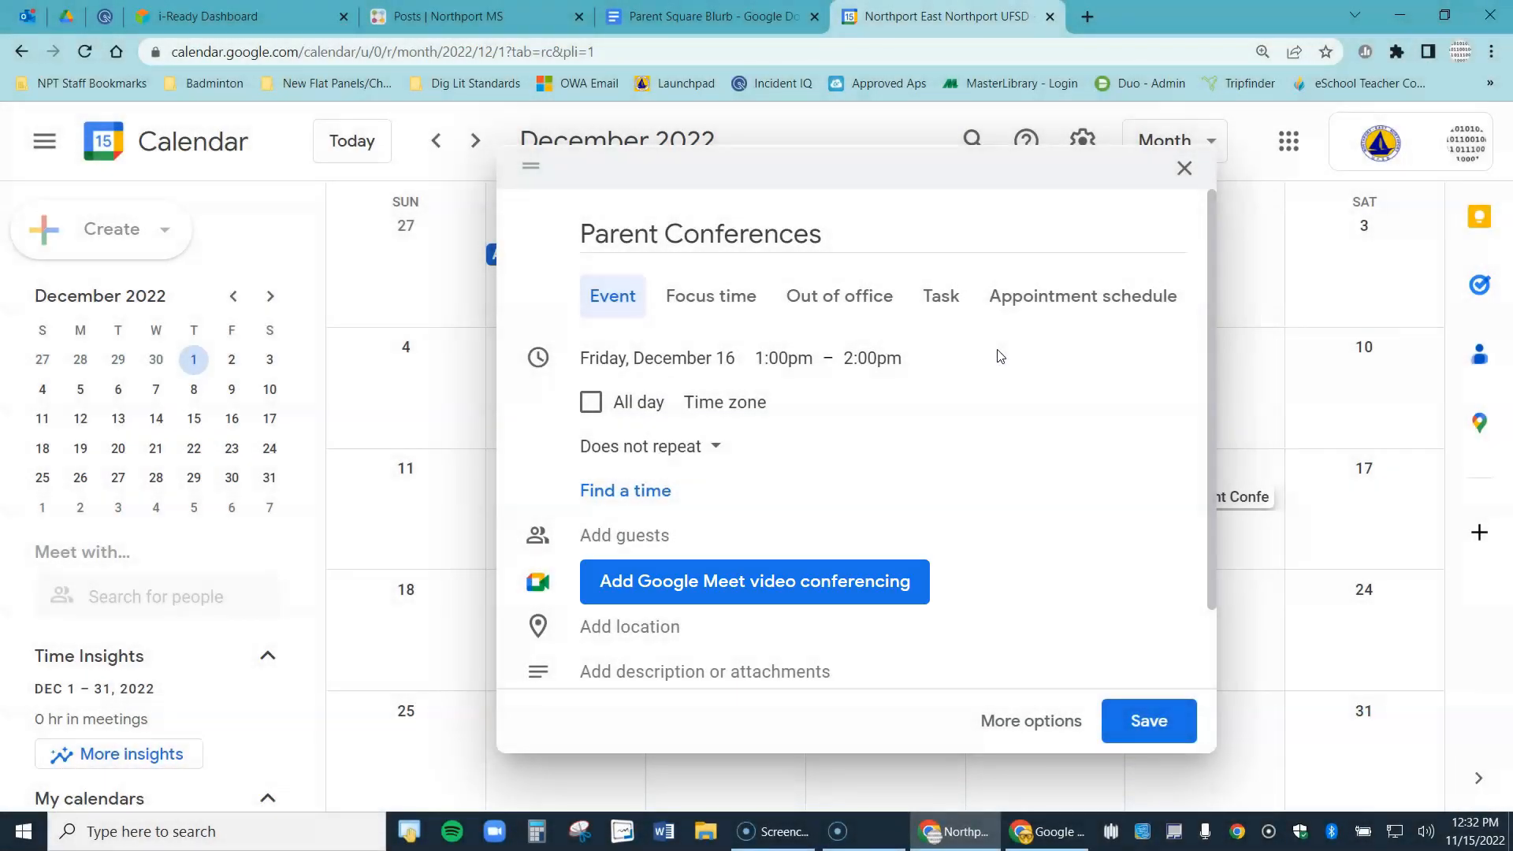
left_click(753, 581)
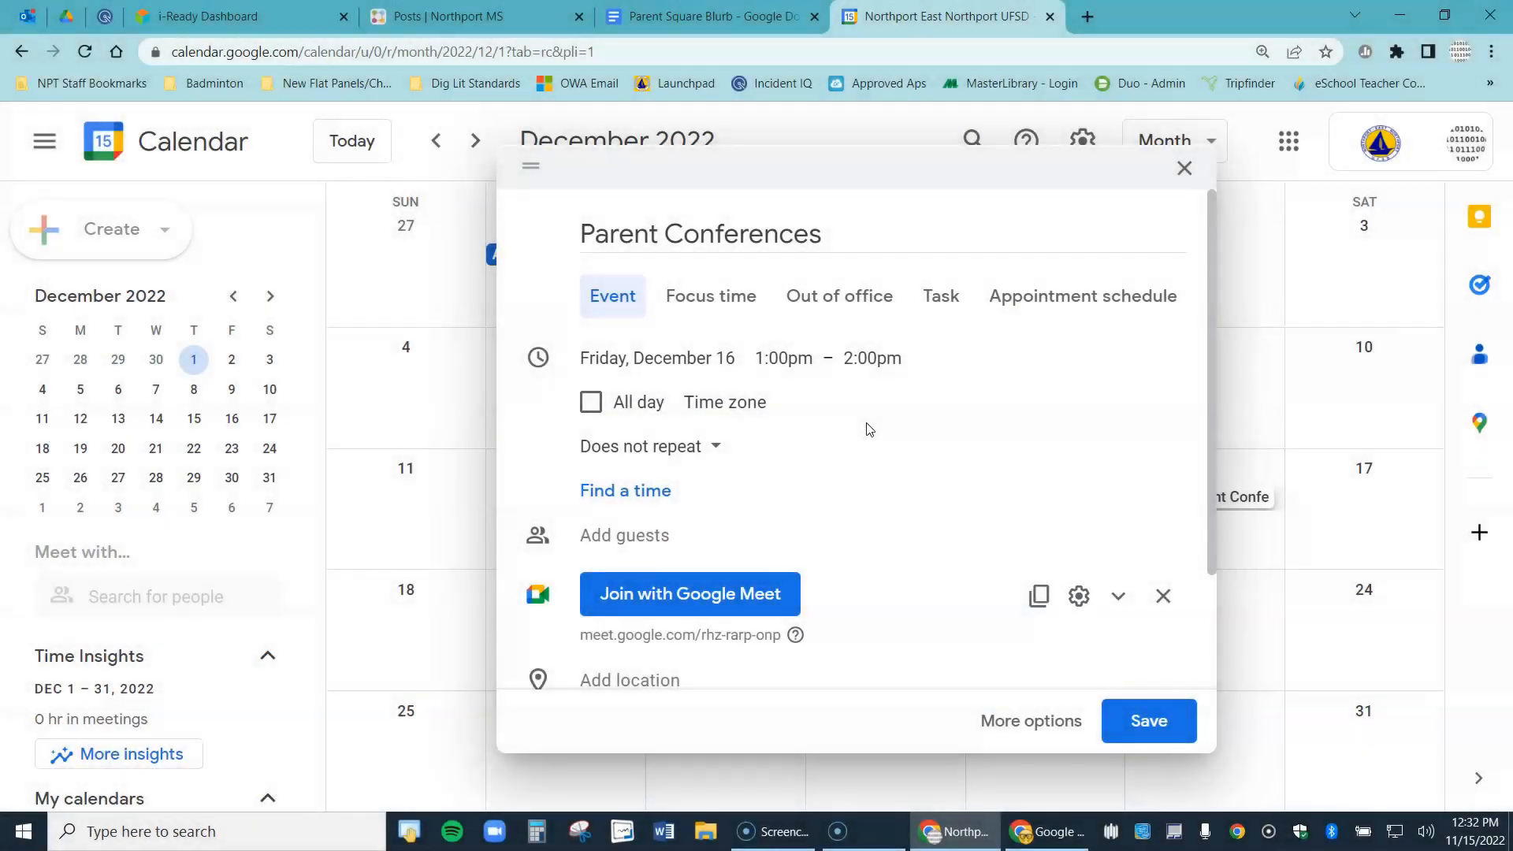
In the Meet call options, turn off quick access, screen sharing and chat messages, and save
left_click(1078, 595)
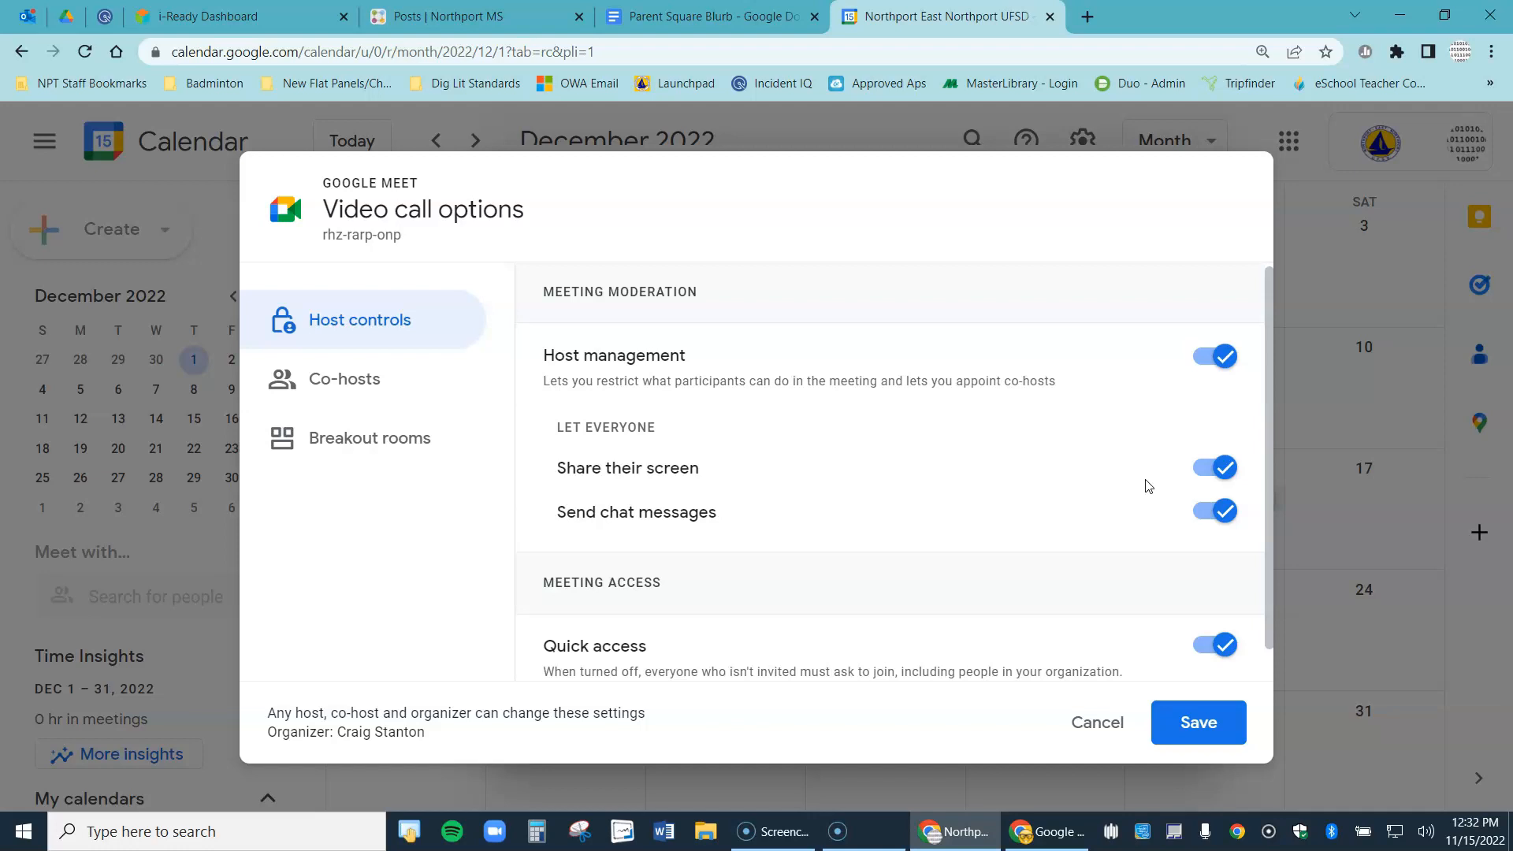
mouse_move(1127, 485)
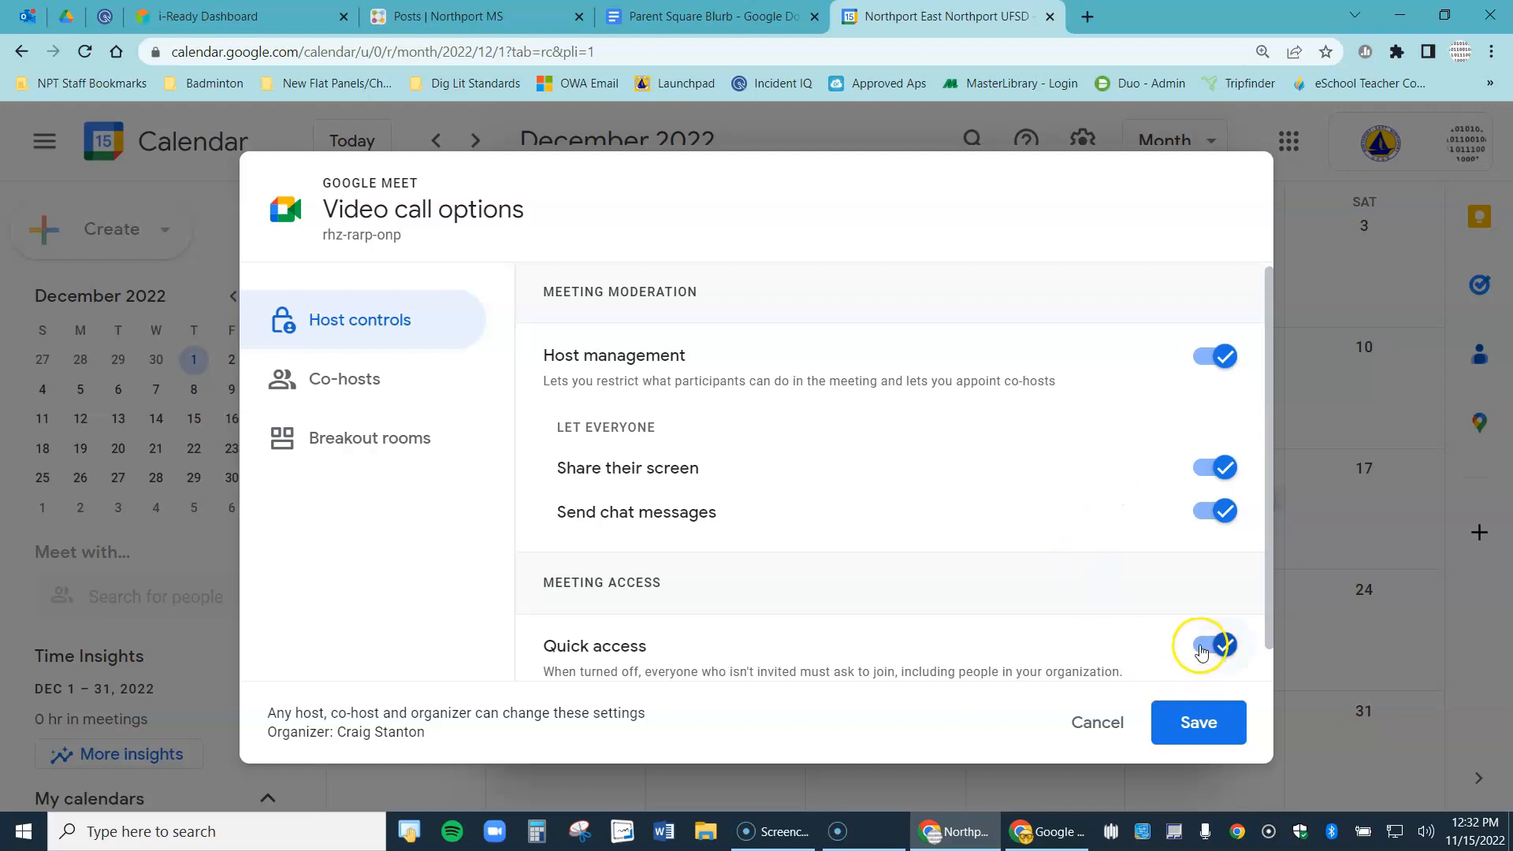
left_click(1213, 646)
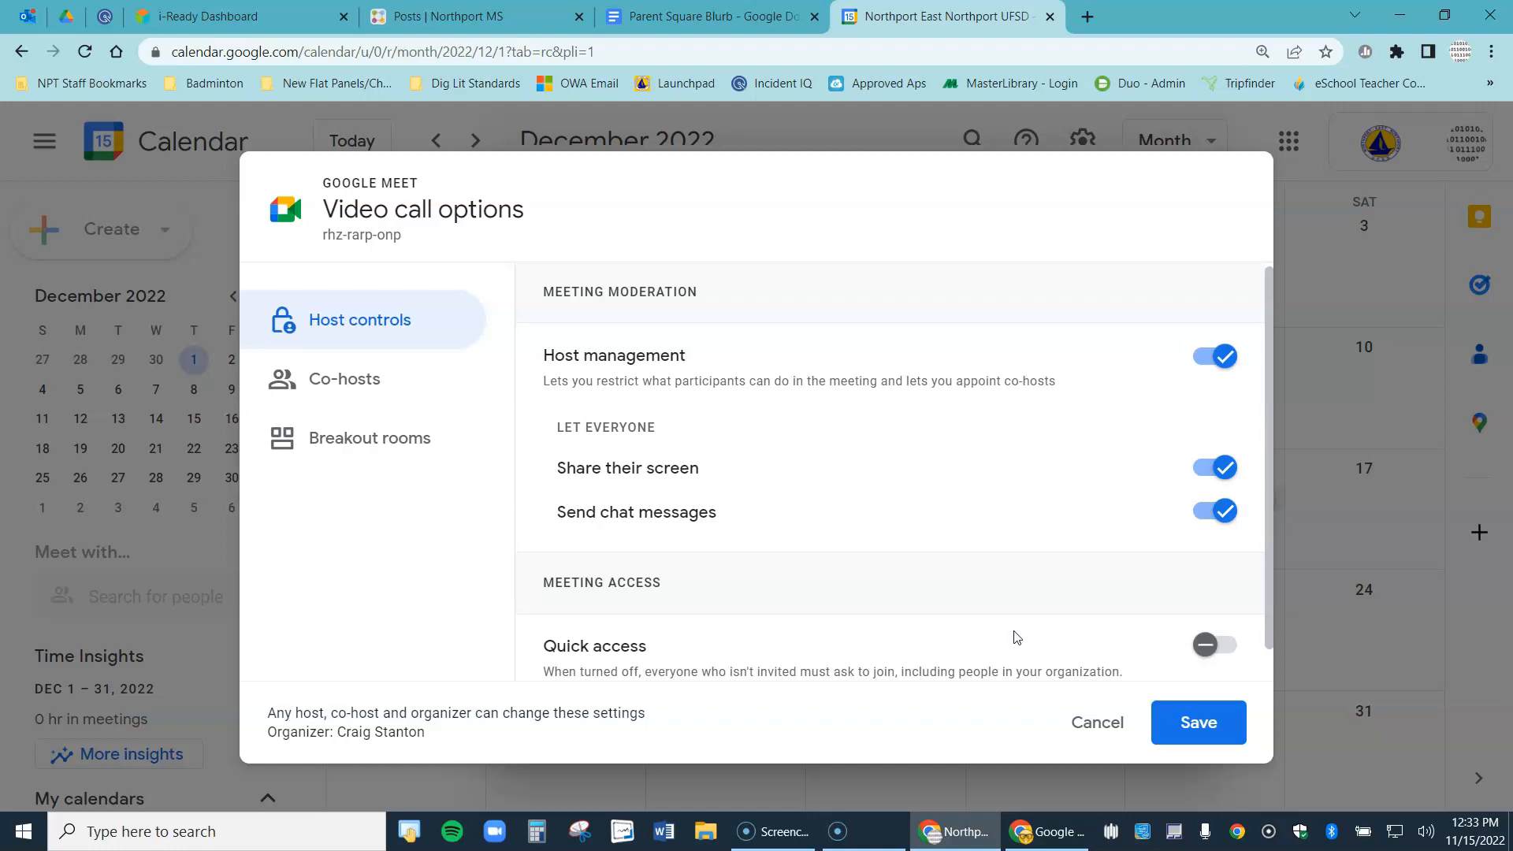
left_click(1213, 468)
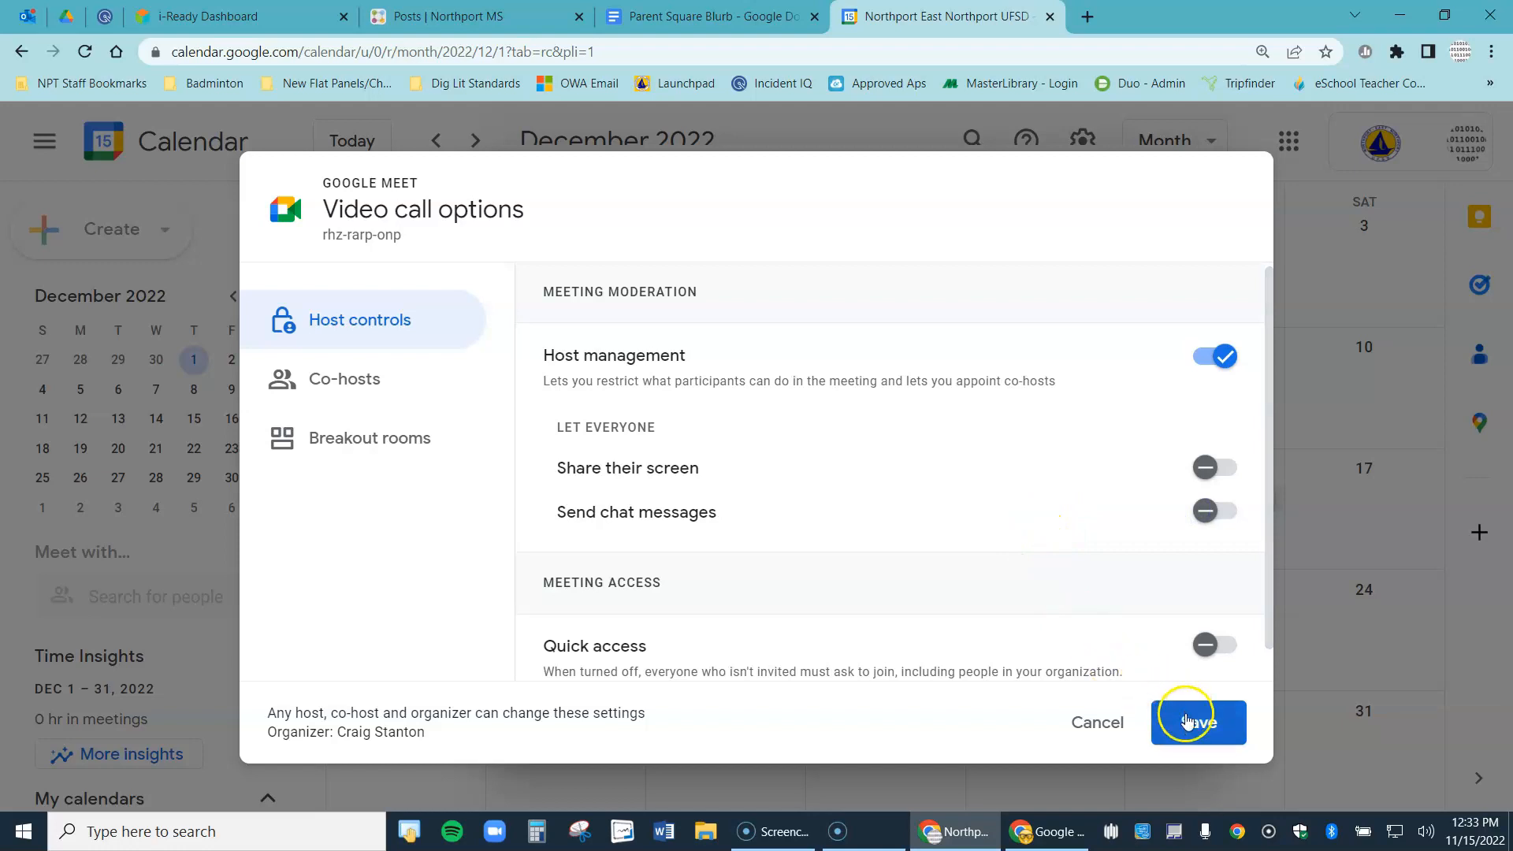
left_click(1197, 721)
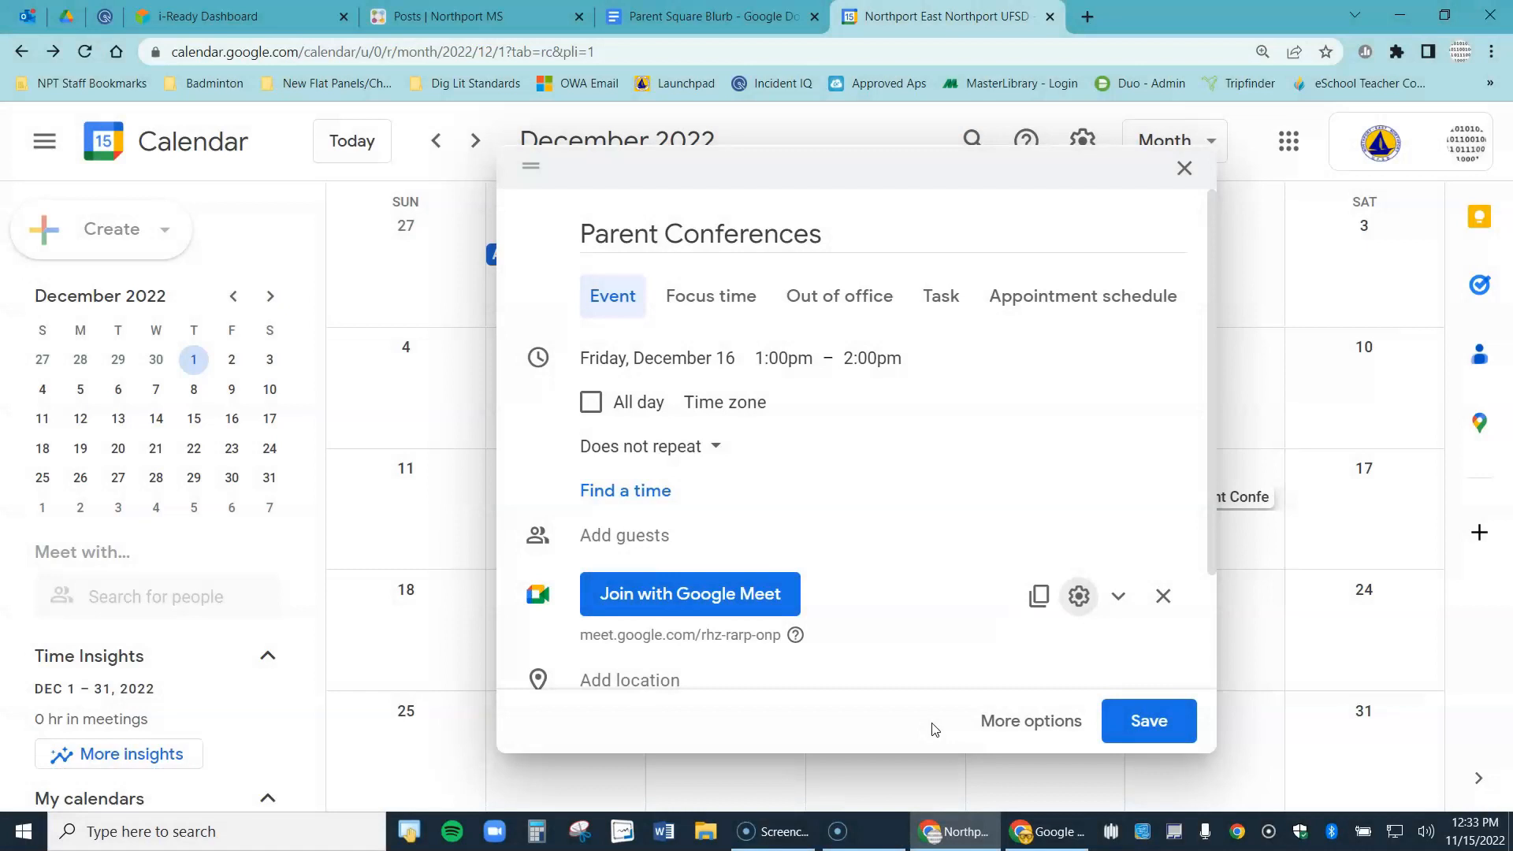
Save the event, then copy the Google Meet link from the December 16 event details
left_click(1039, 596)
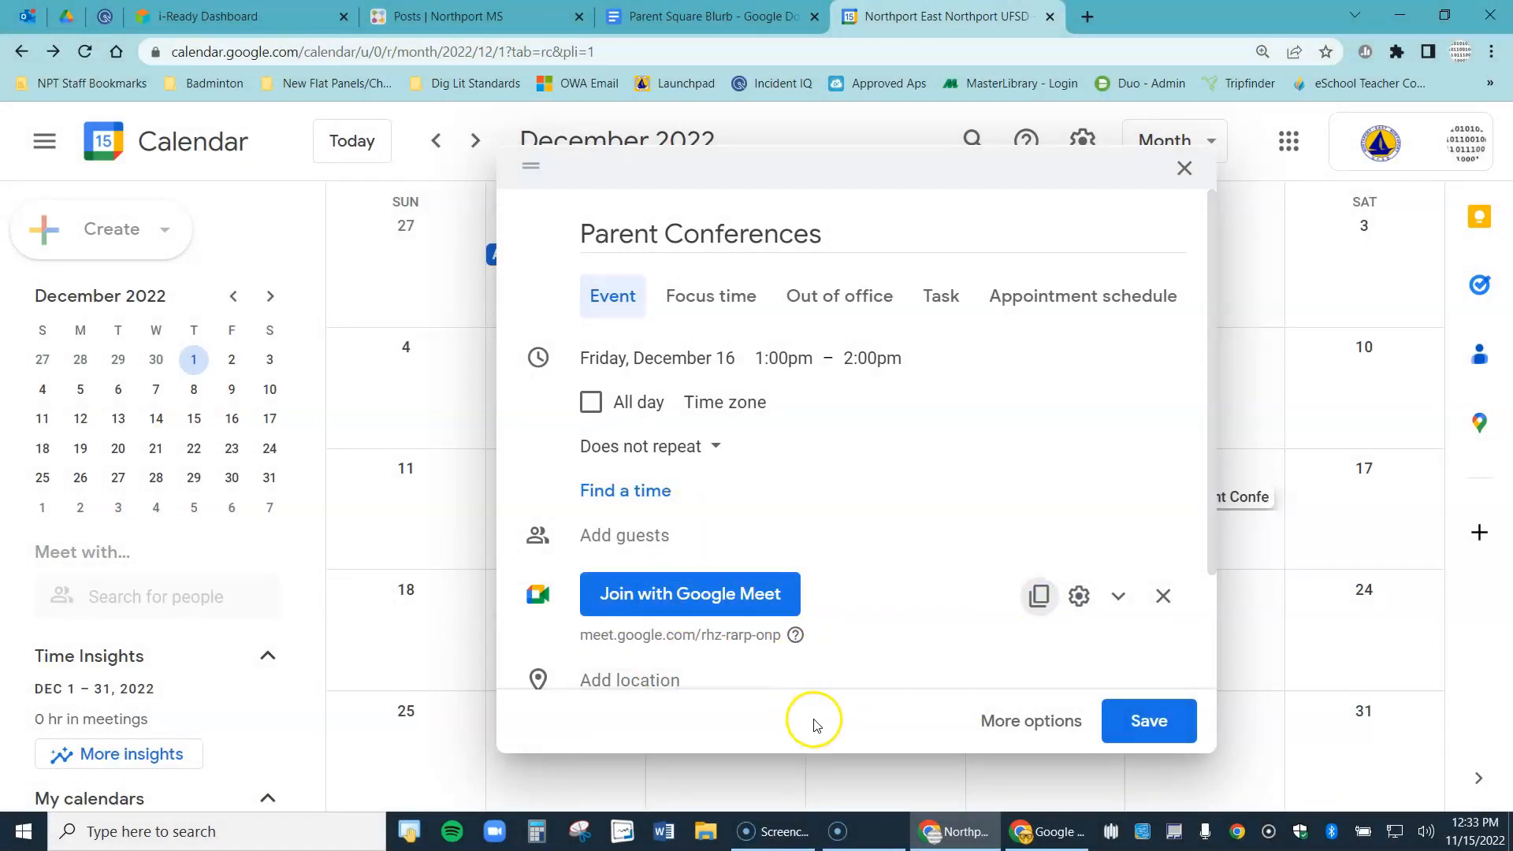
left_click(1147, 720)
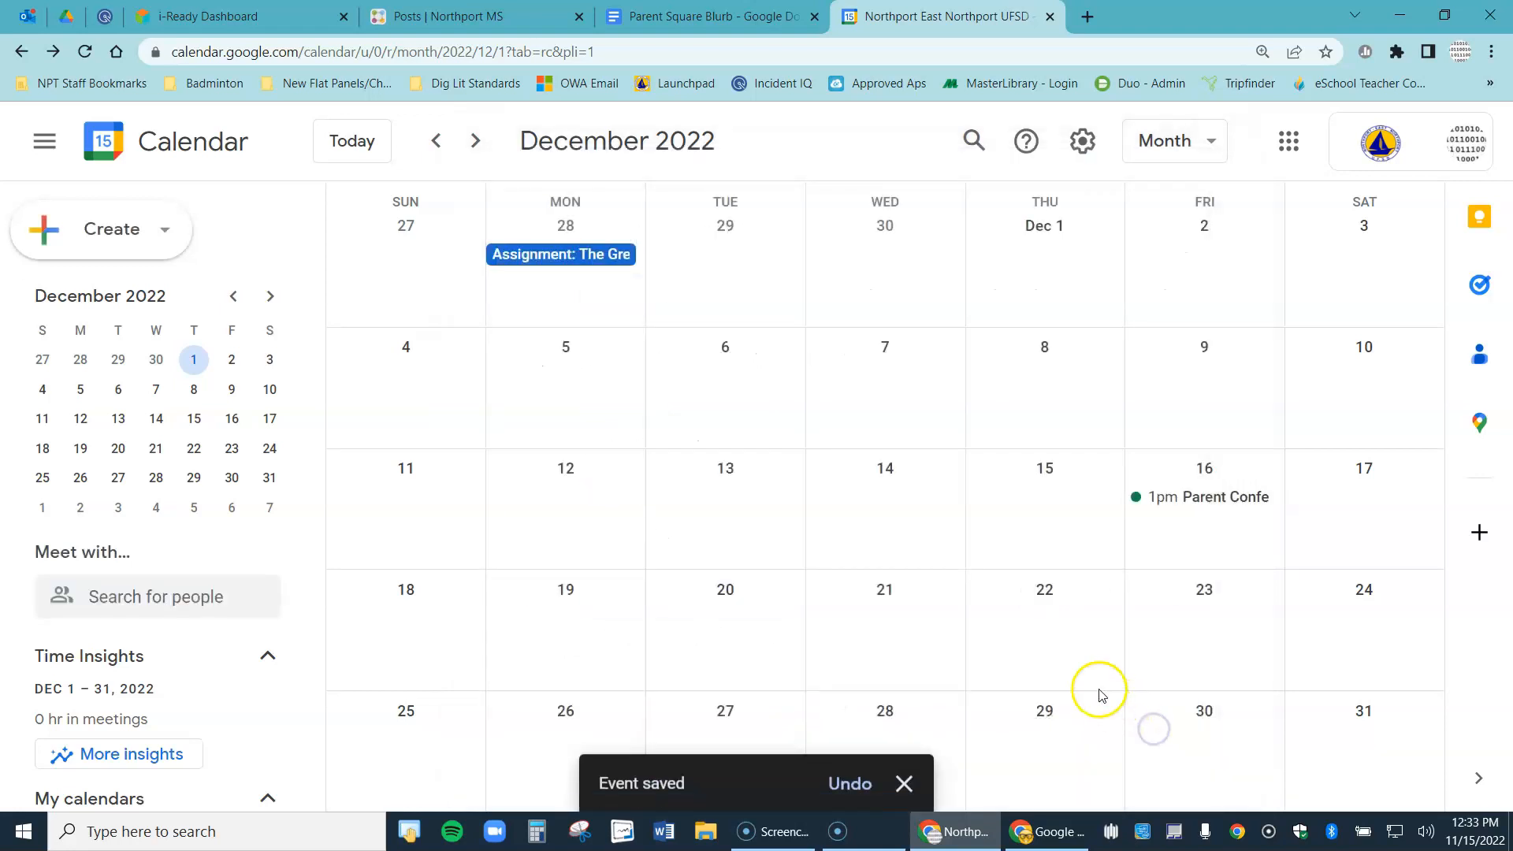
left_click(1199, 497)
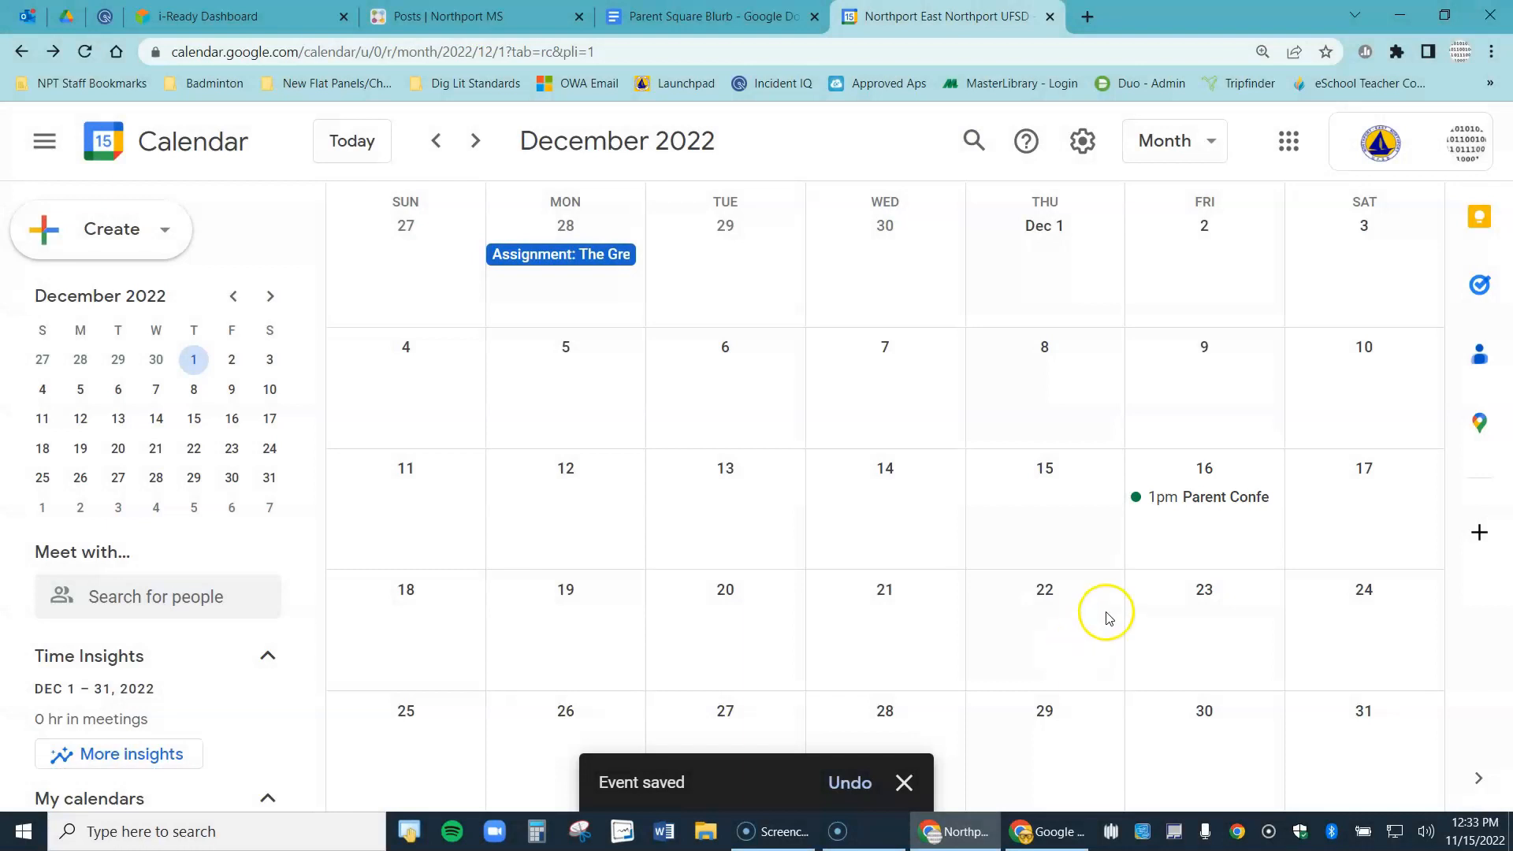
left_click(1201, 497)
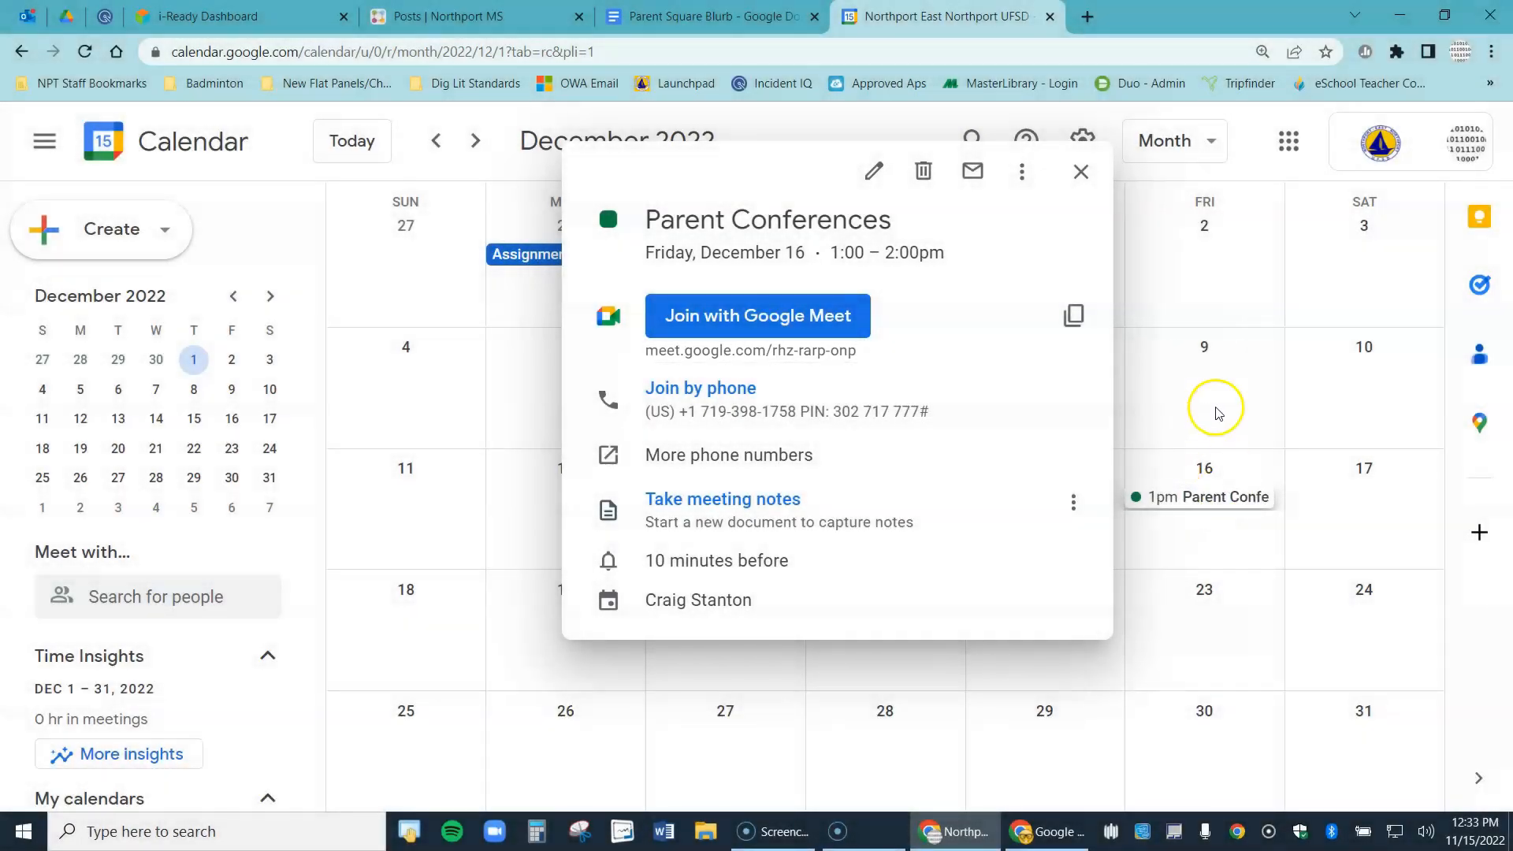
left_click(1072, 315)
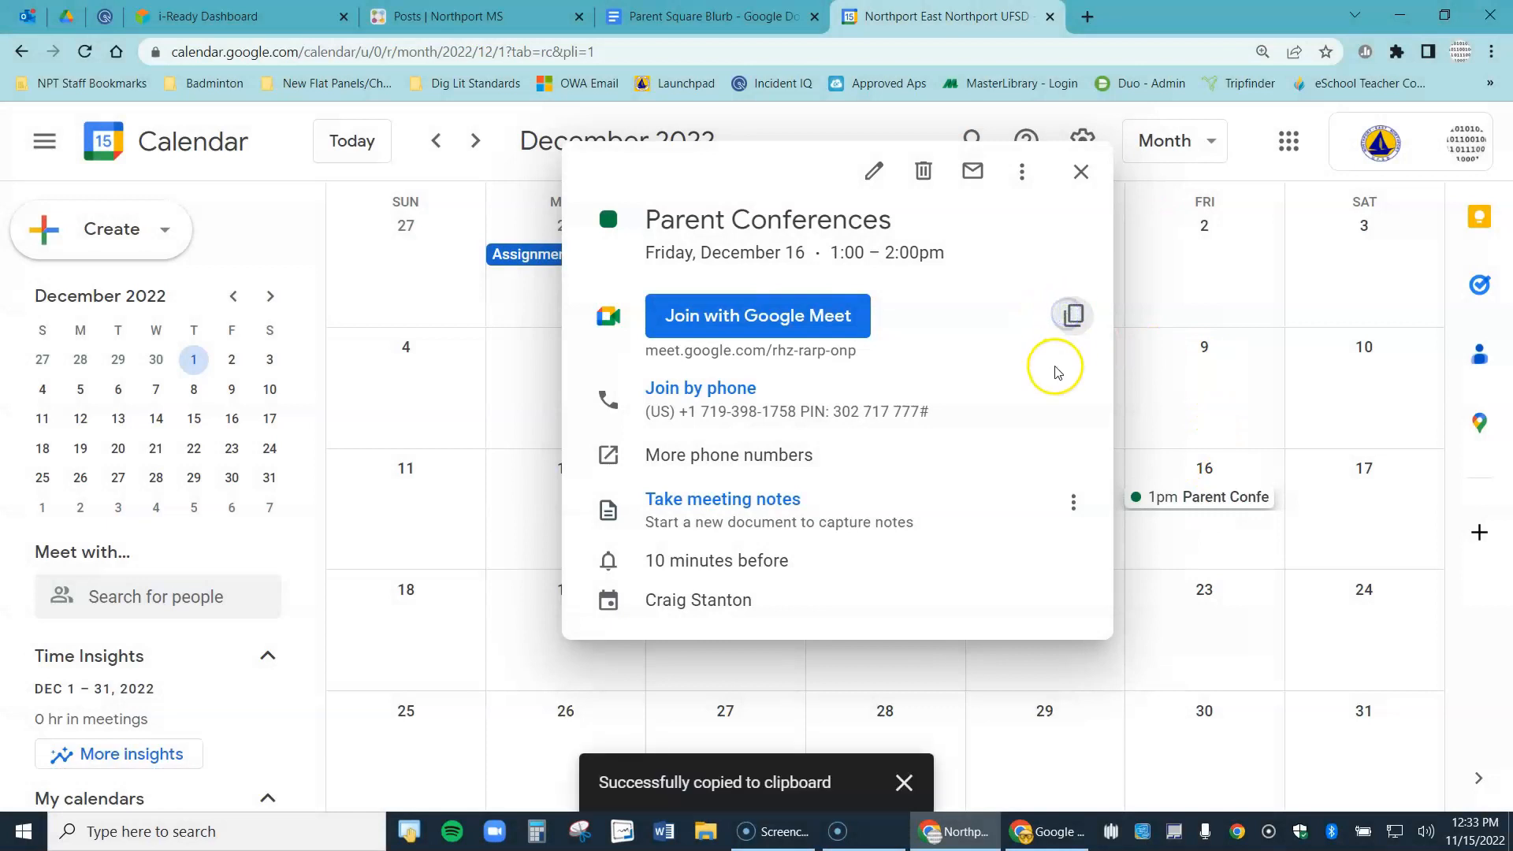
left_click(1081, 170)
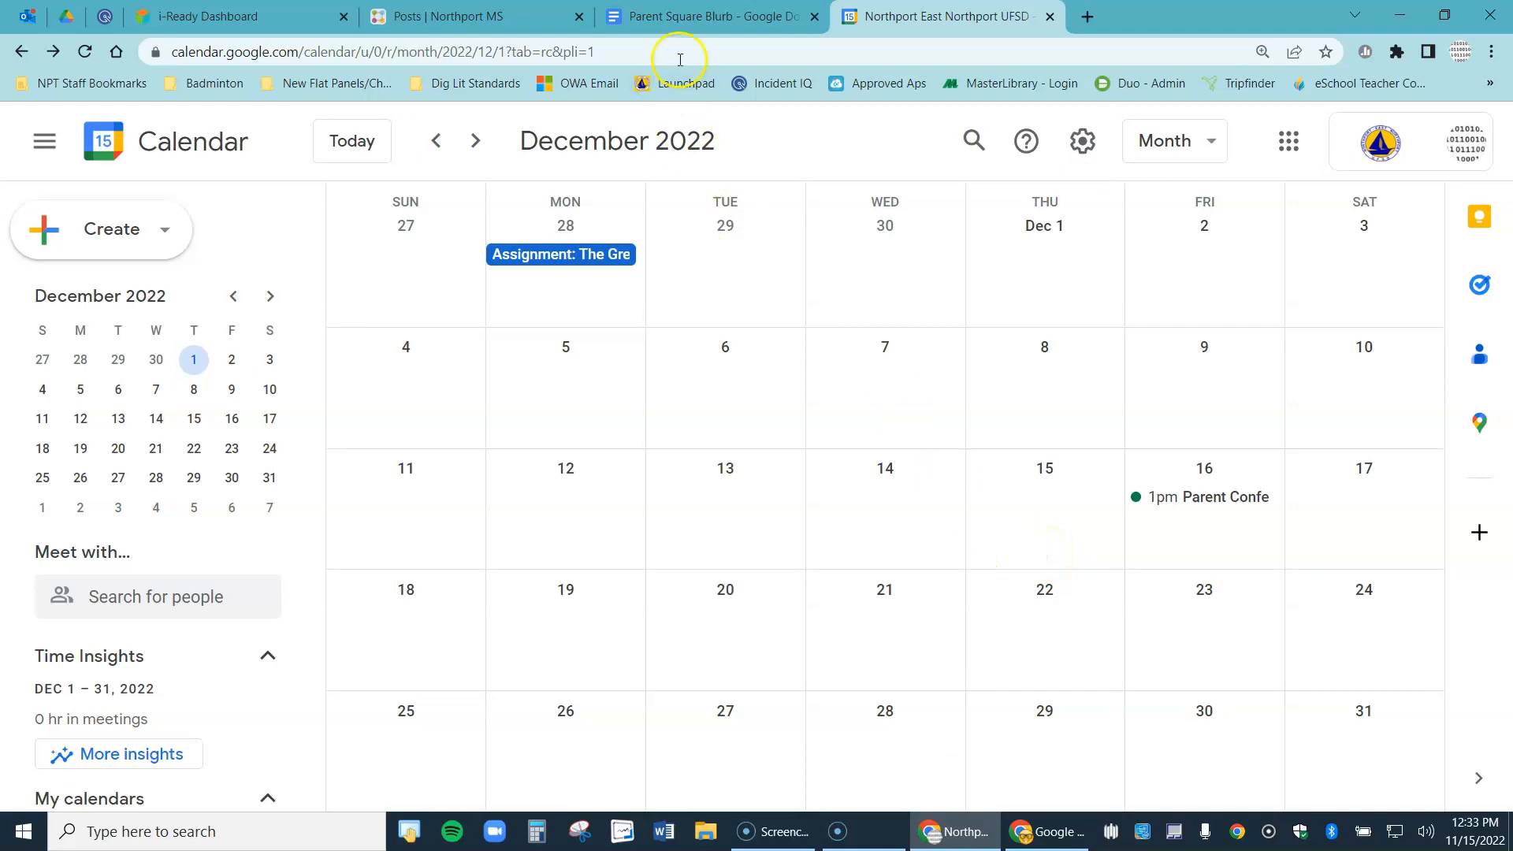
Paste the Meet link over the '(Meet Link Here)' placeholder in the blurb, highlighted yellow, then return to ParentSquare posts
left_click(709, 16)
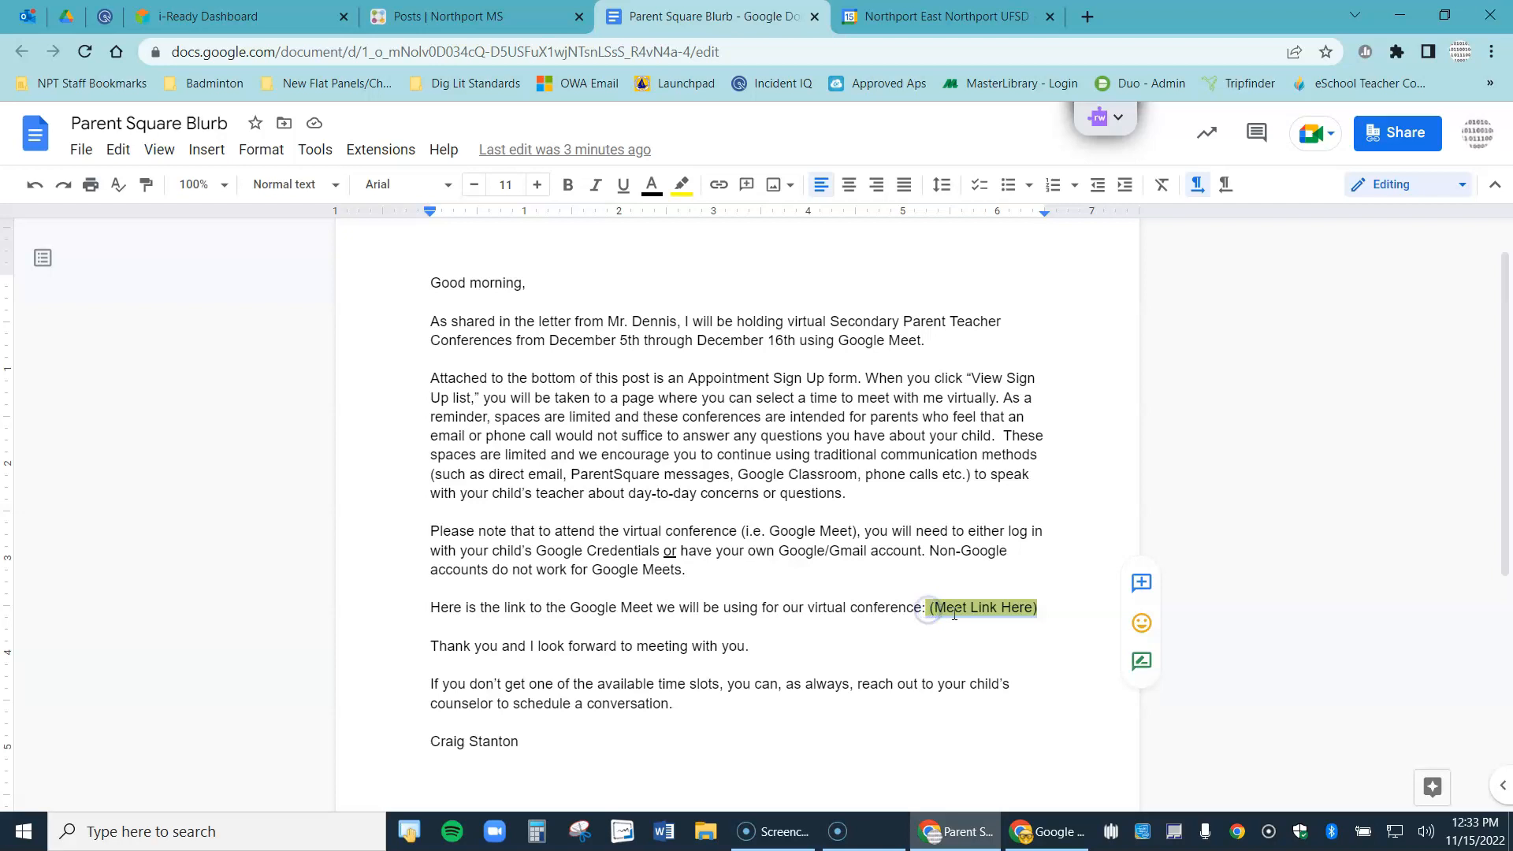
right_click(982, 606)
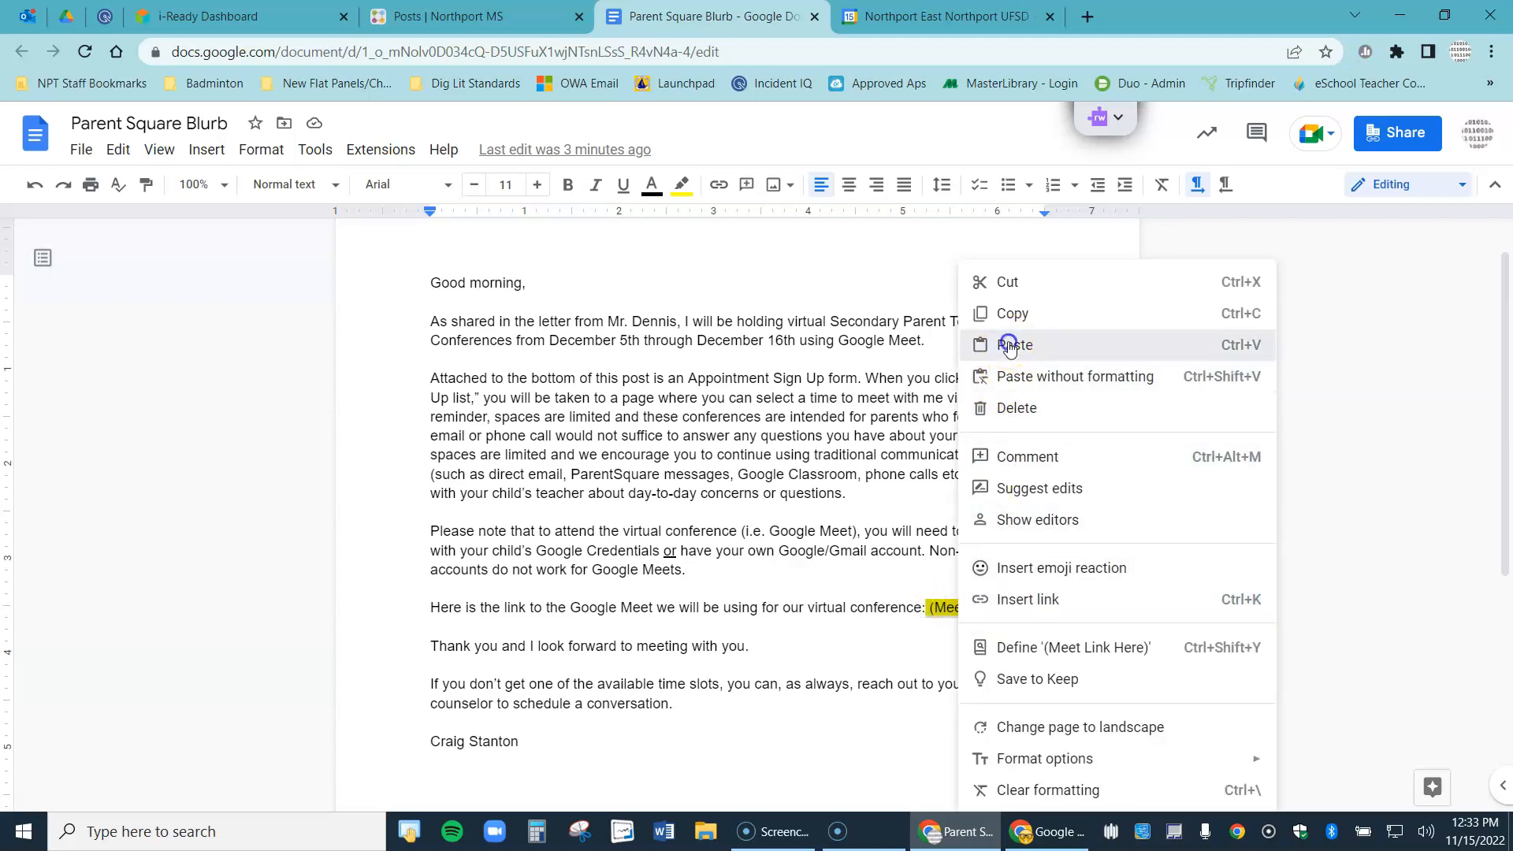
left_click(1014, 345)
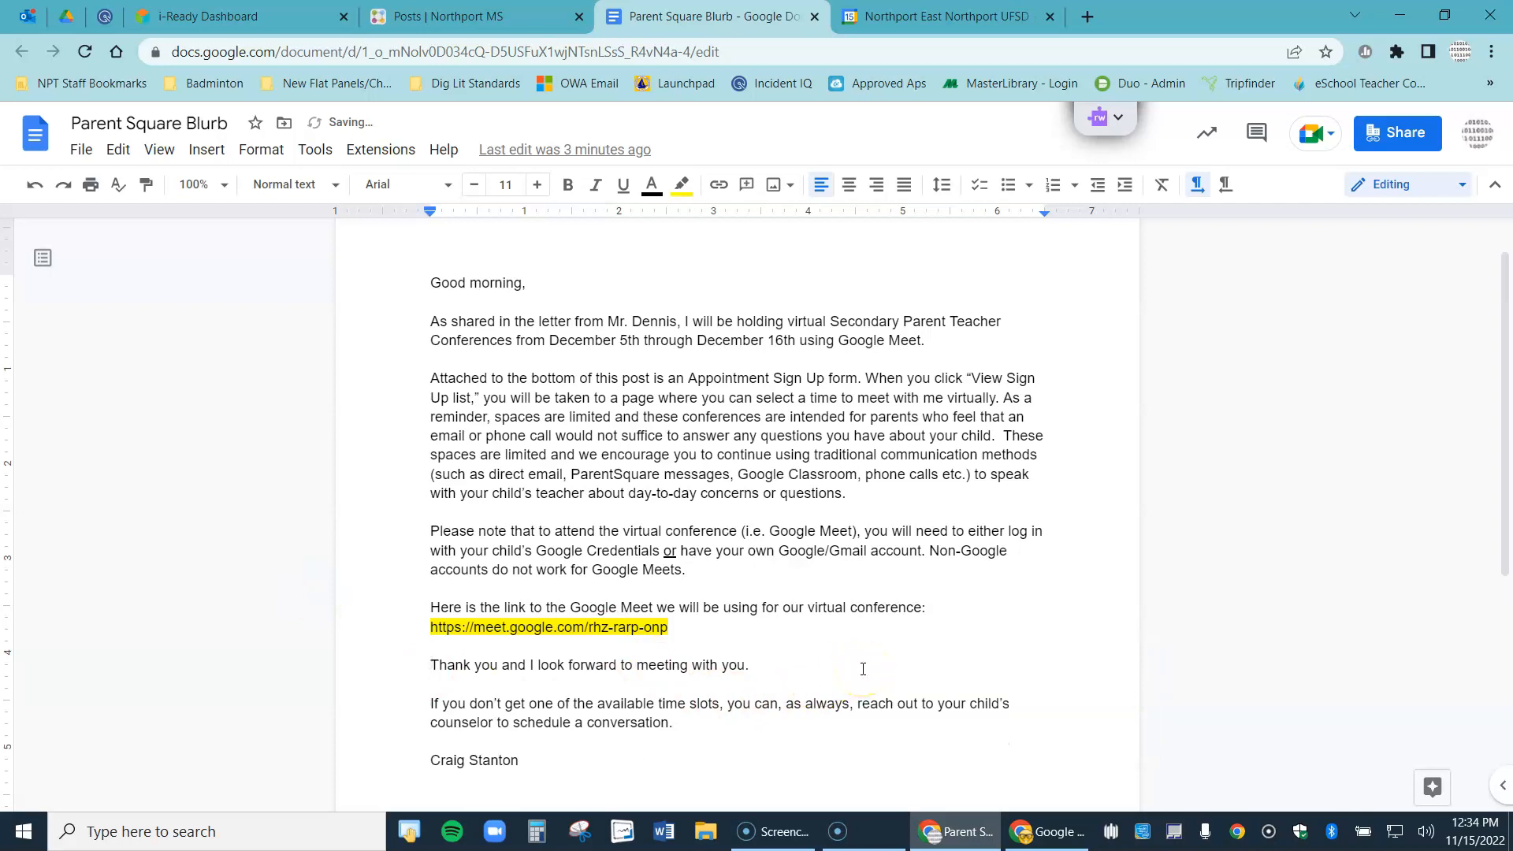
left_click(482, 627)
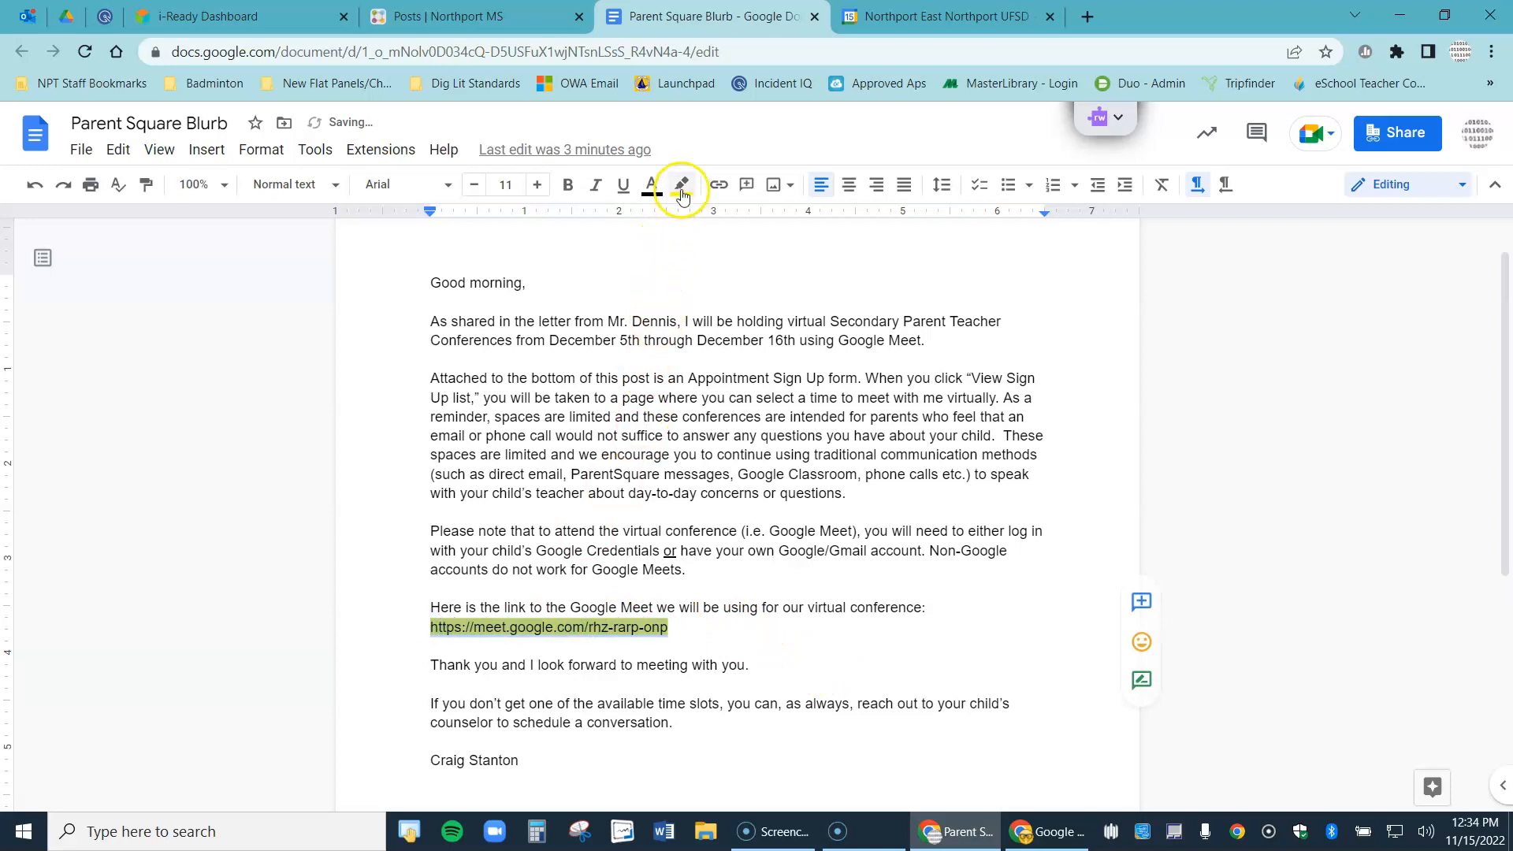
left_click(681, 185)
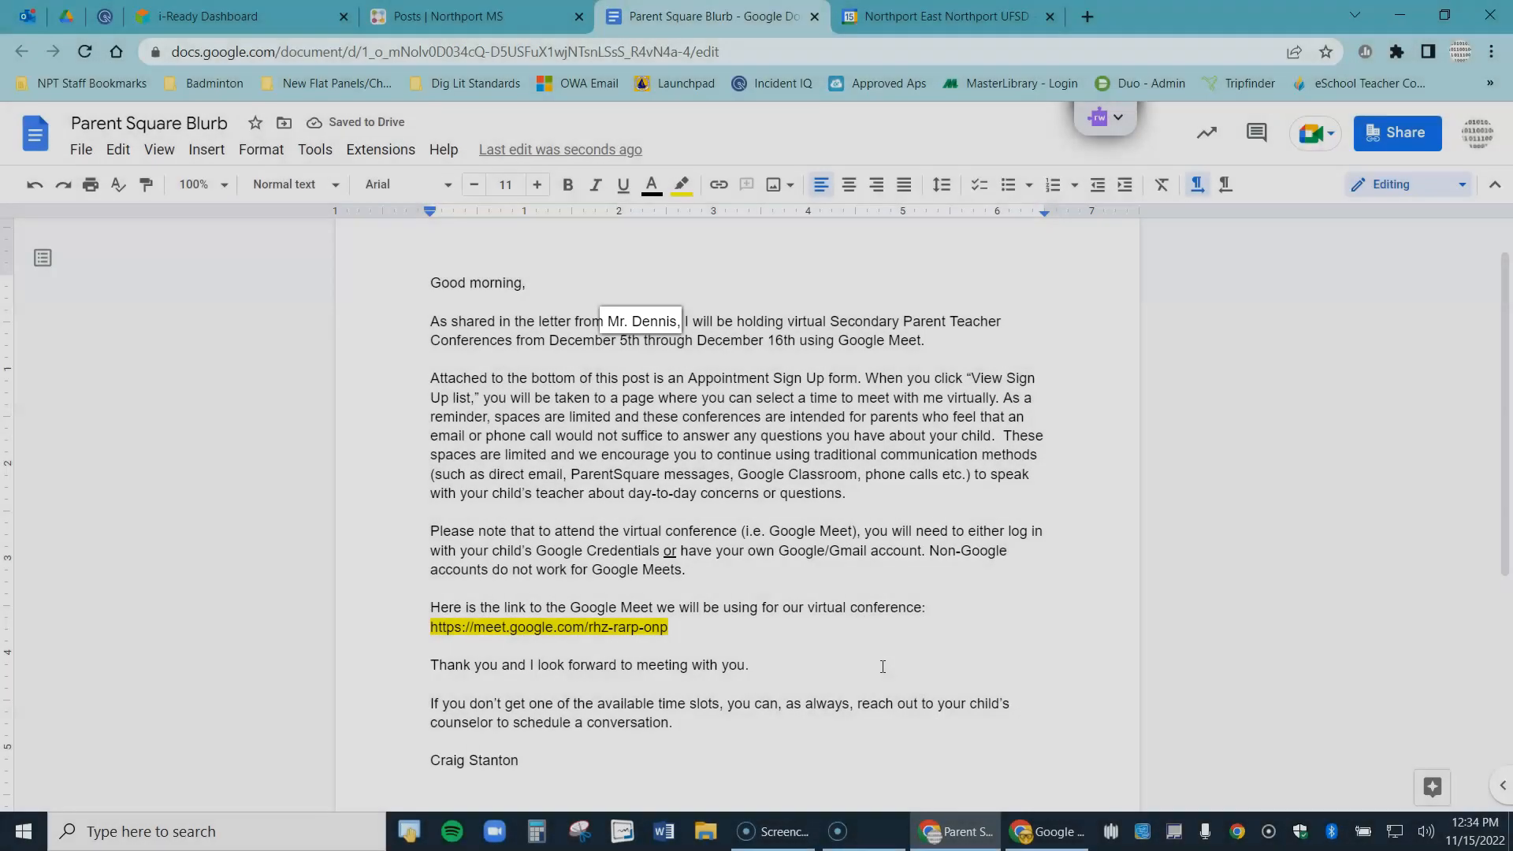
left_click(881, 665)
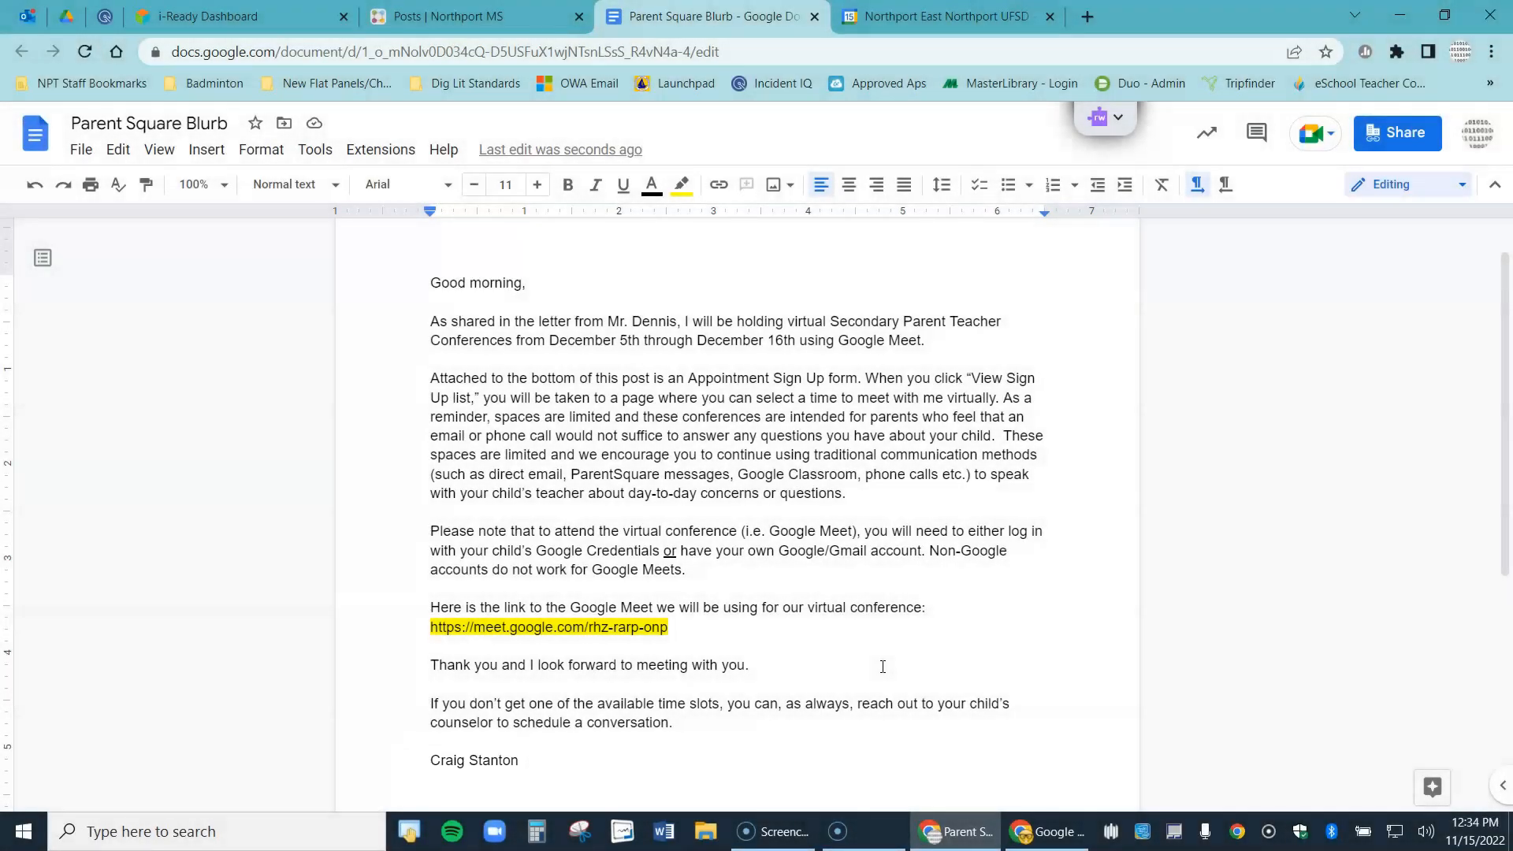
left_click(463, 16)
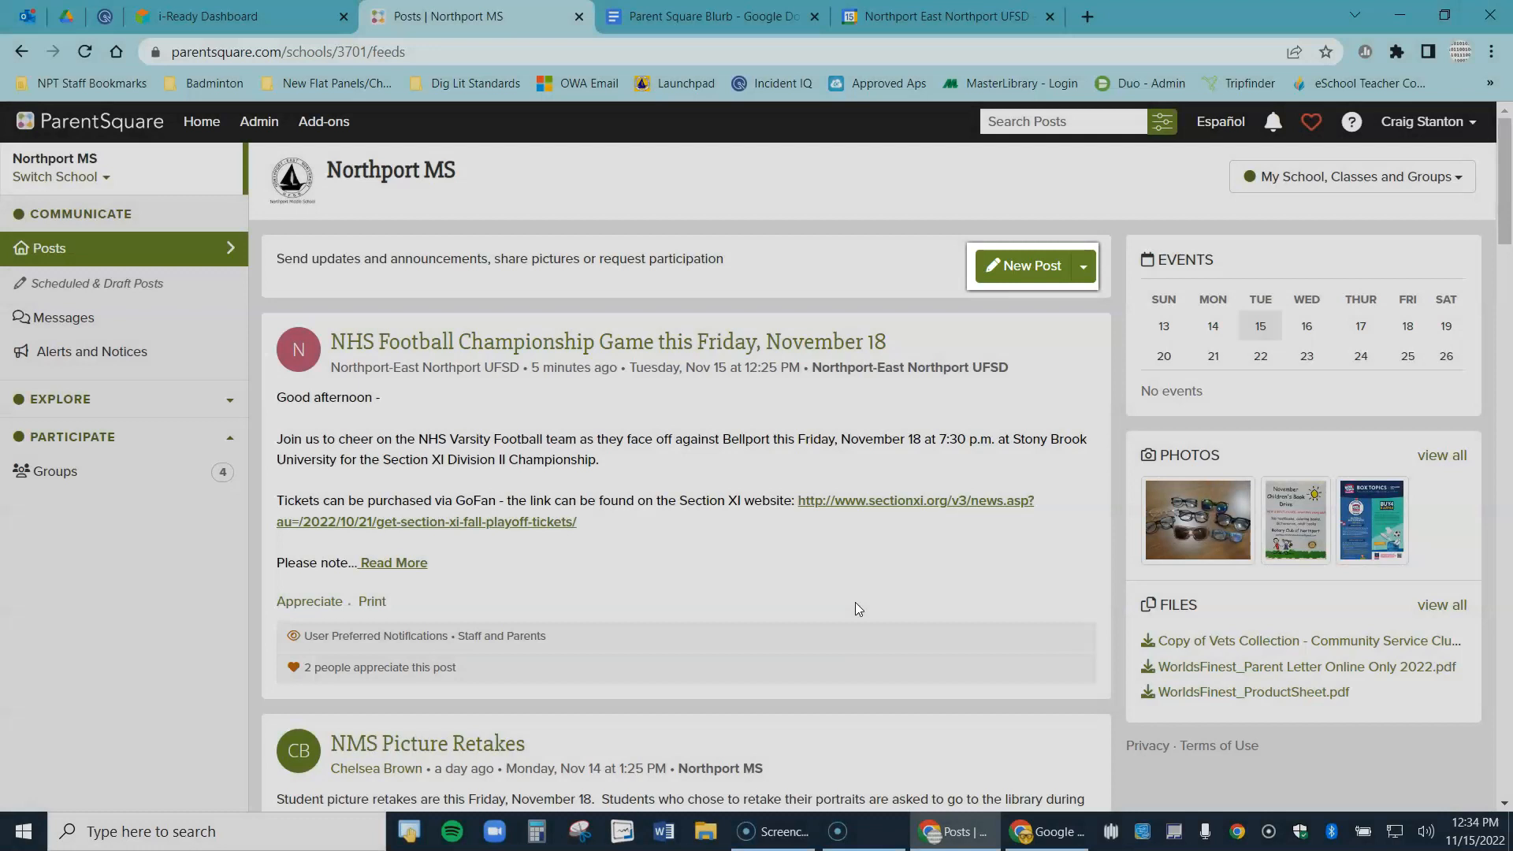
Start an Appointment Sign Ups post with appointment days December 5, 6 and 7, 2022
left_click(1083, 268)
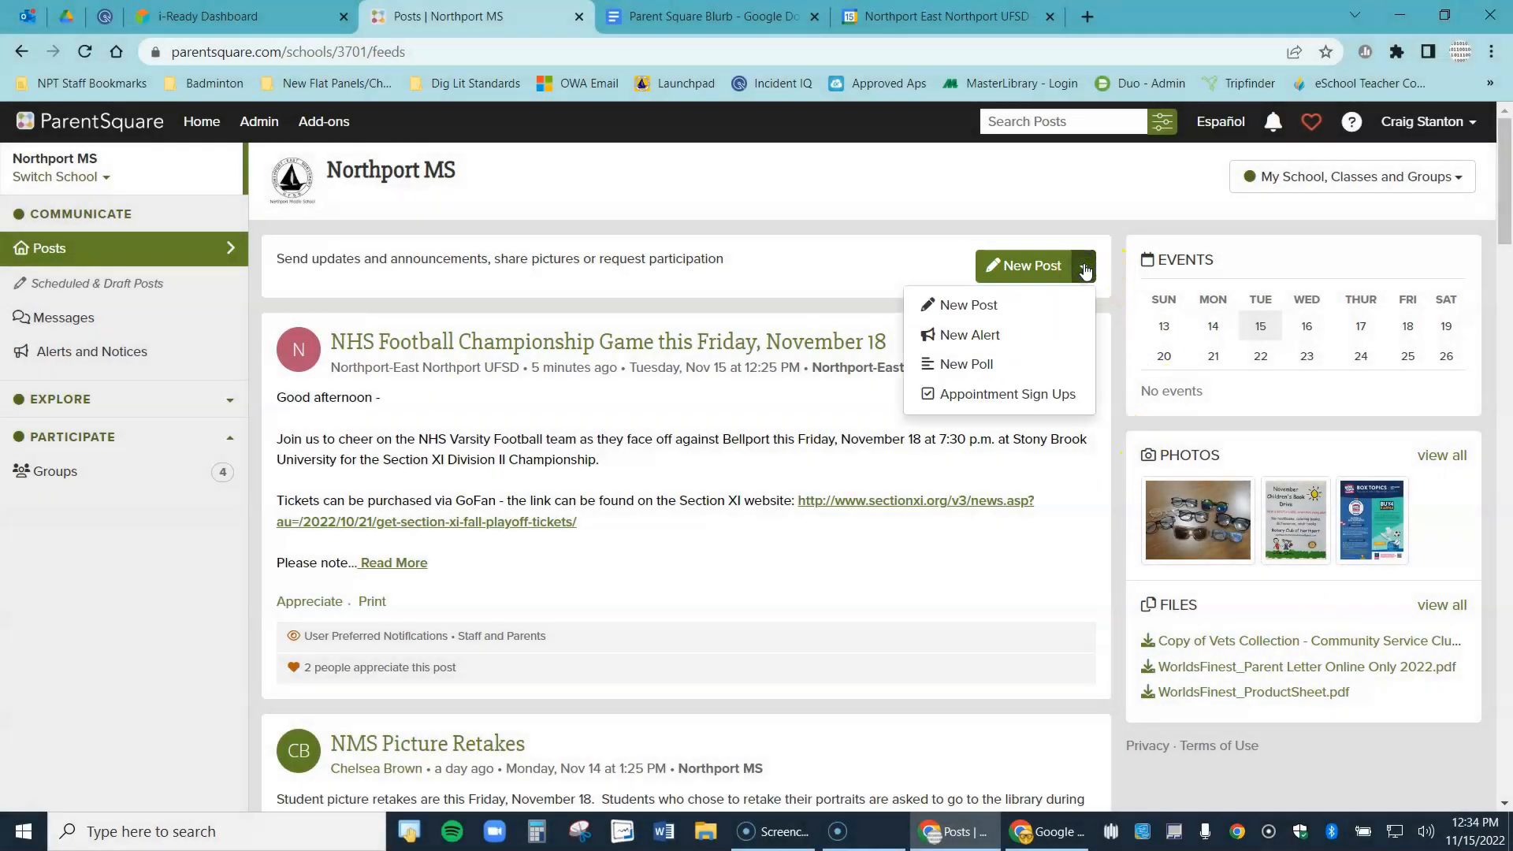
left_click(1007, 394)
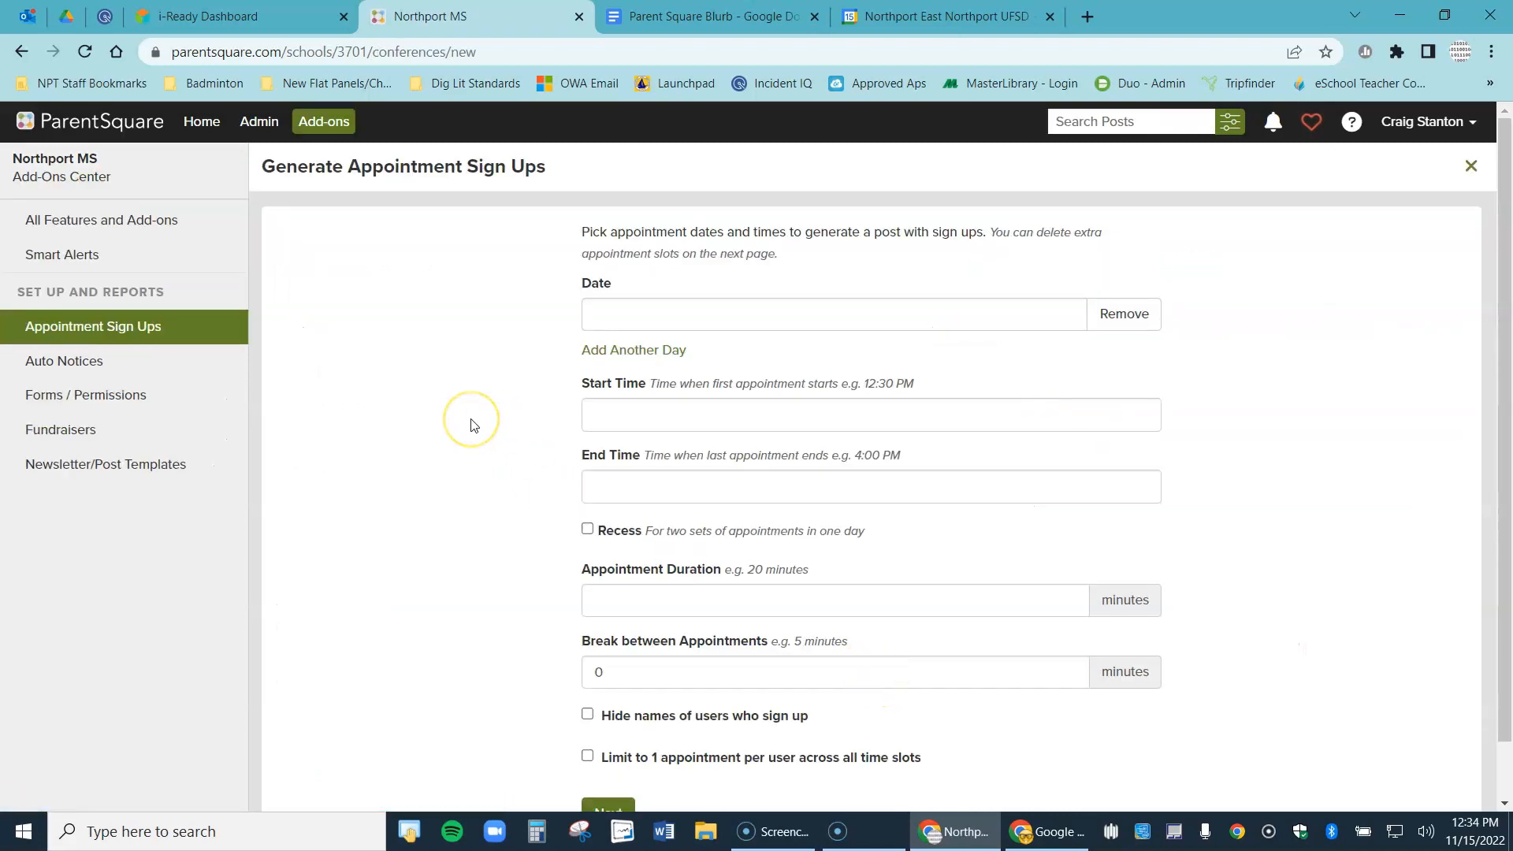
left_click(833, 314)
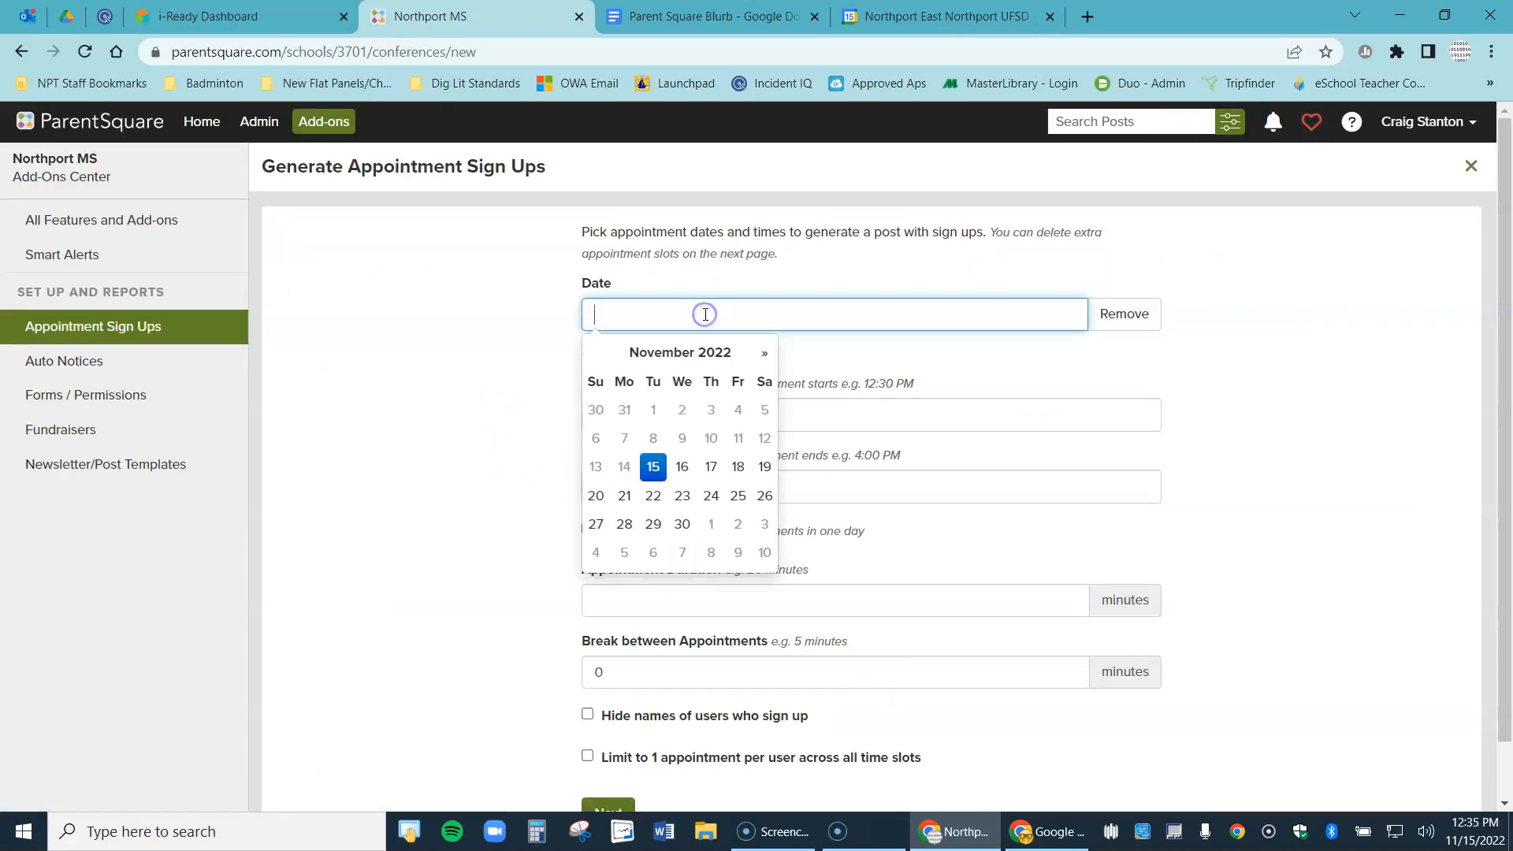
left_click(763, 352)
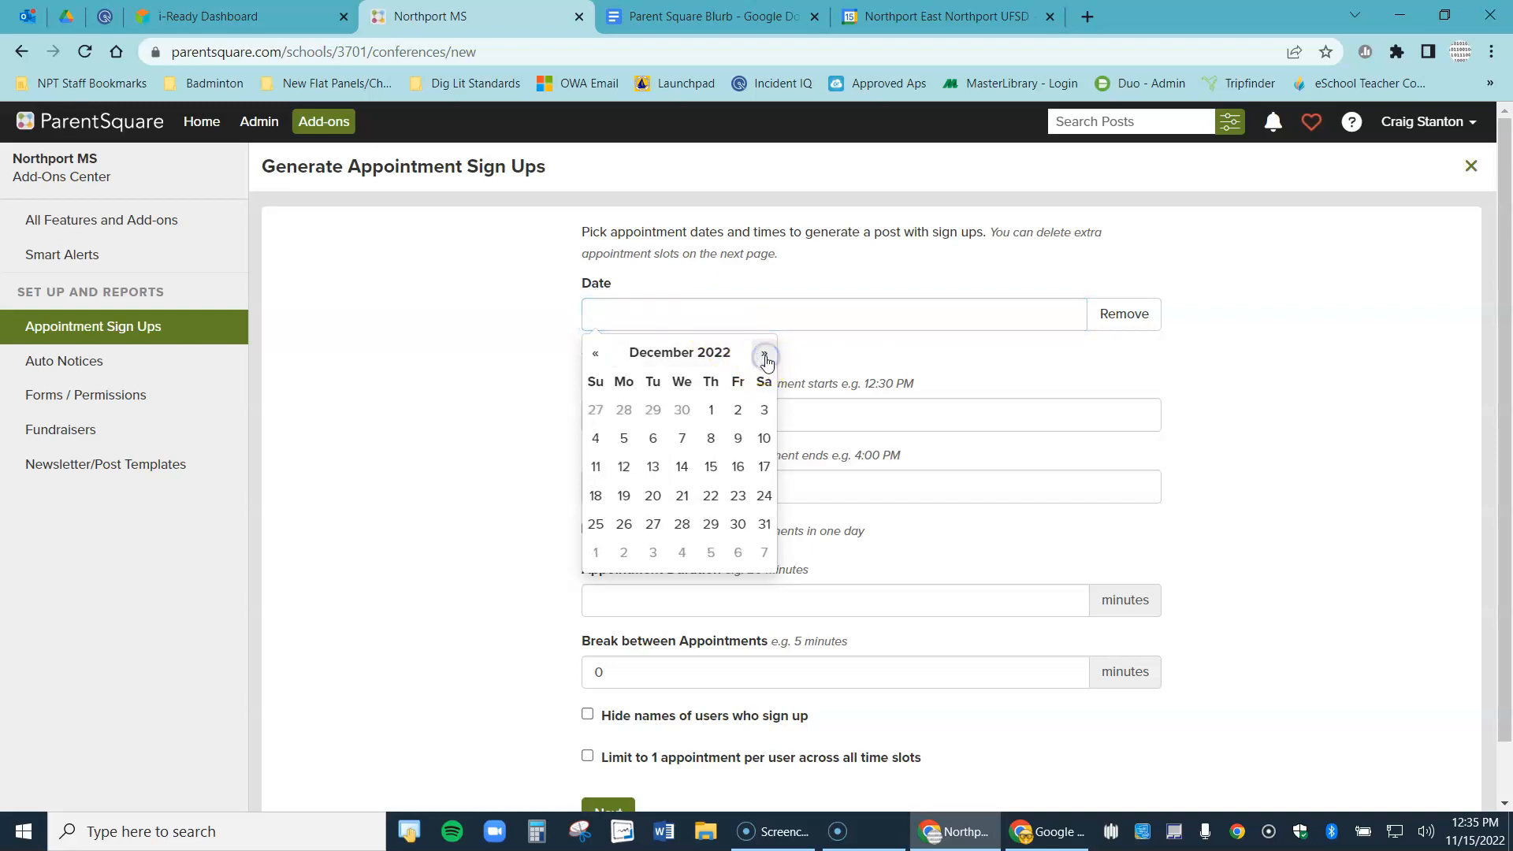
left_click(622, 438)
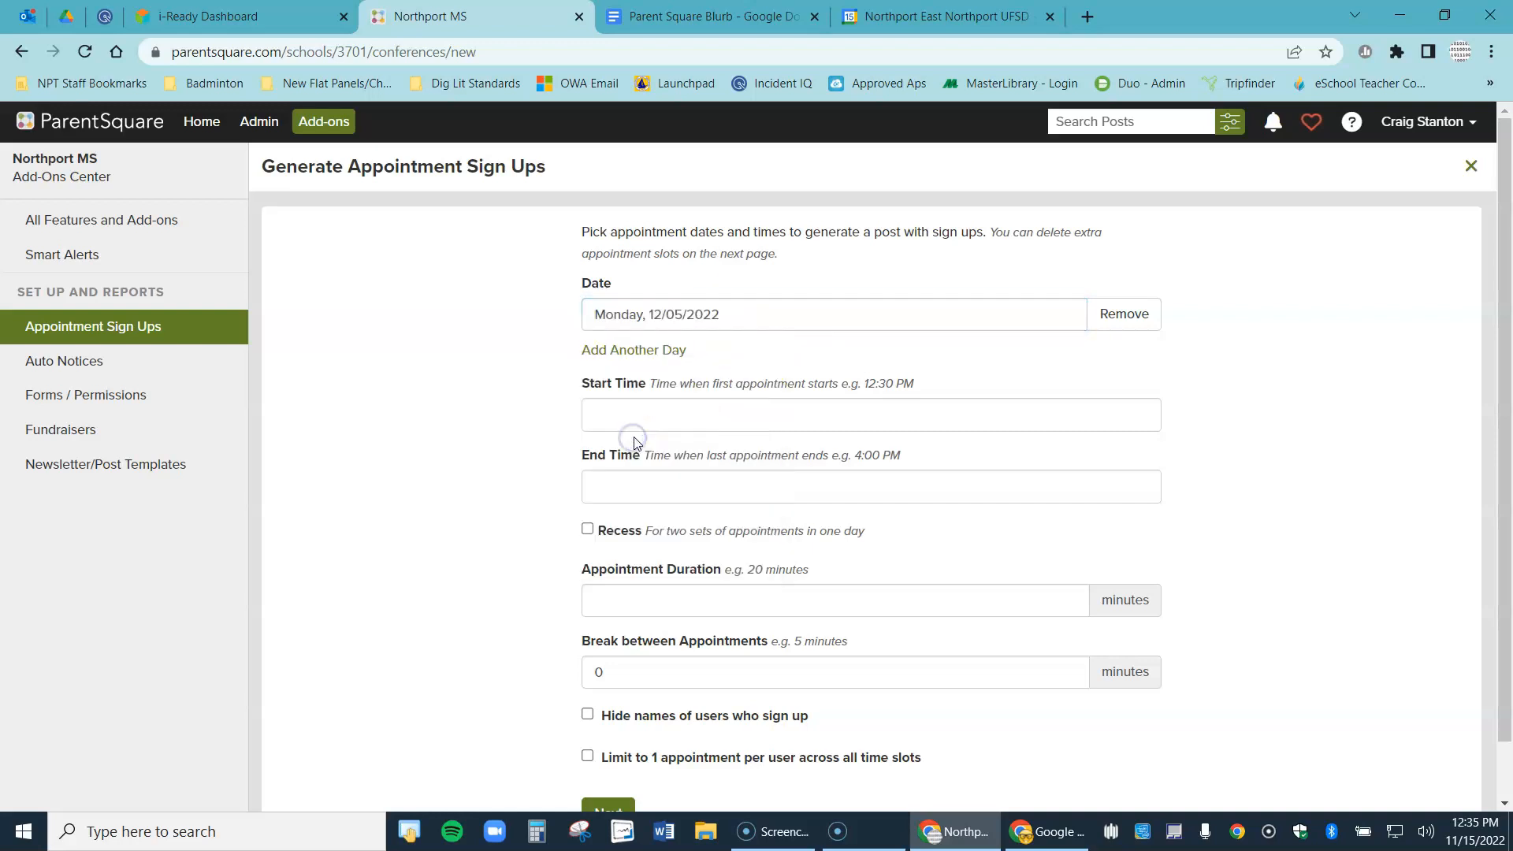
left_click(634, 350)
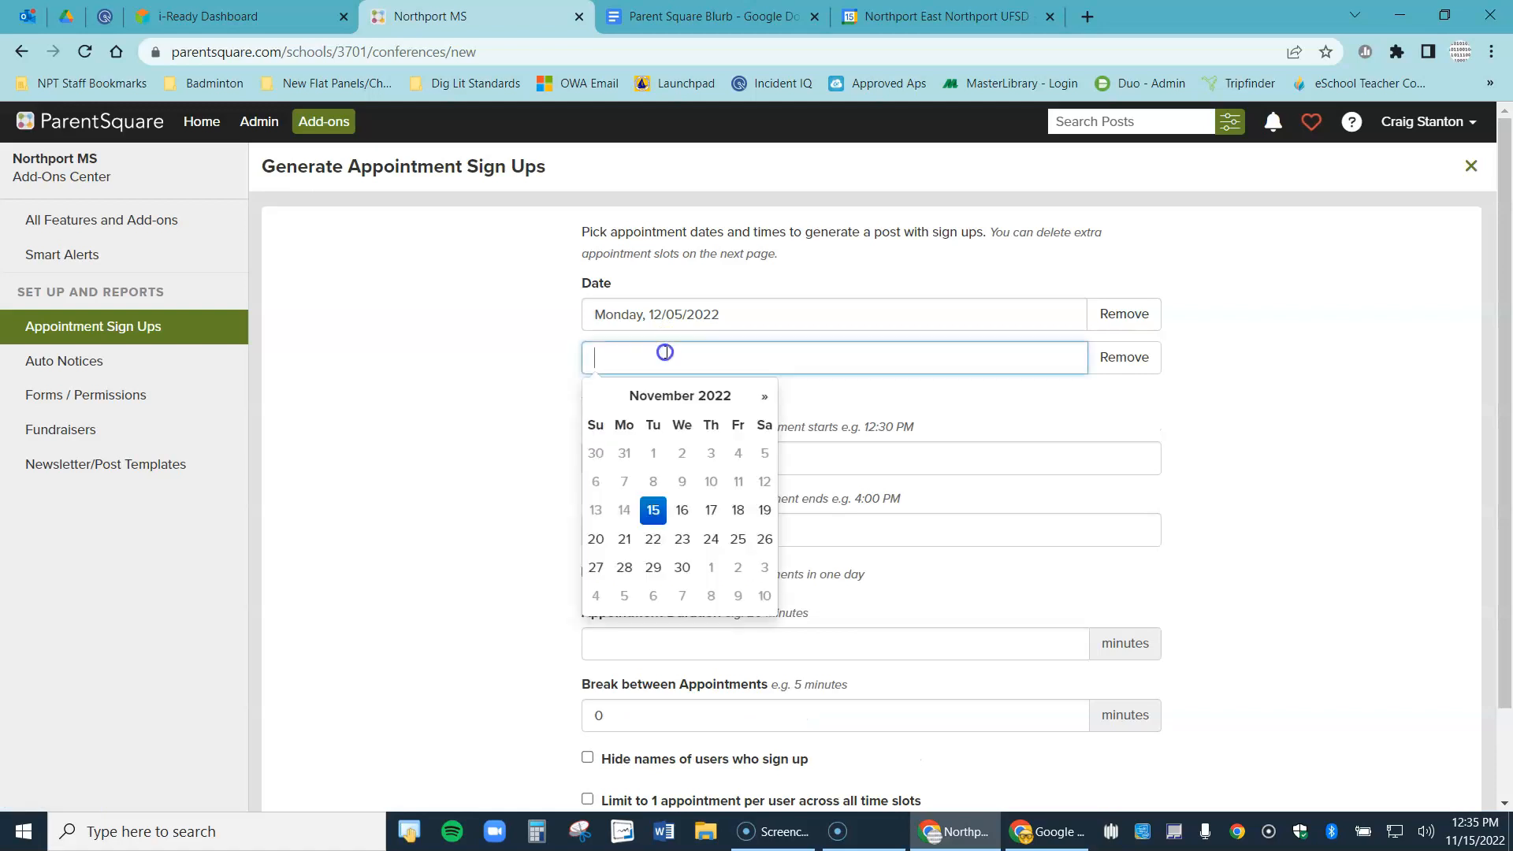
left_click(762, 396)
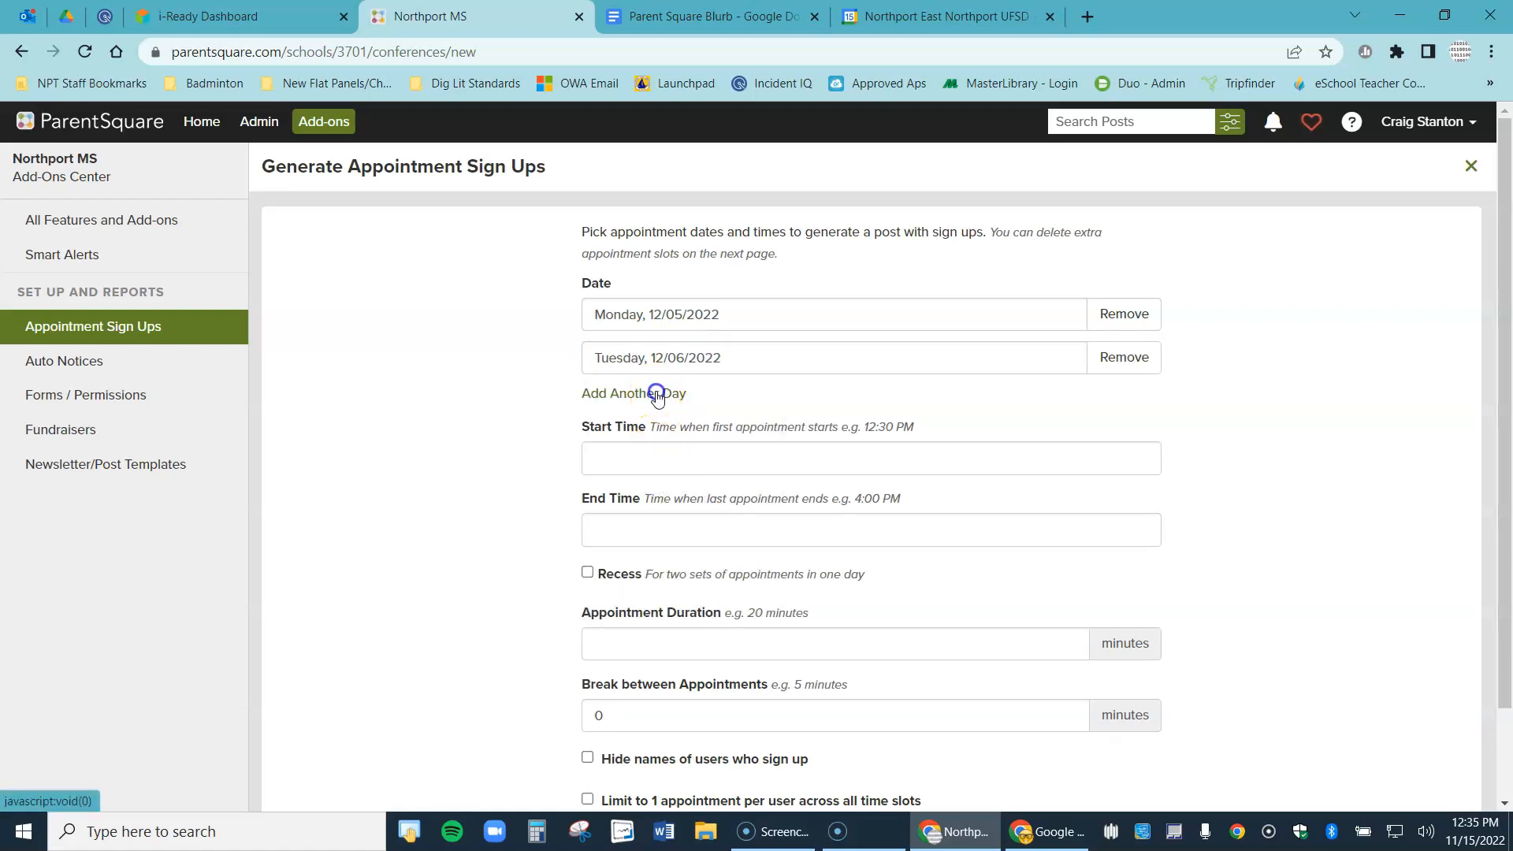
left_click(634, 392)
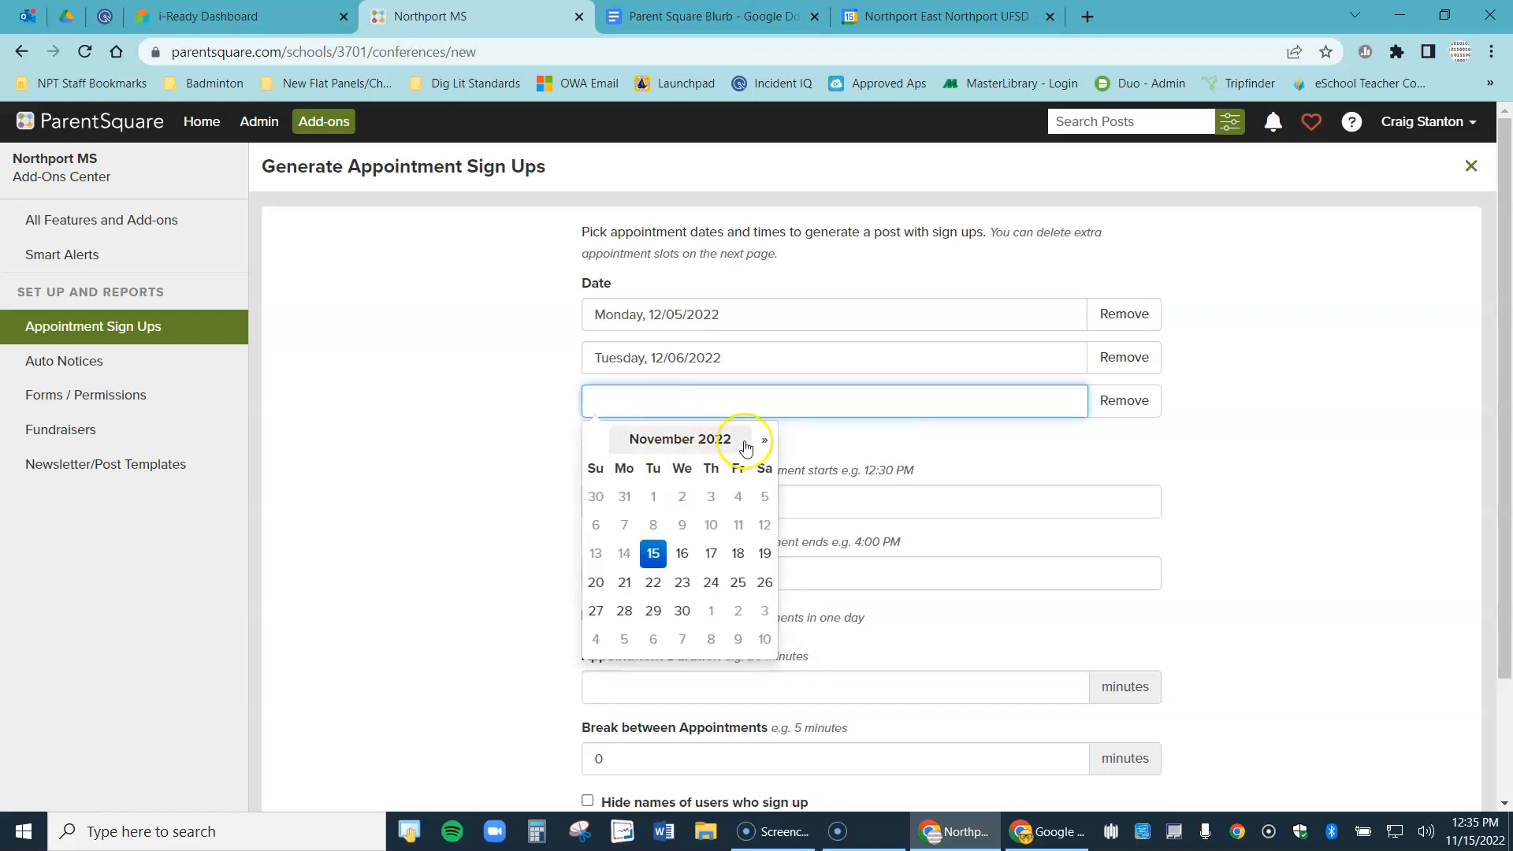
left_click(765, 440)
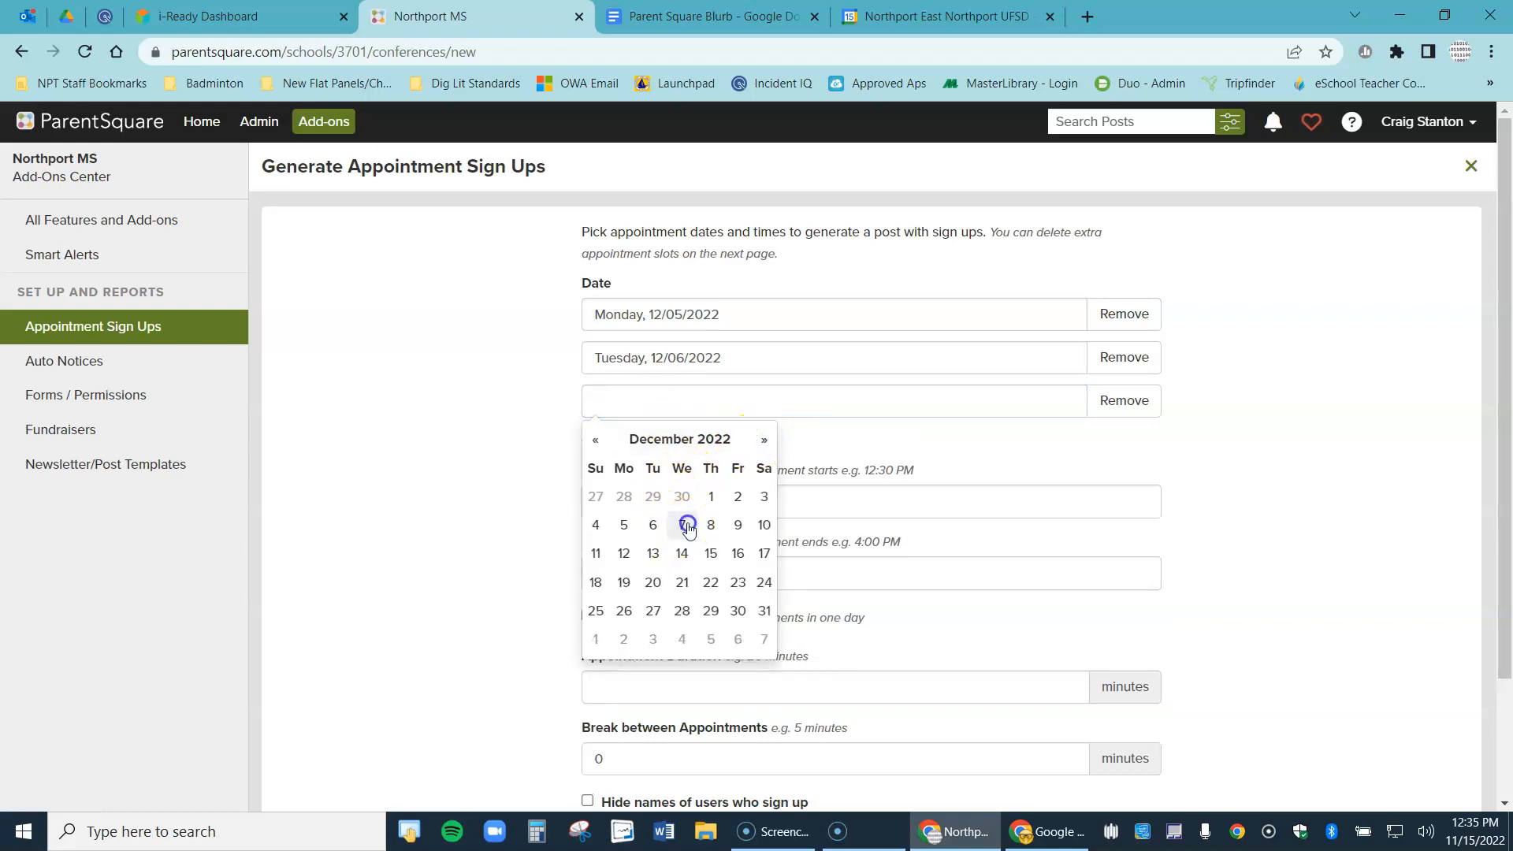
left_click(680, 524)
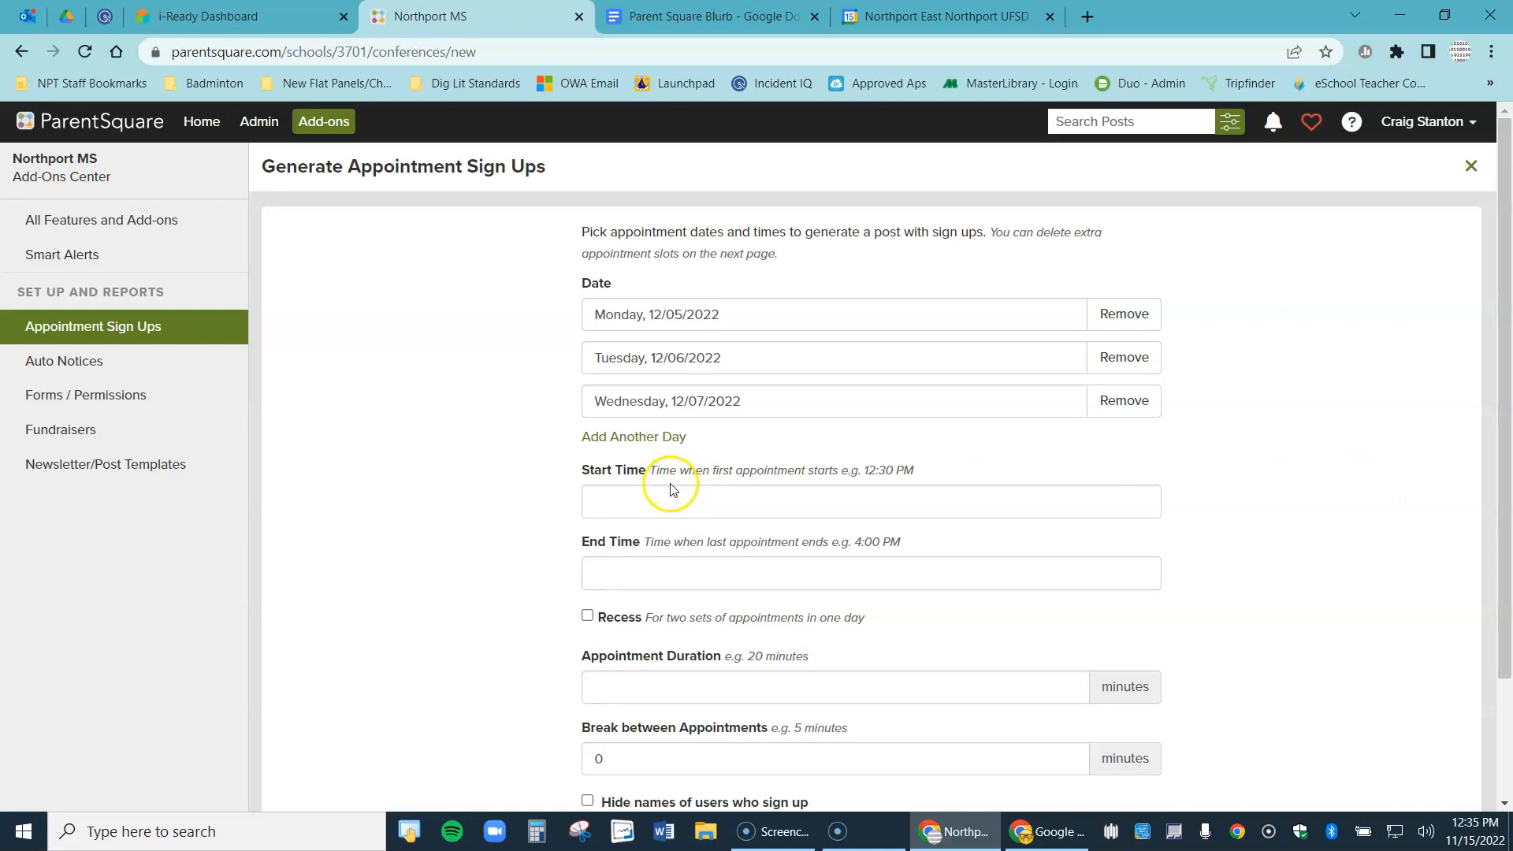
Set appointment hours of 1:00–4:00 PM with a recess from 1:45 to 3:00 PM
type("12:30 PM")
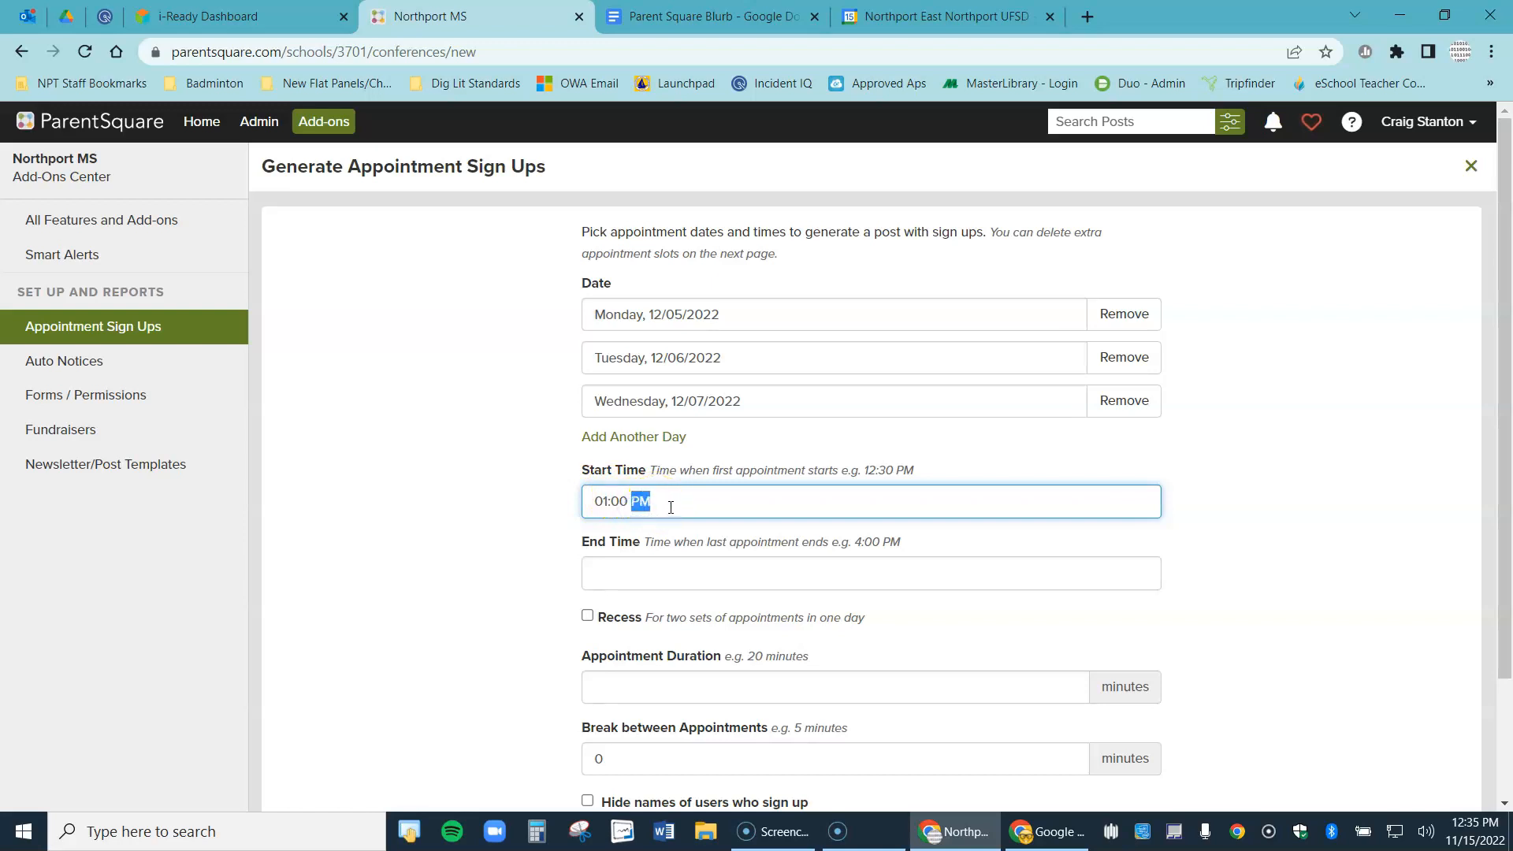
type("4:00 PM")
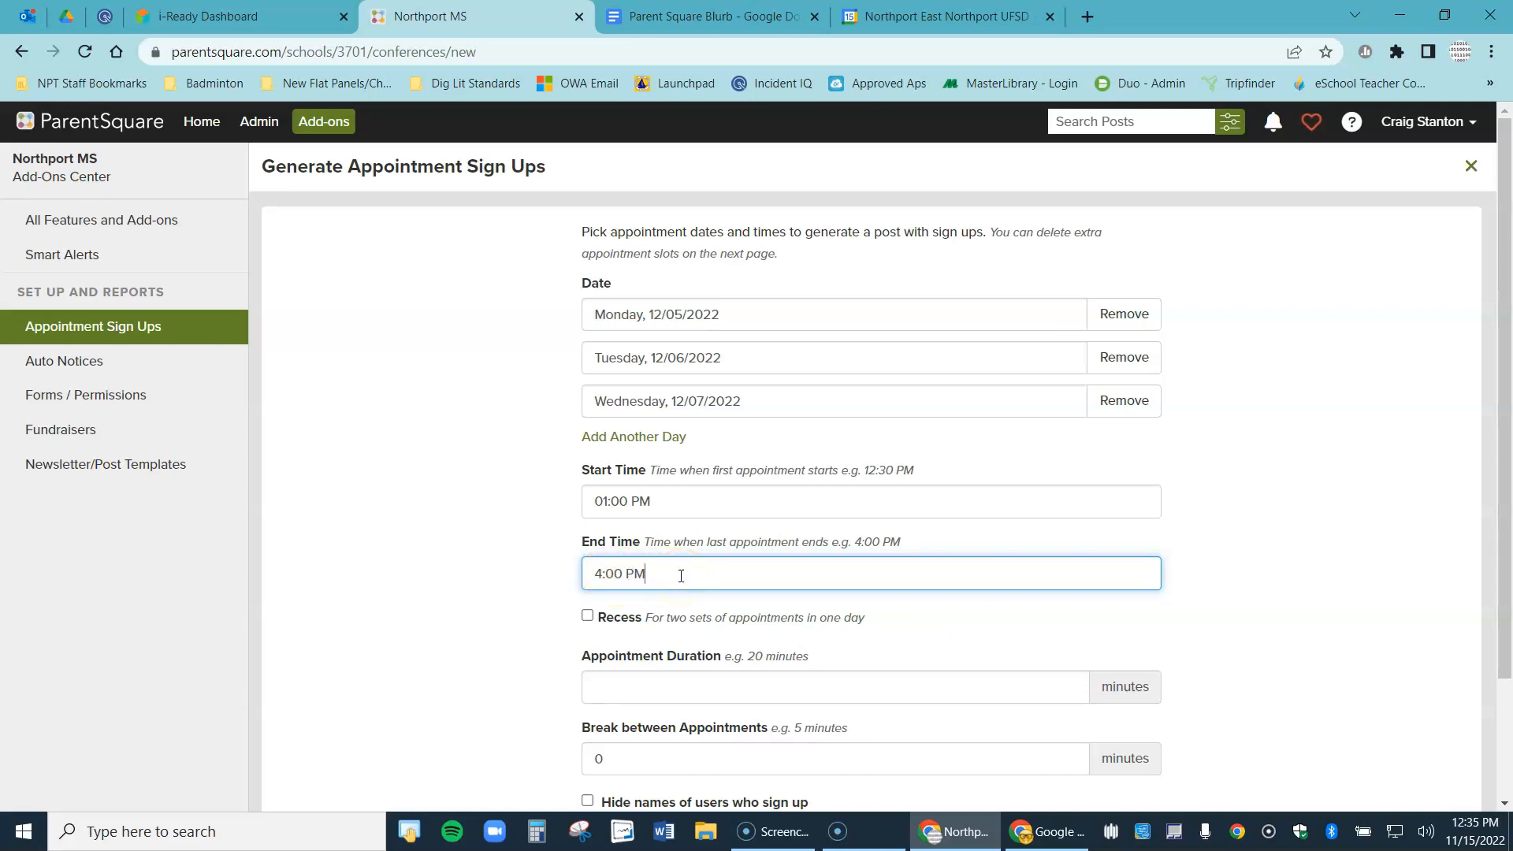
mouse_move(676, 626)
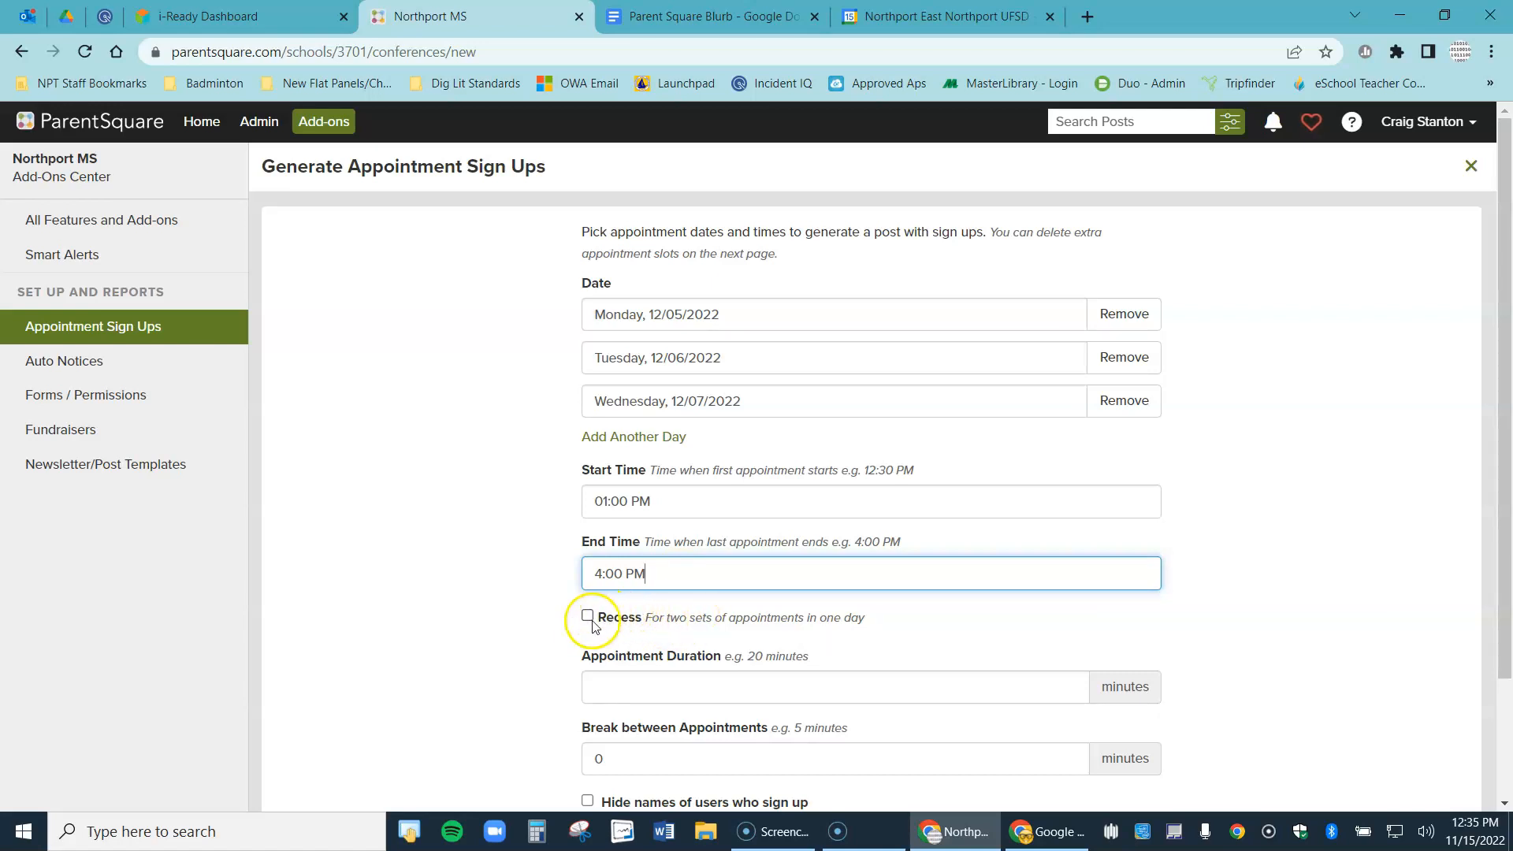
mouse_move(574, 550)
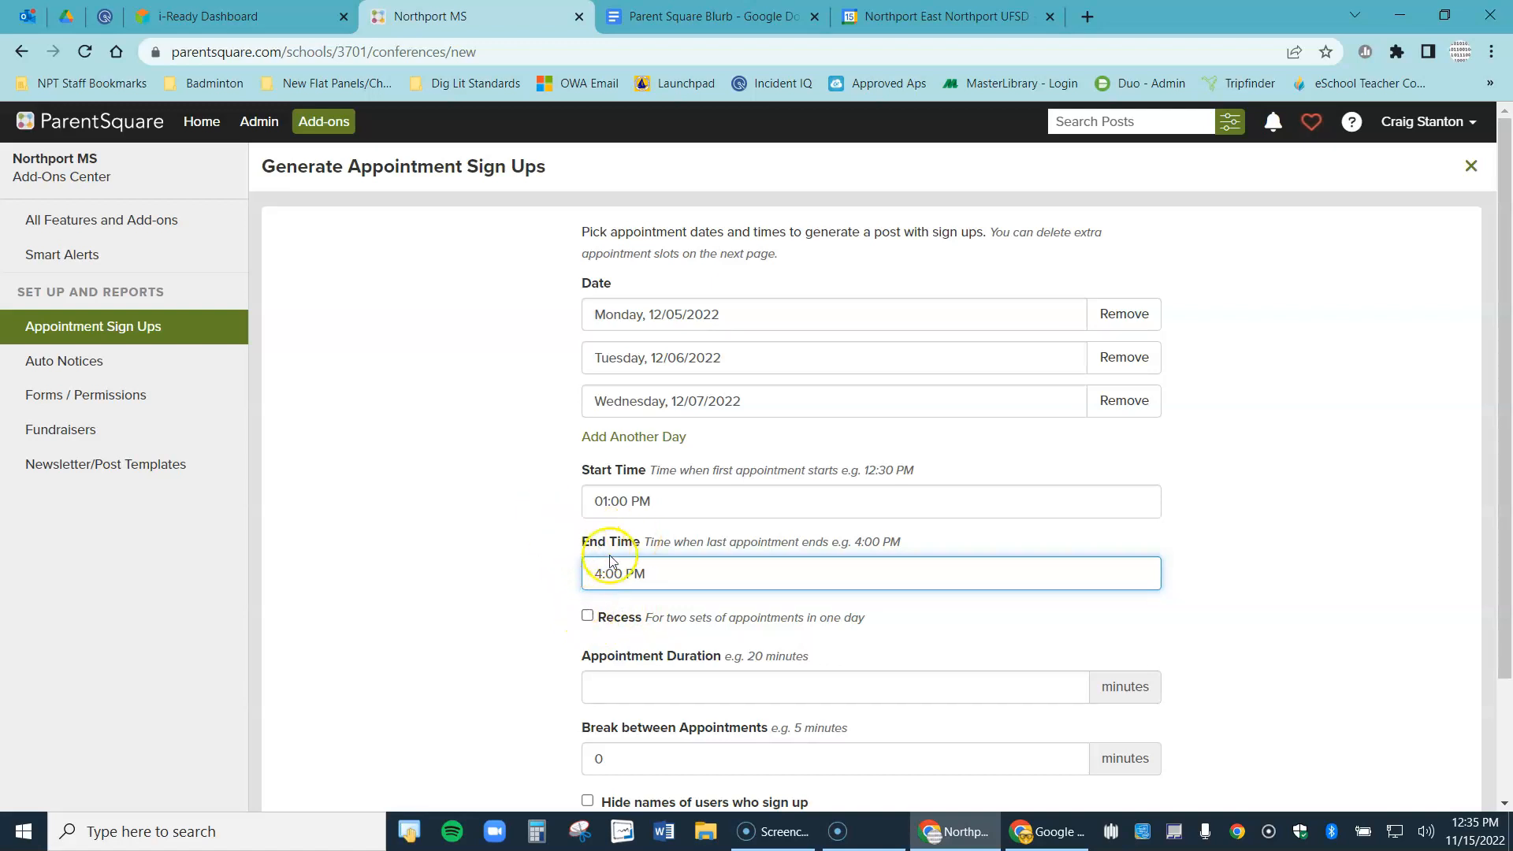
left_click(586, 617)
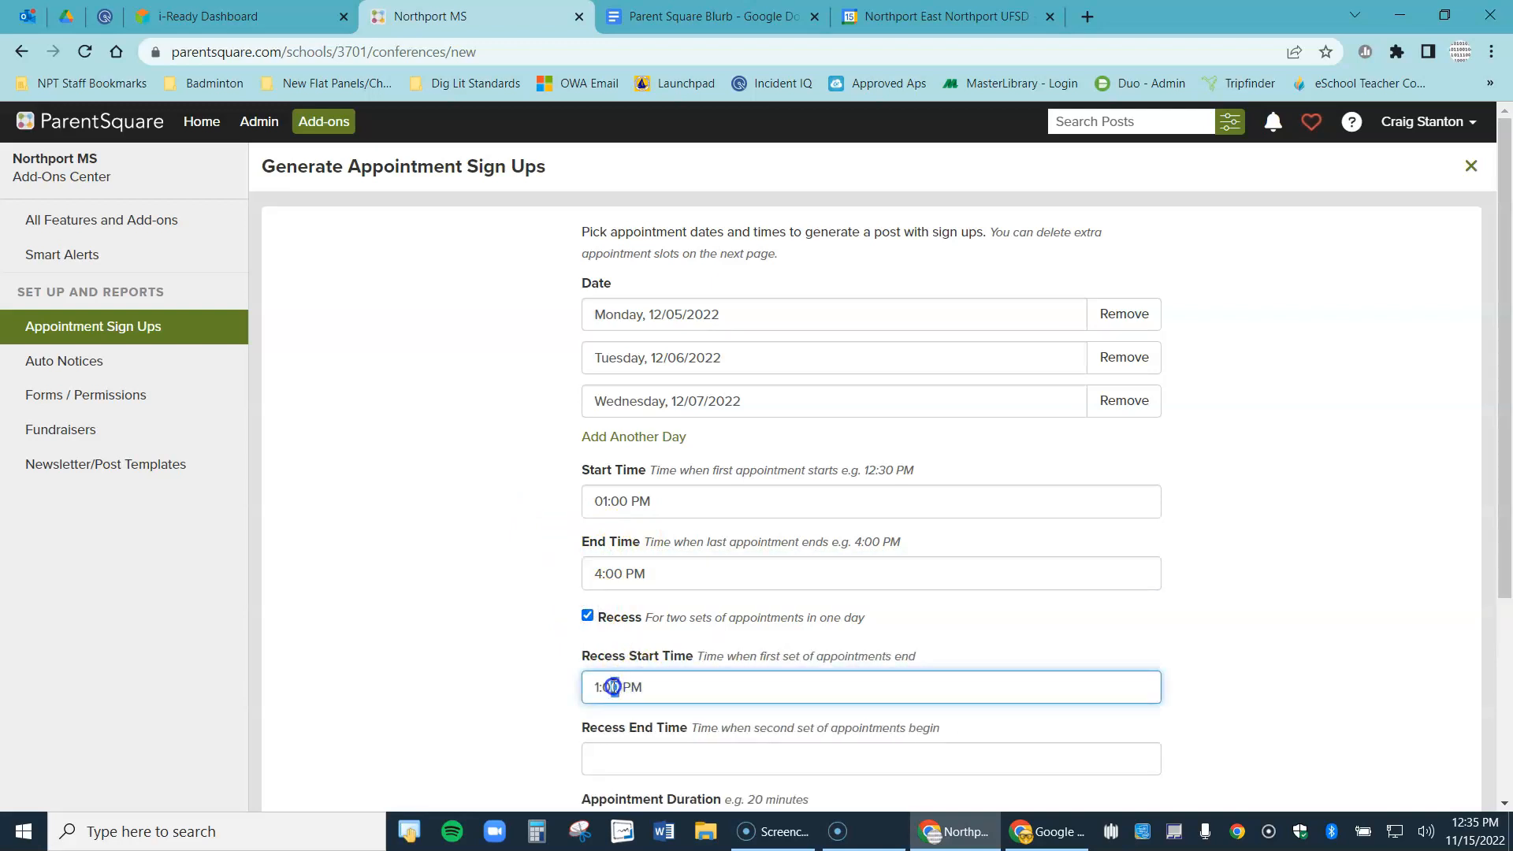
type("09:45 AM")
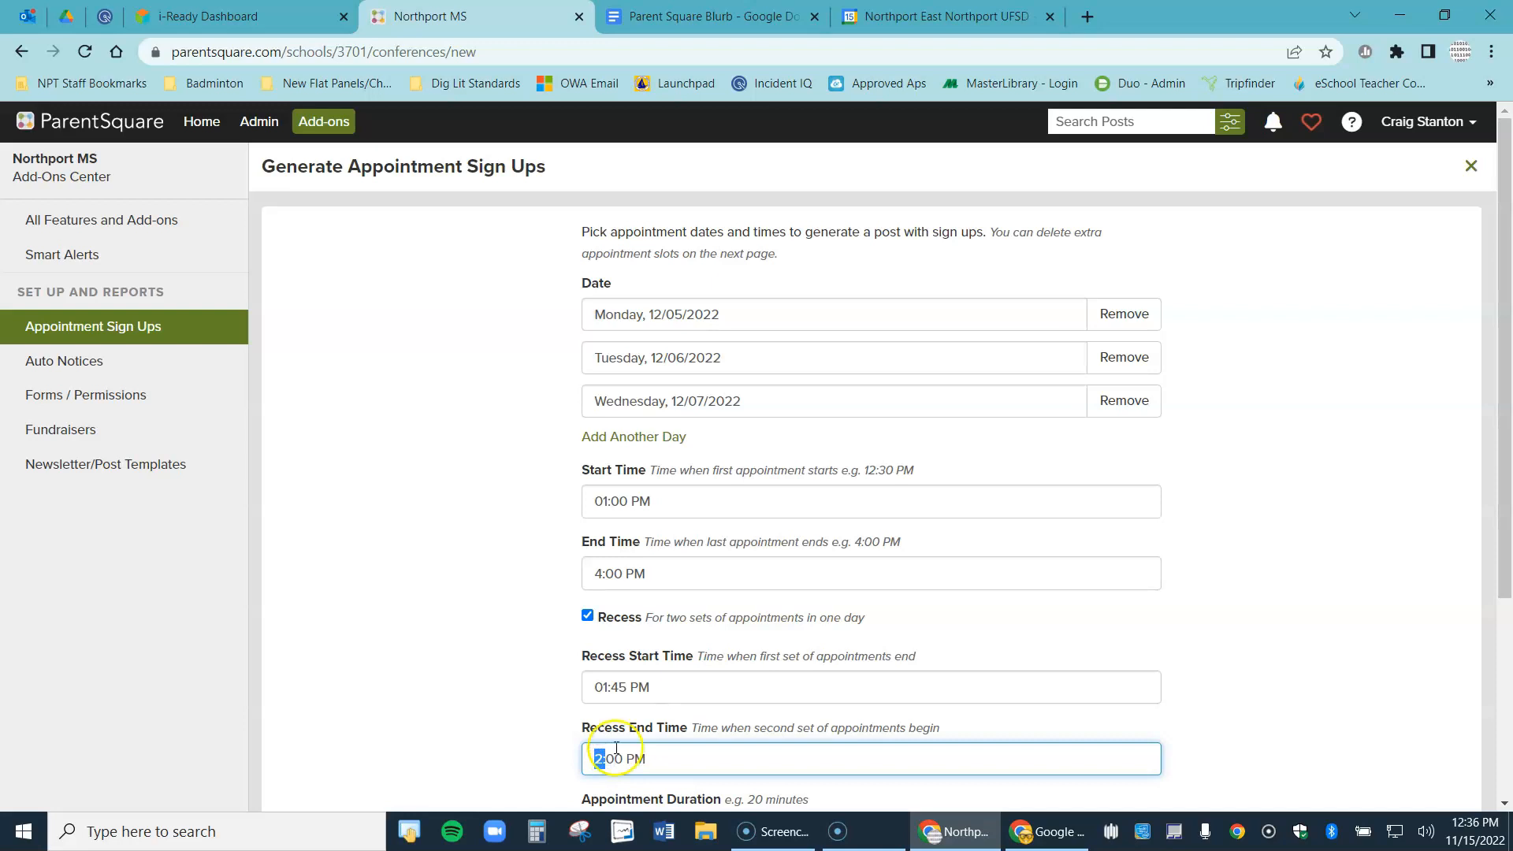
type("03:00 AM")
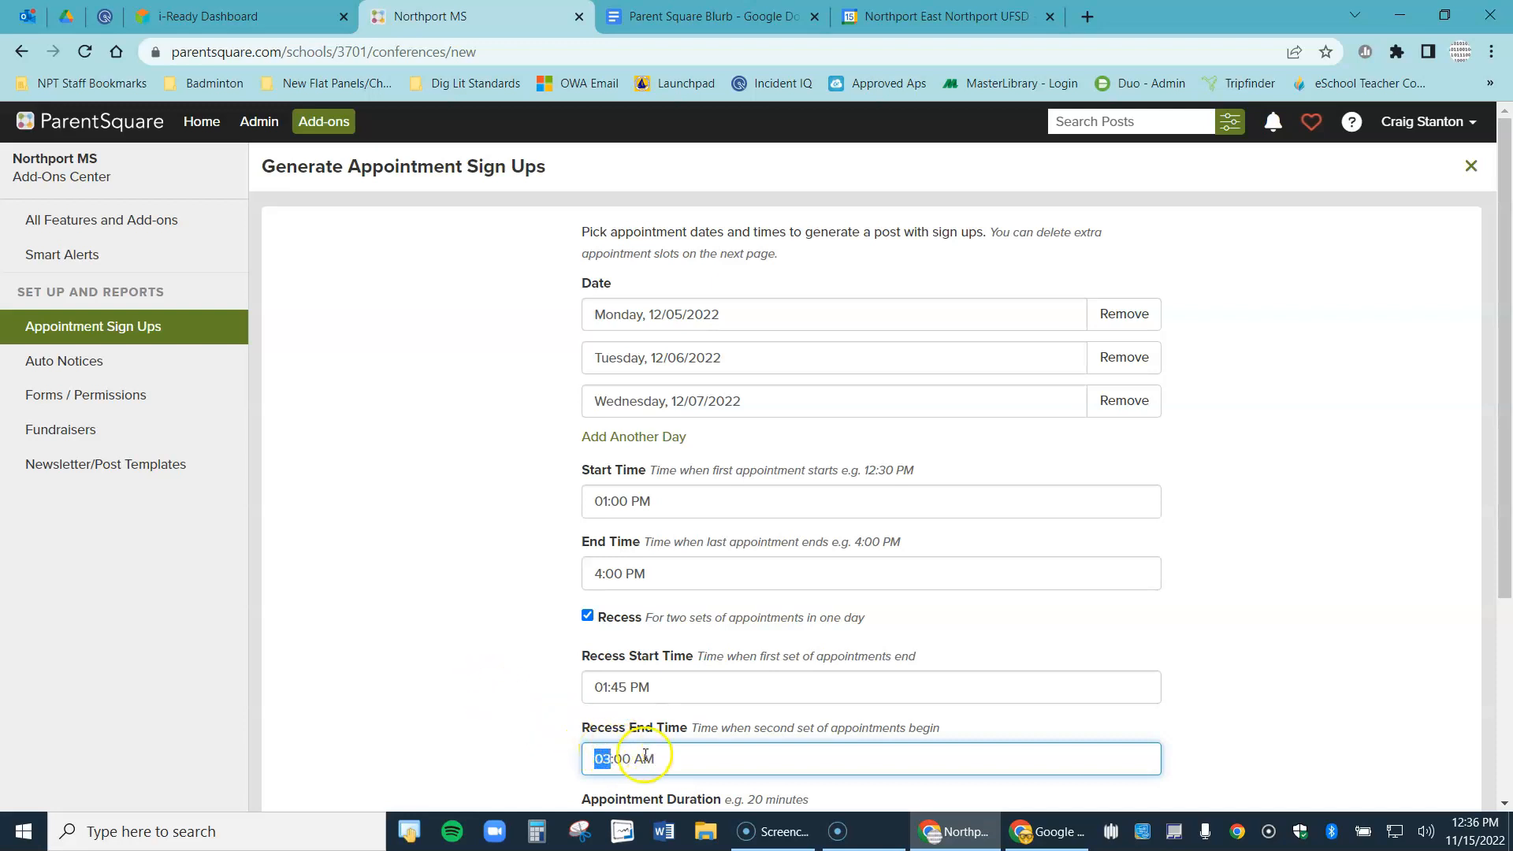
left_click(641, 757)
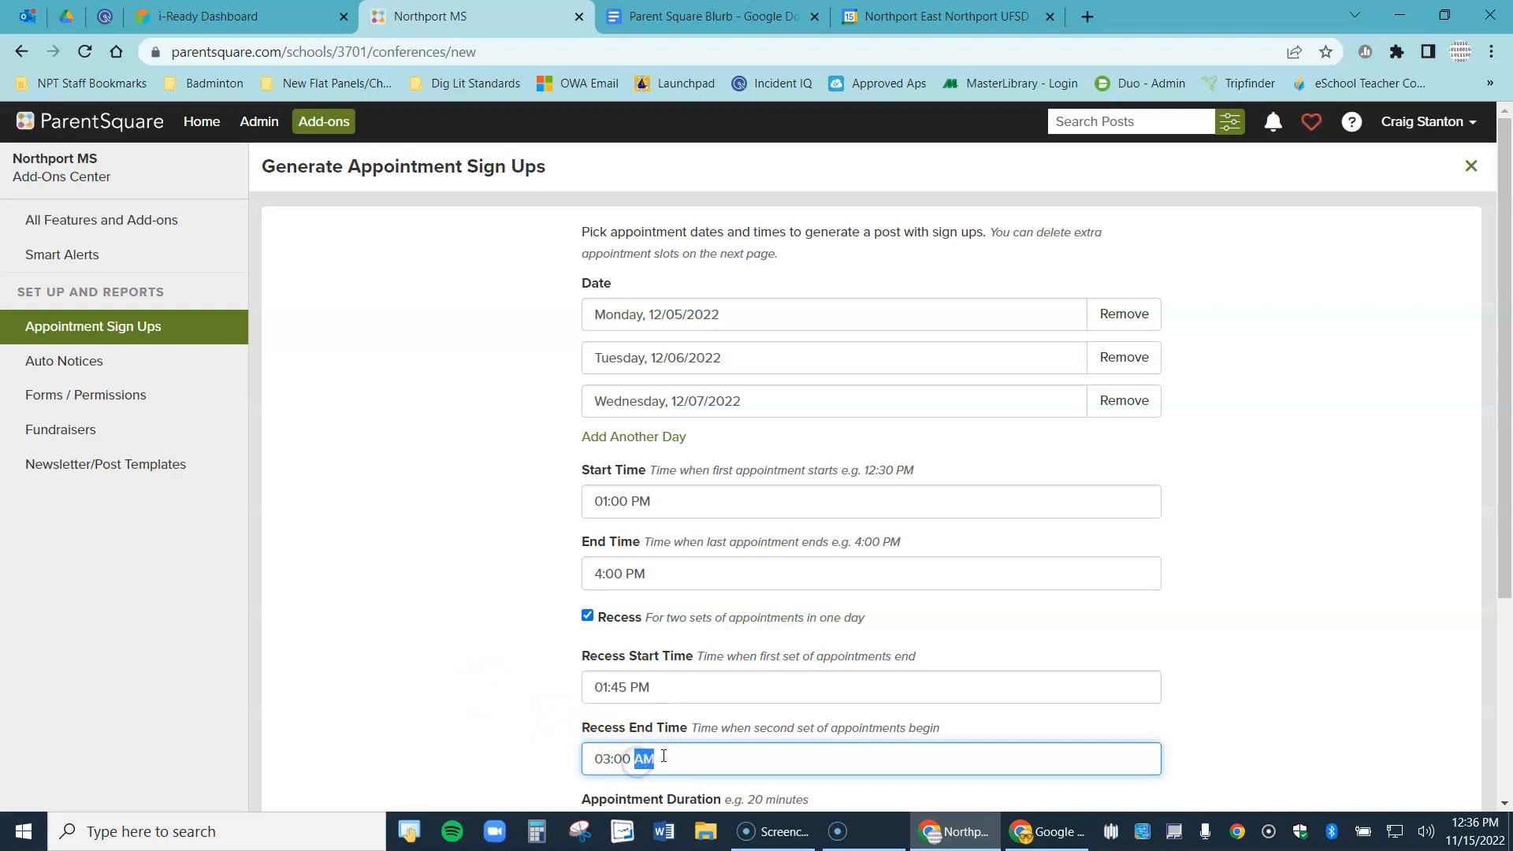
Set 10-minute slots, hide sign-up names, and limit each user to one appointment overall
scroll("down", 3)
type("P")
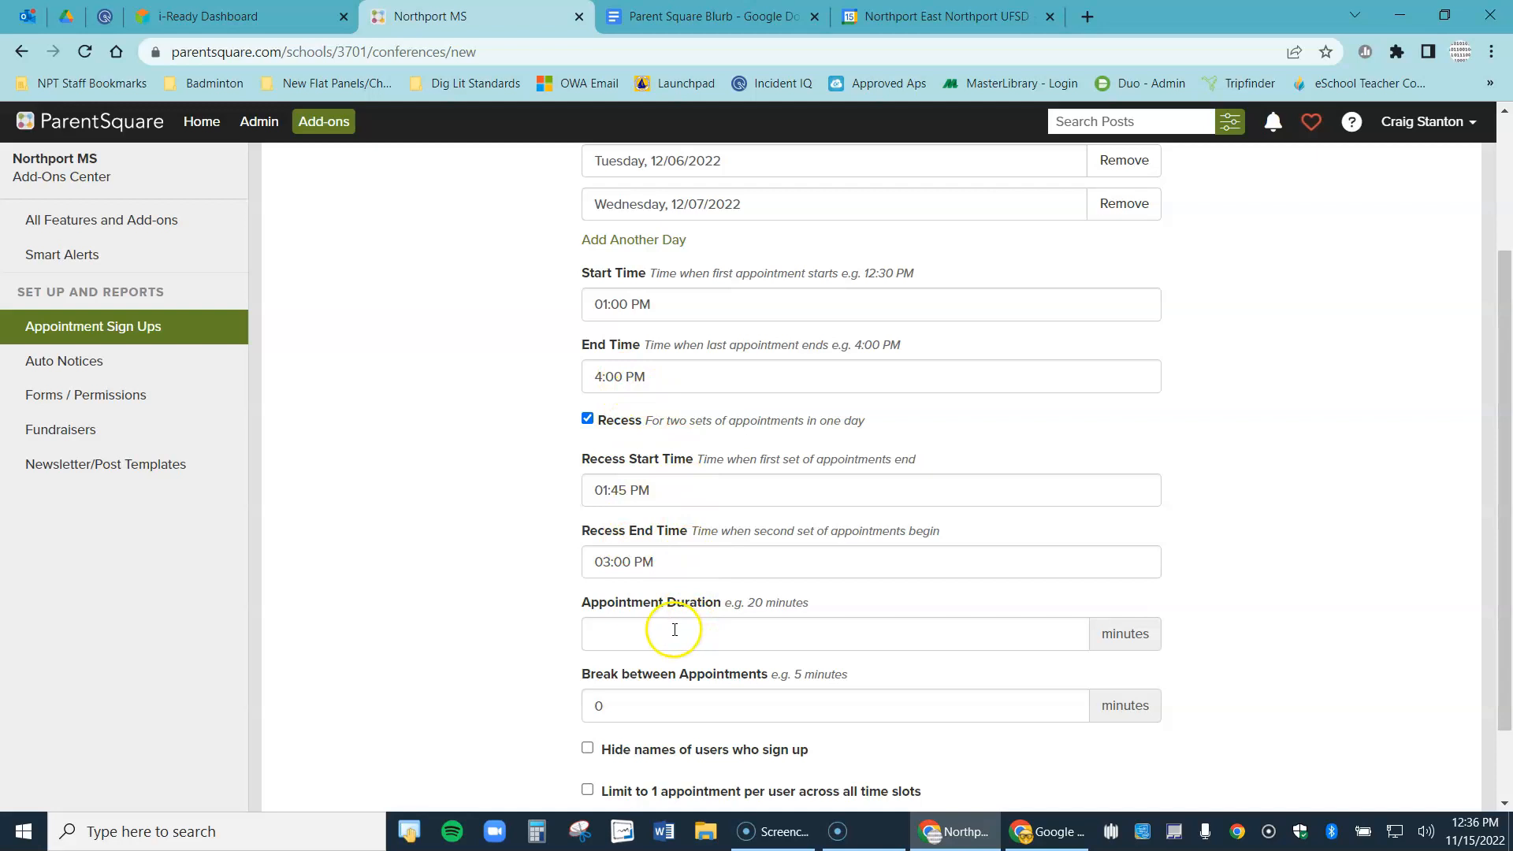
left_click(835, 633)
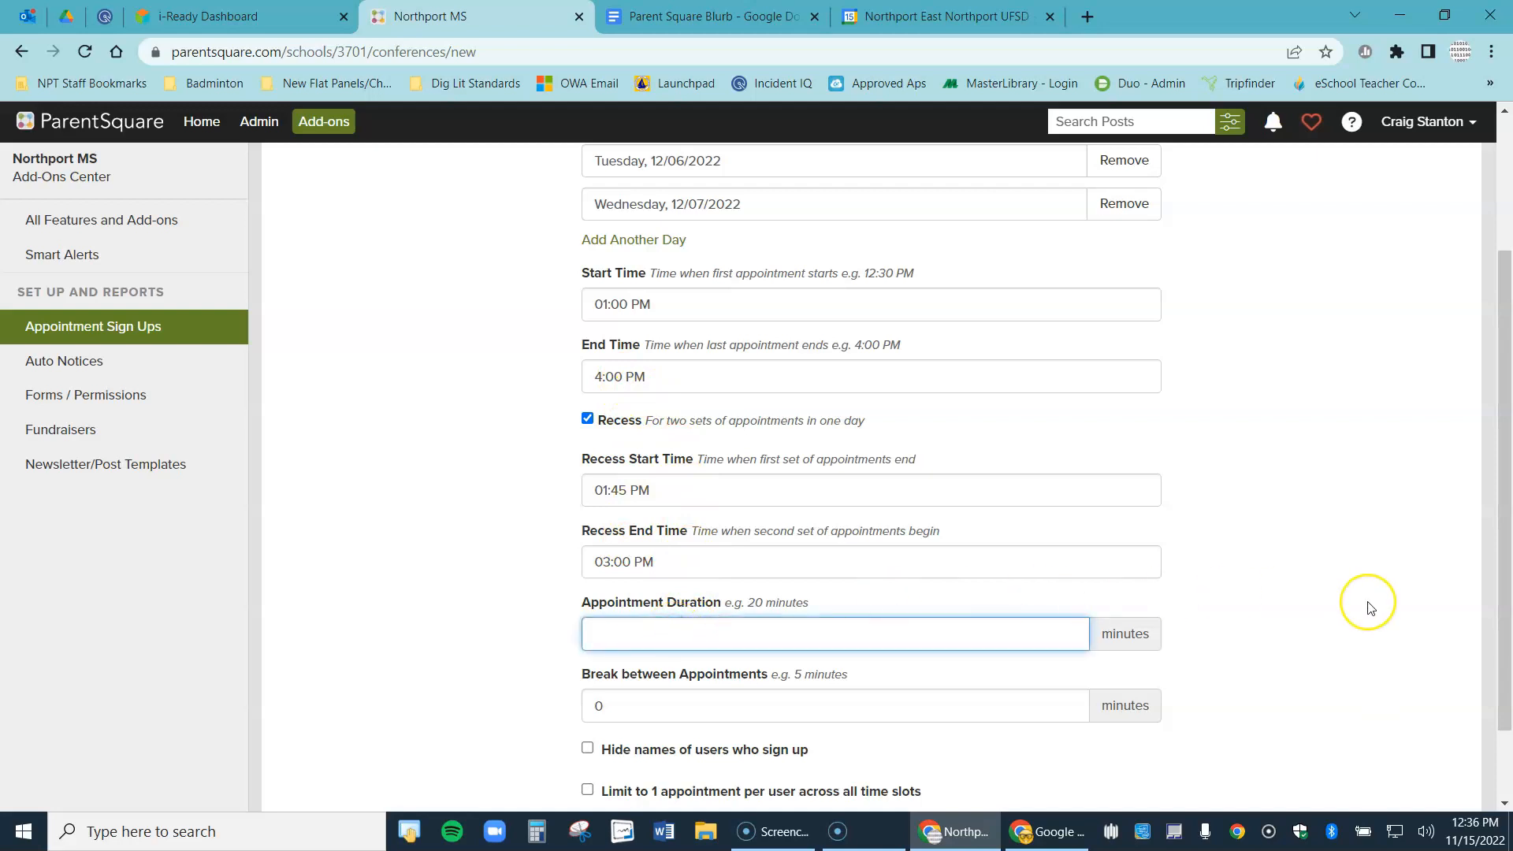
type("10")
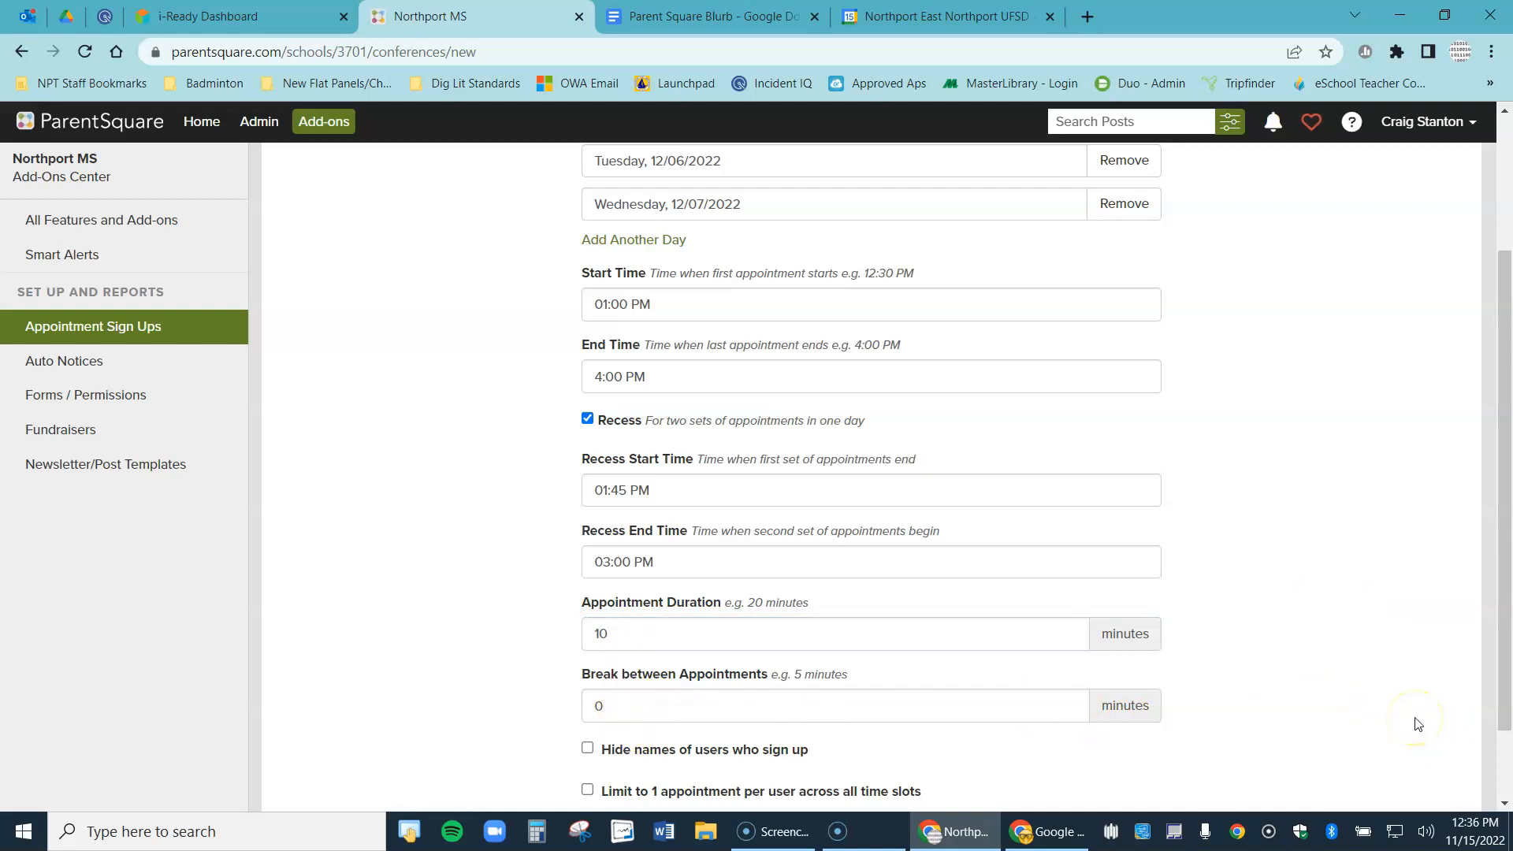
mouse_move(1429, 720)
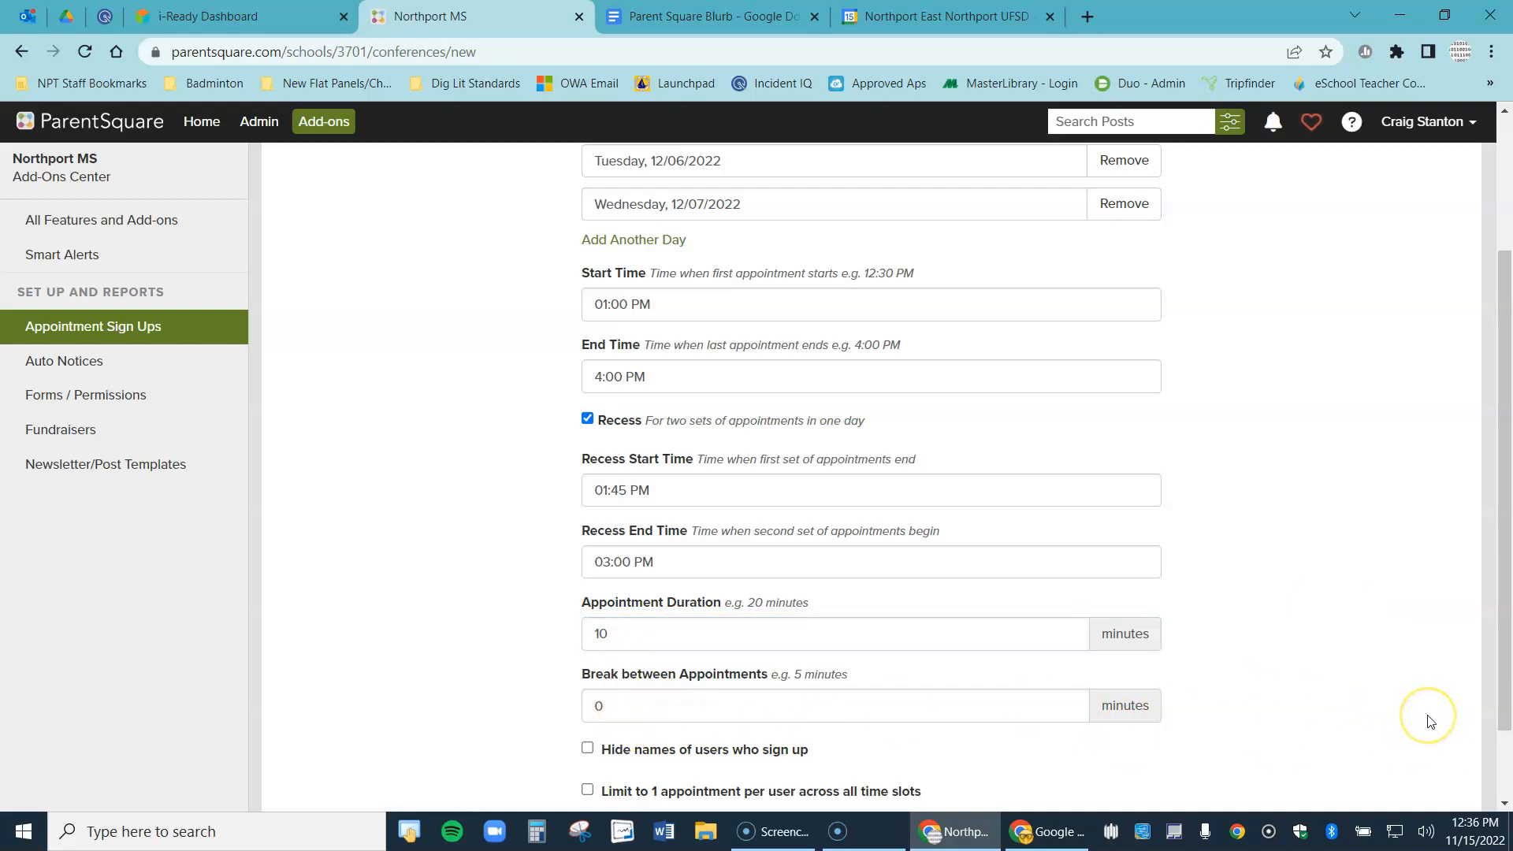
mouse_move(1405, 714)
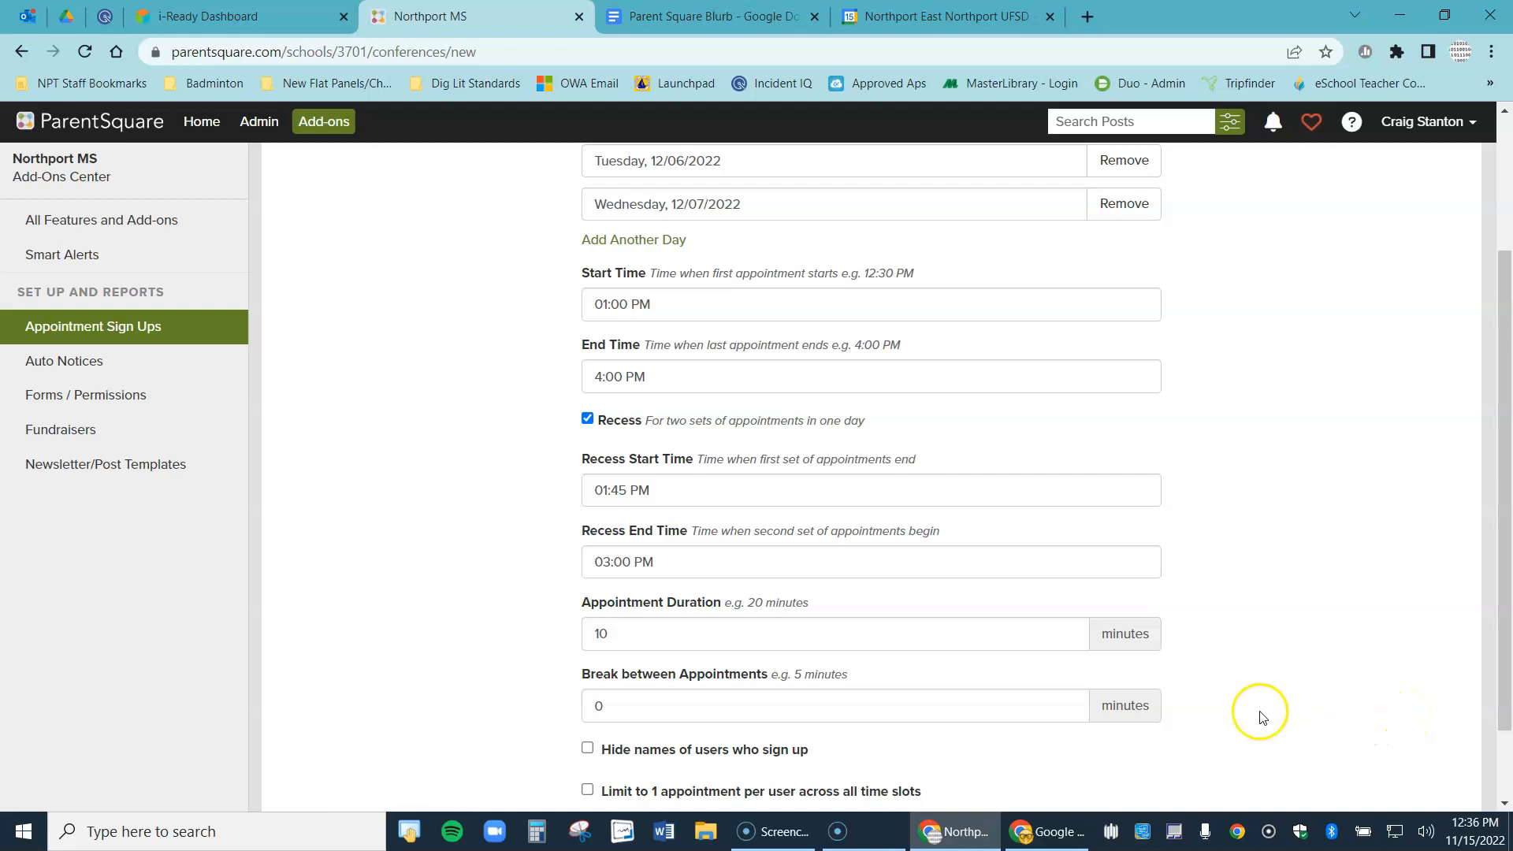
scroll("down", 3)
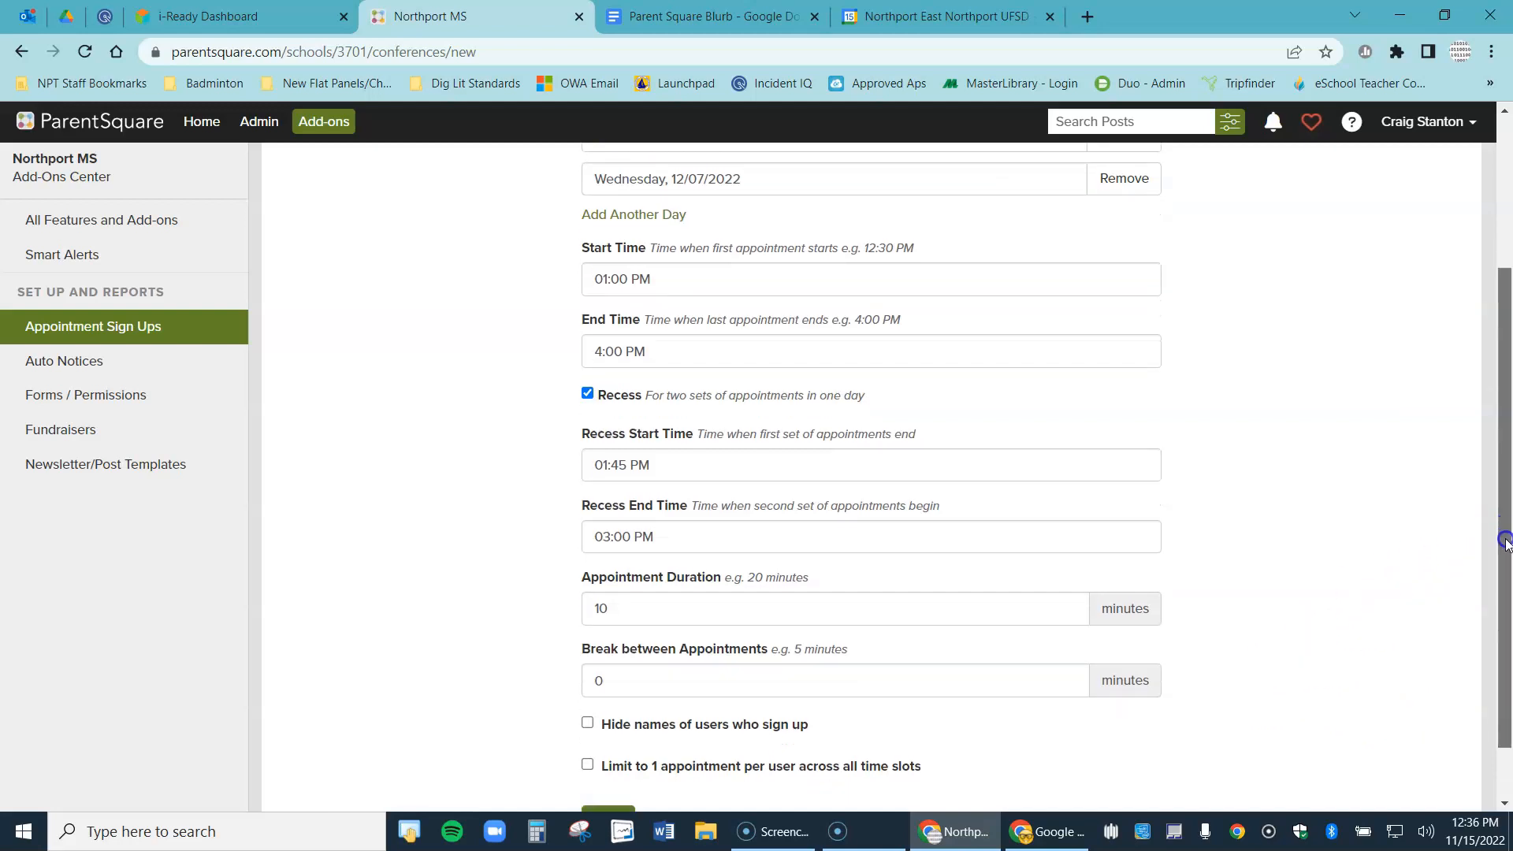
scroll("down", 3)
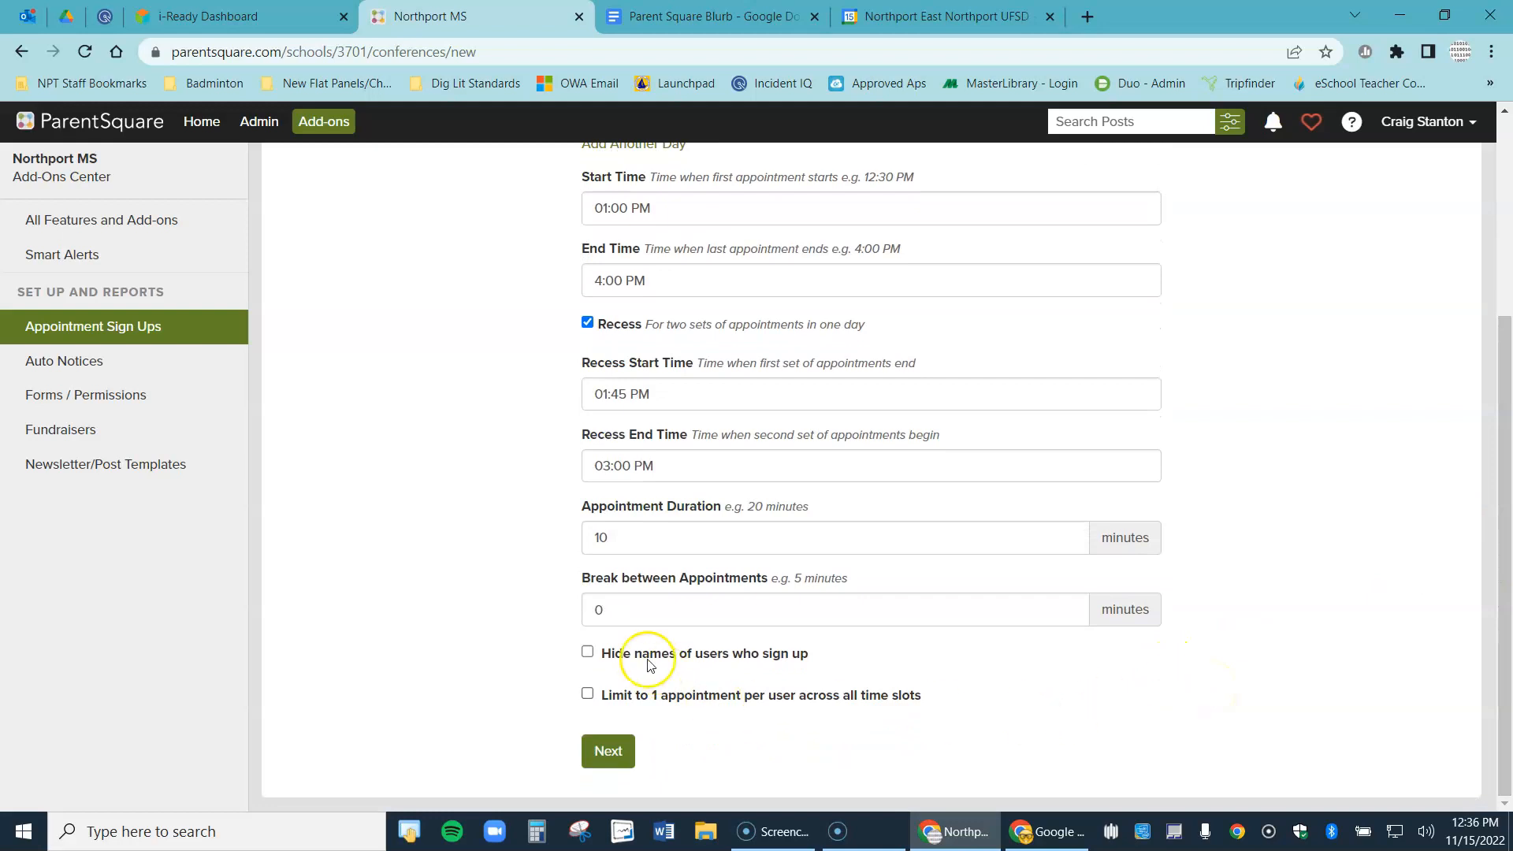
left_click(586, 652)
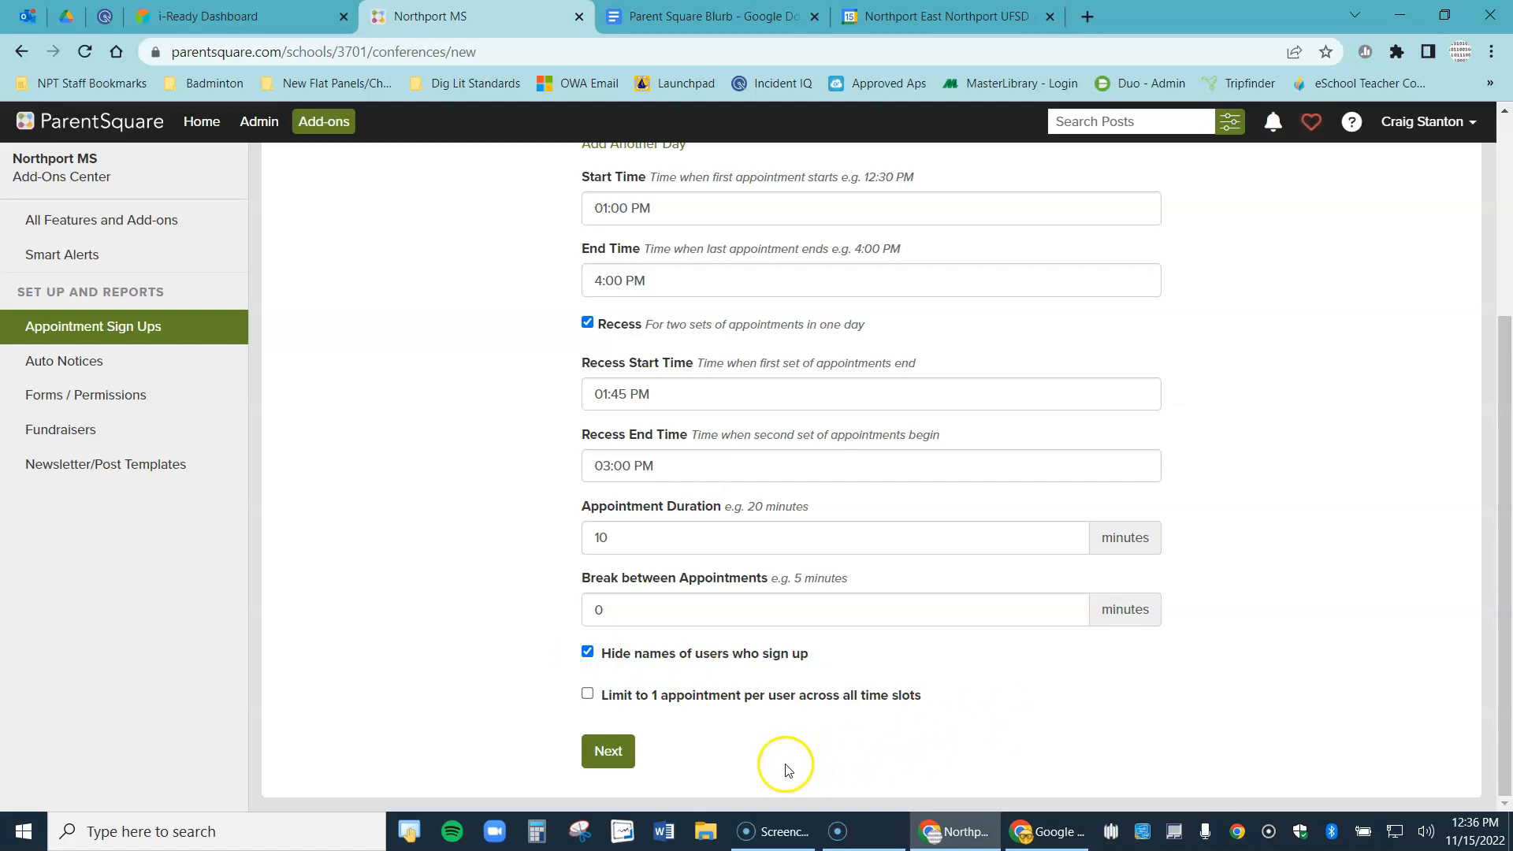
left_click(586, 694)
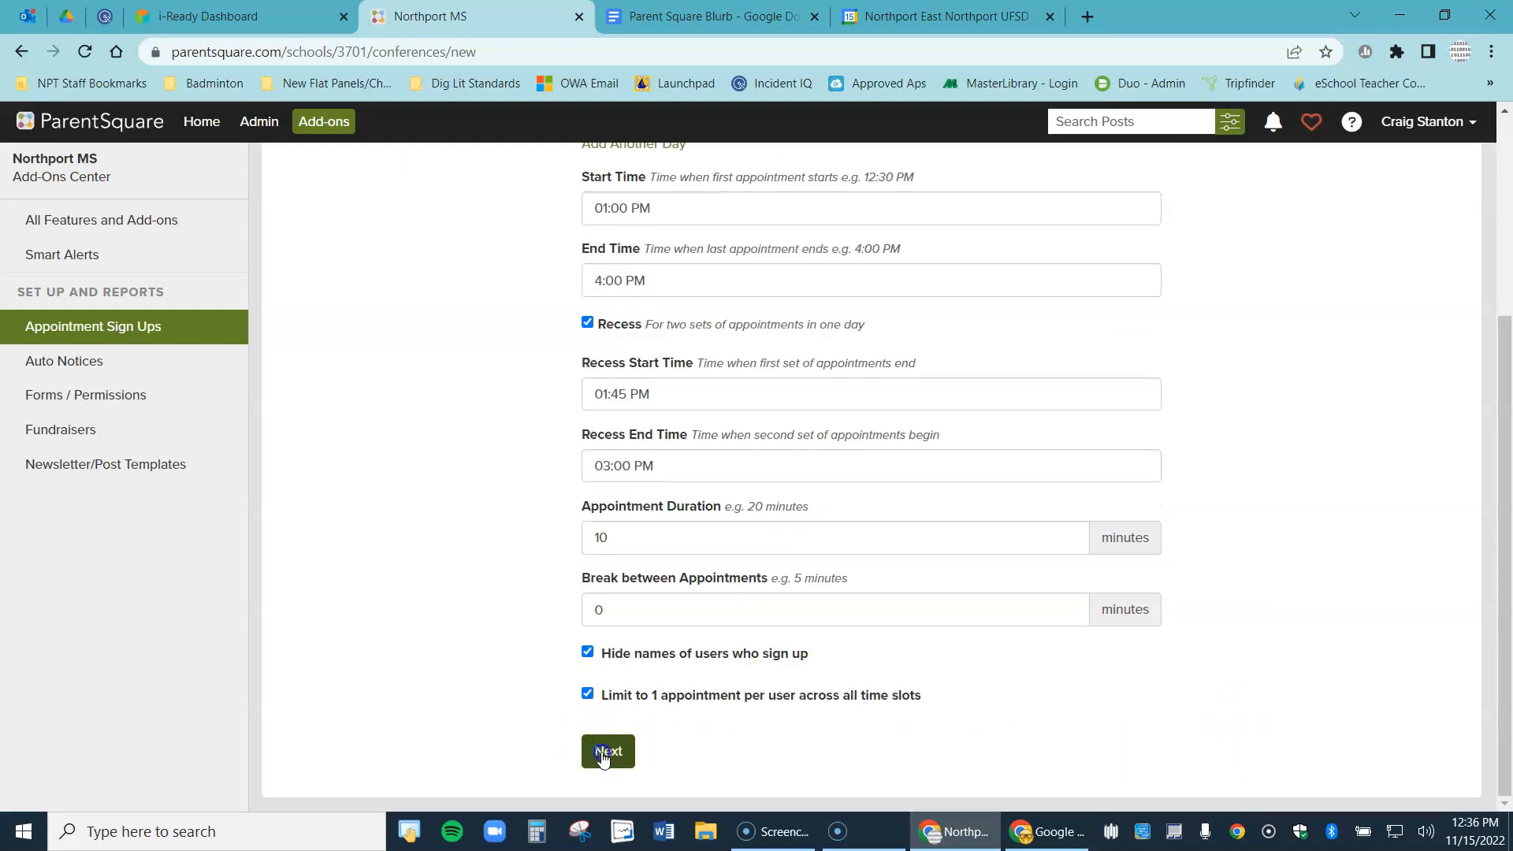
Generate the slots, delete Tuesday's 3:40–4:00 PM slots, and continue to the Edit Post page
left_click(607, 751)
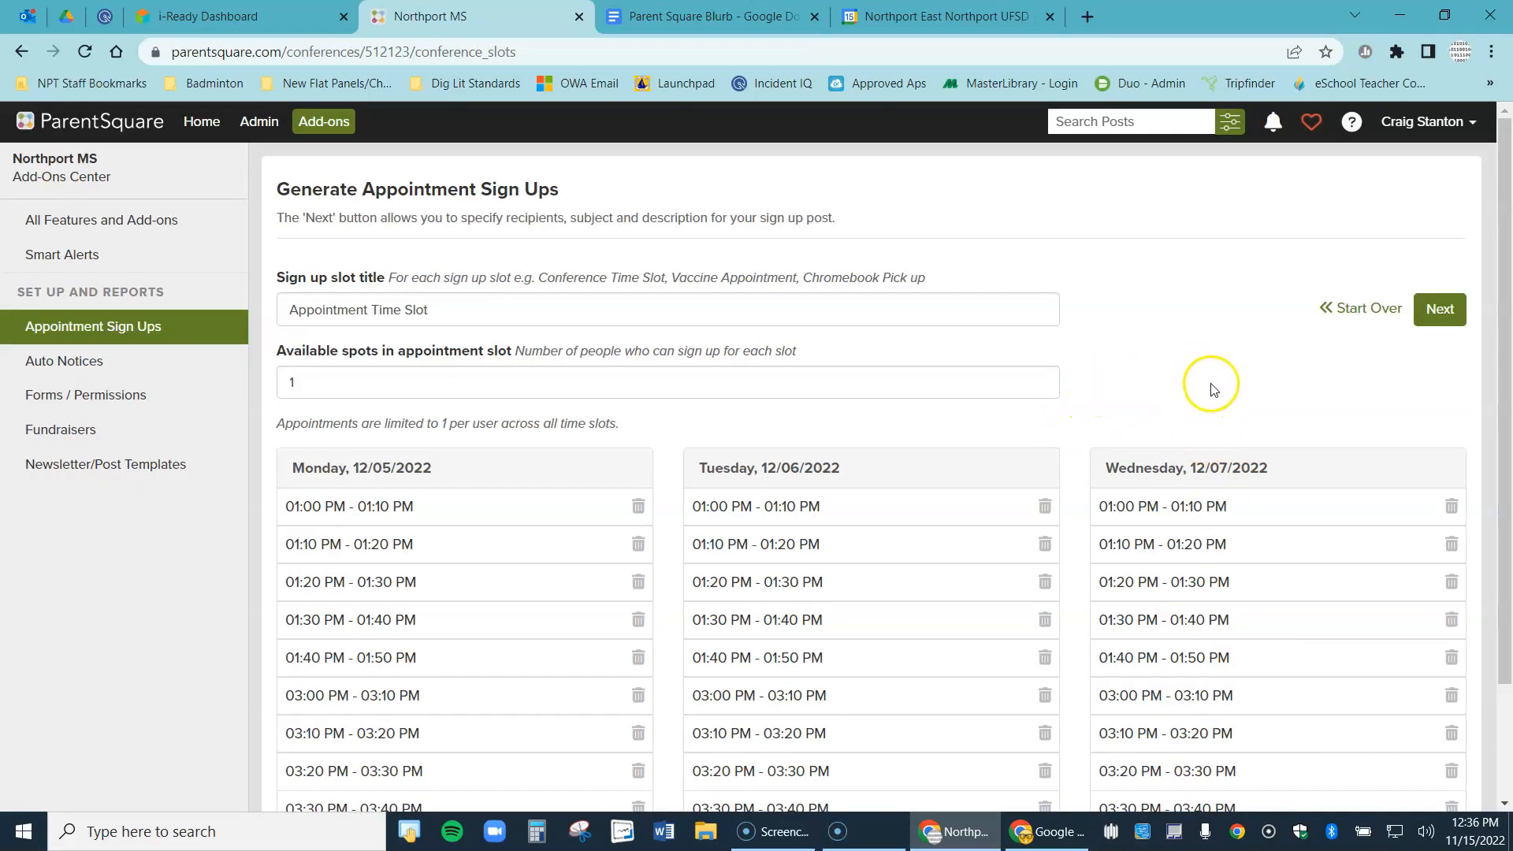
scroll("down", 3)
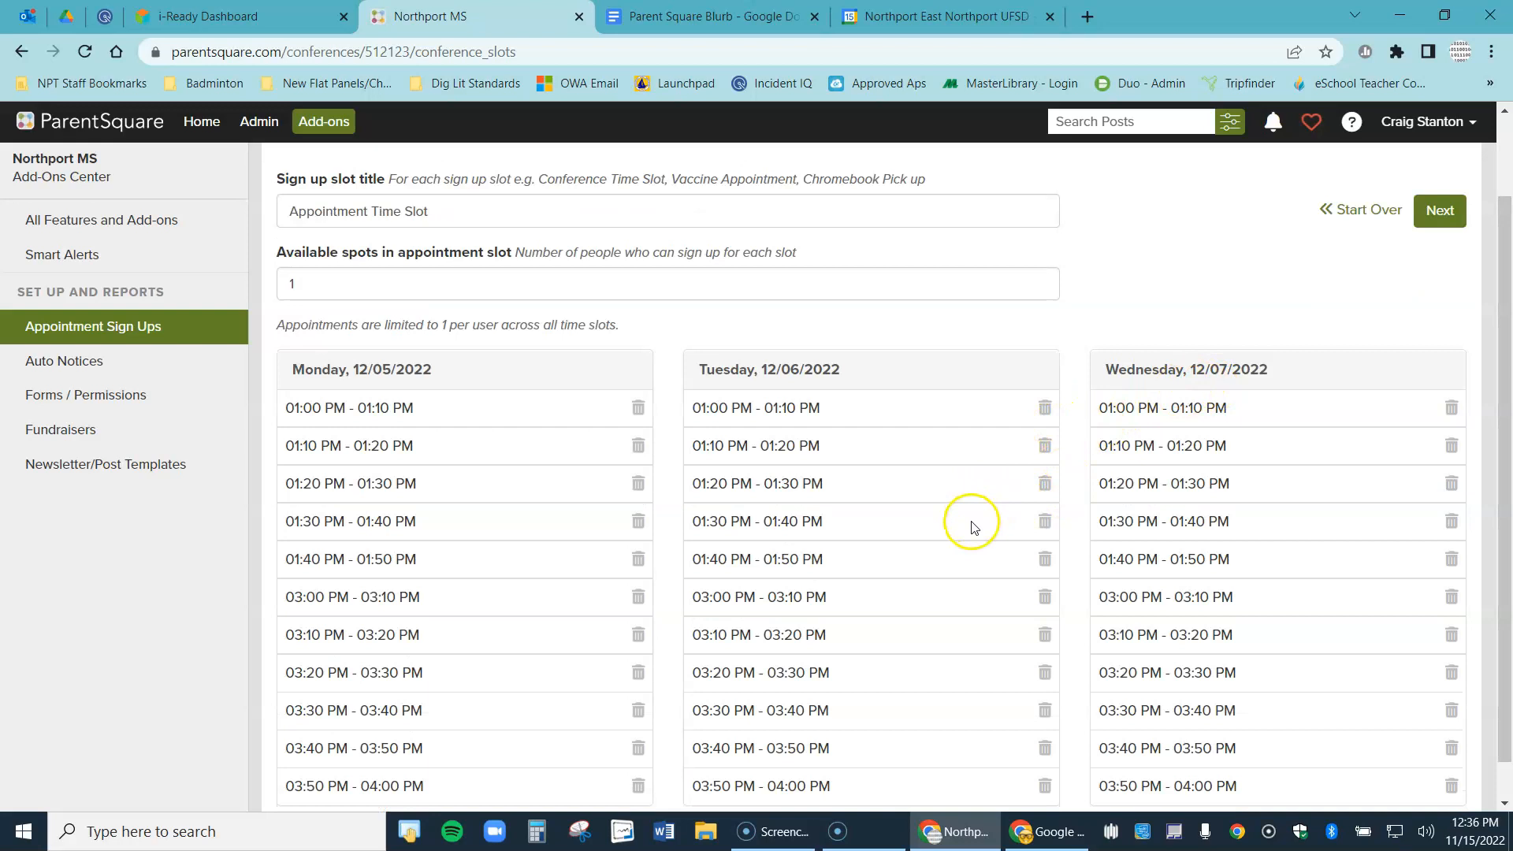
mouse_move(955, 531)
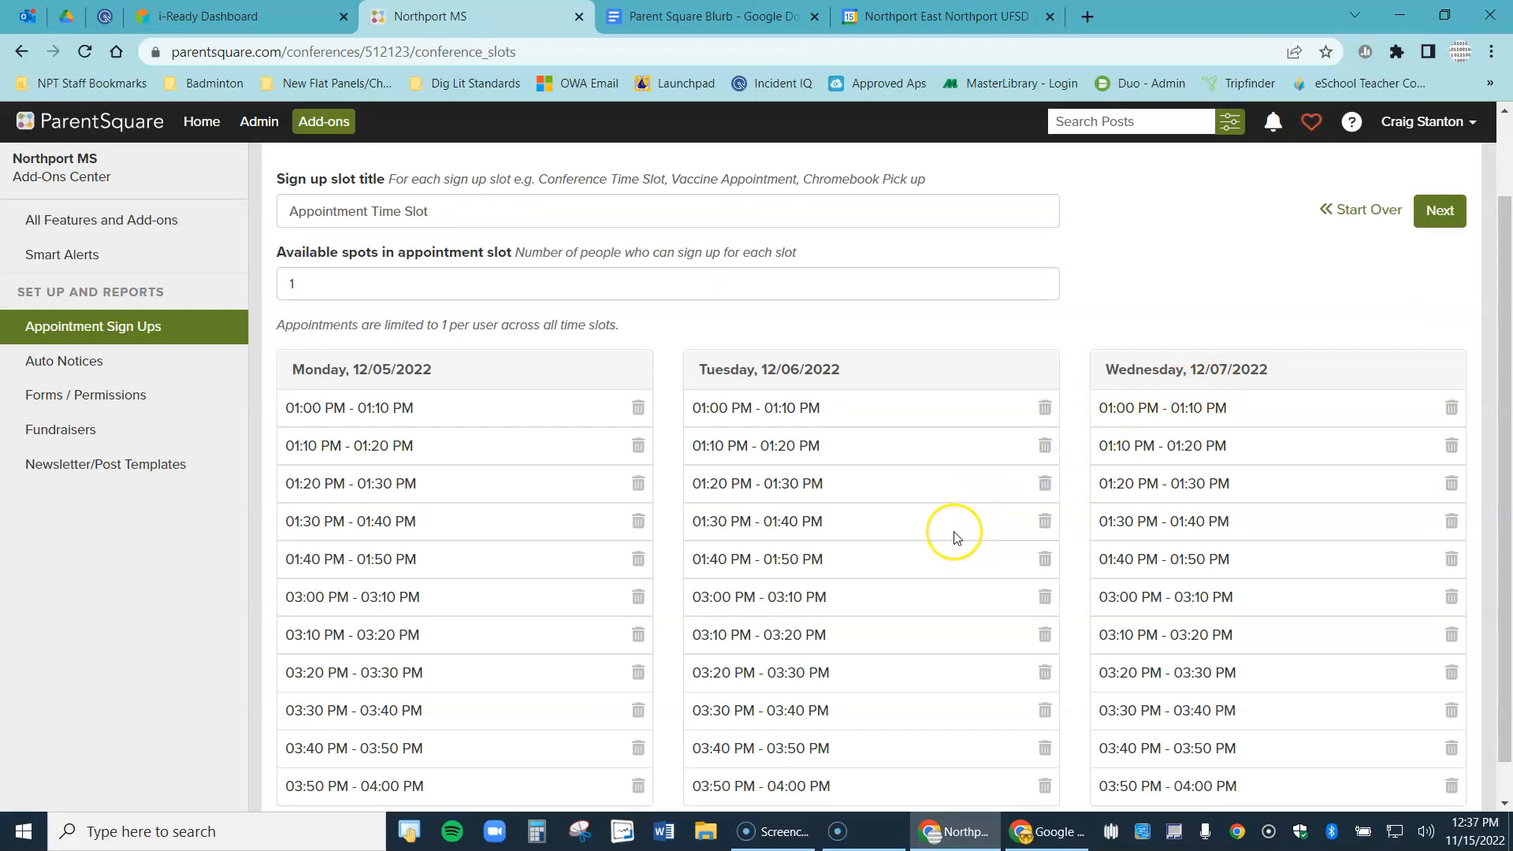
mouse_move(999, 544)
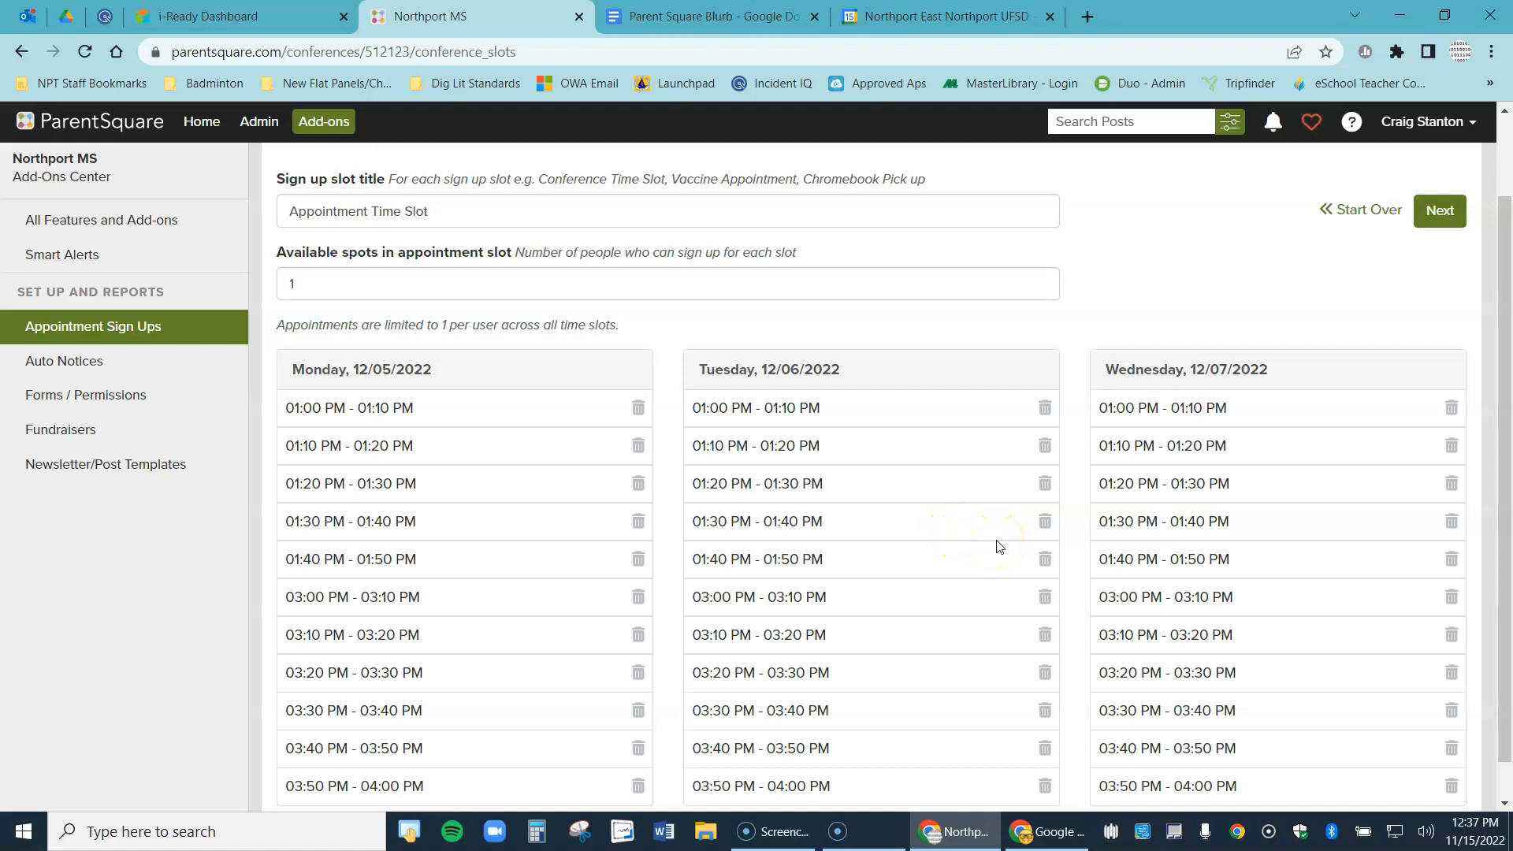
mouse_move(990, 539)
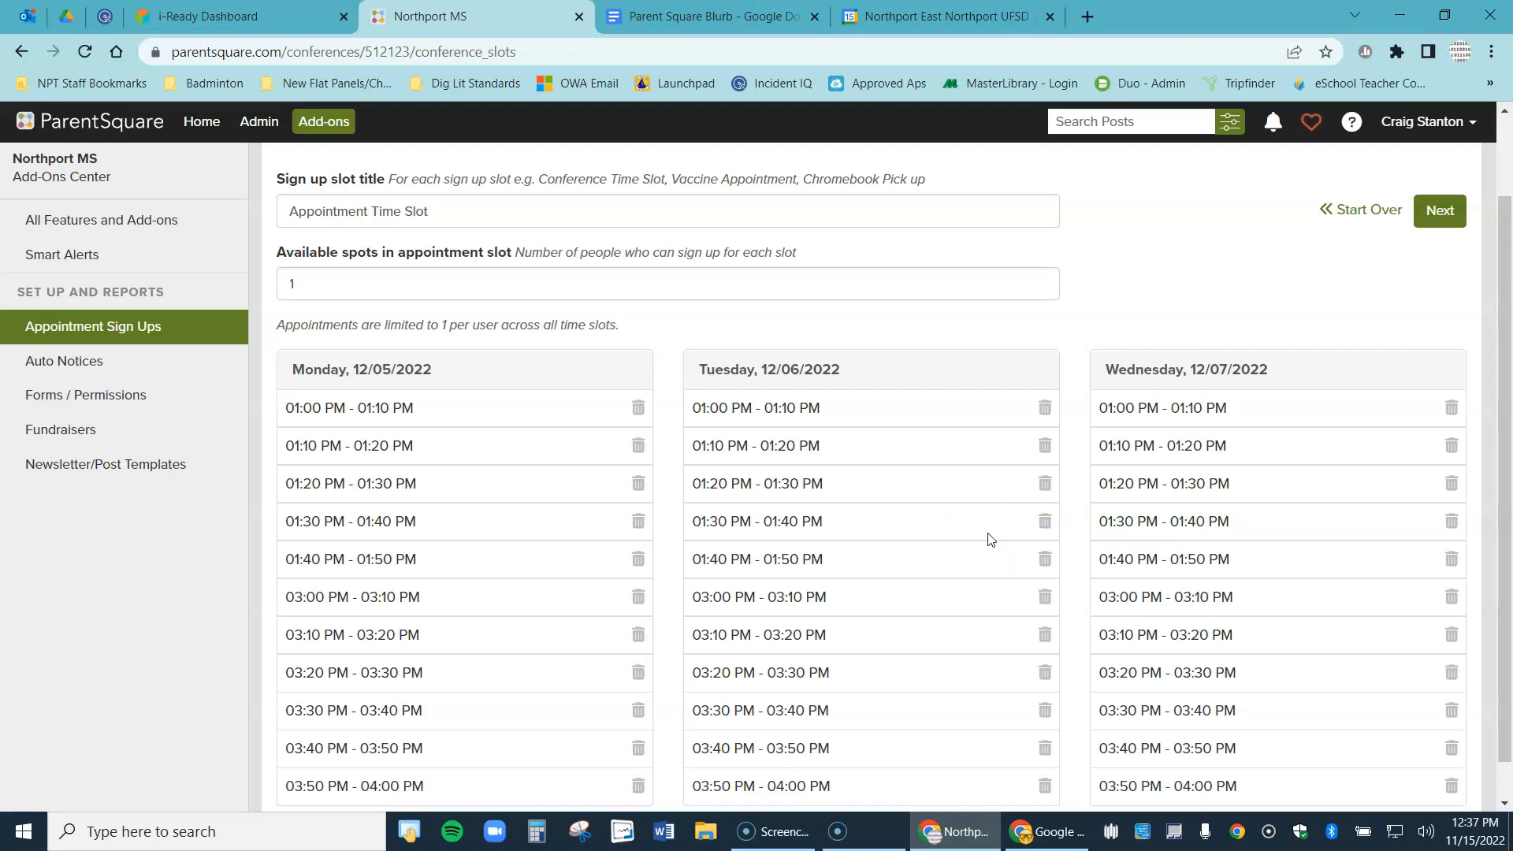
scroll("down", 3)
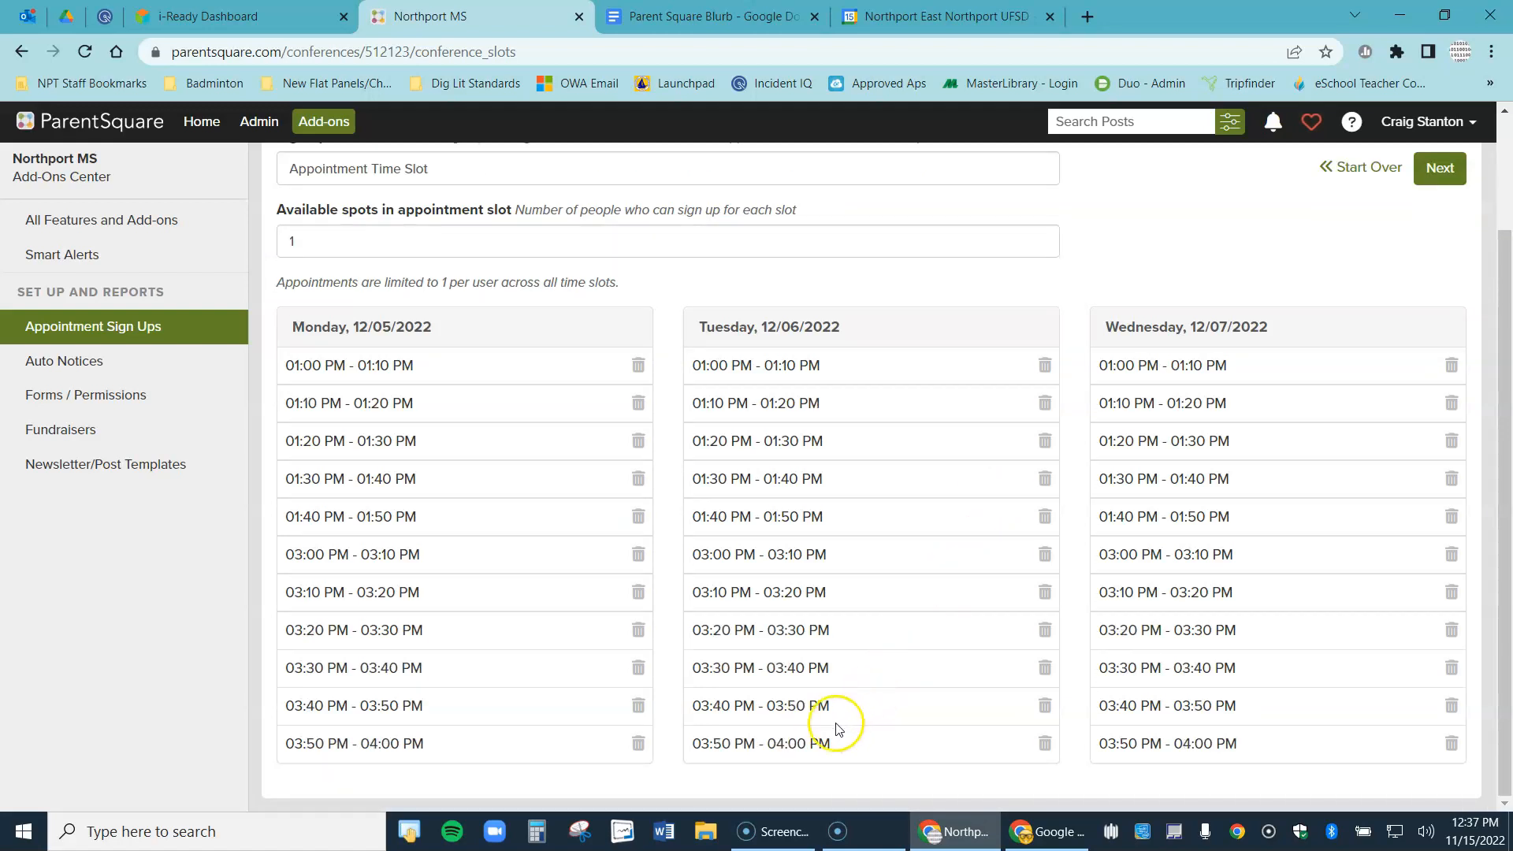
mouse_move(777, 780)
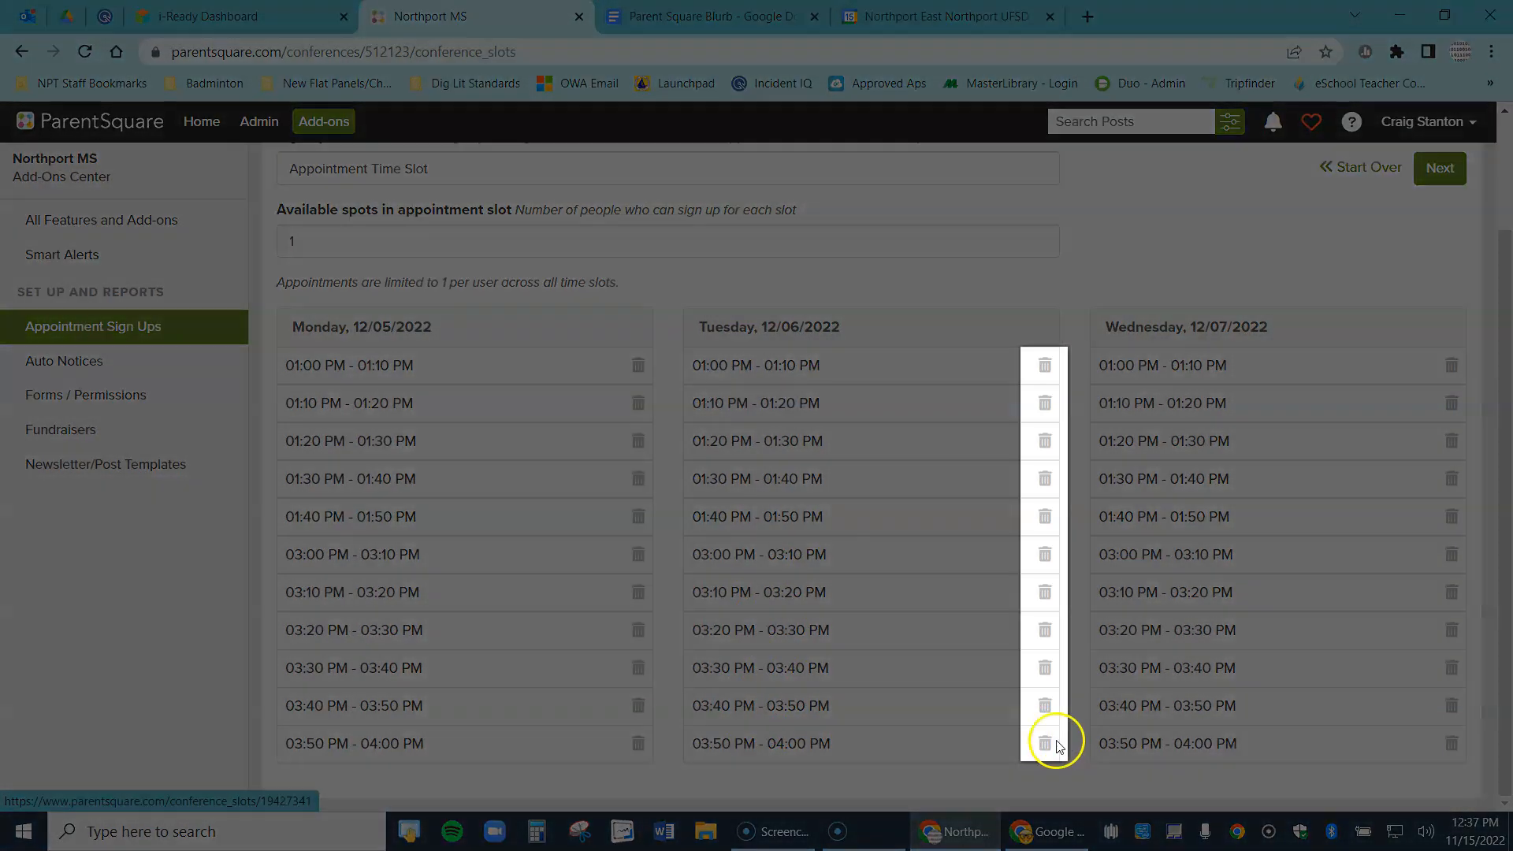
mouse_move(1043, 742)
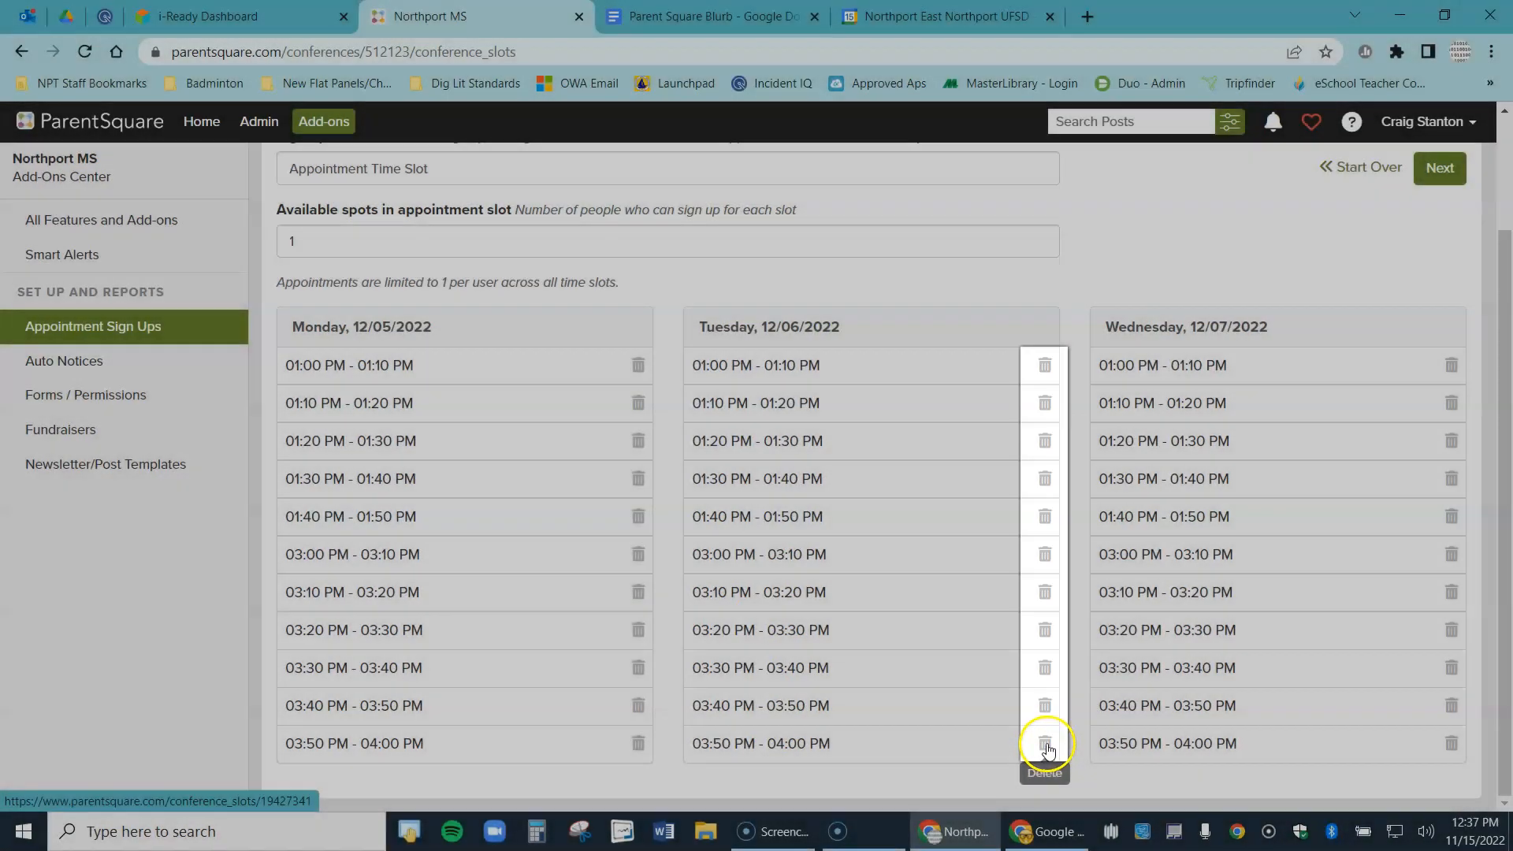
left_click(1042, 742)
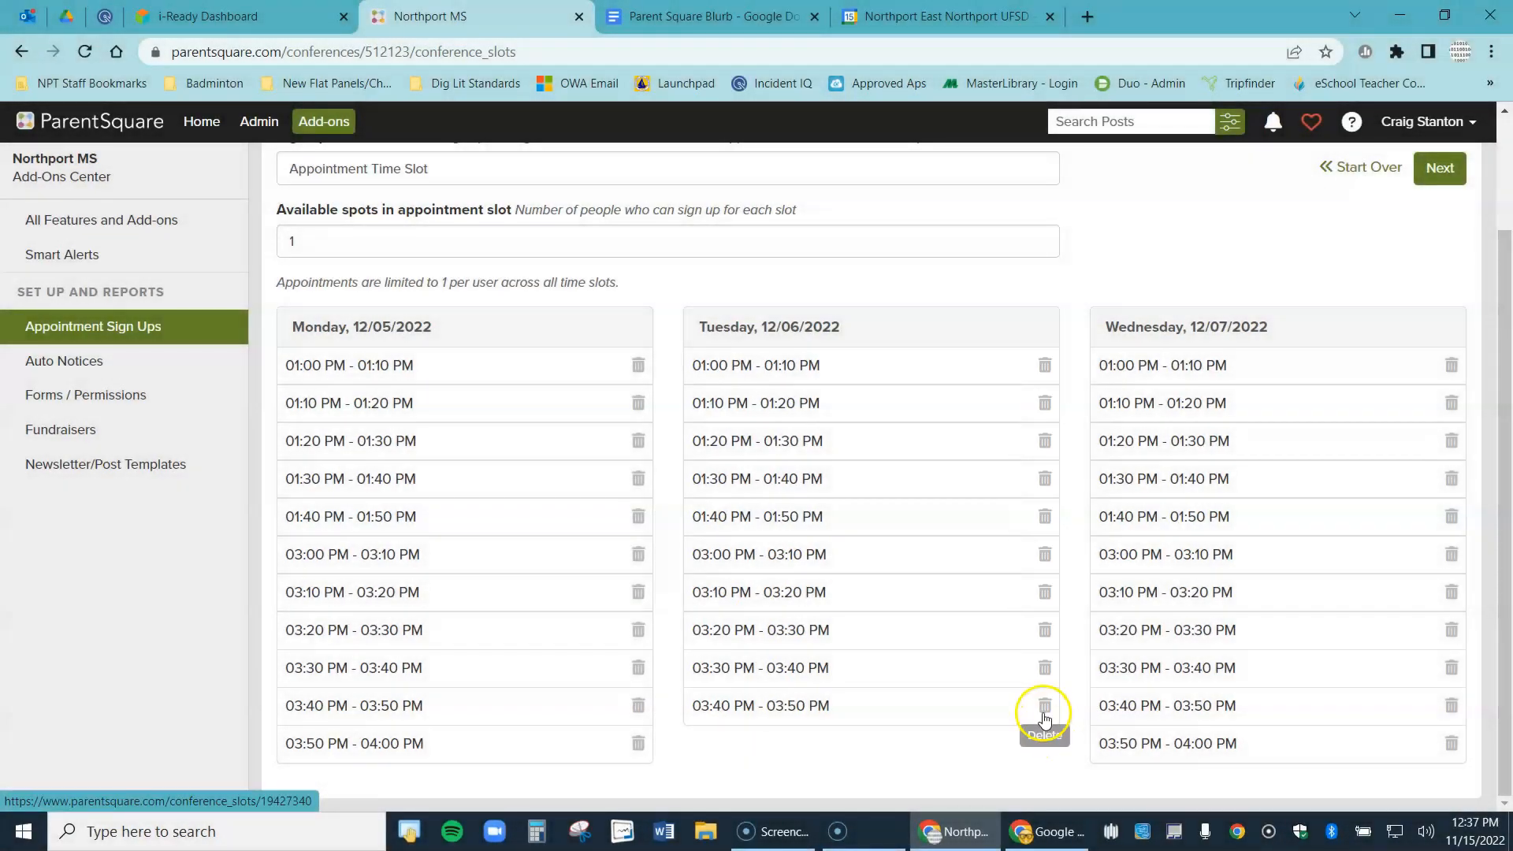
left_click(1043, 705)
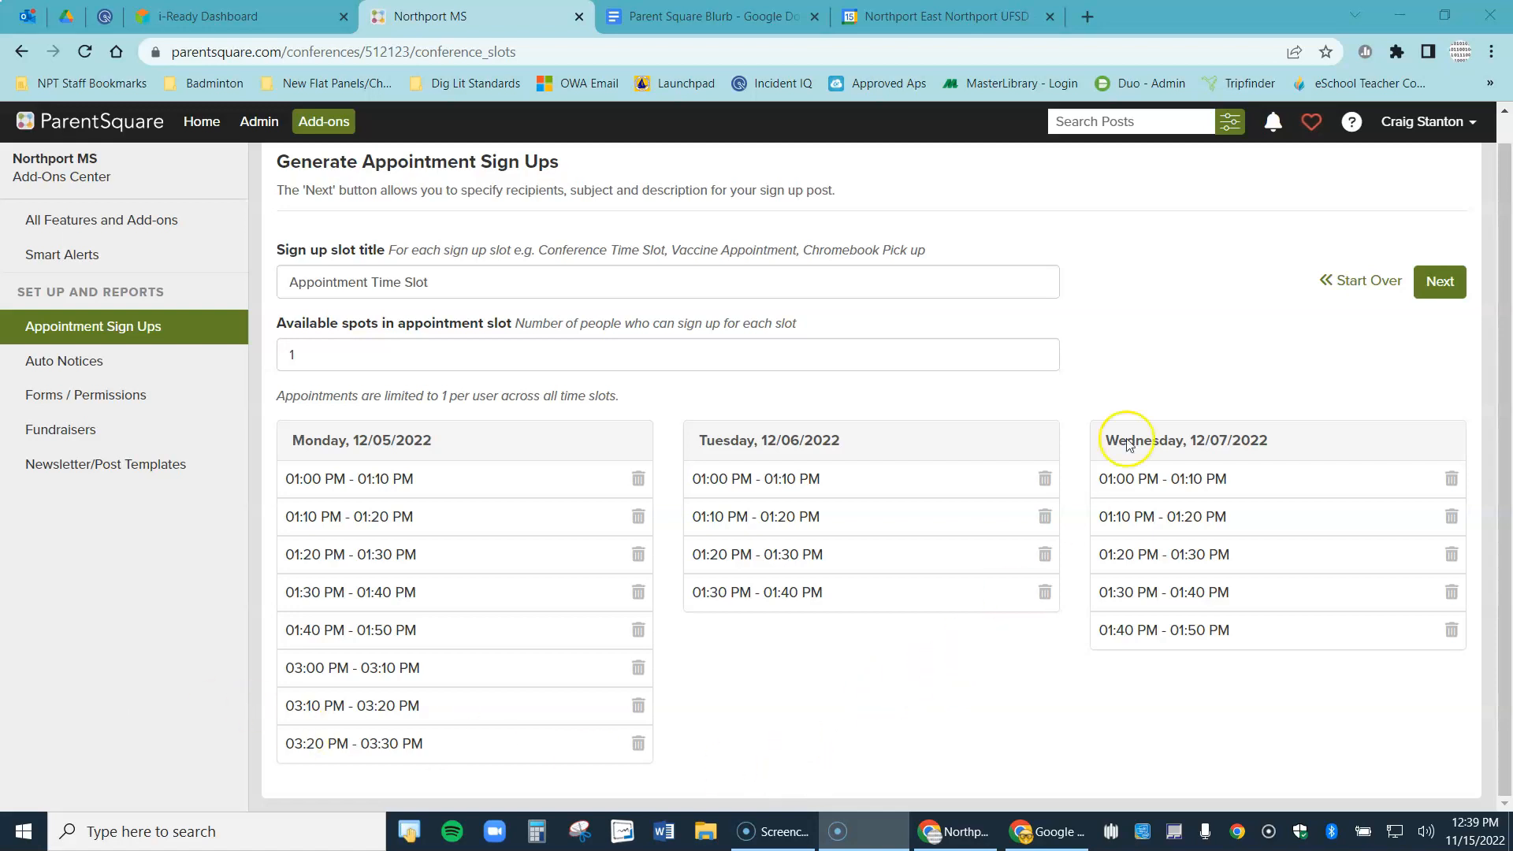
left_click(1439, 280)
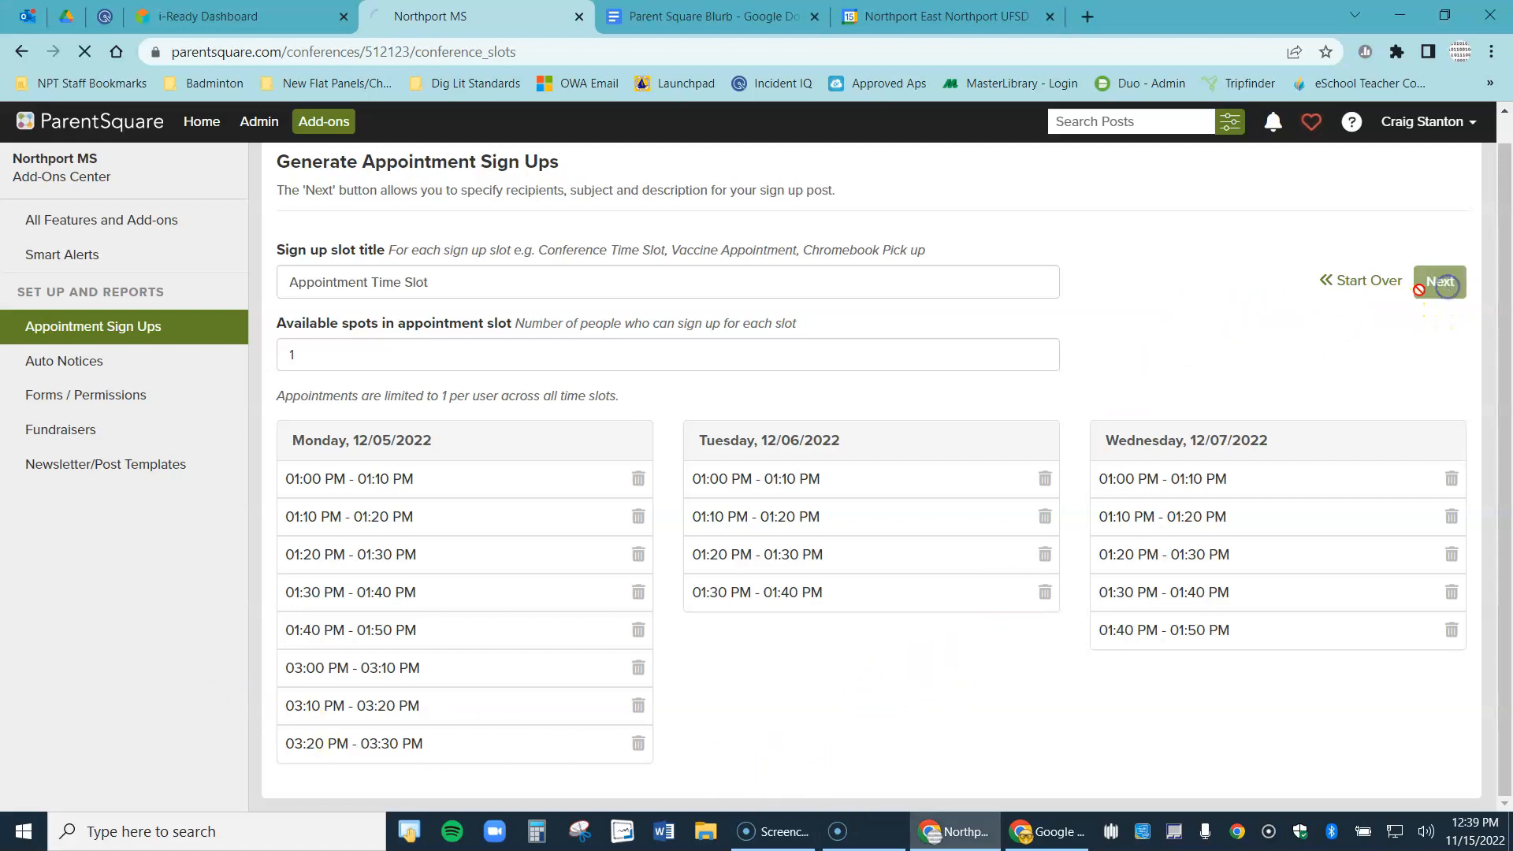
left_click(1439, 280)
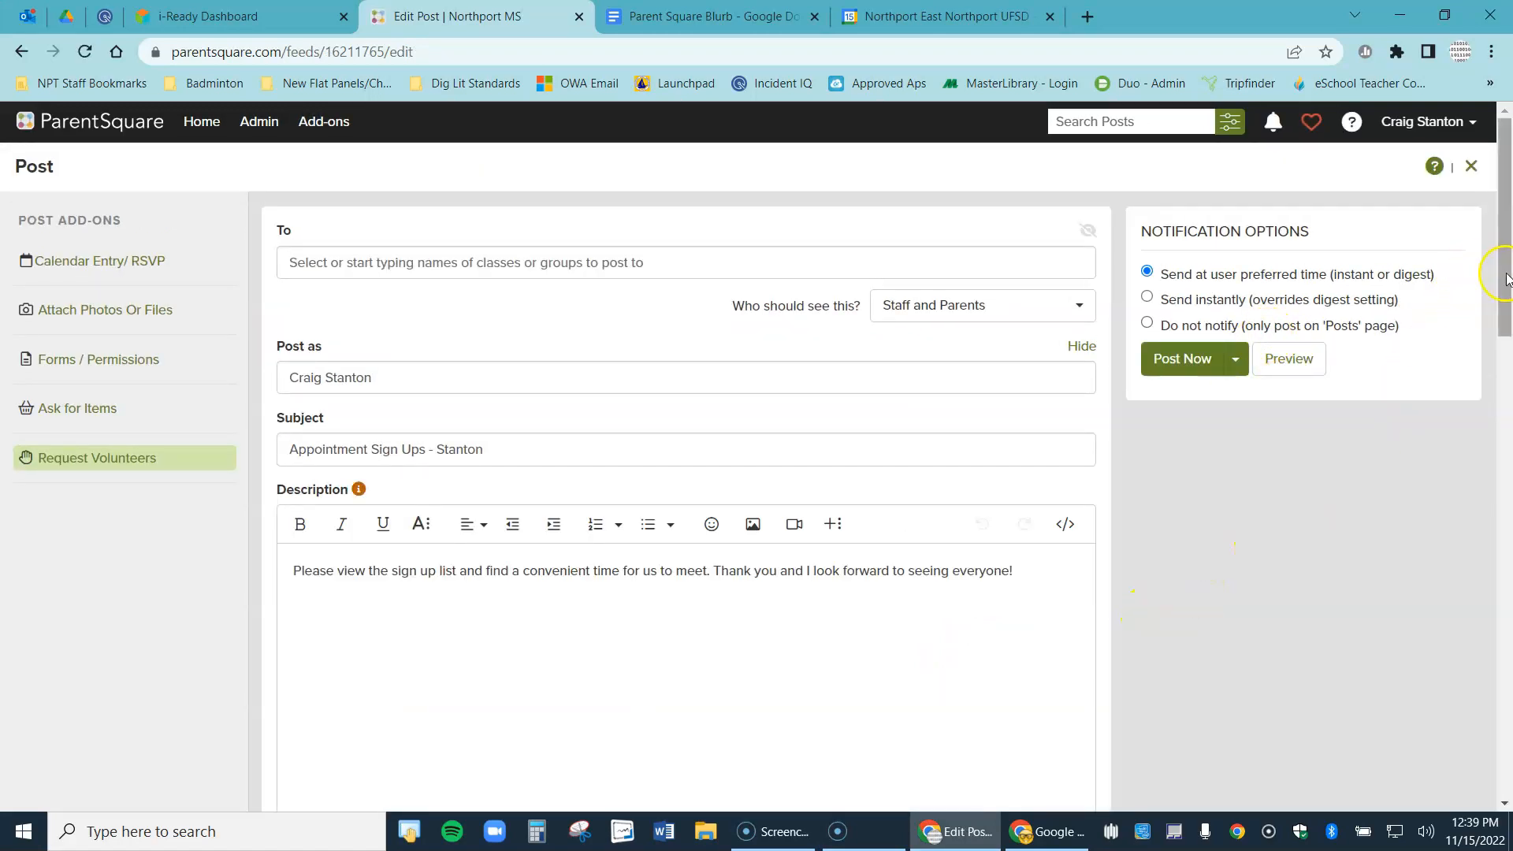
scroll("down", 3)
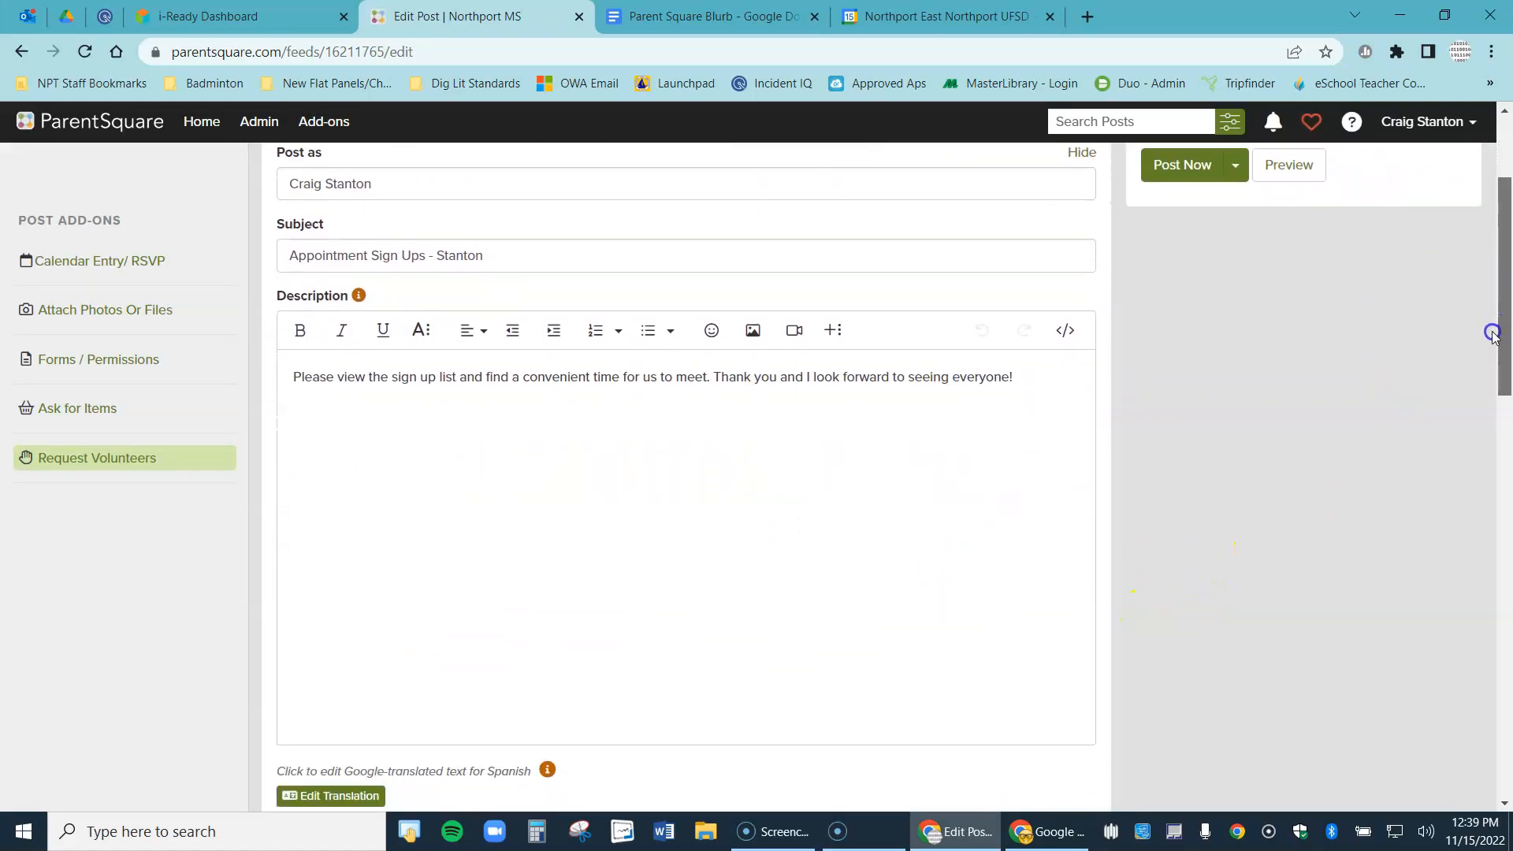
scroll("down", 3)
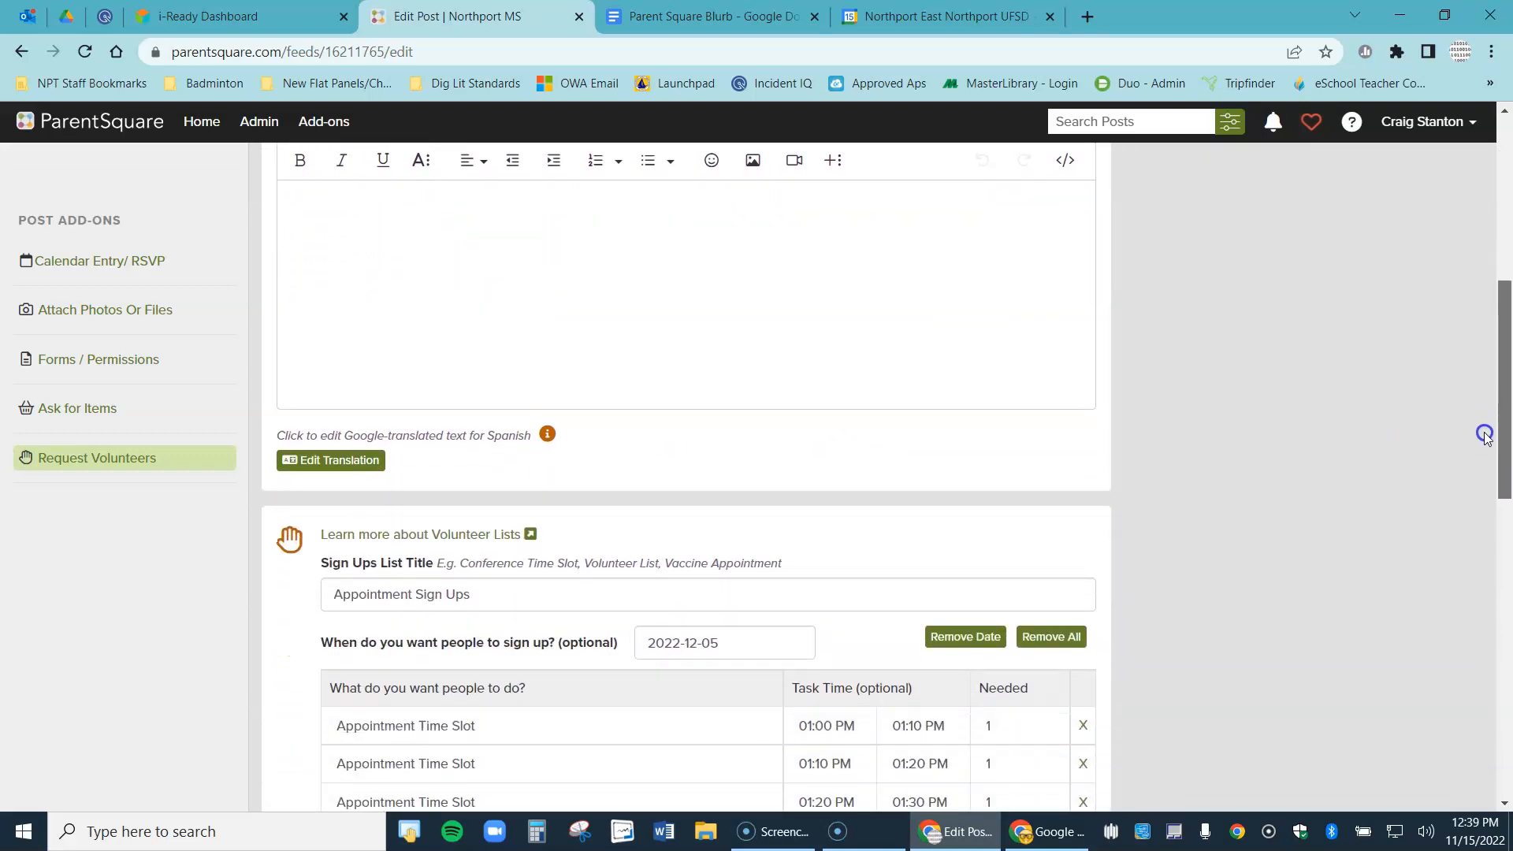
scroll("down", 3)
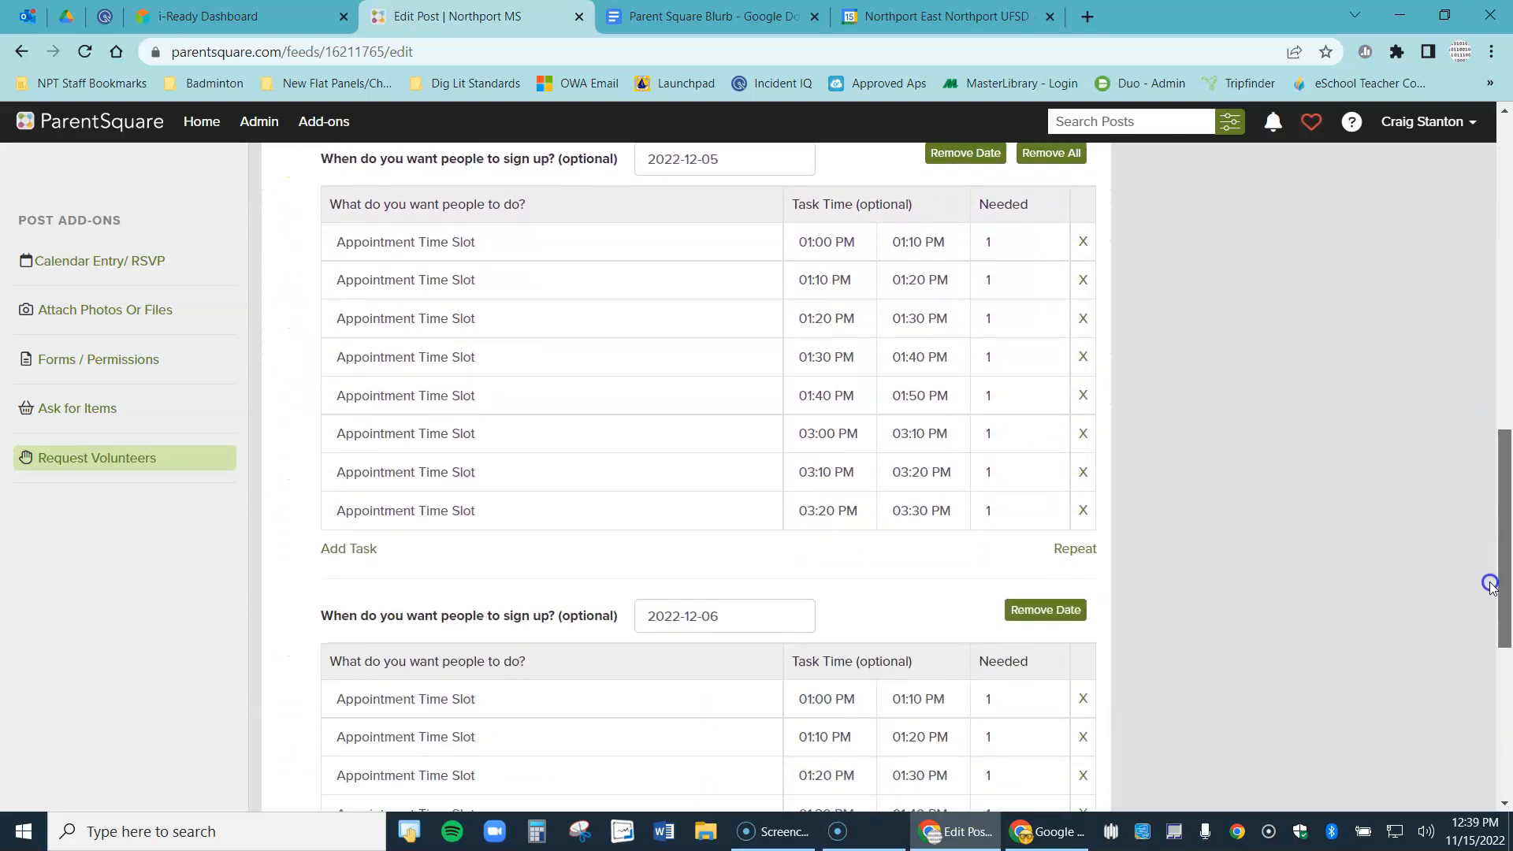
scroll("down", 3)
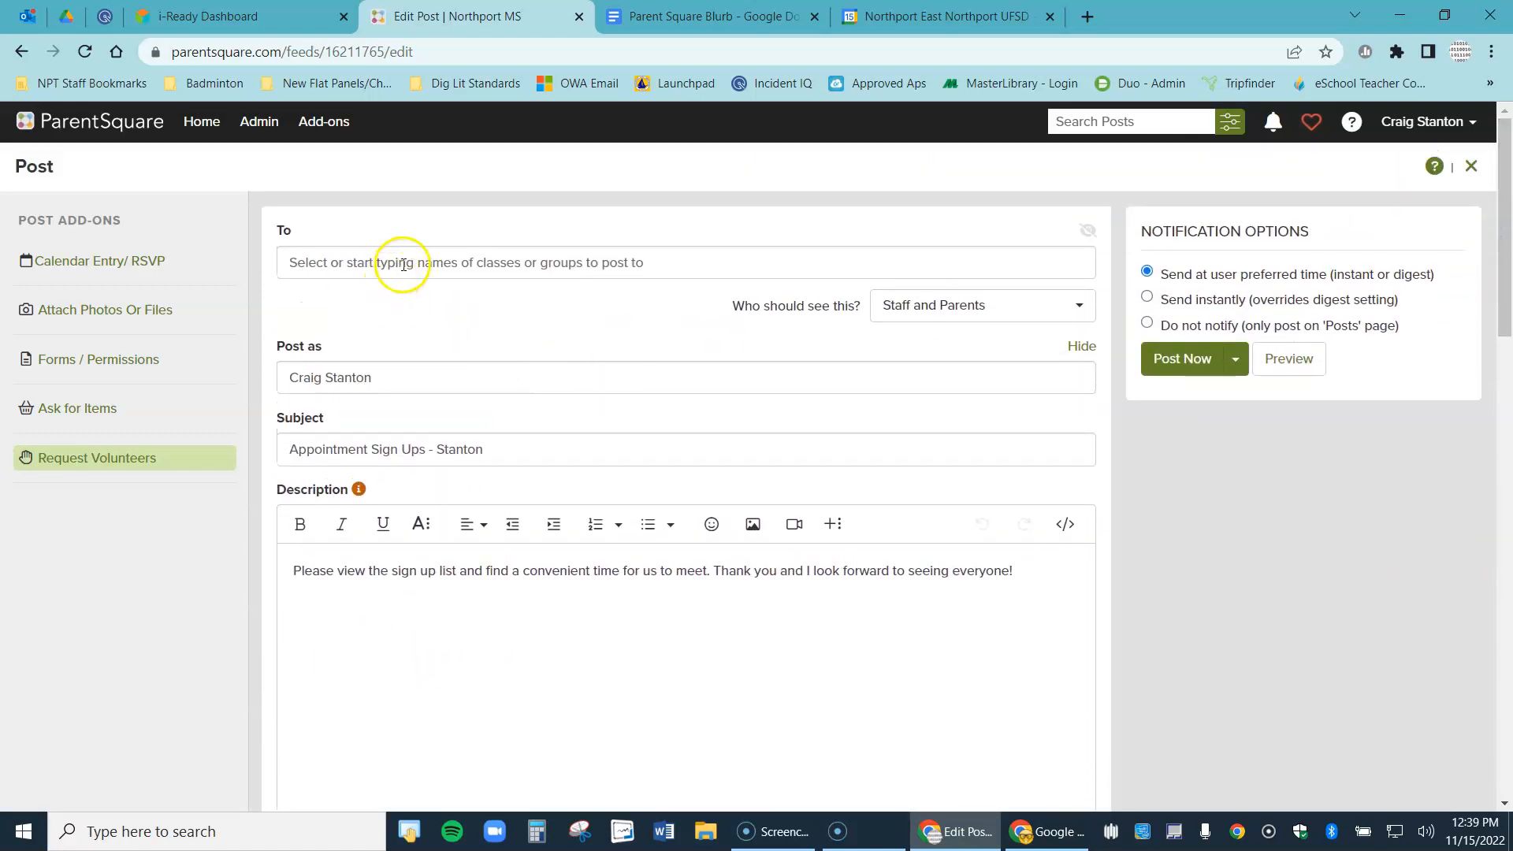
Address the post to Demo Group, adding then removing 5th Grade, with Parents as the audience
left_click(401, 263)
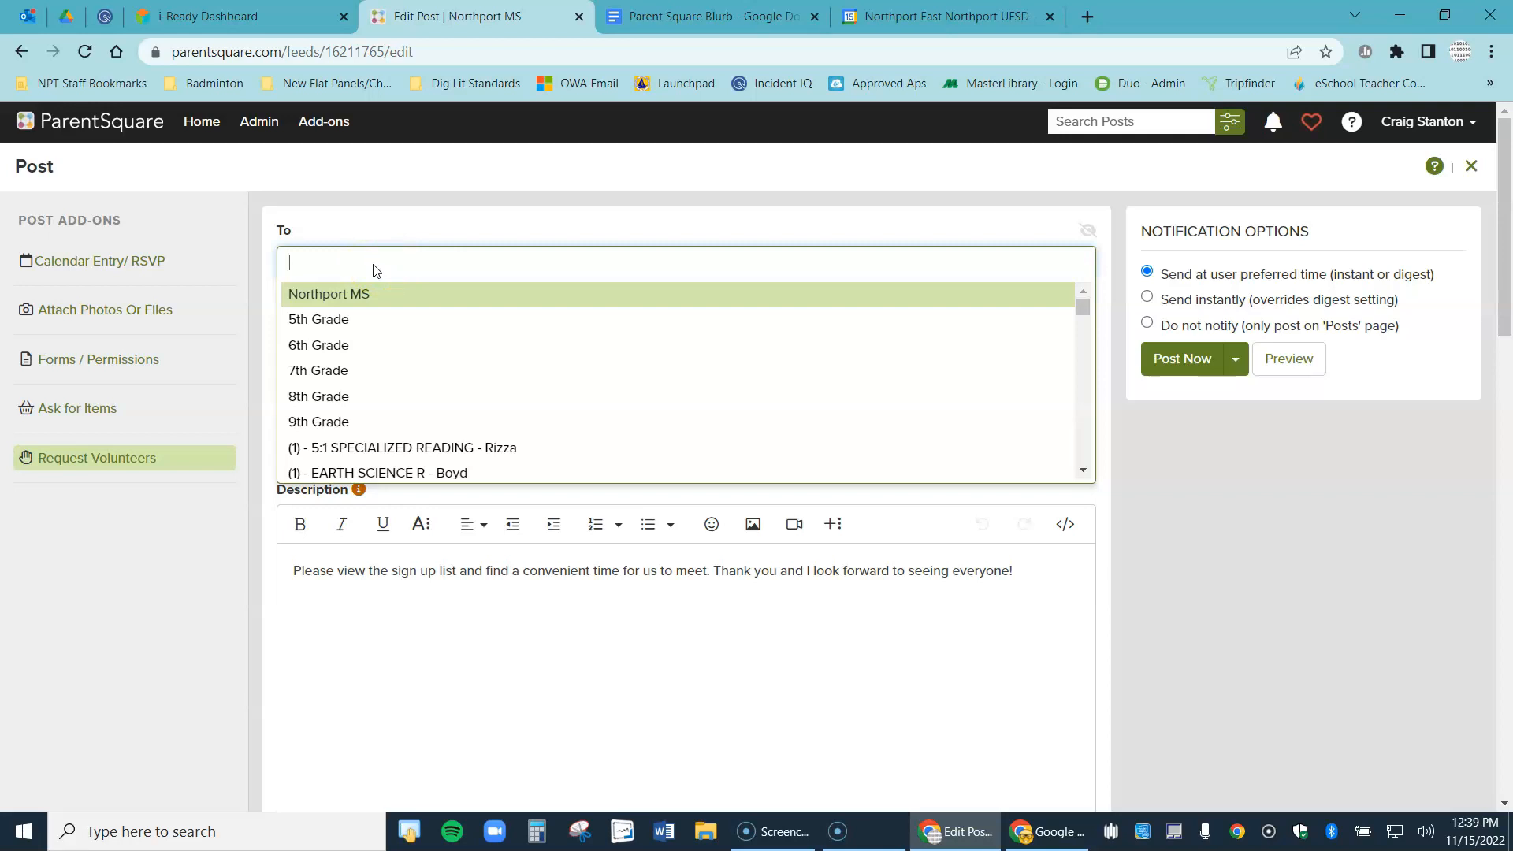
type("Demo")
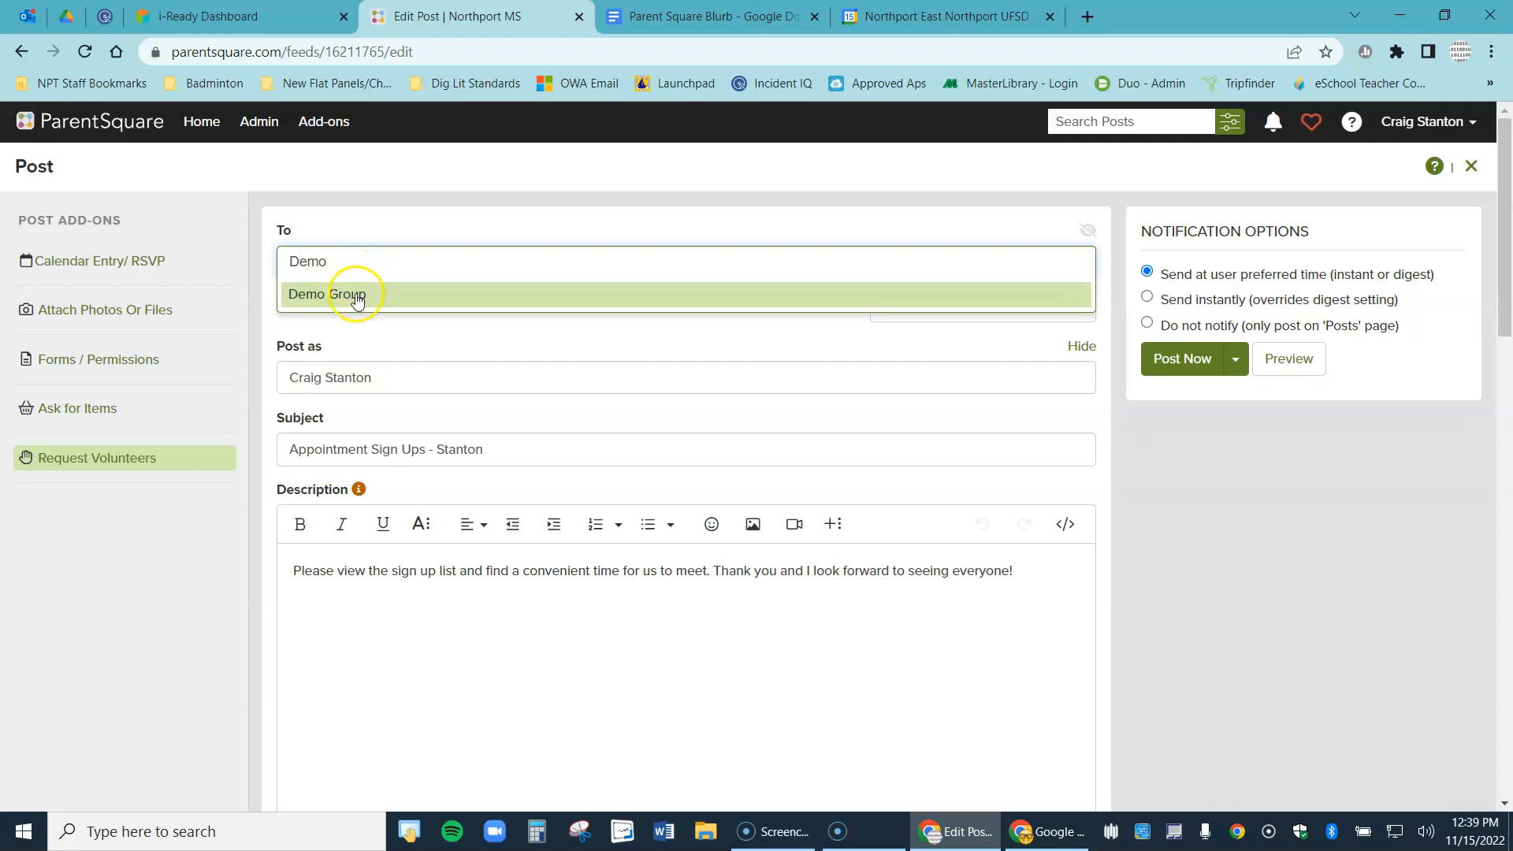
left_click(328, 293)
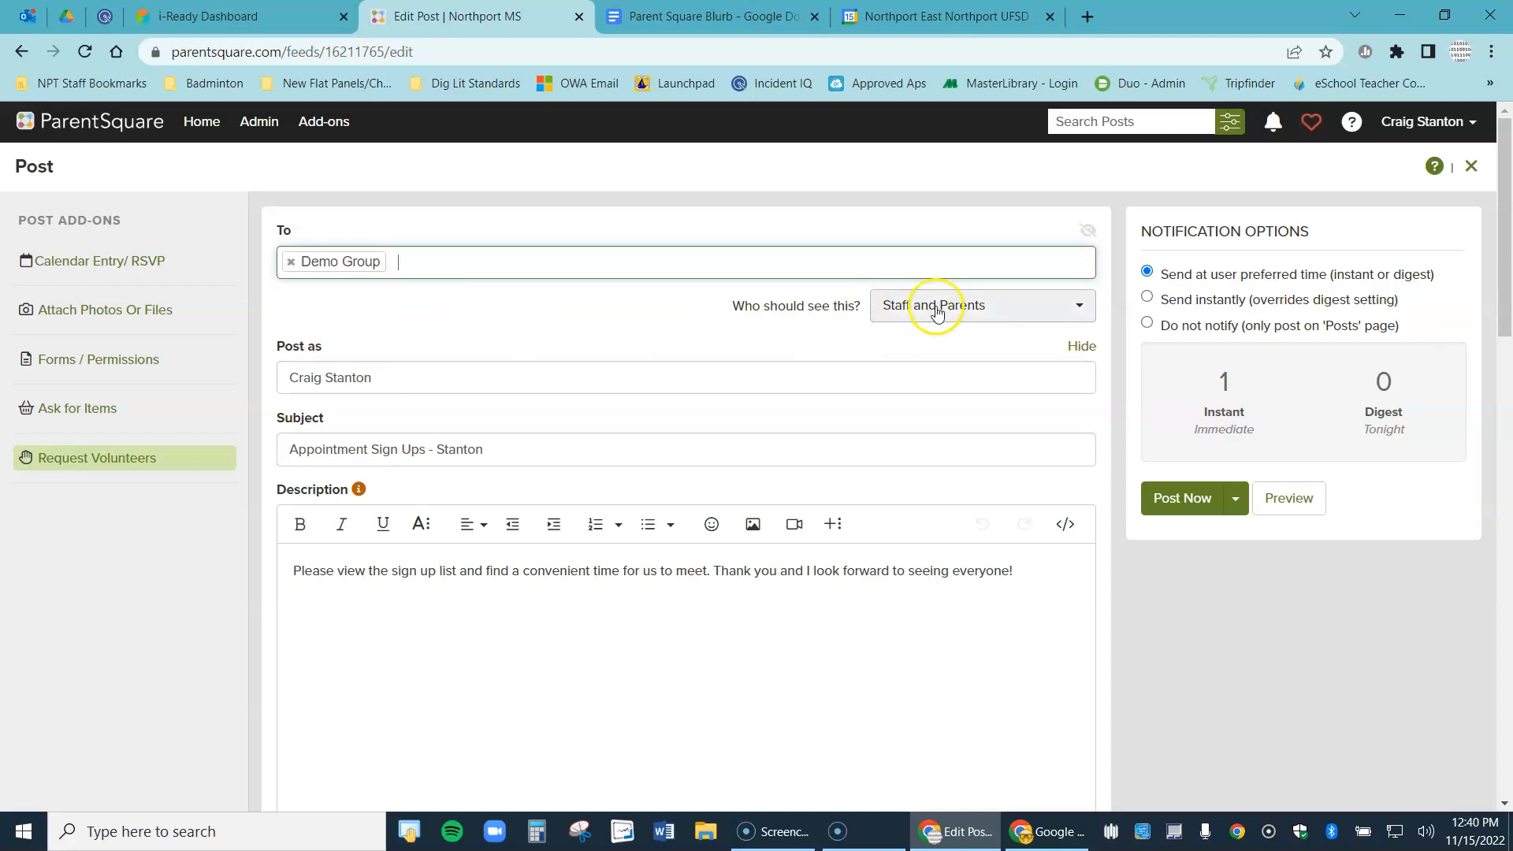
left_click(978, 304)
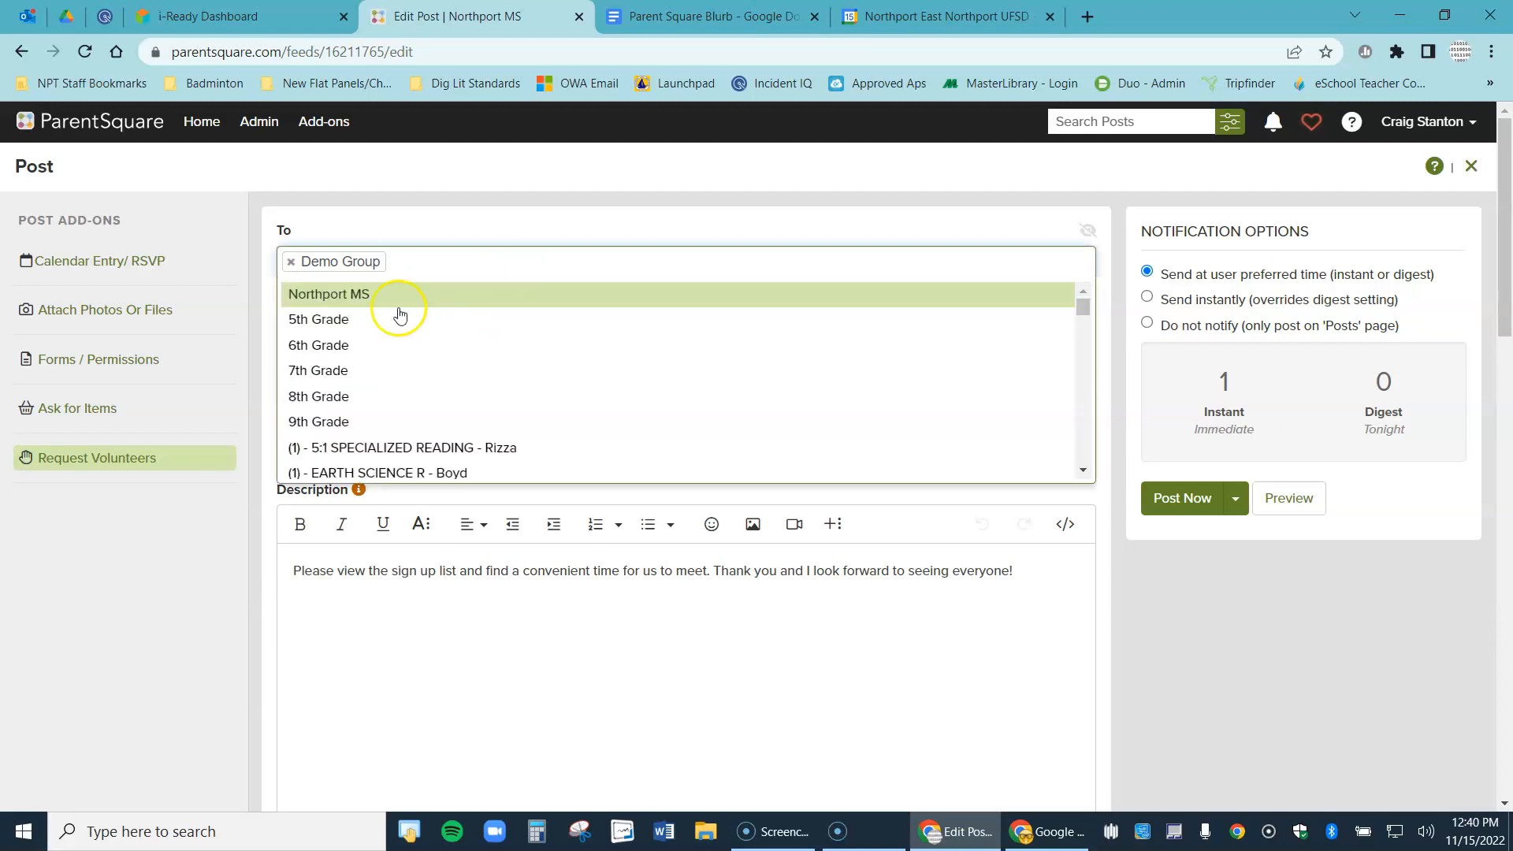
left_click(317, 318)
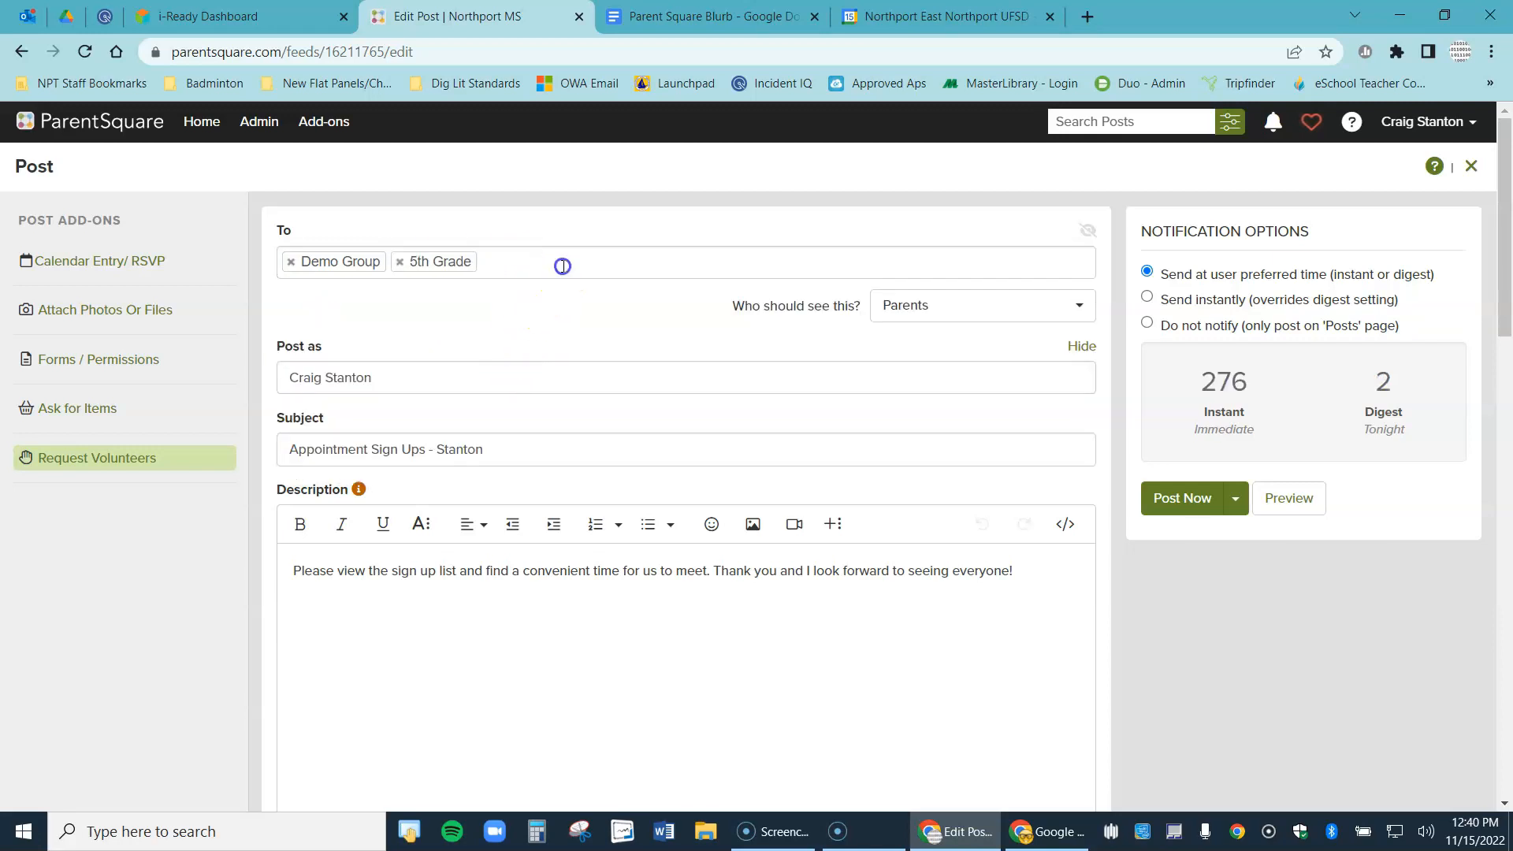
left_click(562, 265)
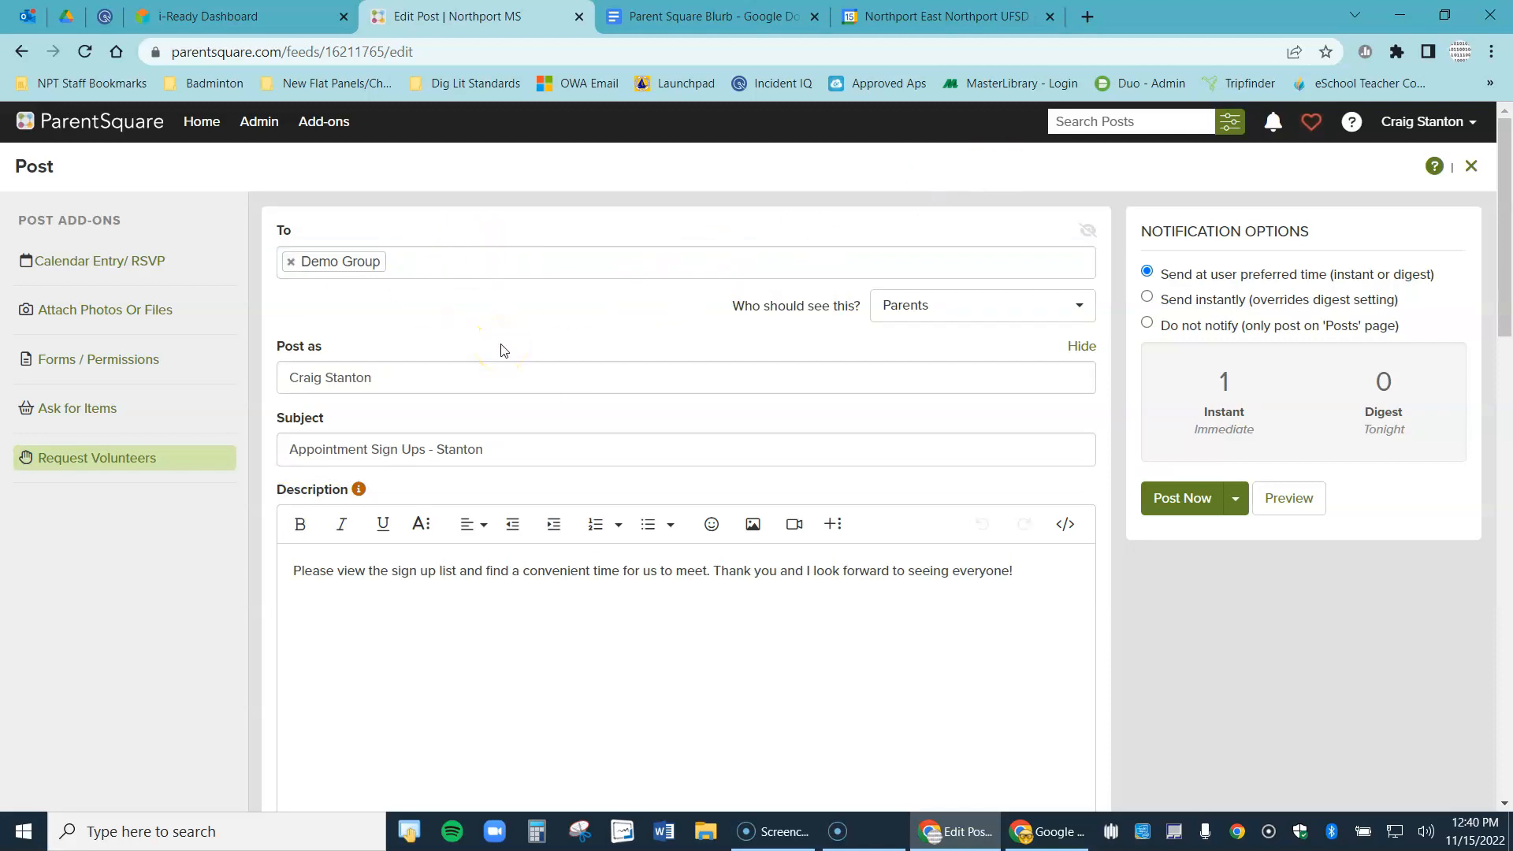
scroll("down", 3)
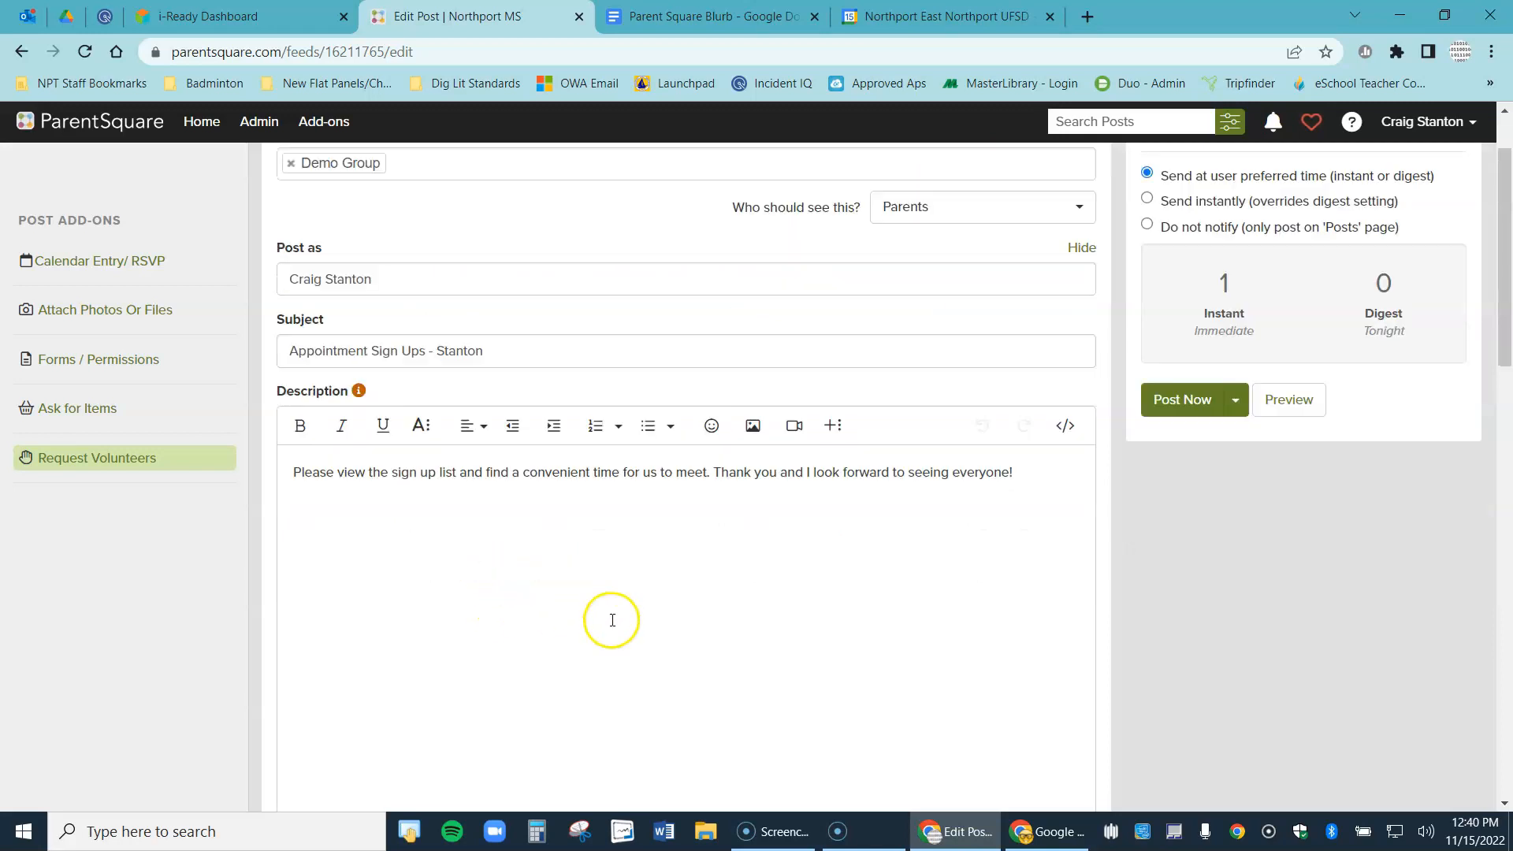
mouse_move(1029, 472)
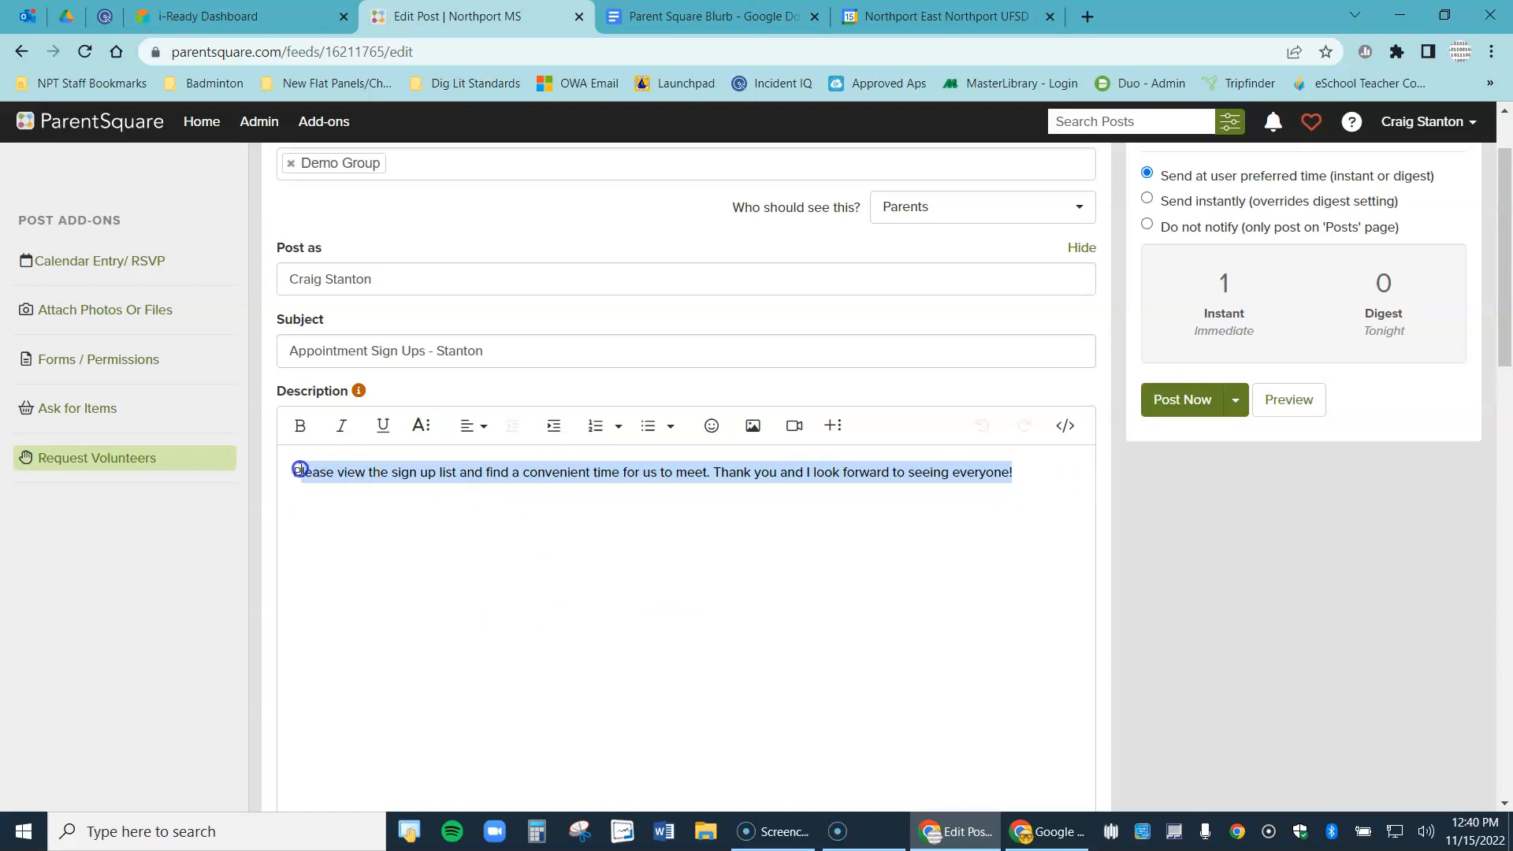
Delete the old description and copy the full Parent Square Blurb letter from Google Docs into it
key("Delete")
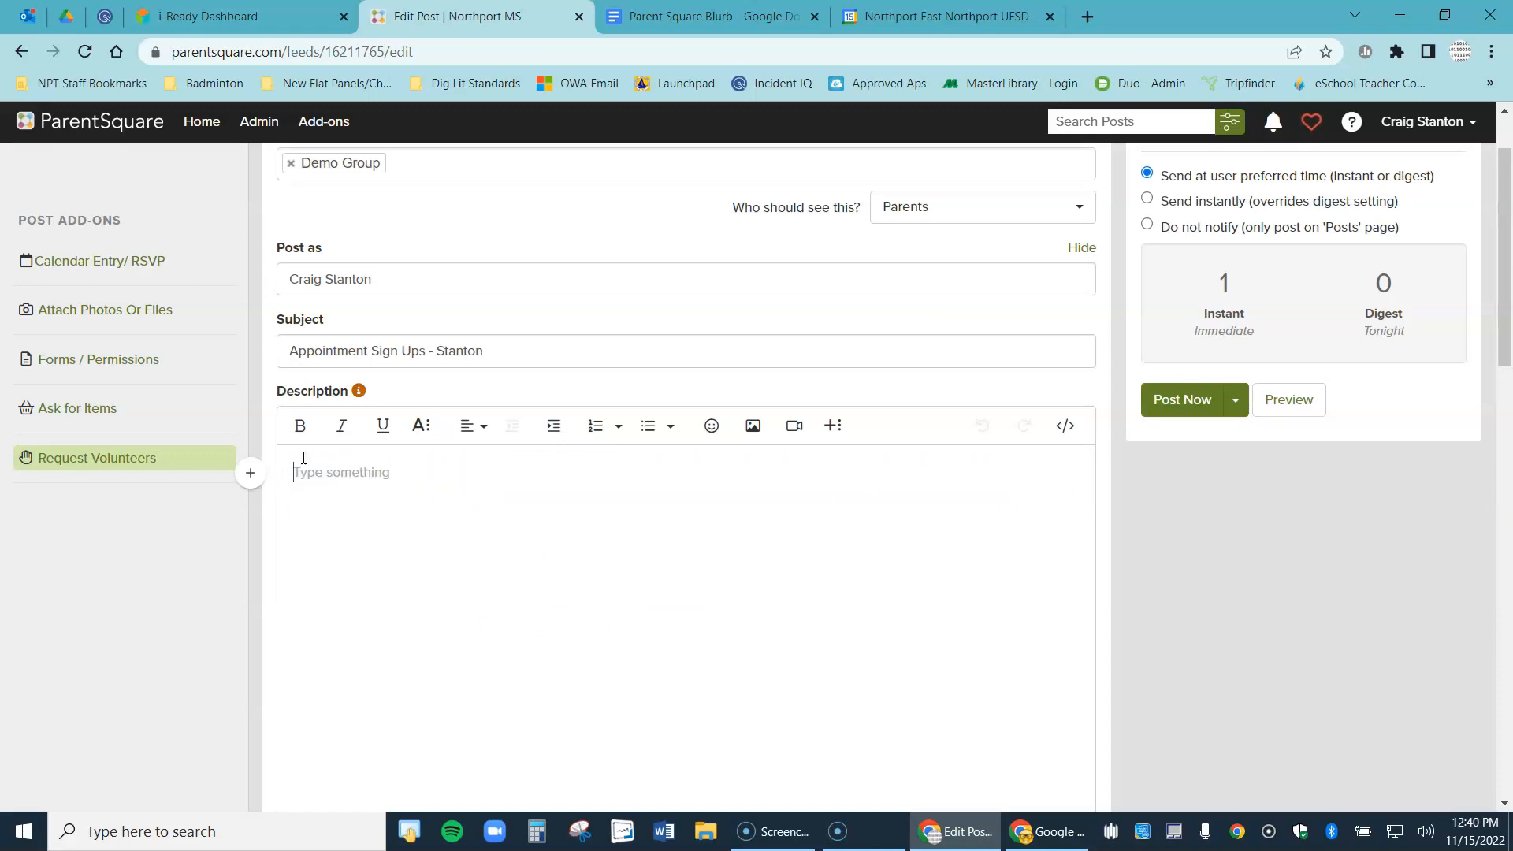
left_click(709, 15)
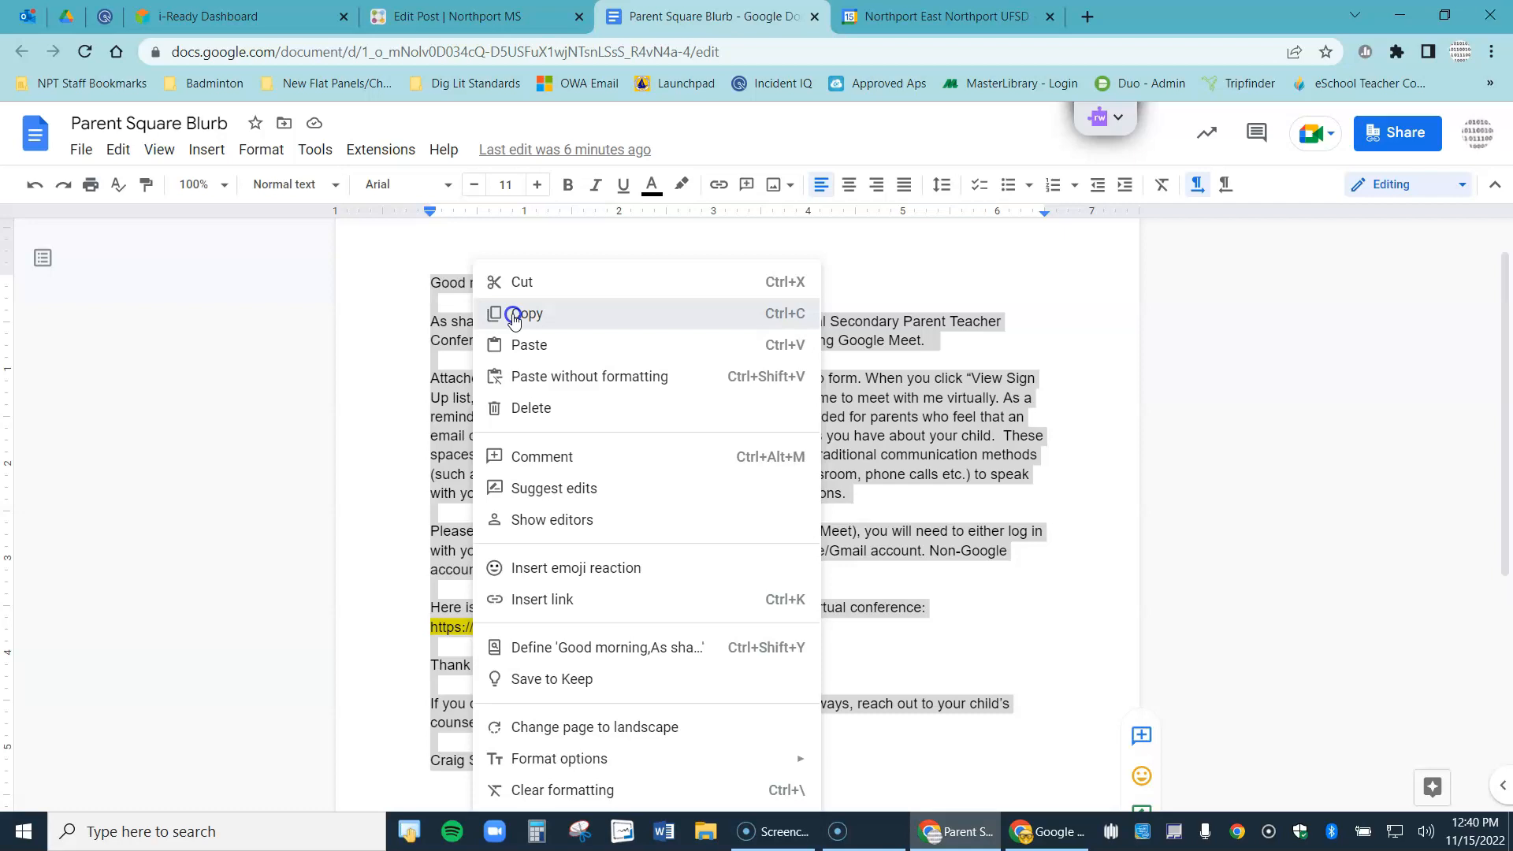
left_click(529, 313)
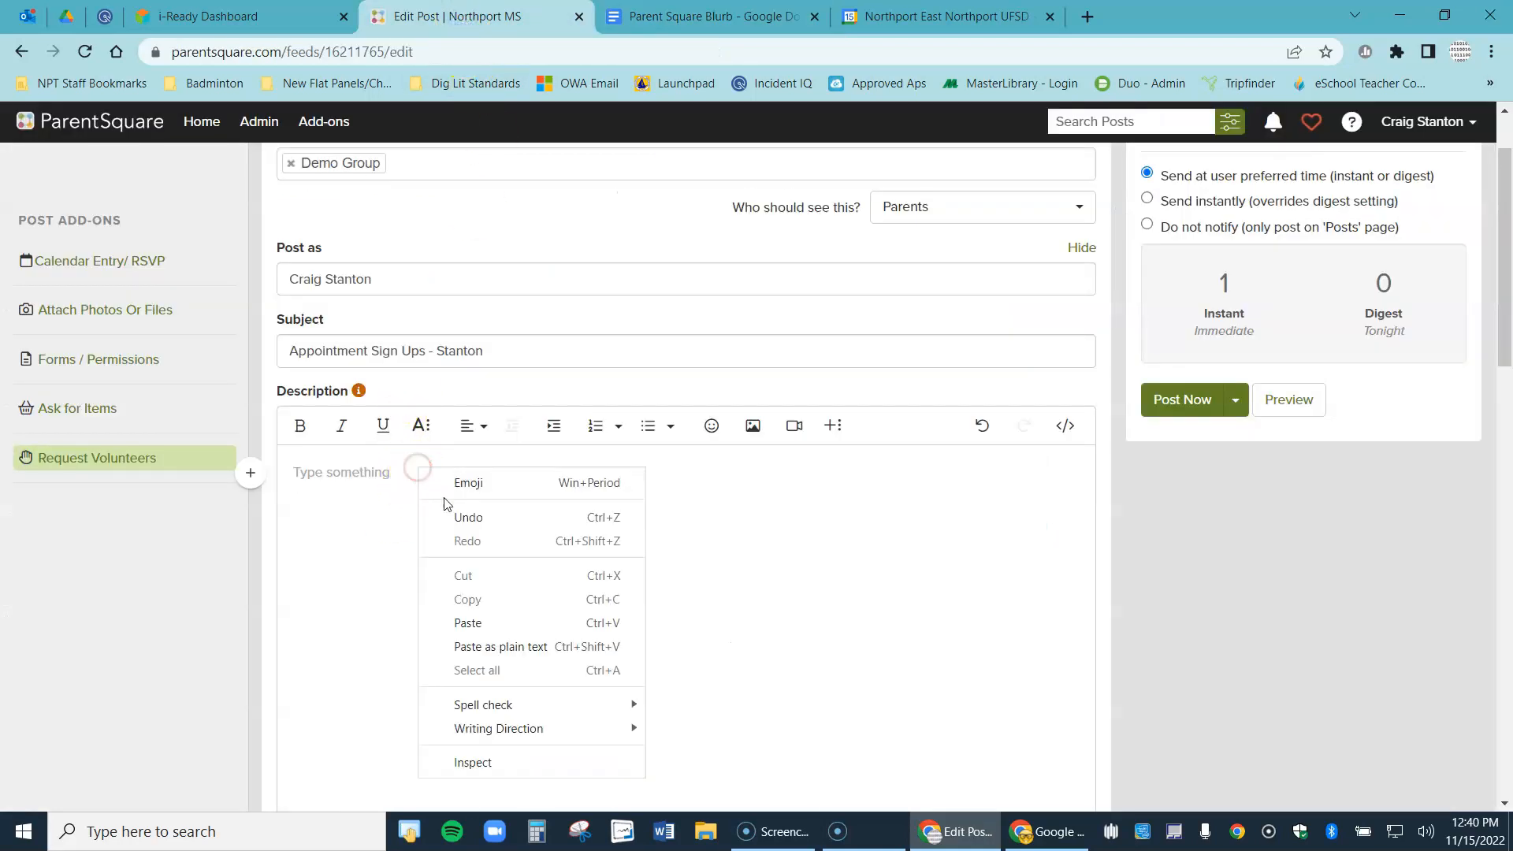
left_click(466, 623)
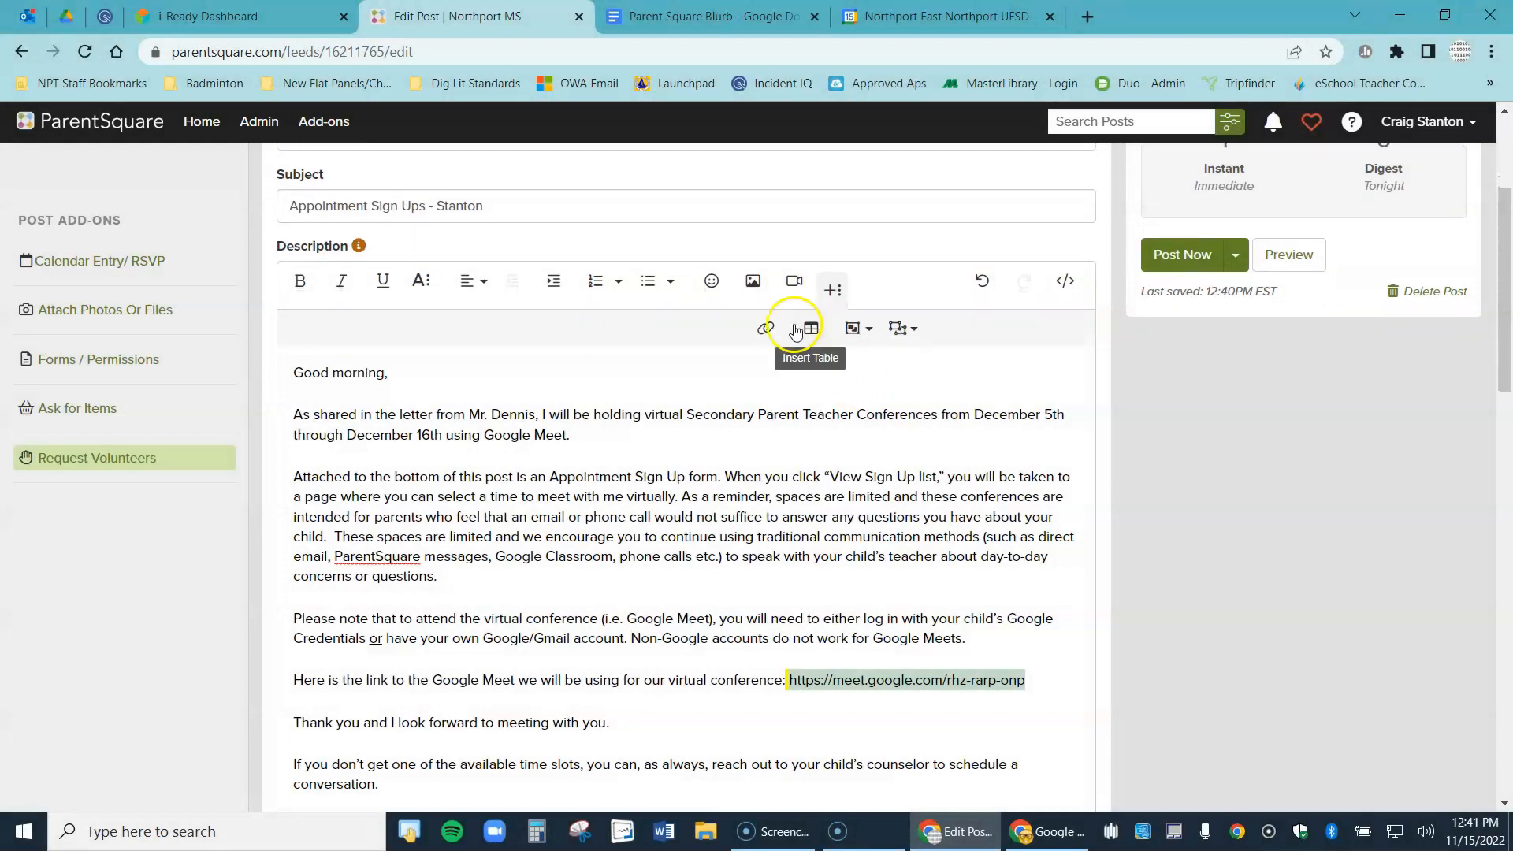
mouse_move(766, 327)
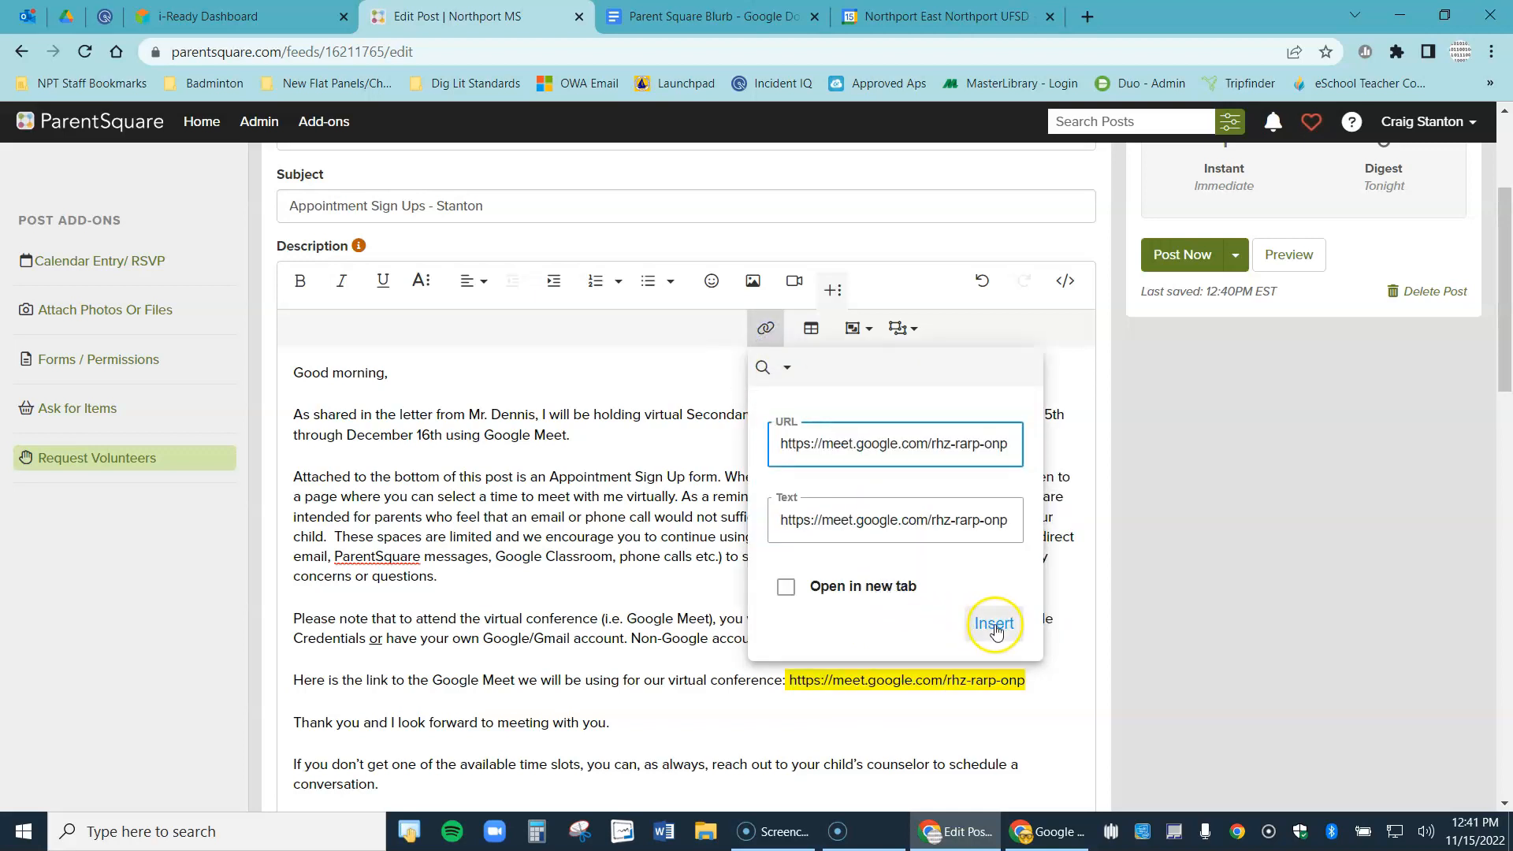
Make the Google Meet address a clickable link and preview the finished post
left_click(993, 624)
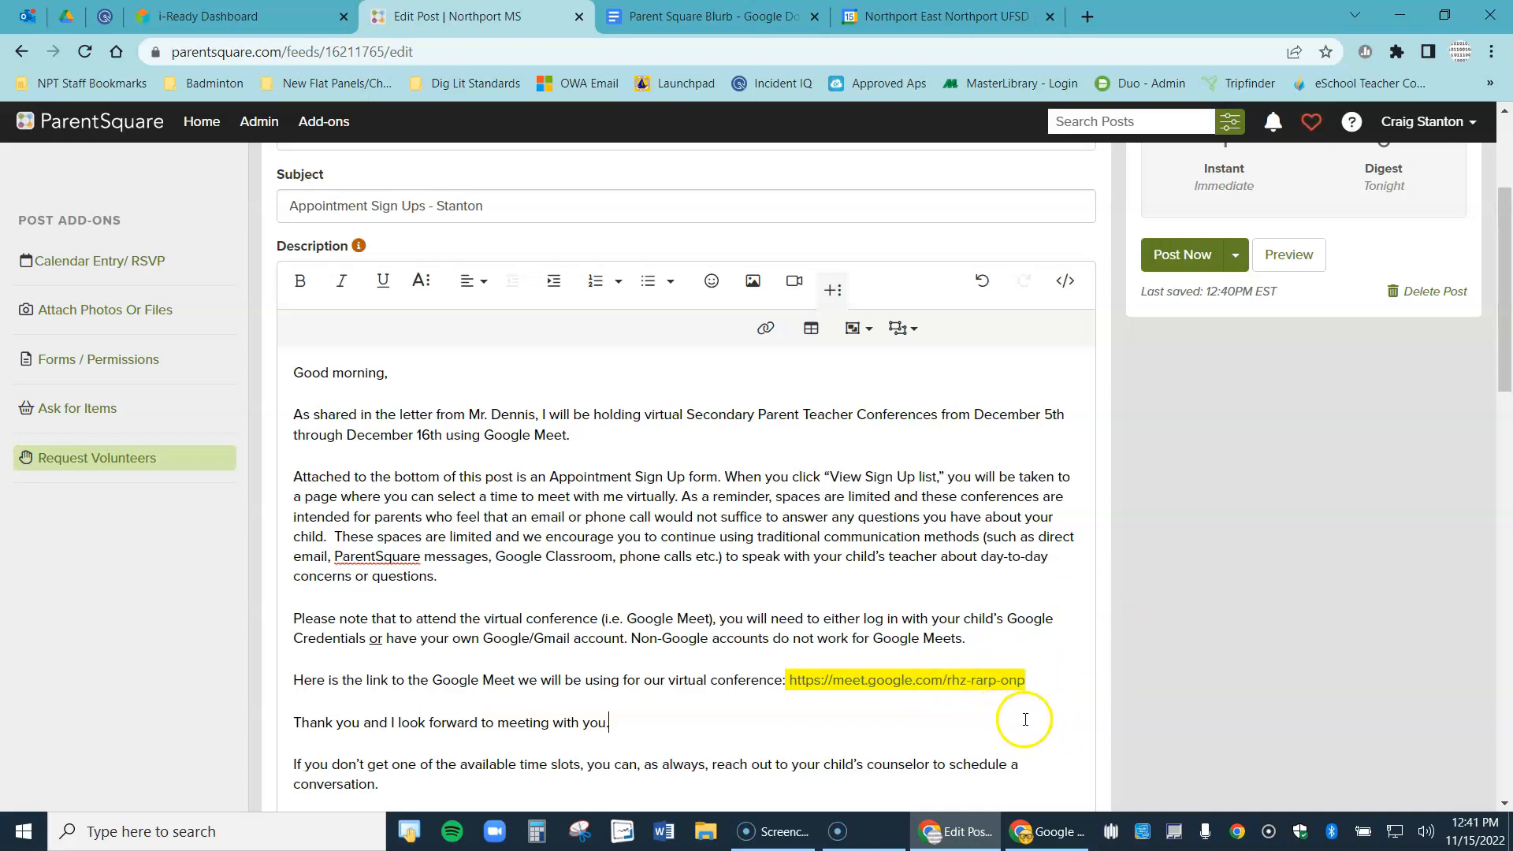
mouse_move(1018, 722)
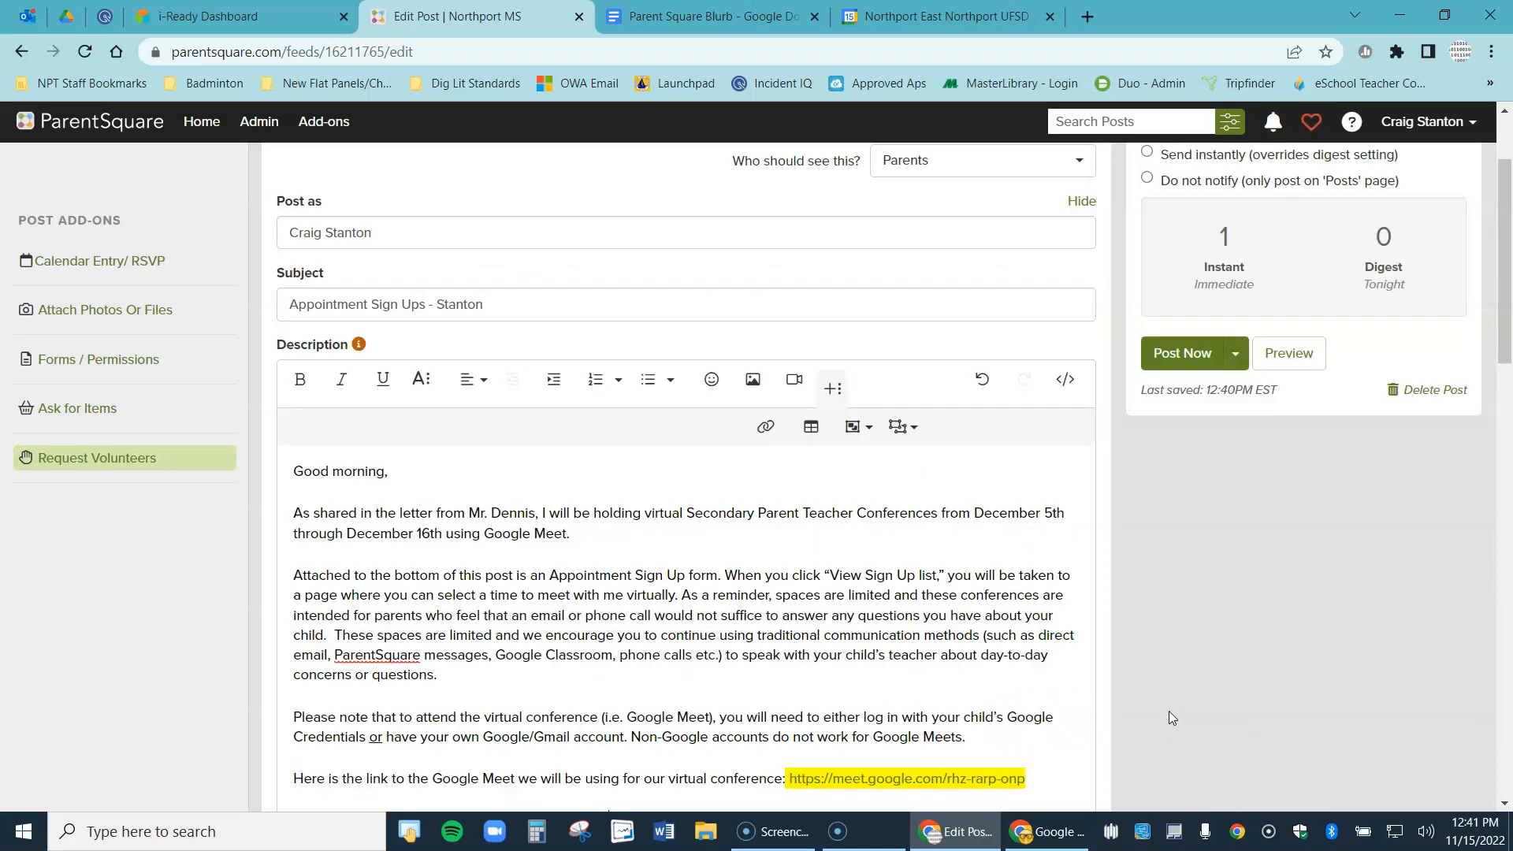
left_click(1287, 352)
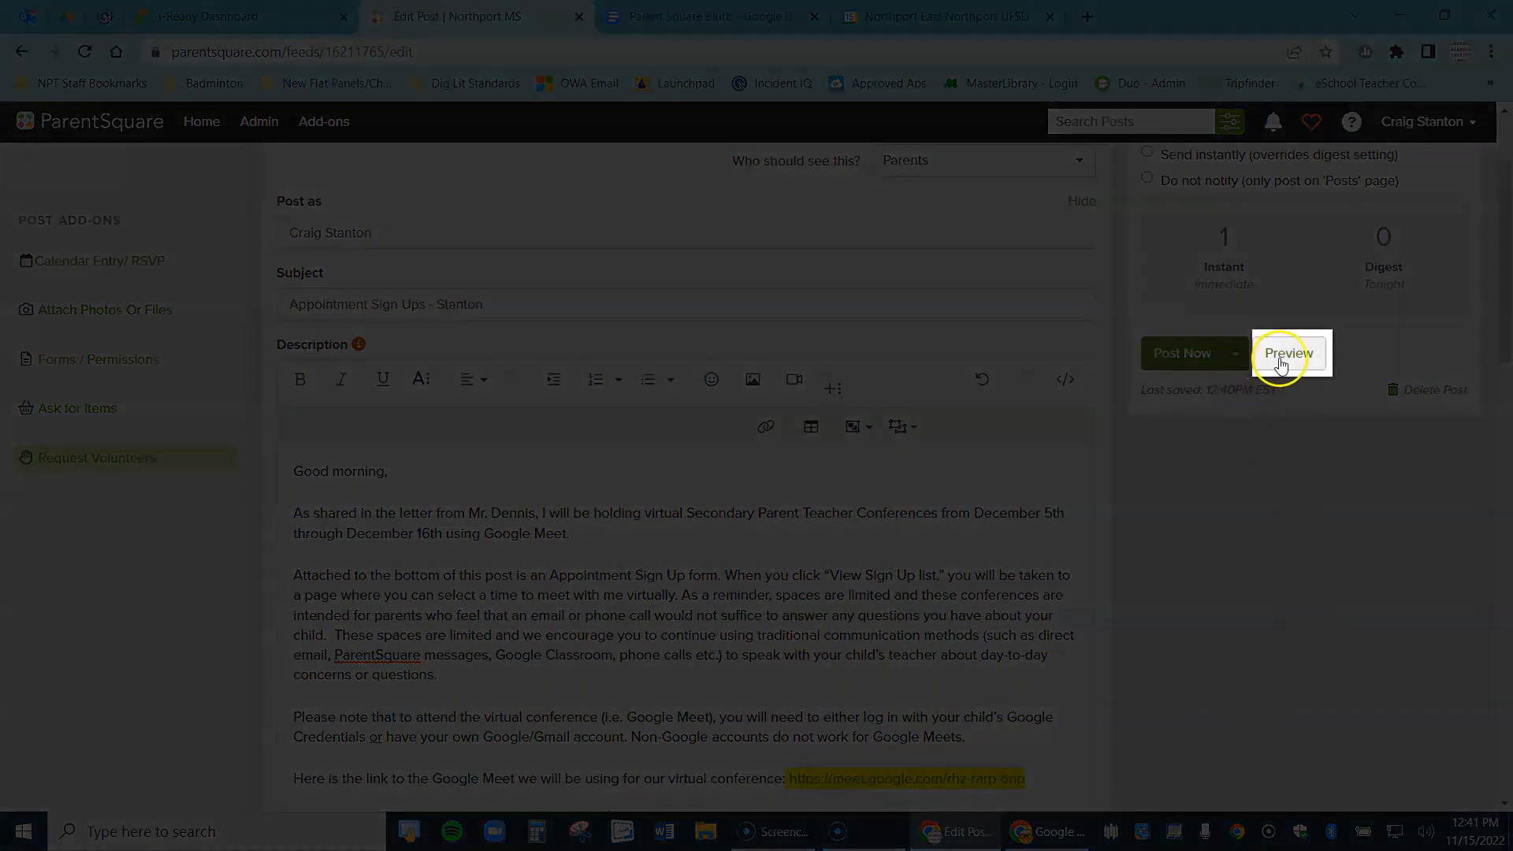
left_click(1288, 353)
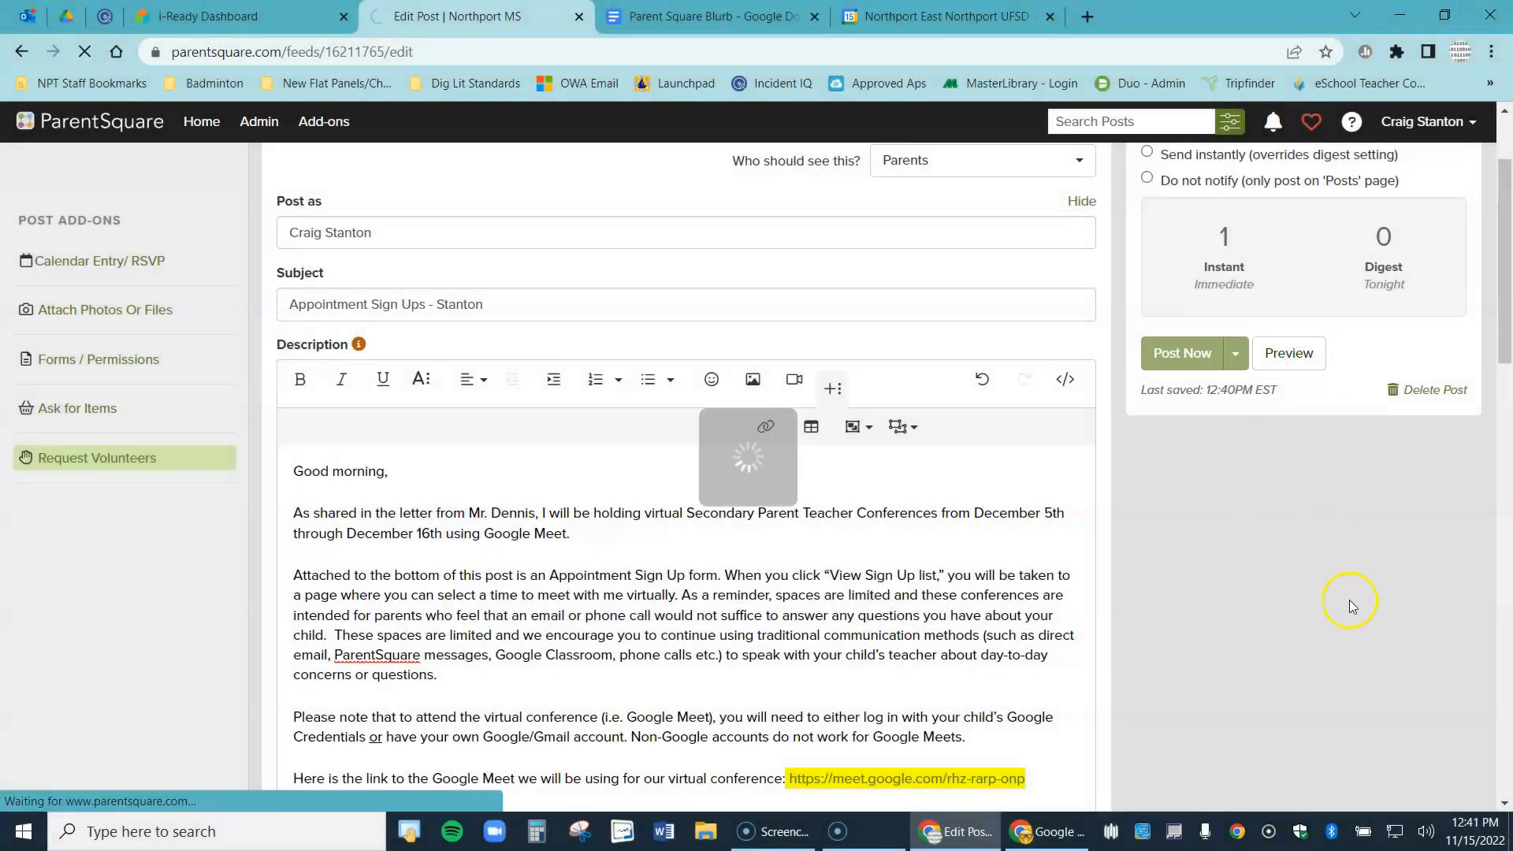
left_click(1287, 352)
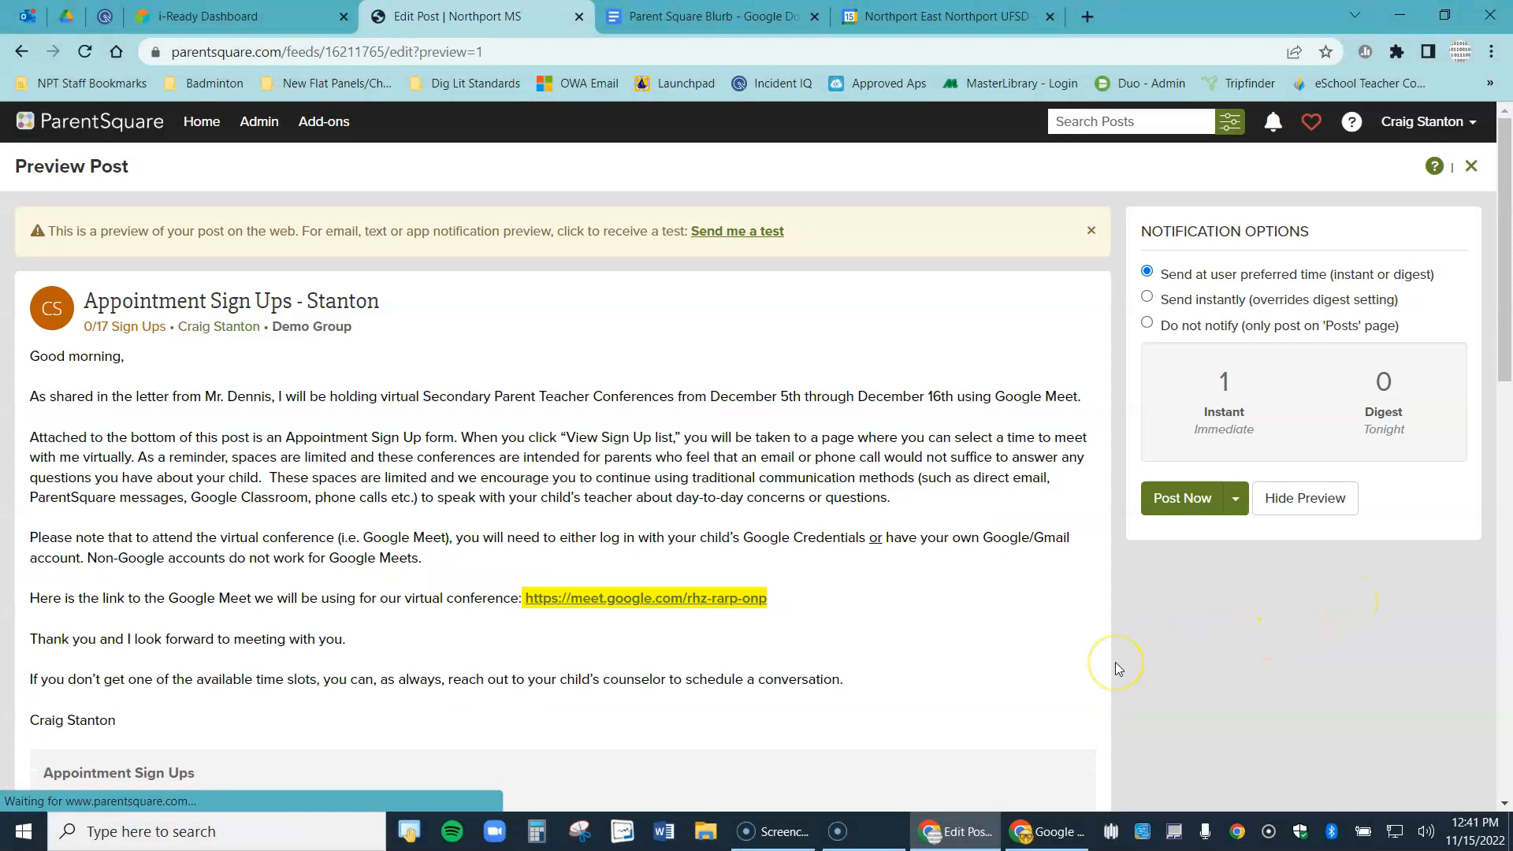
Scroll the post preview down through the text and appointment time slots
scroll("down", 3)
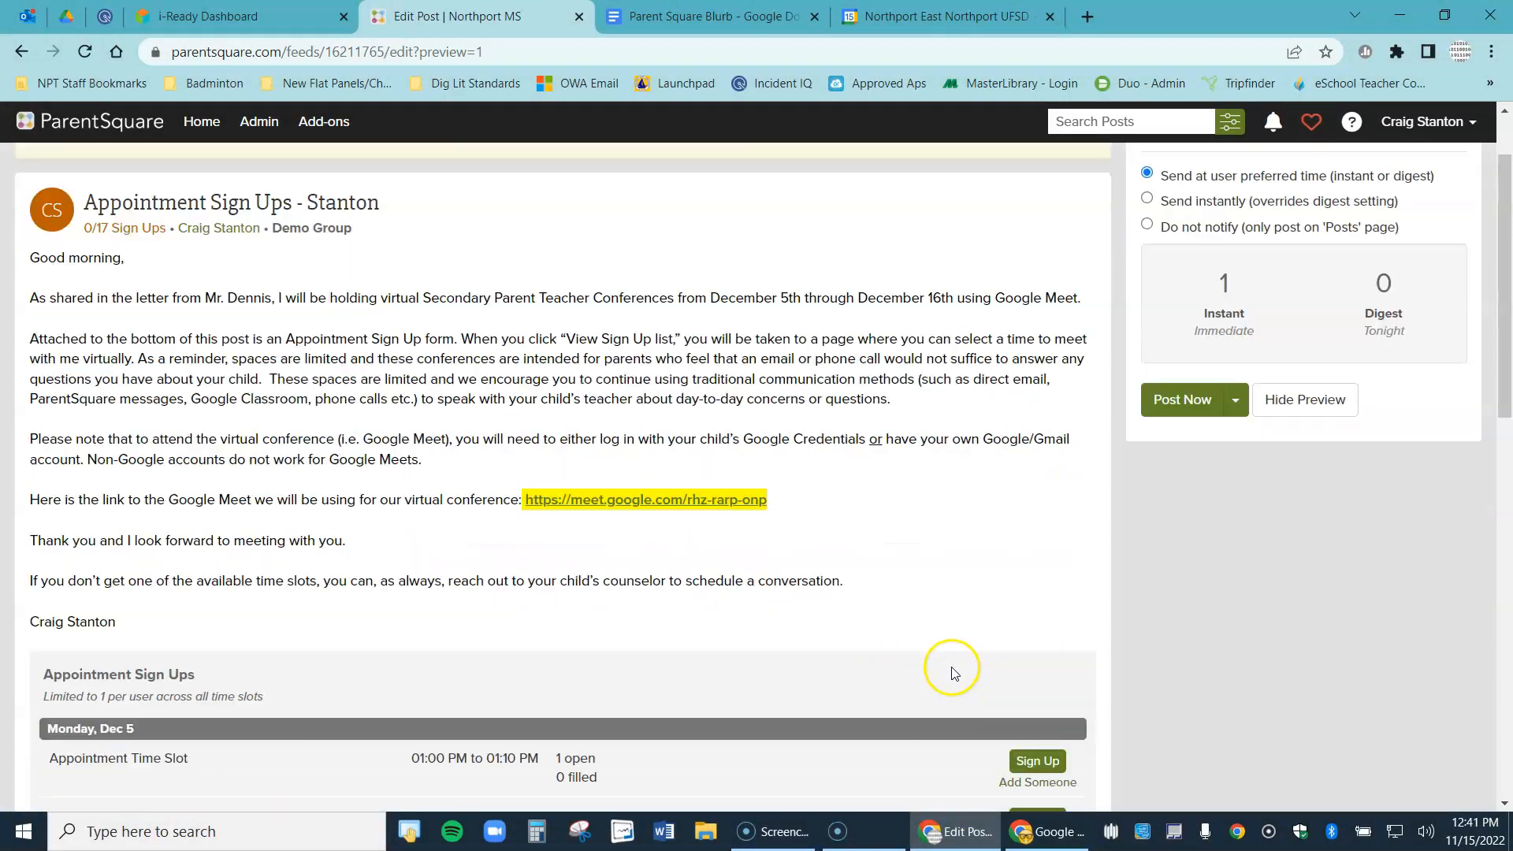
scroll("down", 3)
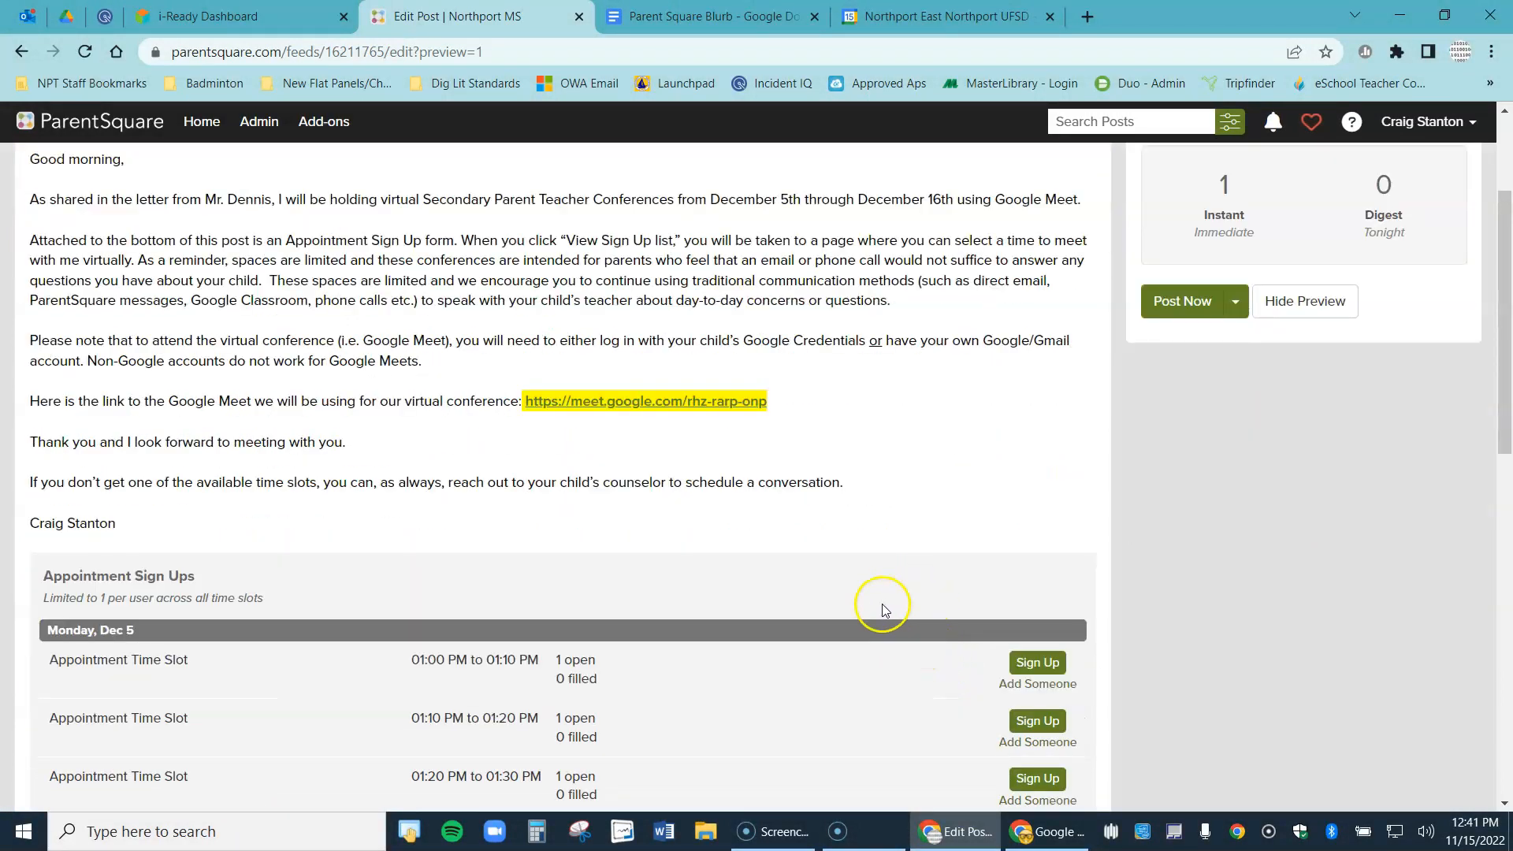
scroll("down", 3)
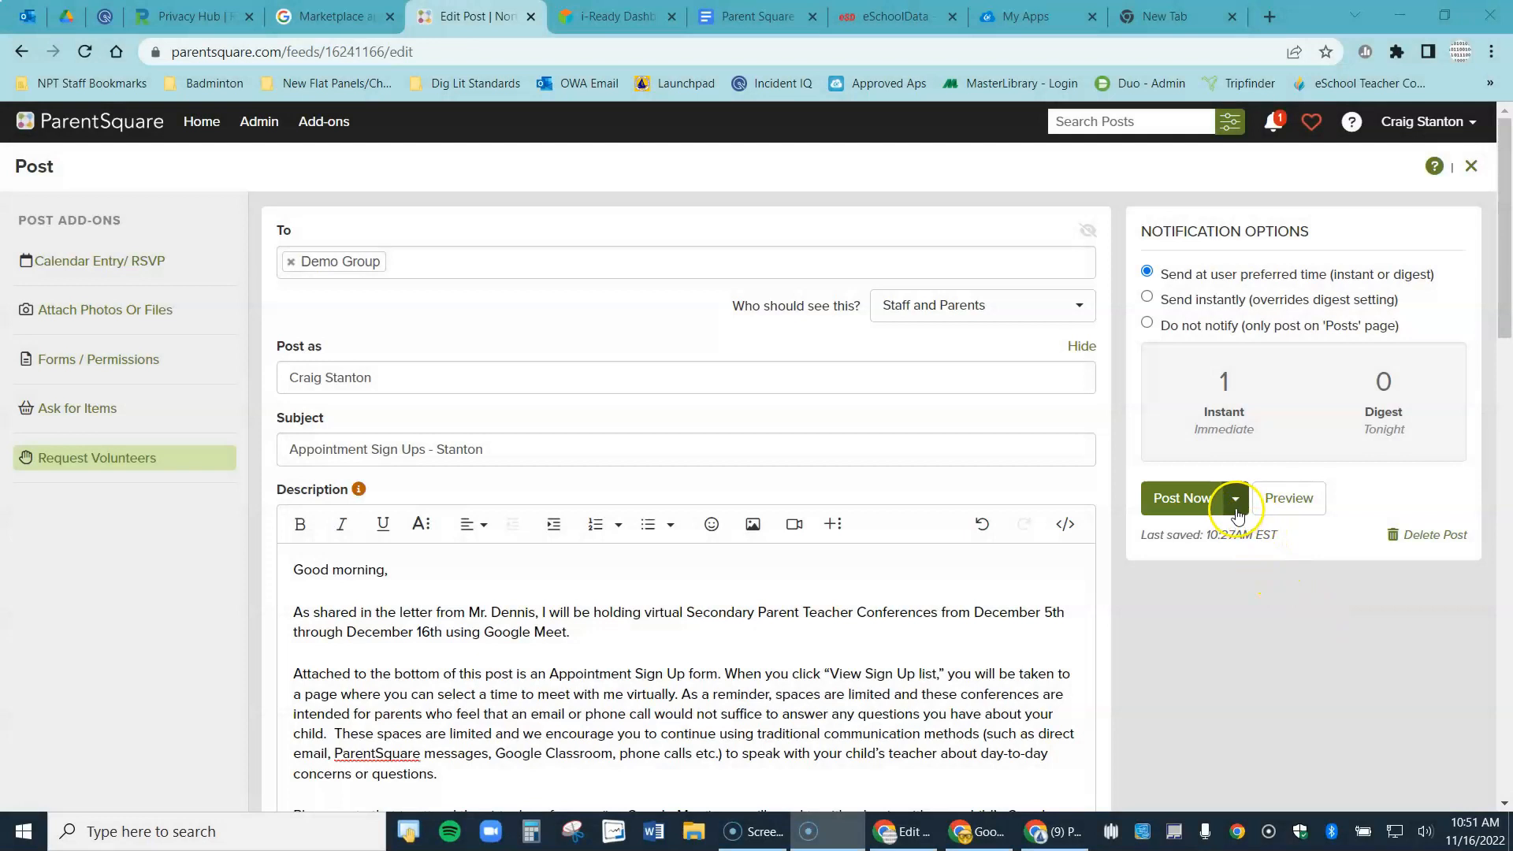
Choose Schedule publishing and set the date to 2022-11-28 at 09:00 AM
left_click(1237, 502)
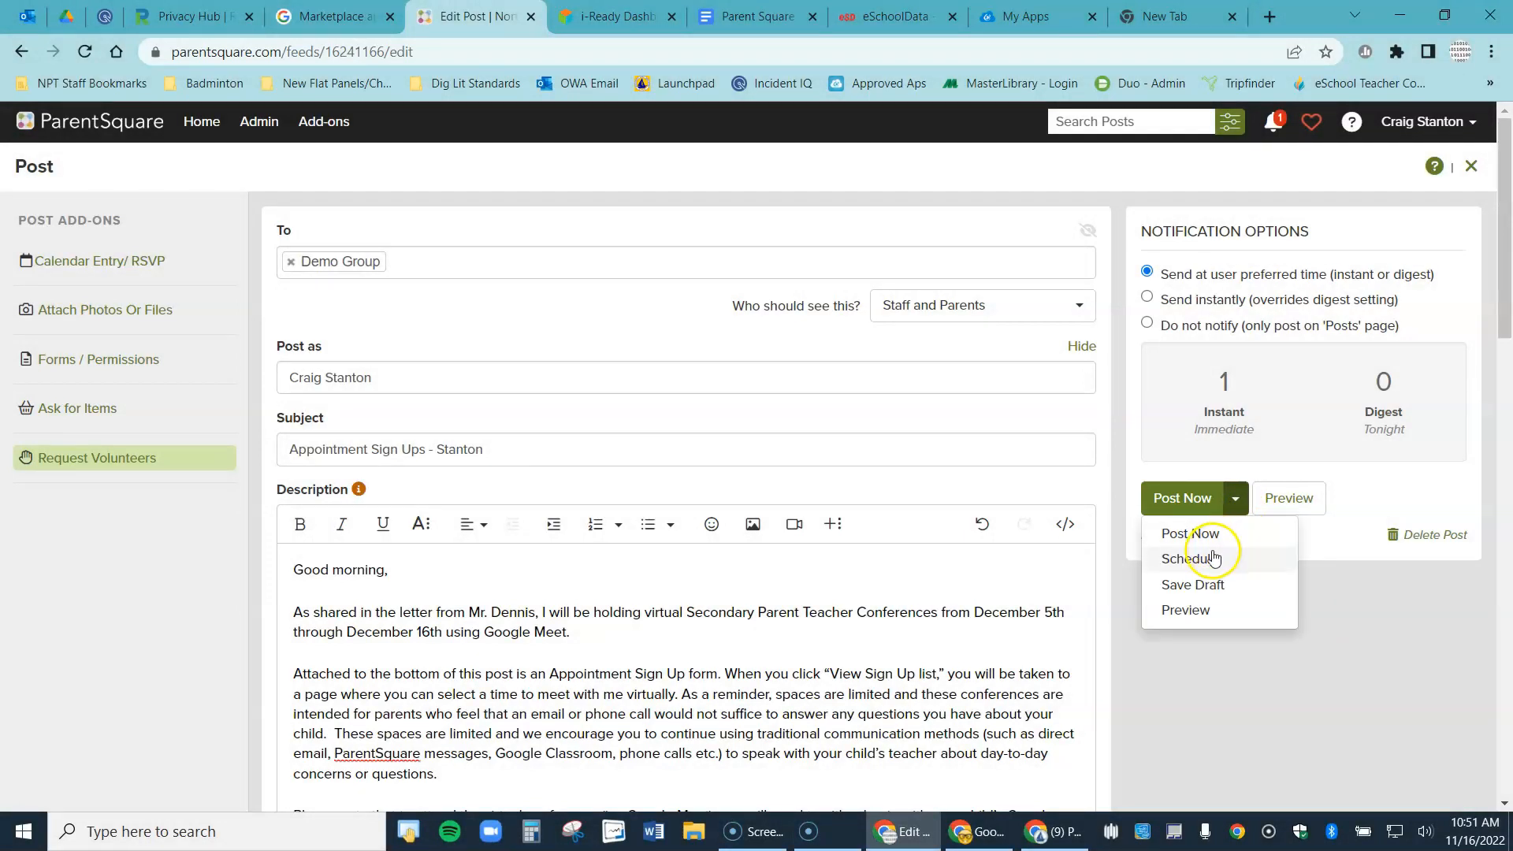
left_click(1191, 563)
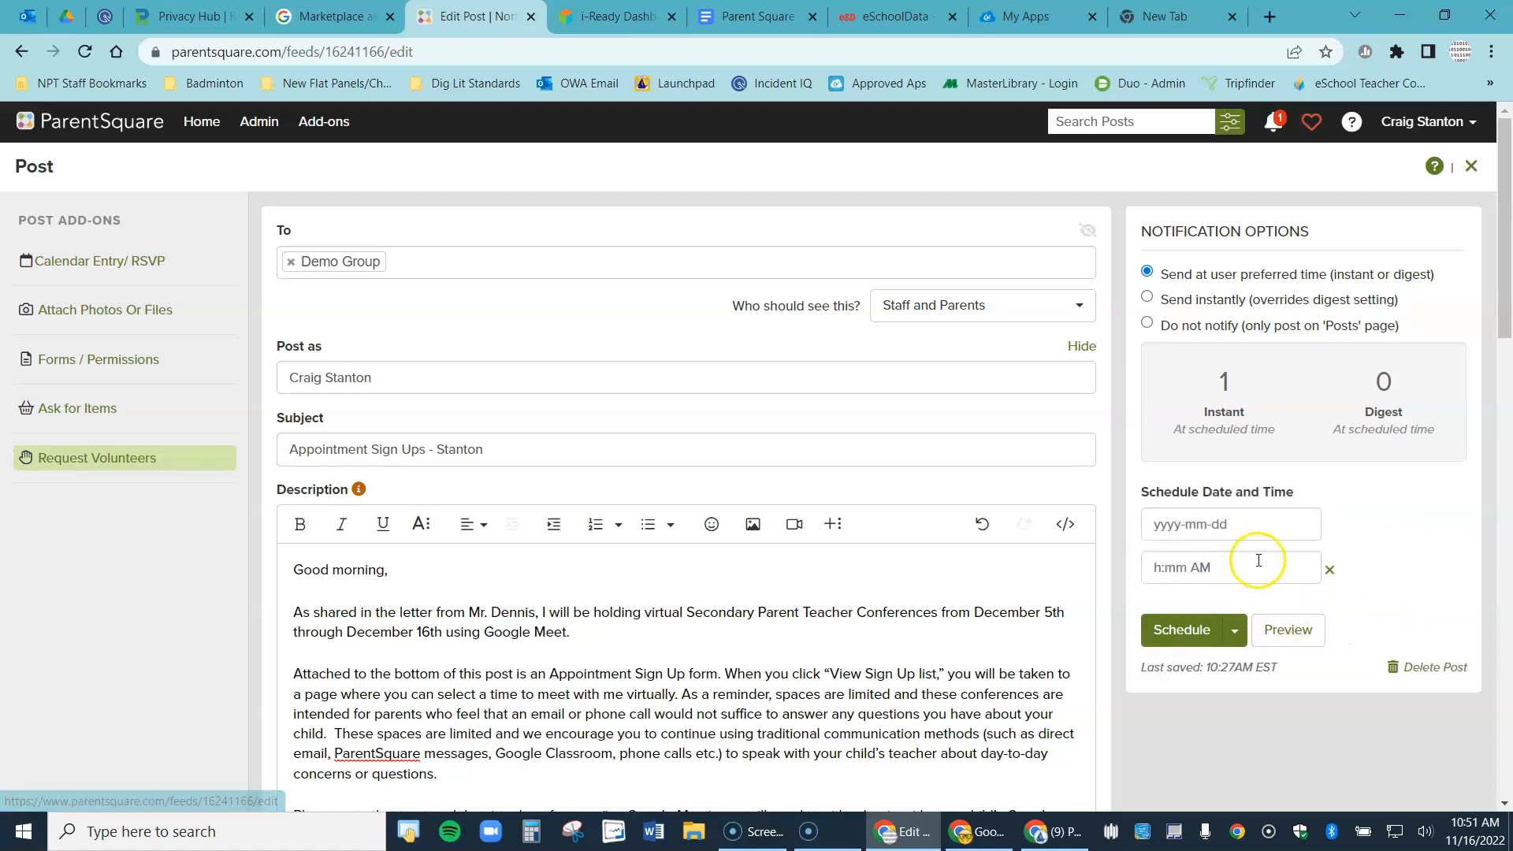
left_click(1231, 523)
type("2022-11-28")
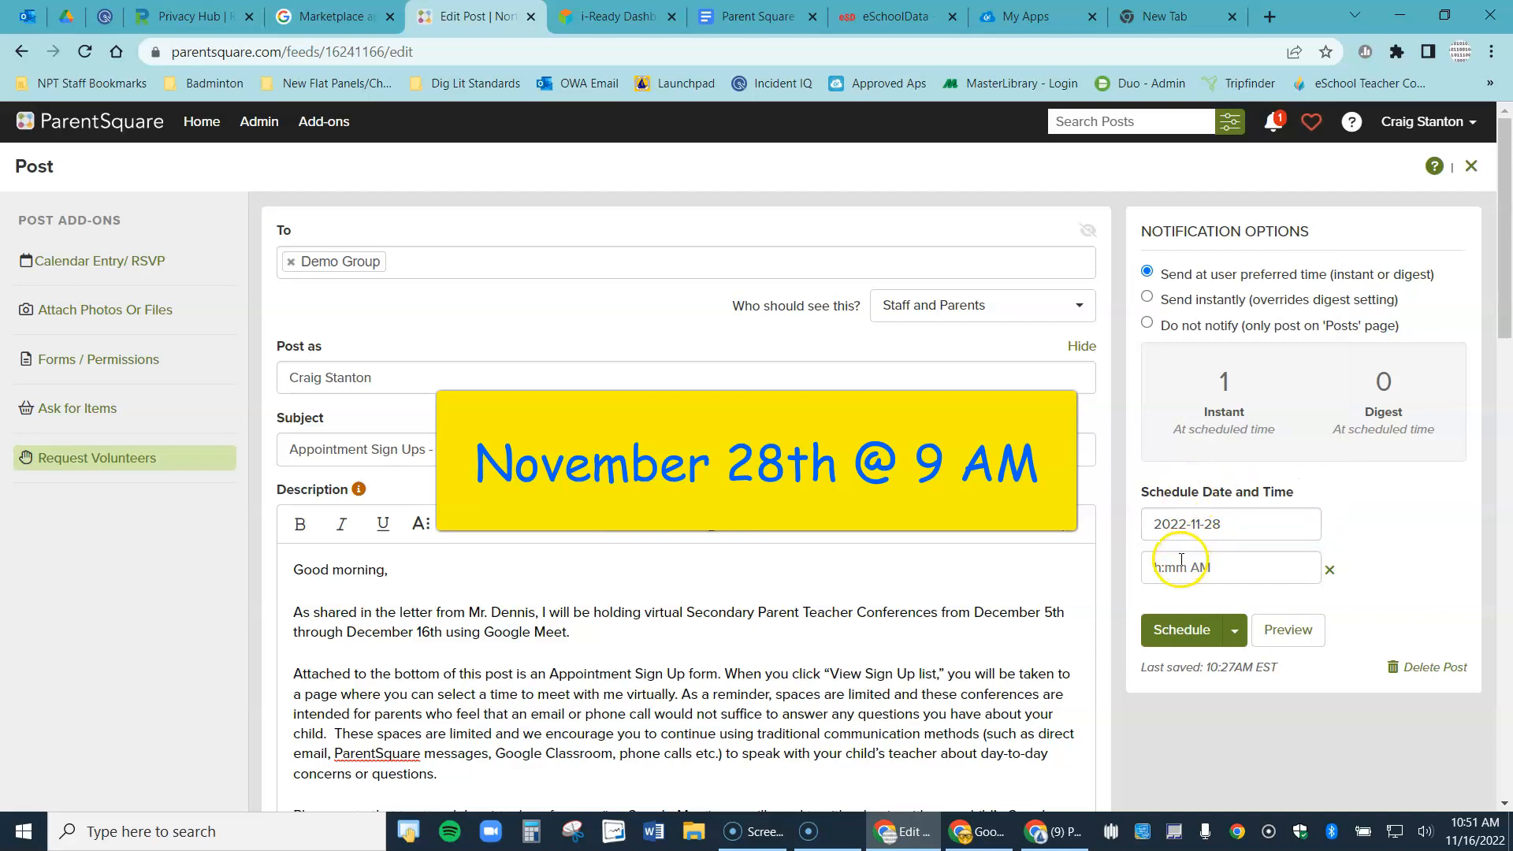
type("09:00 AM")
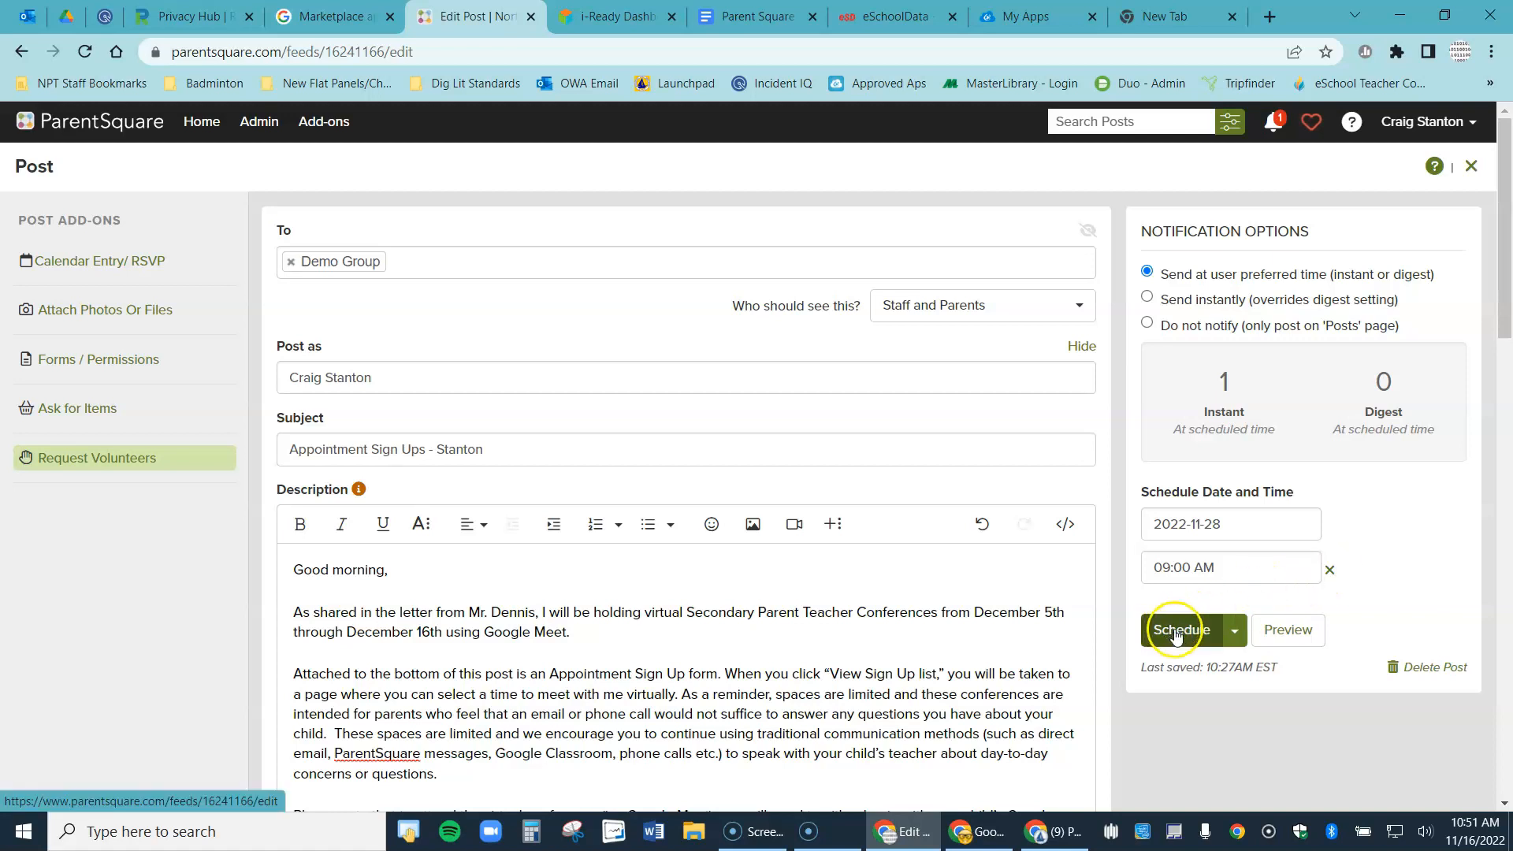
Schedule the post and confirm with OK despite the low notification count
left_click(1179, 628)
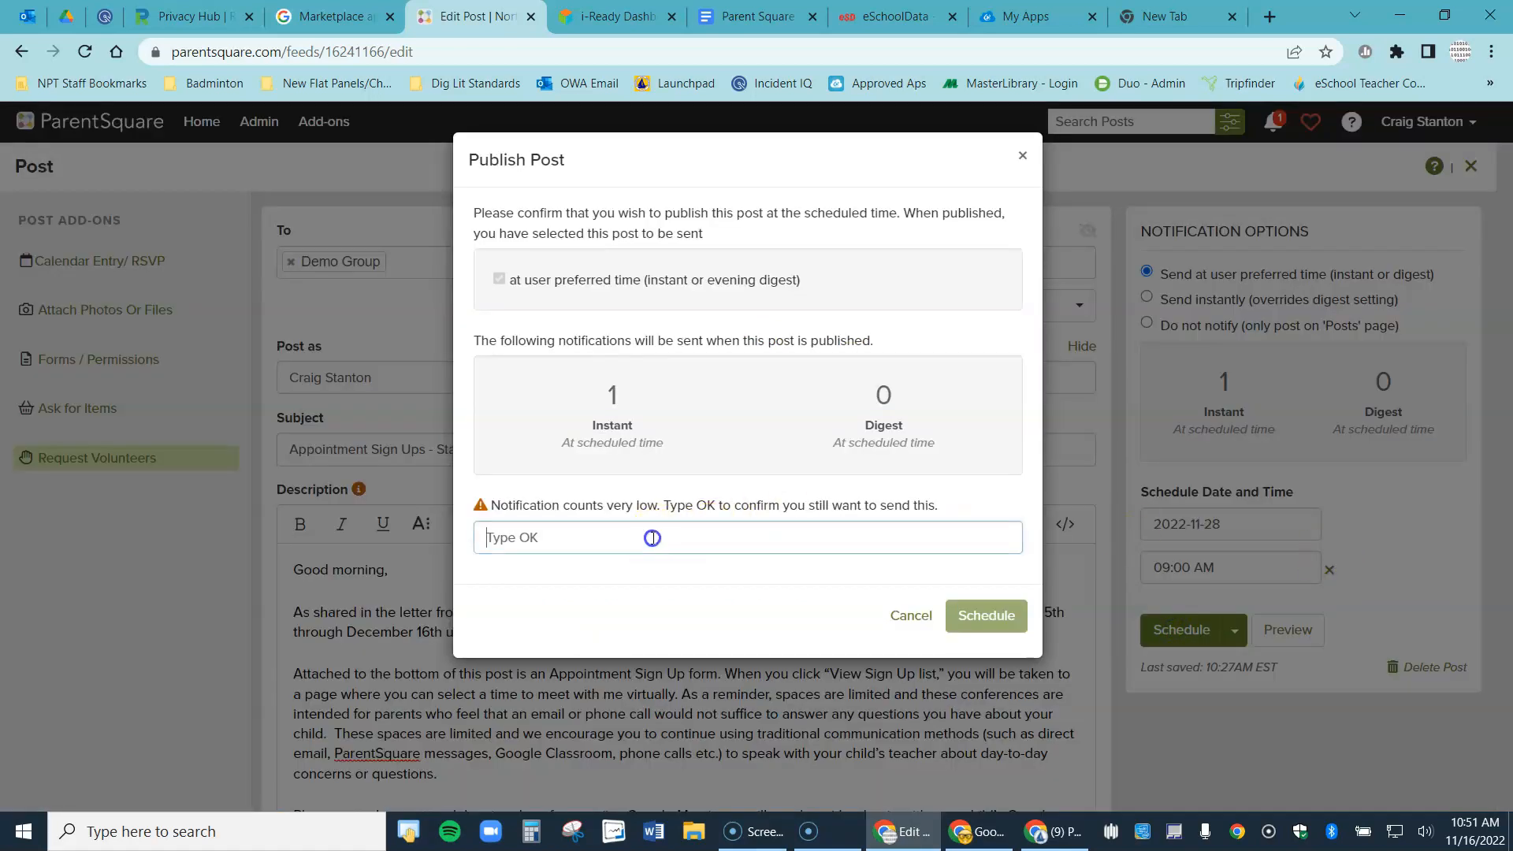
type("OK")
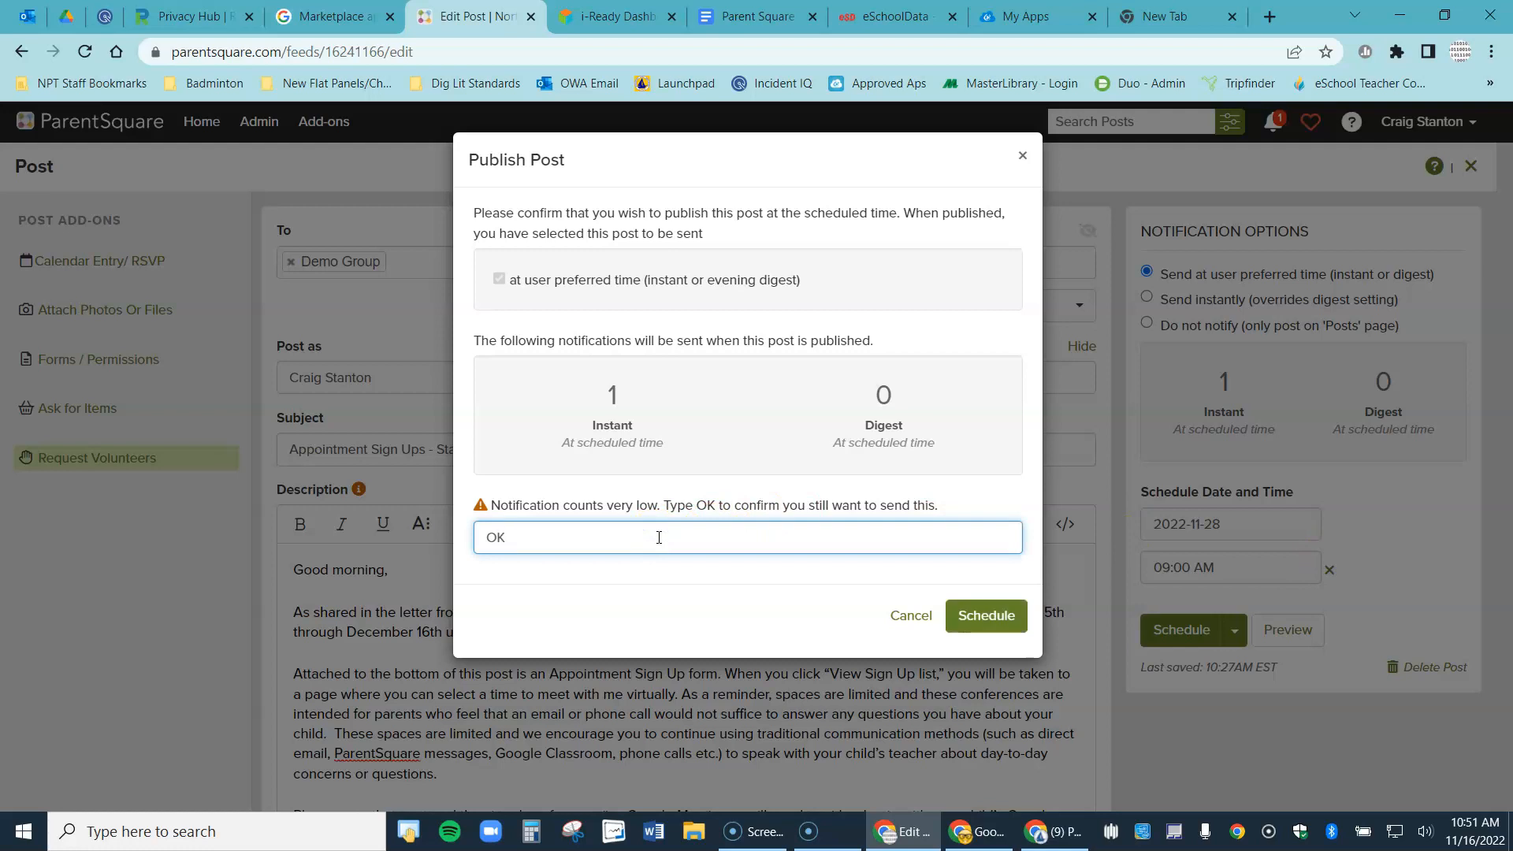
left_click(985, 616)
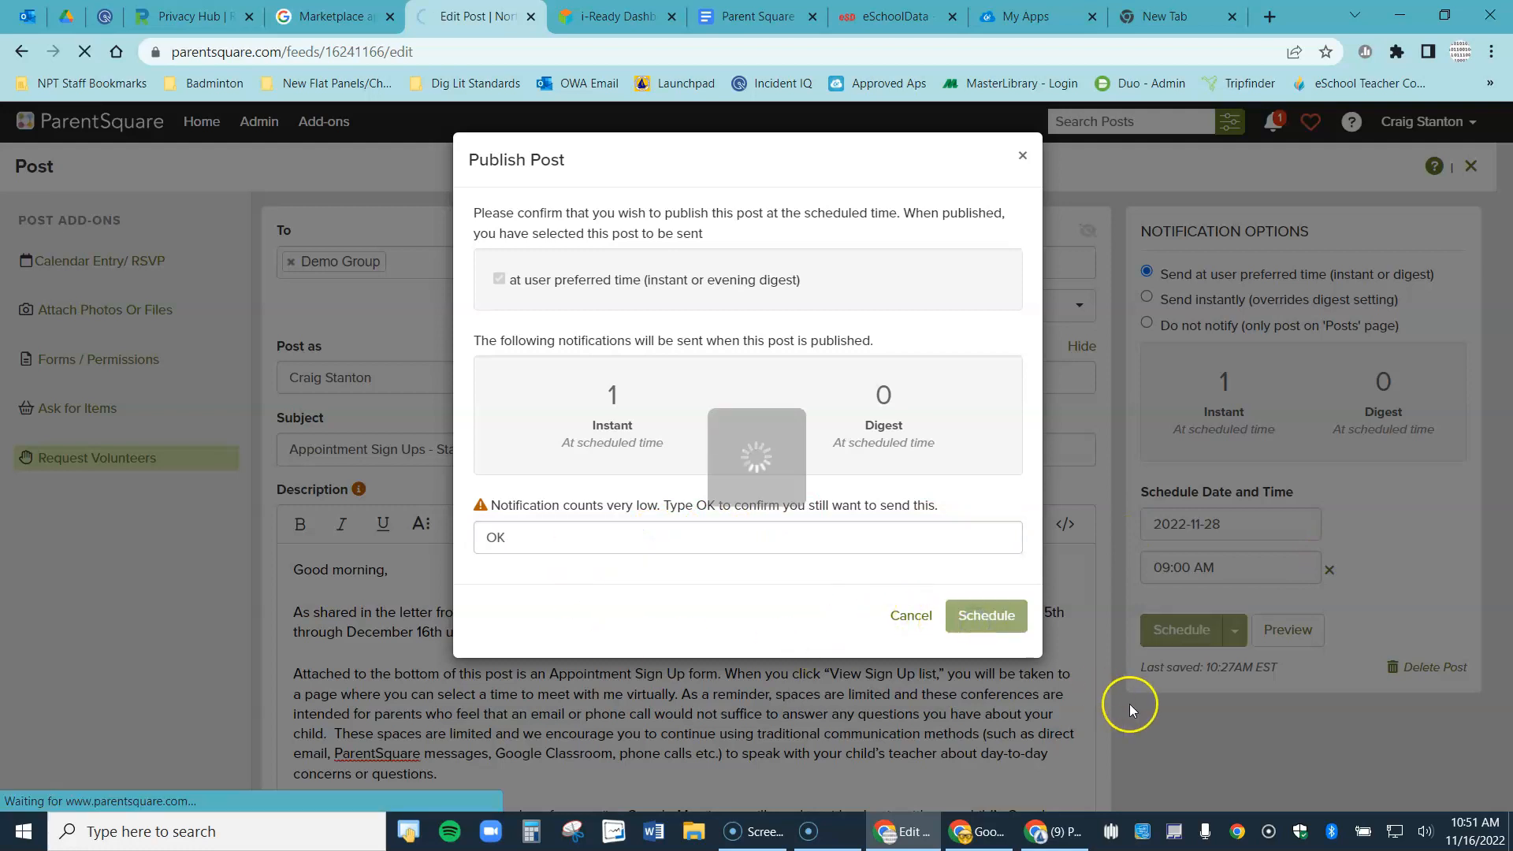
left_click(985, 616)
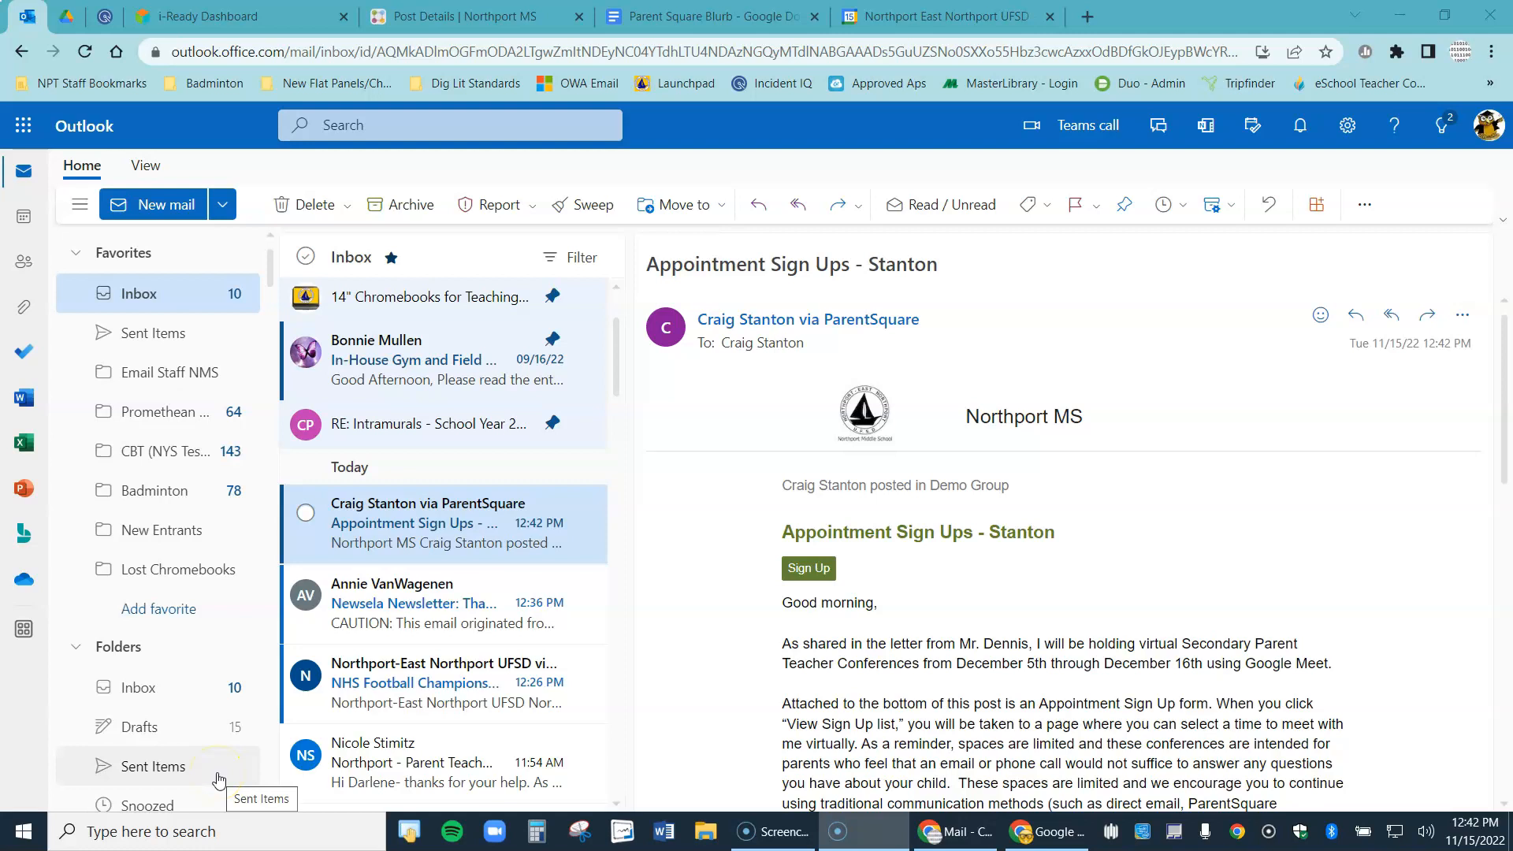
mouse_move(1344, 617)
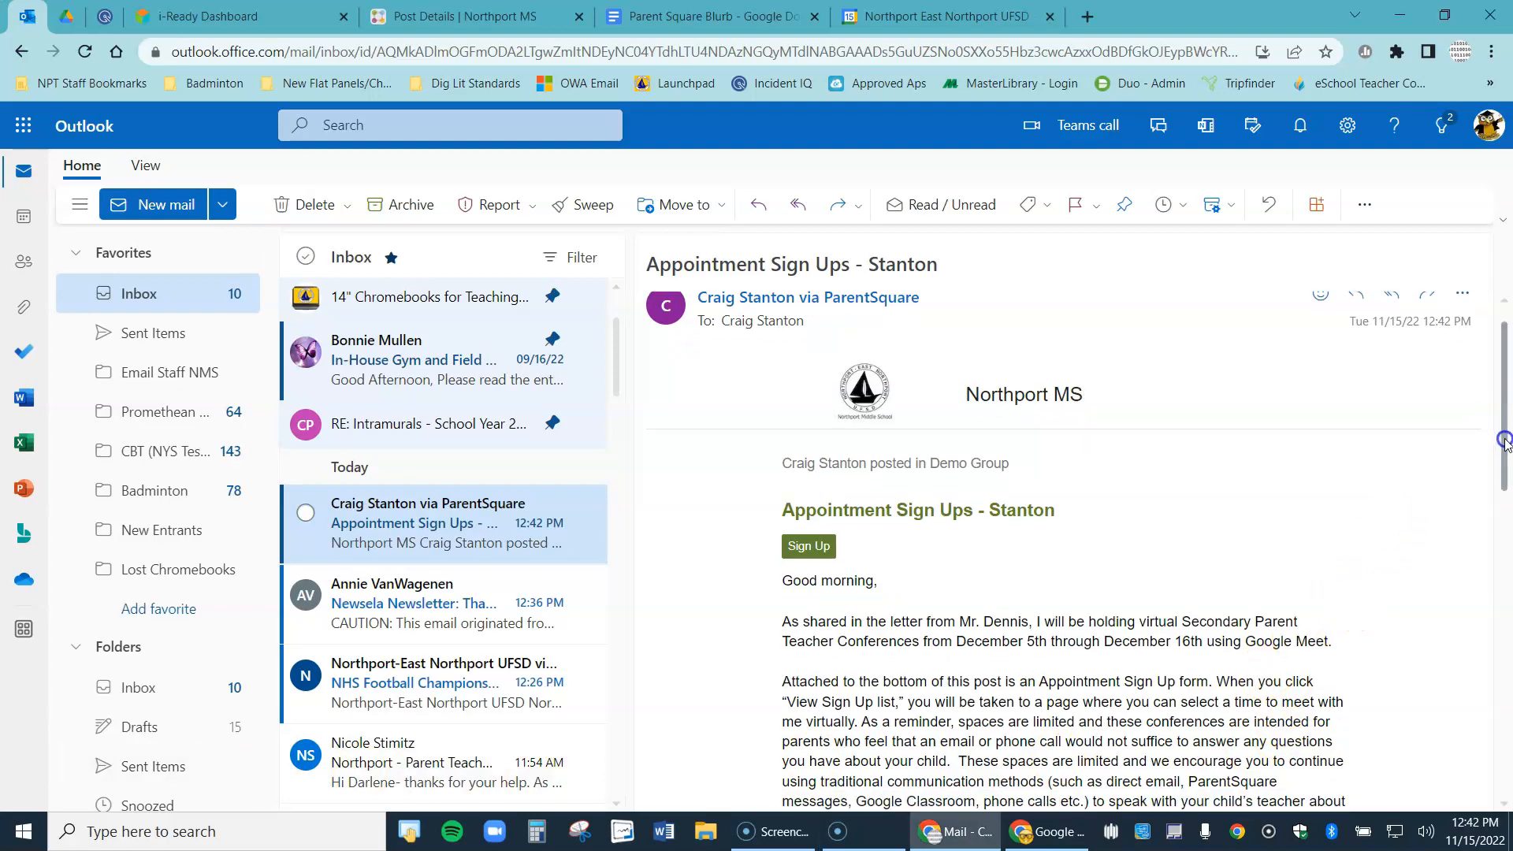
Scroll the ParentSquare email and follow its green Sign Up button to the post
scroll("down", 3)
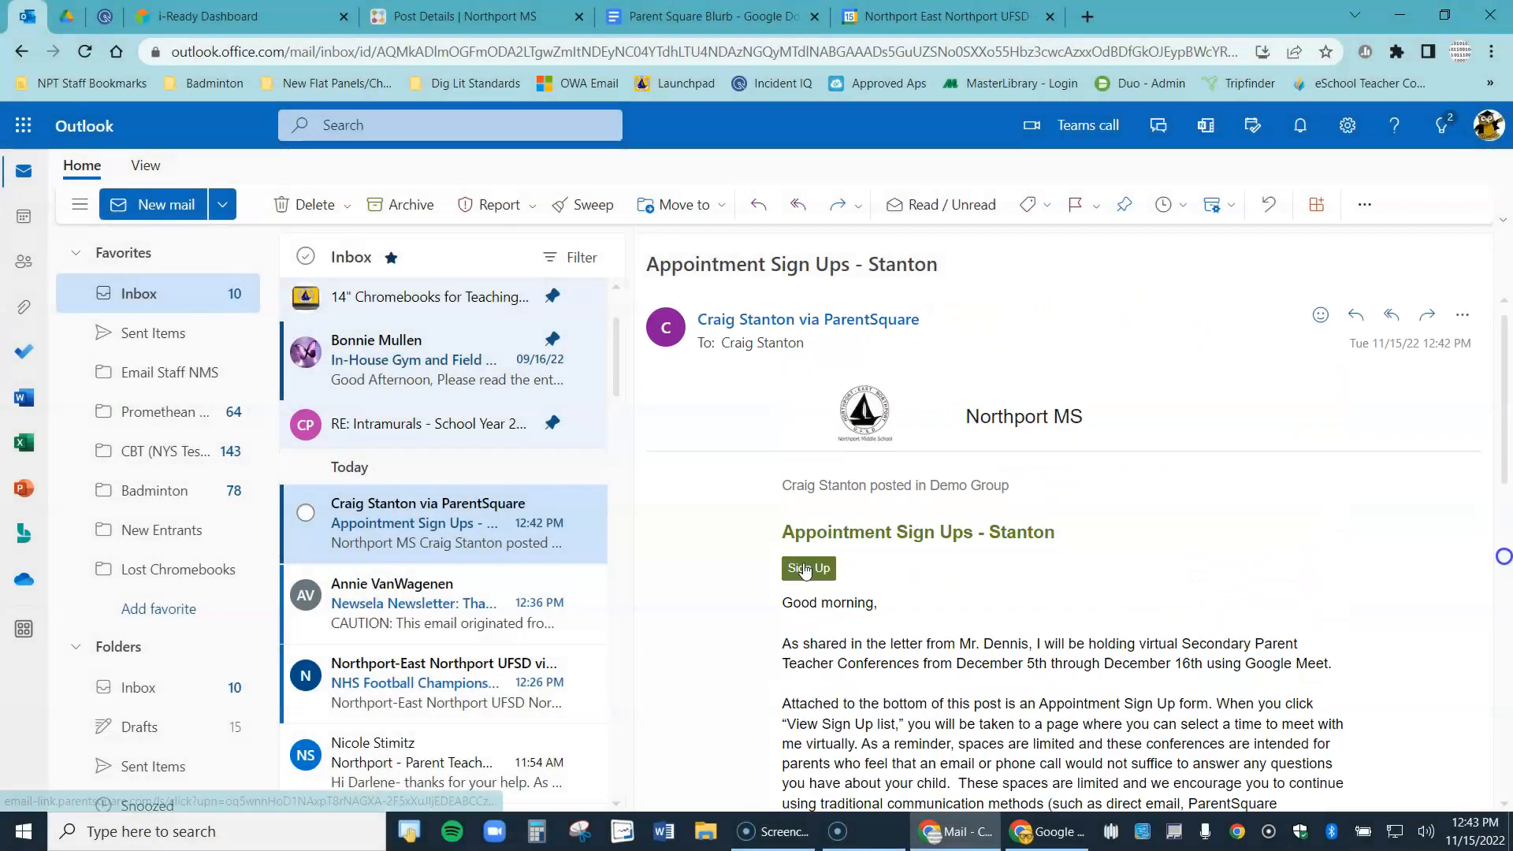
left_click(809, 569)
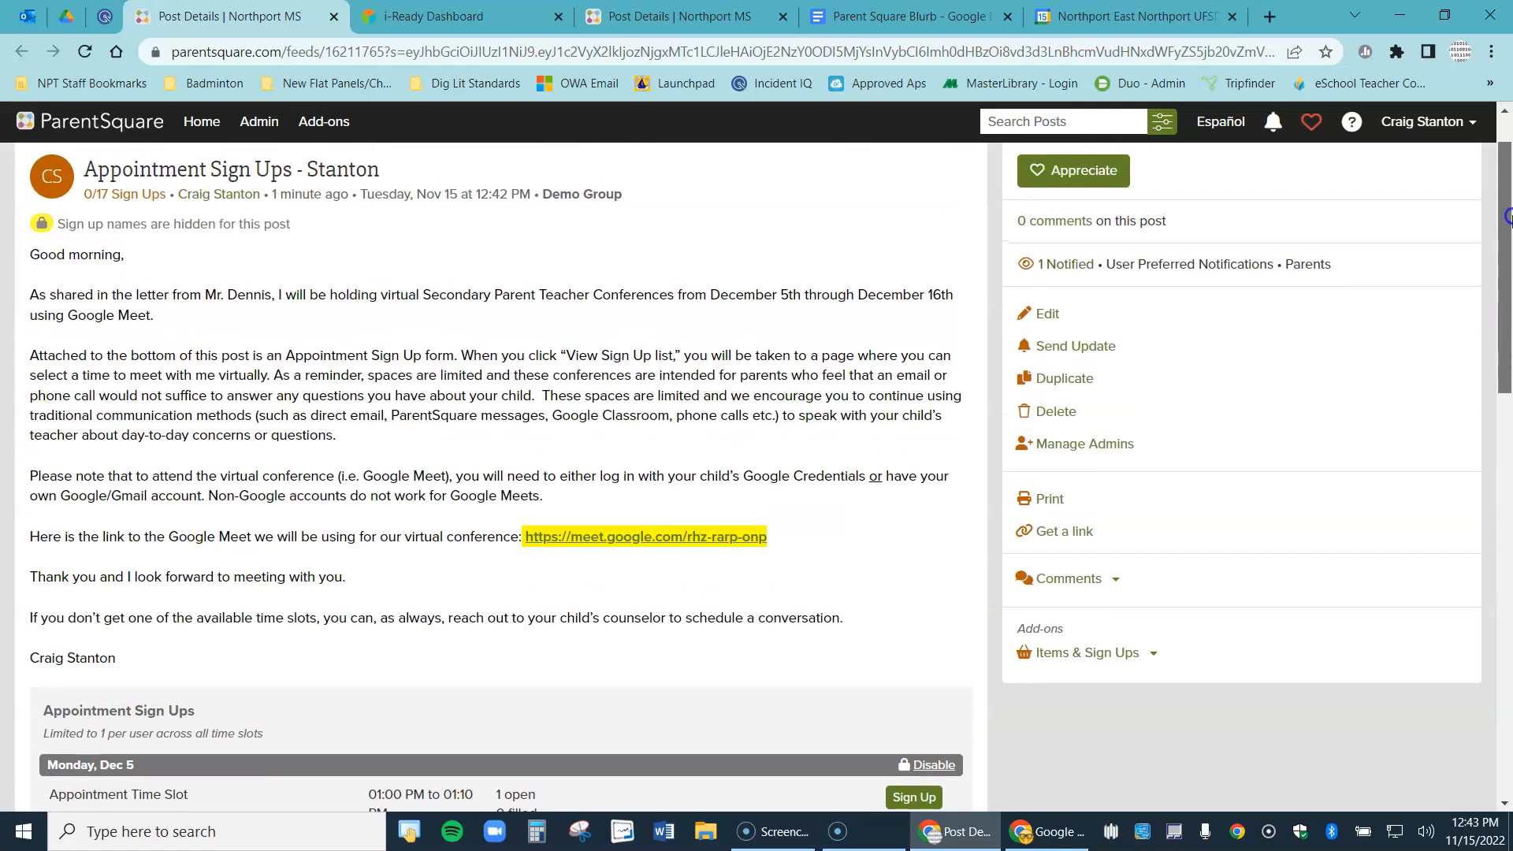
Book the Monday, Dec 5 1:00–1:10 PM slot, save it, and return to the Posts feed
scroll("down", 3)
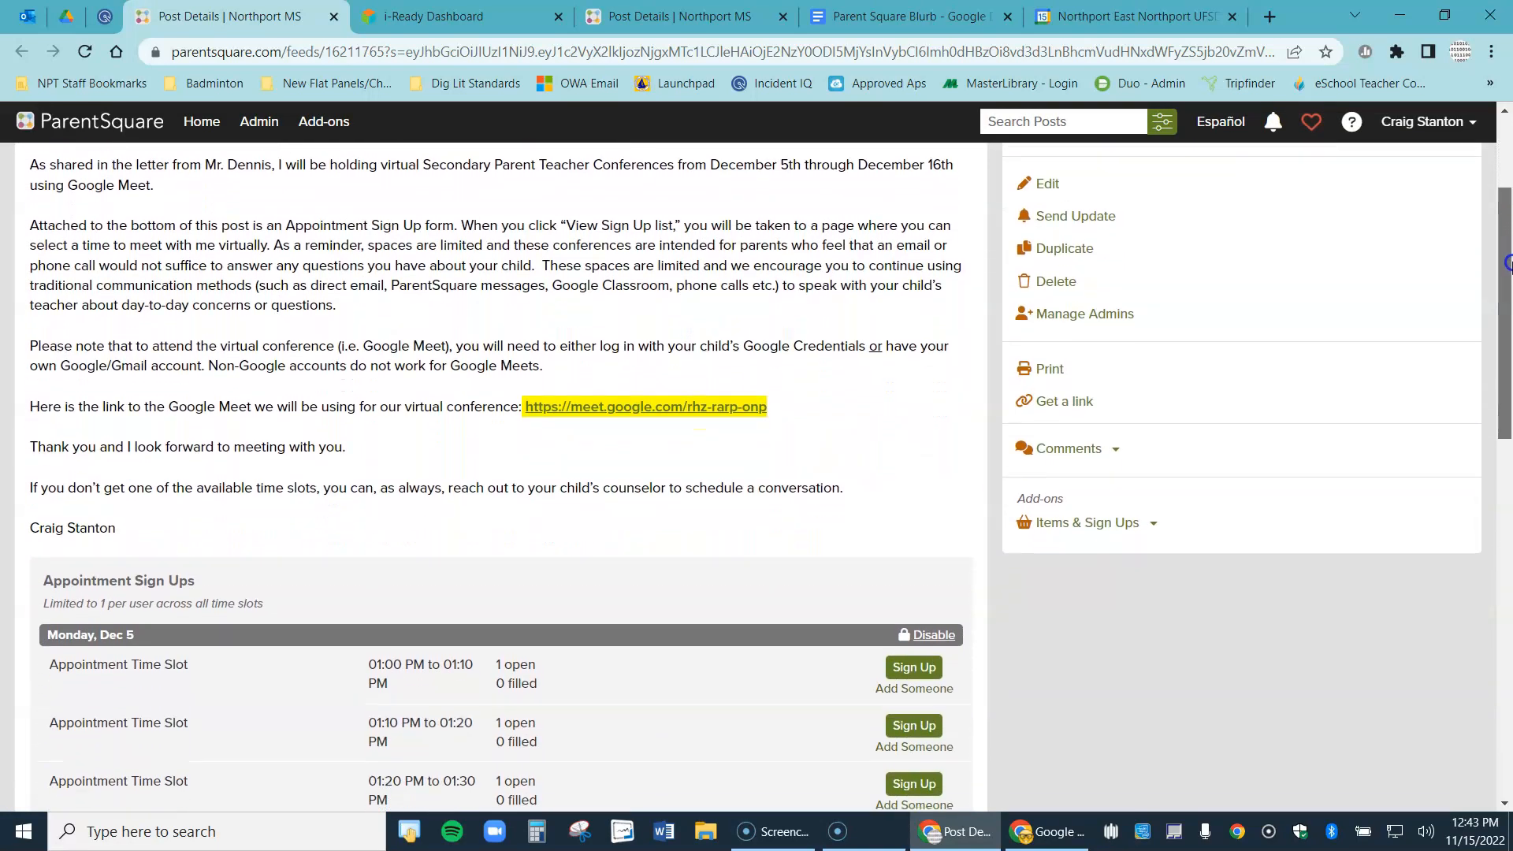
scroll("down", 3)
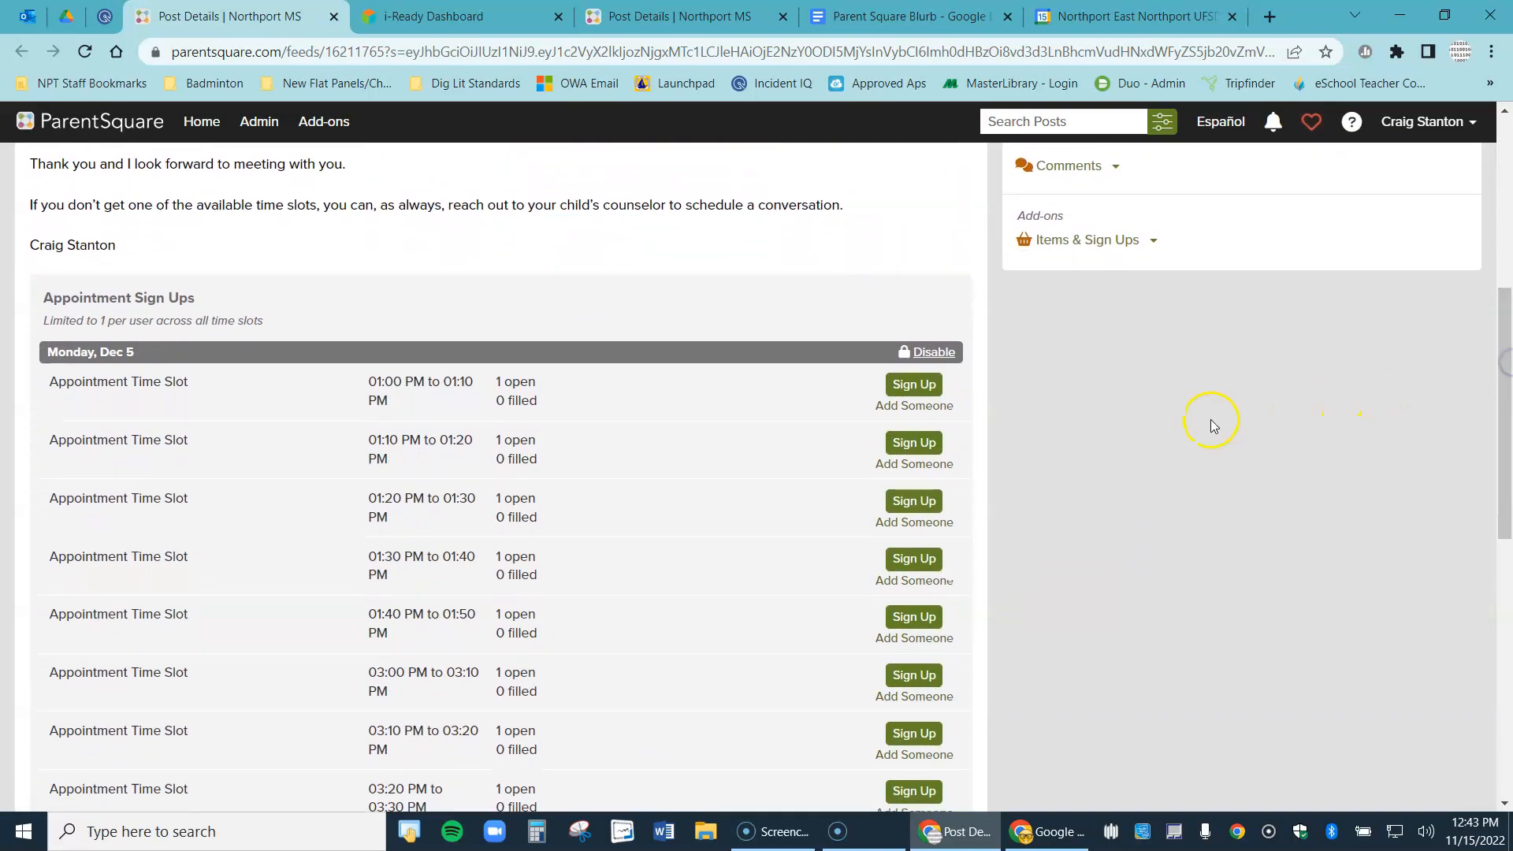
left_click(912, 384)
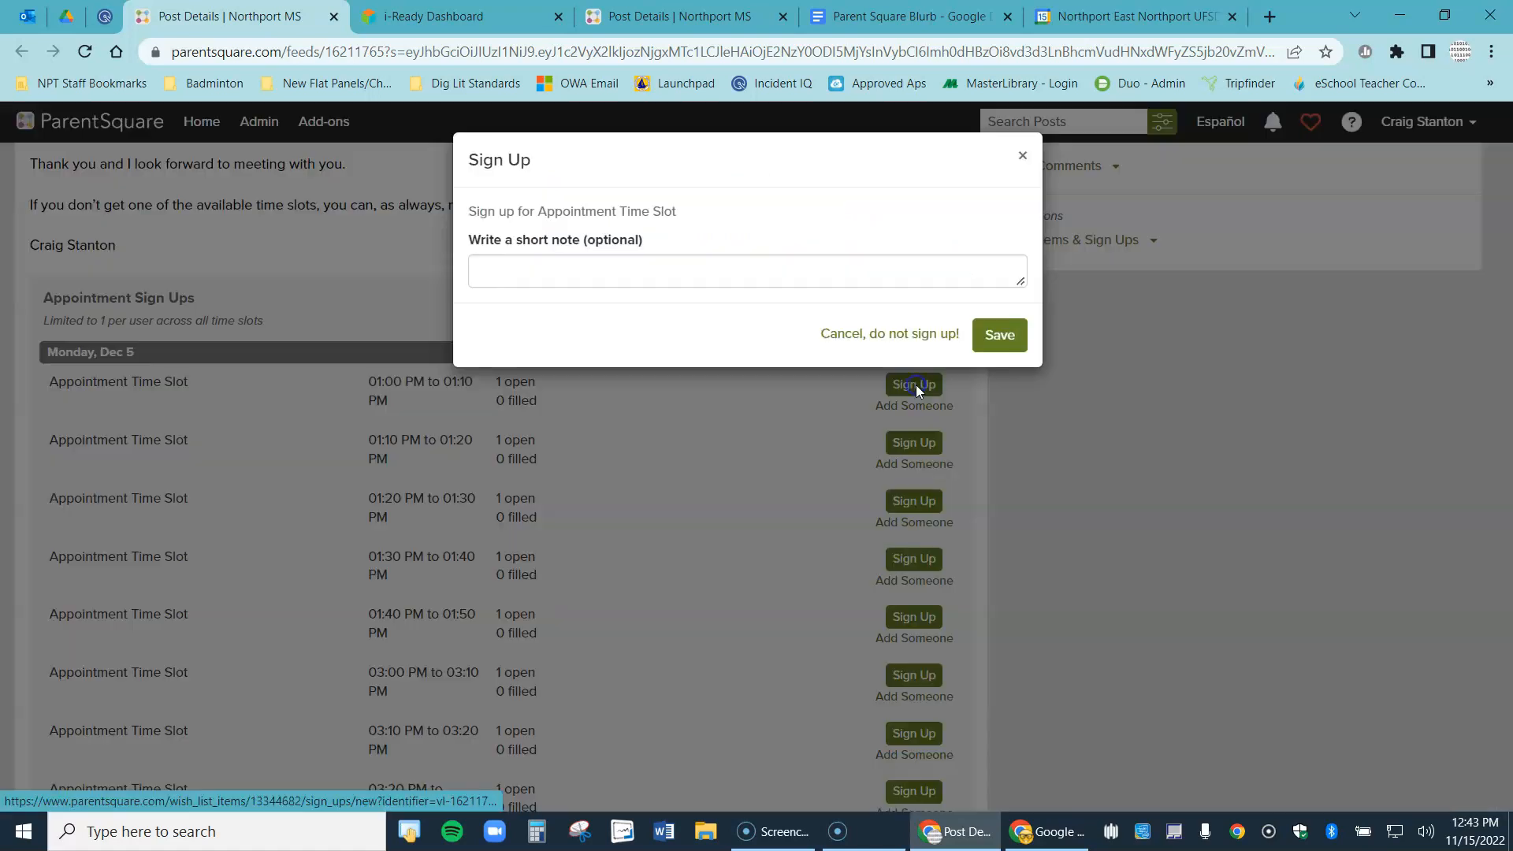
mouse_move(569, 273)
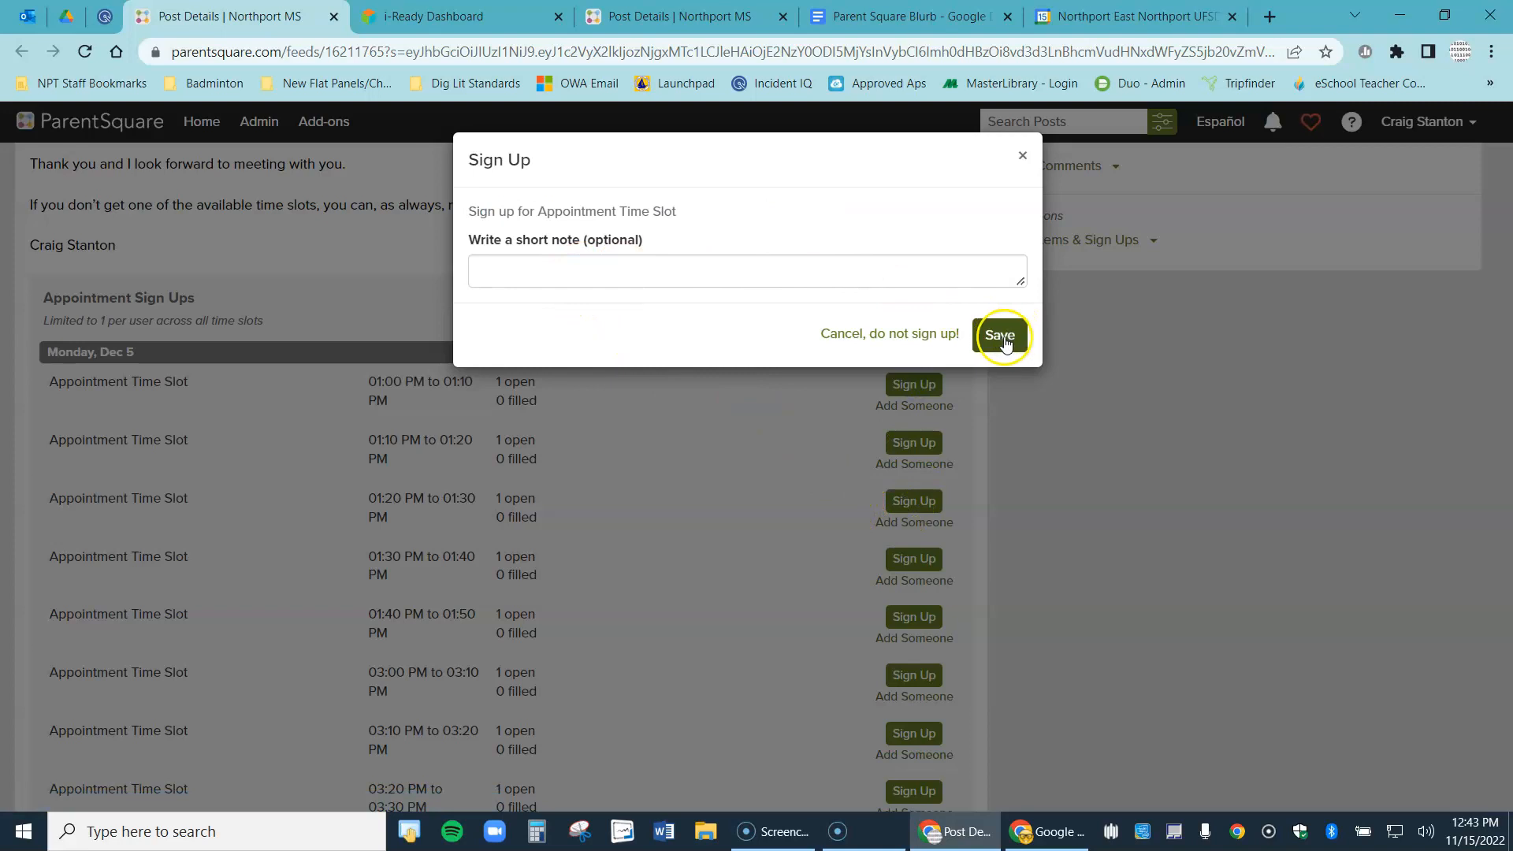
left_click(999, 334)
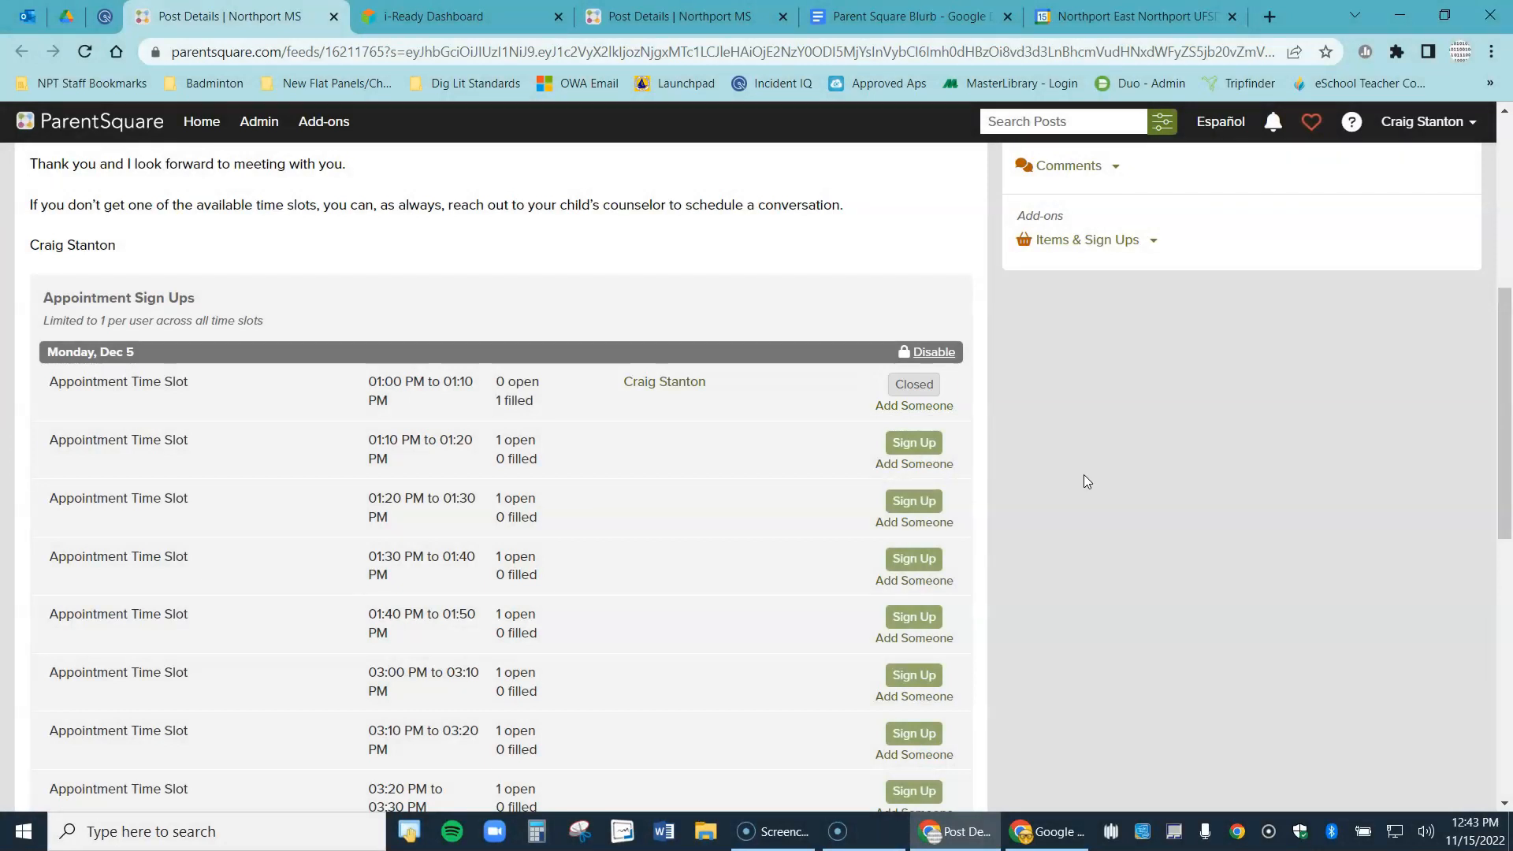
left_click(913, 405)
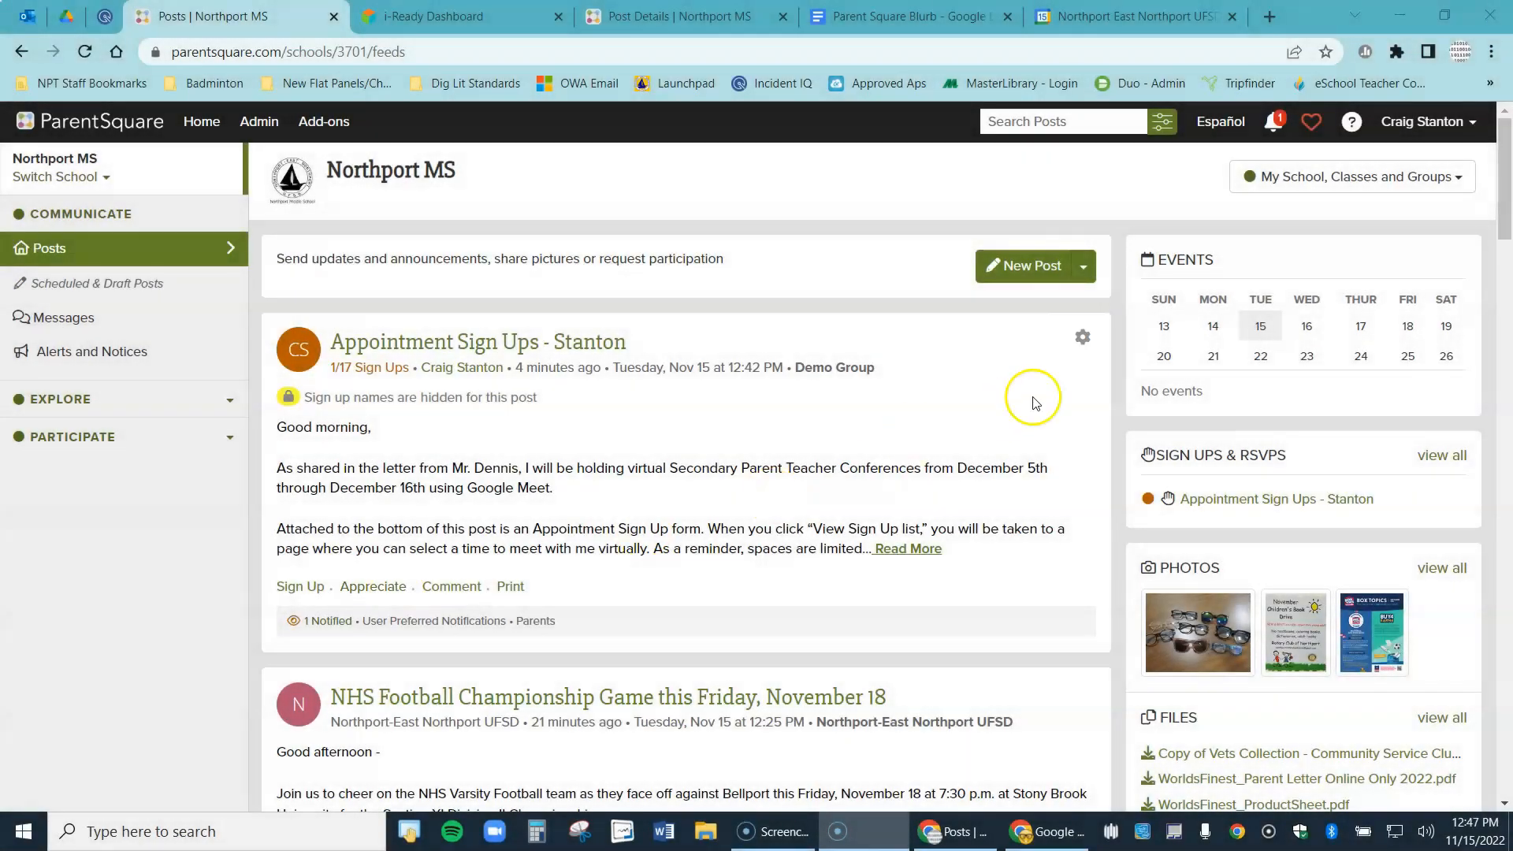
Start Message Volunteers from the post's gear menu and copy the Parent Conferences Meet joining info
left_click(1081, 337)
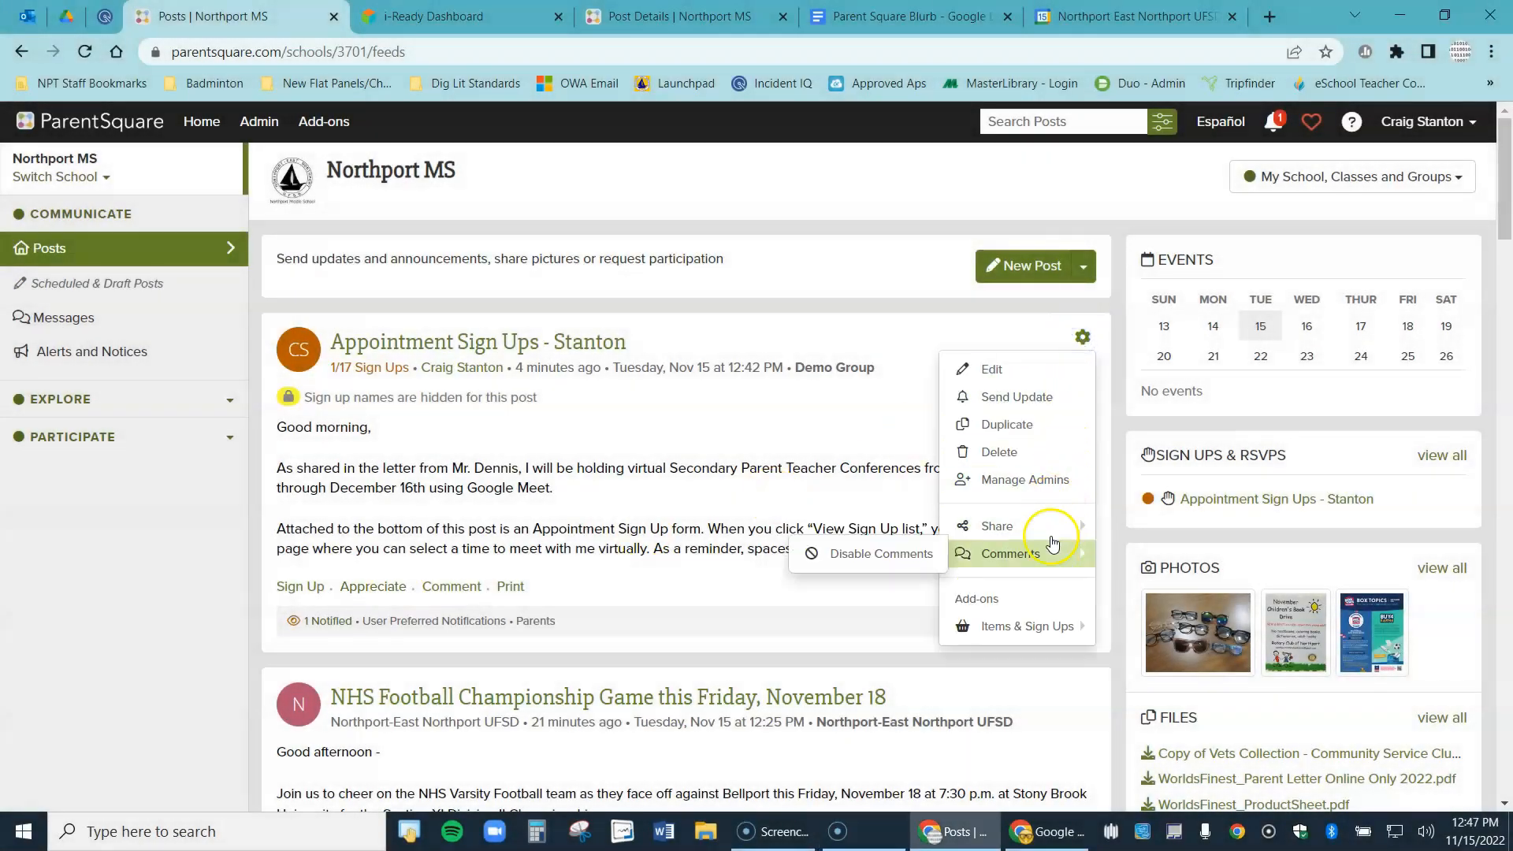
mouse_move(1025, 630)
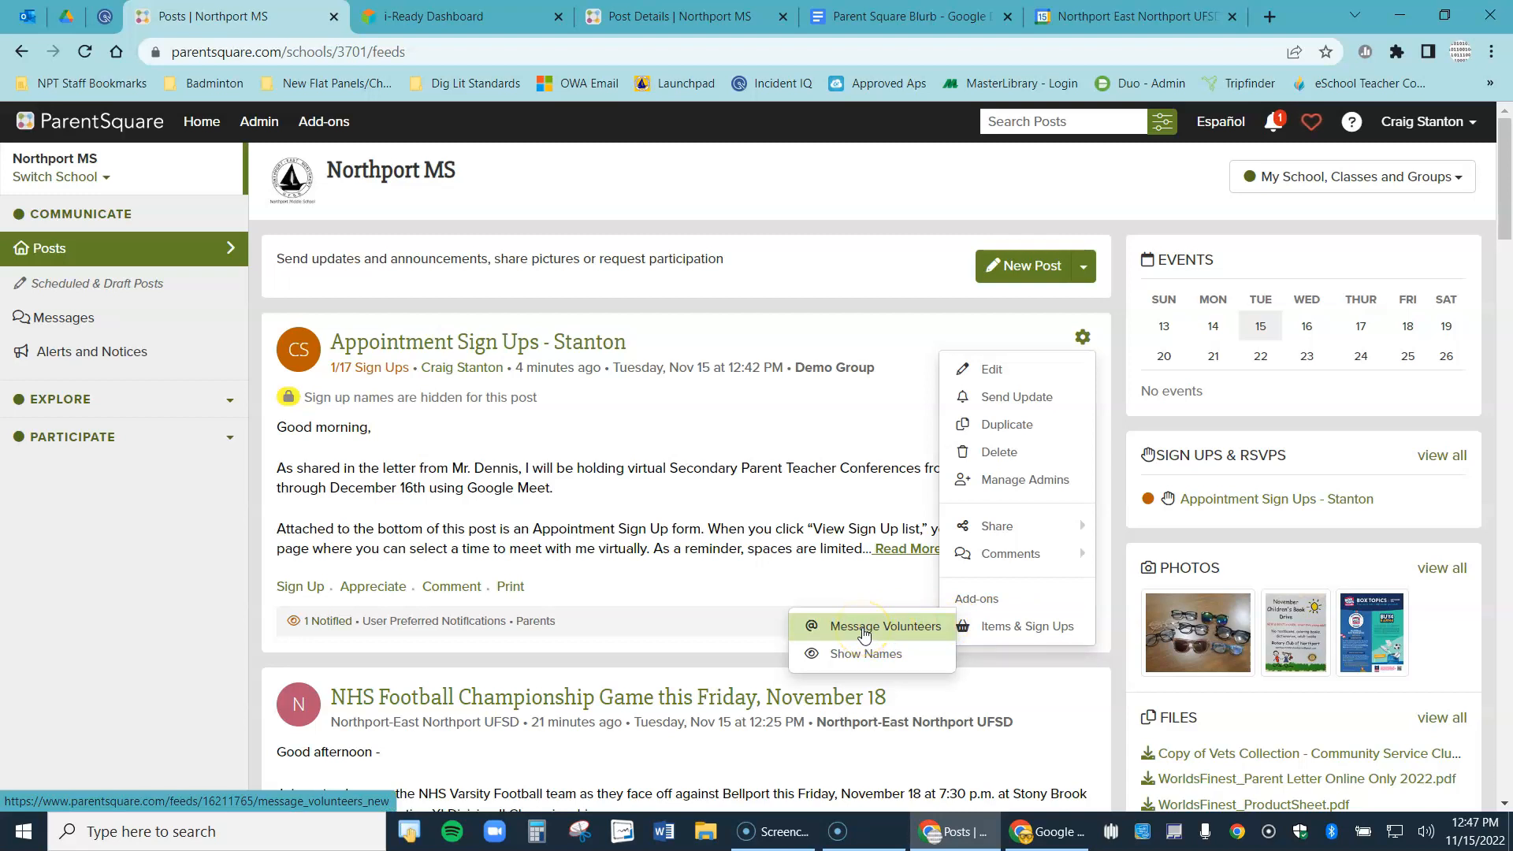
mouse_move(863, 632)
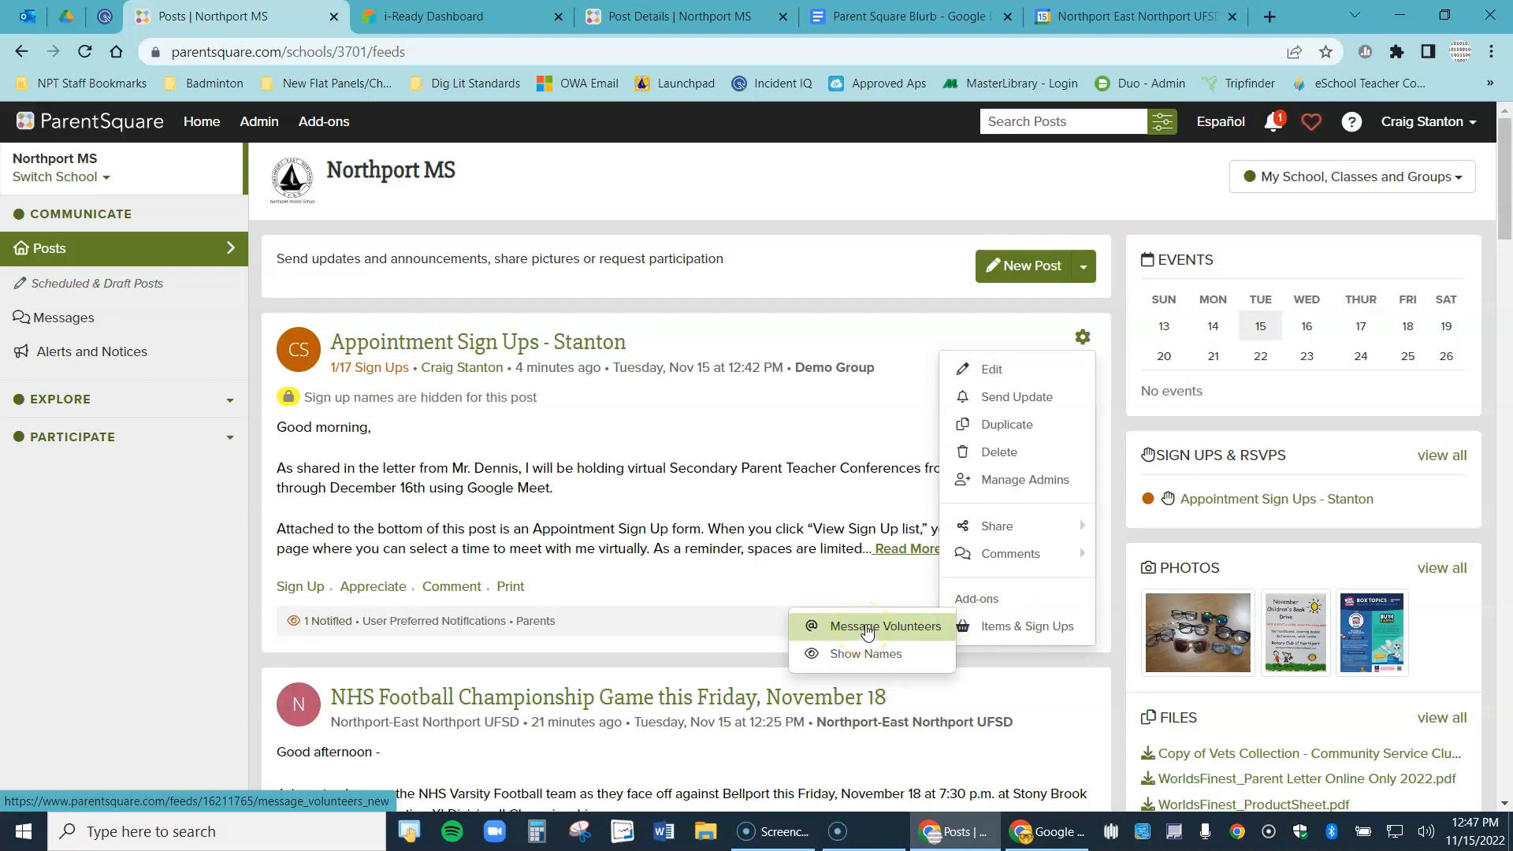
left_click(884, 625)
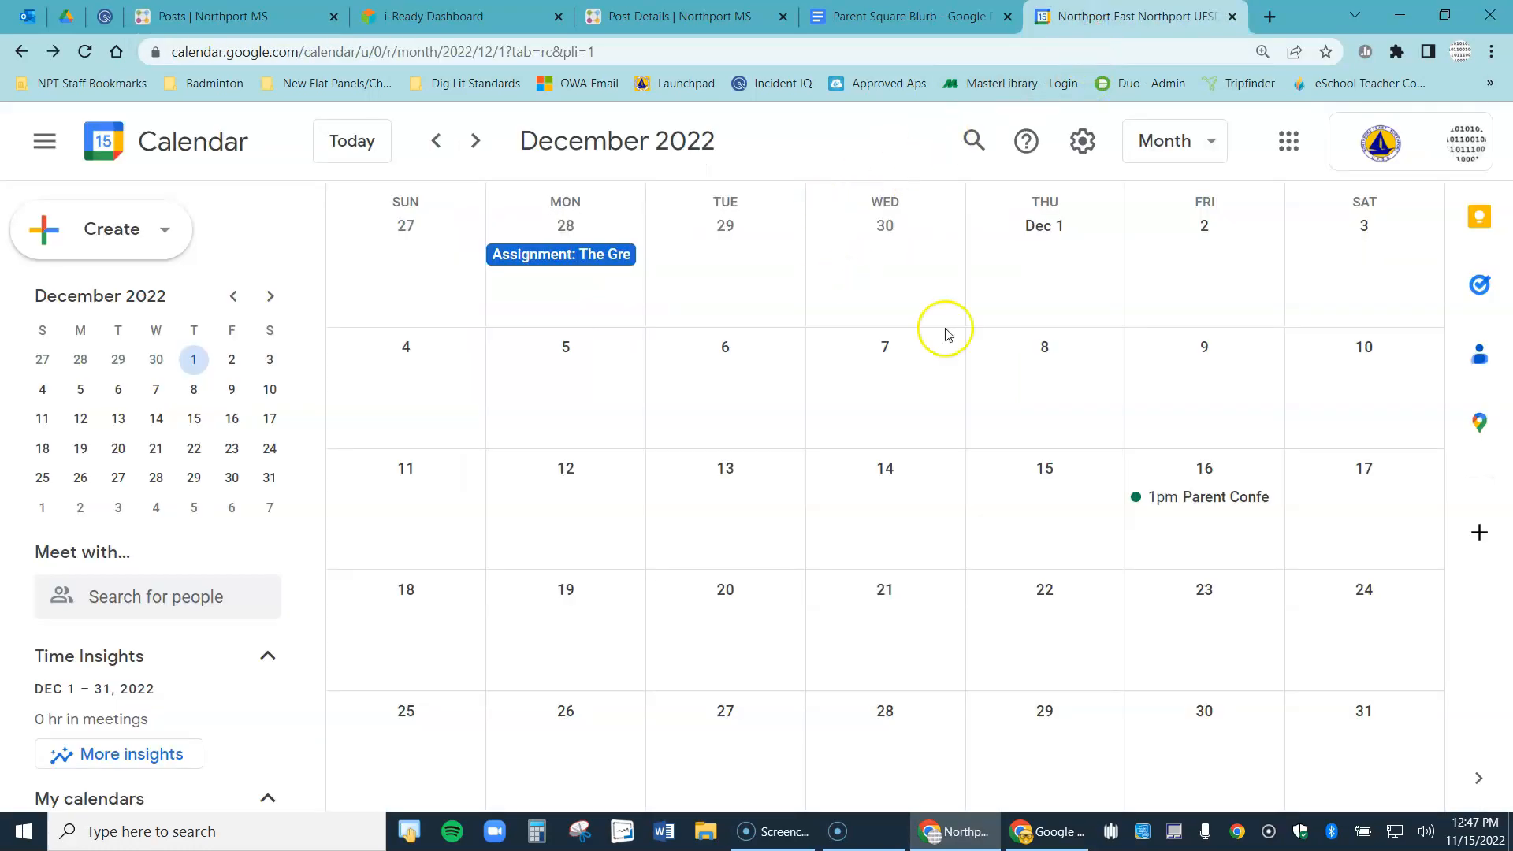
left_click(1212, 496)
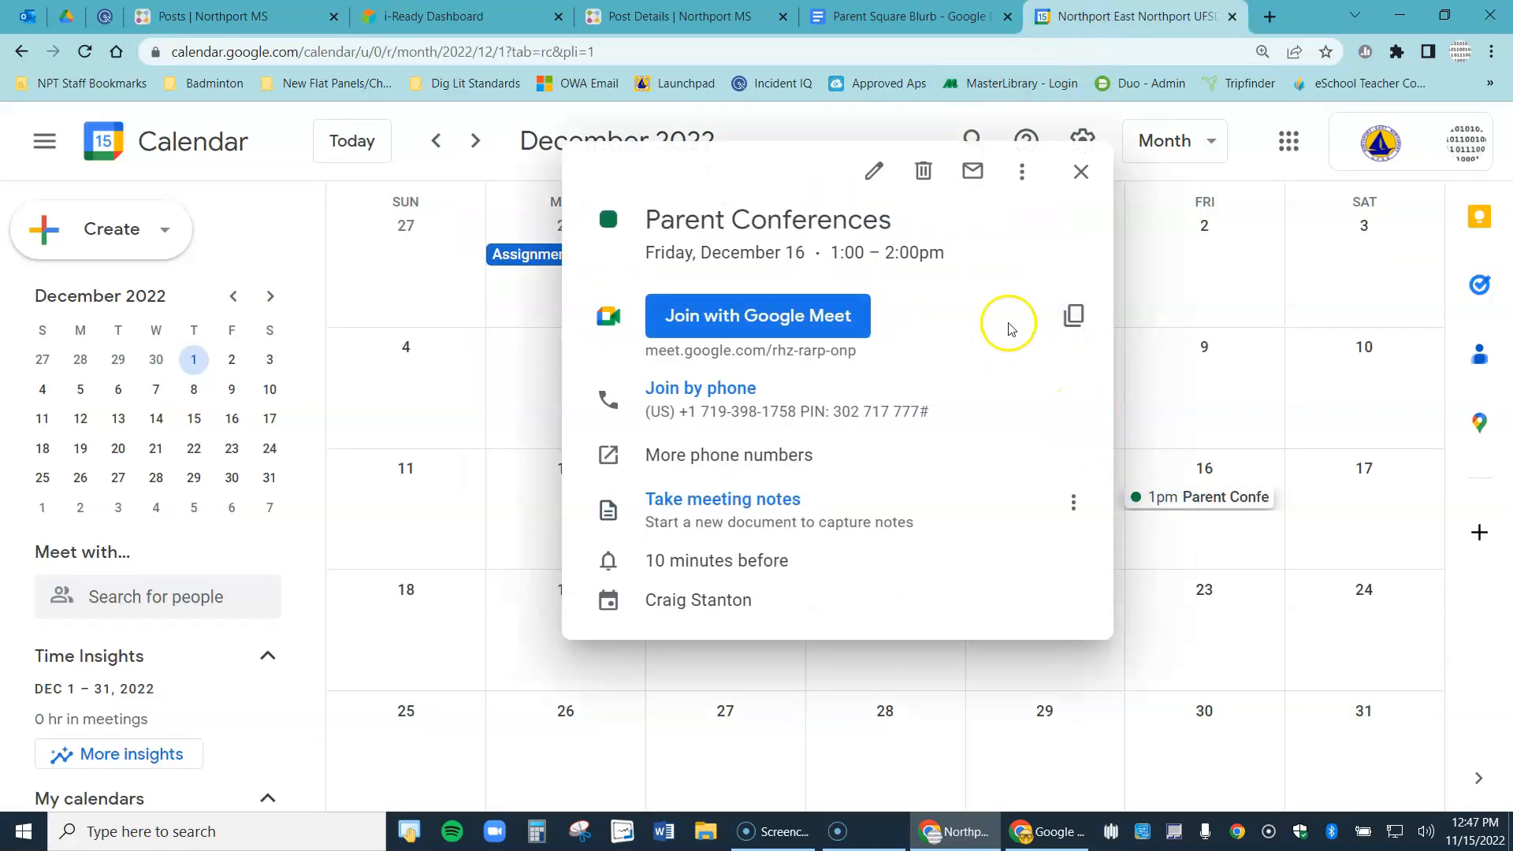
left_click(1071, 315)
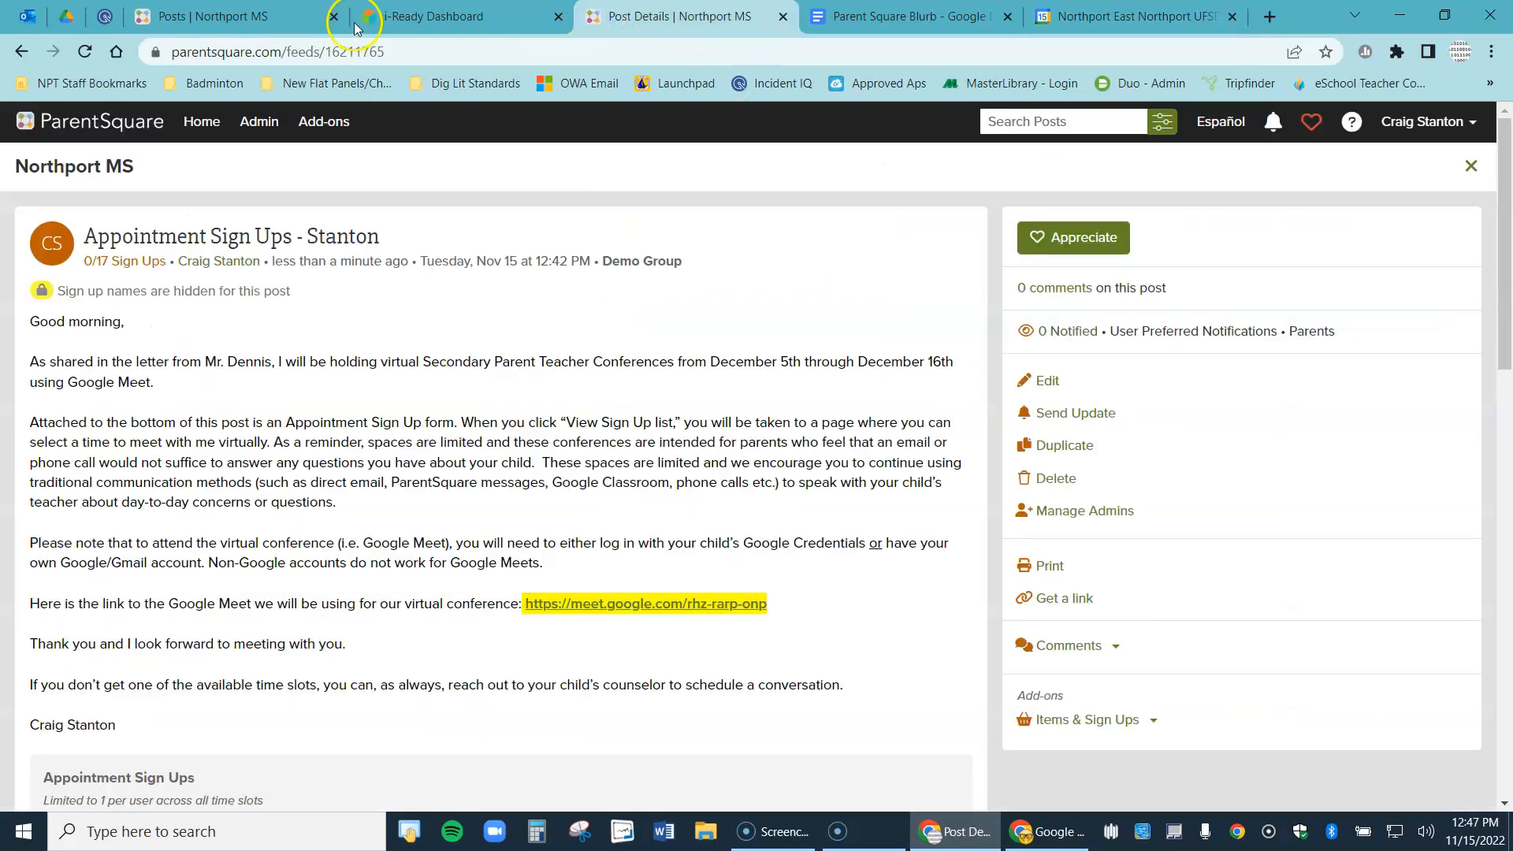
Paste the joining details, delete the header and dial-in lines leaving only the Meet link, then cancel
right_click(627, 314)
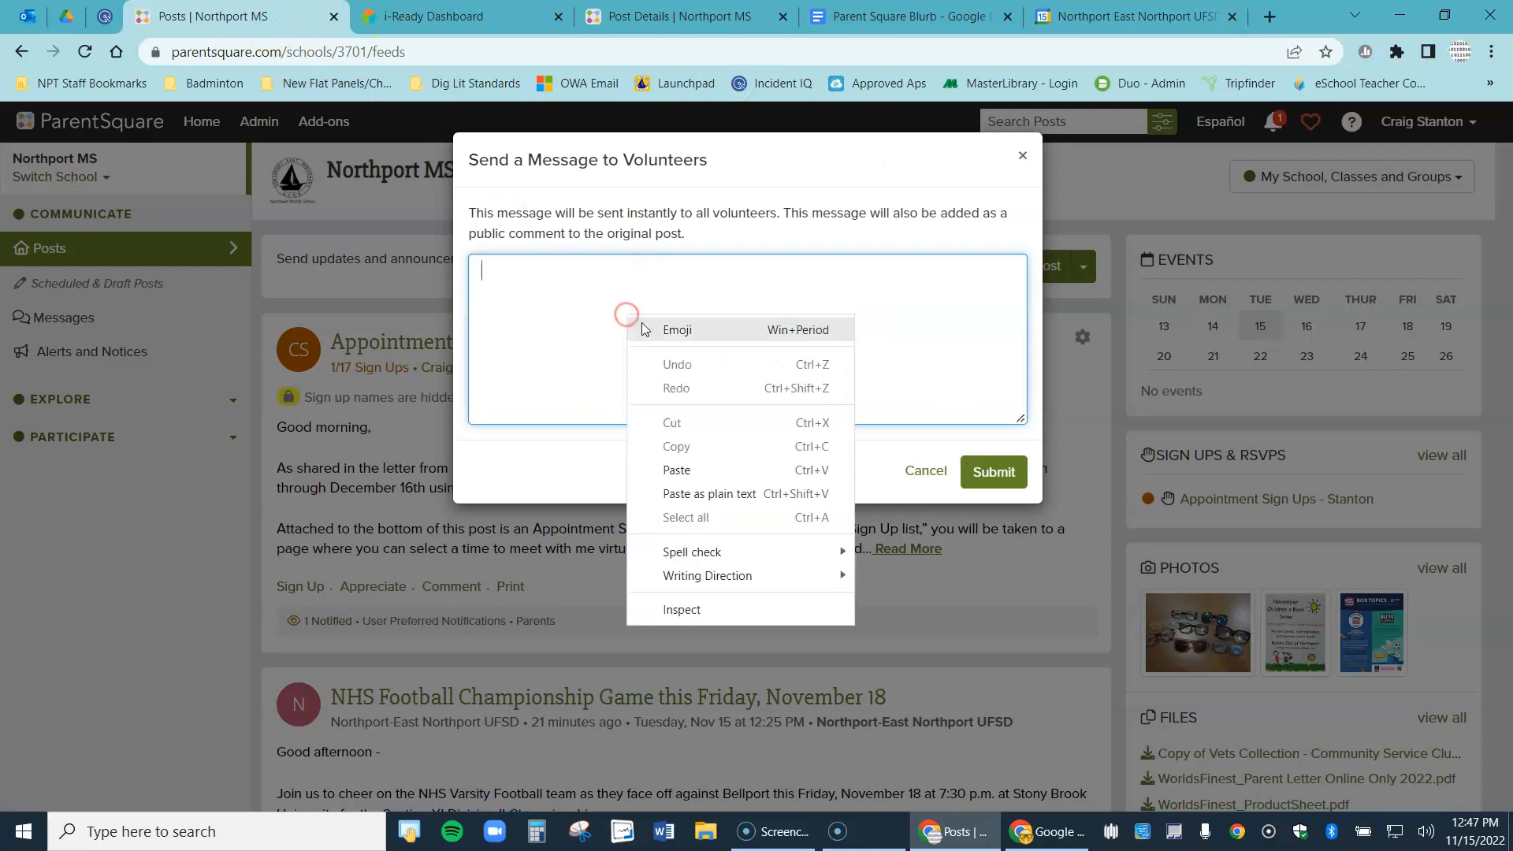
left_click(675, 472)
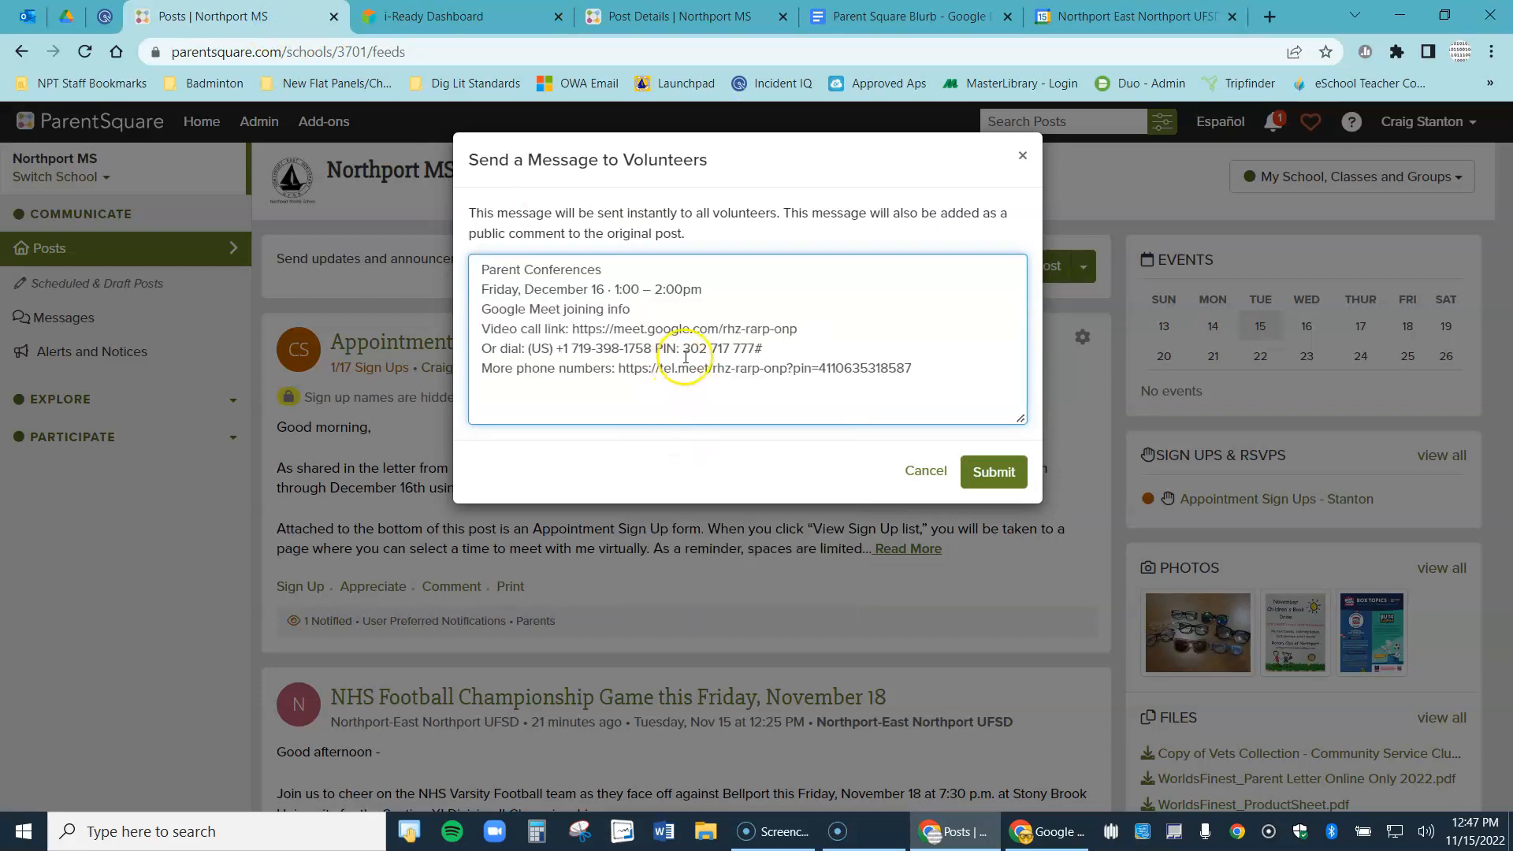
left_click_drag(483, 270, 568, 330)
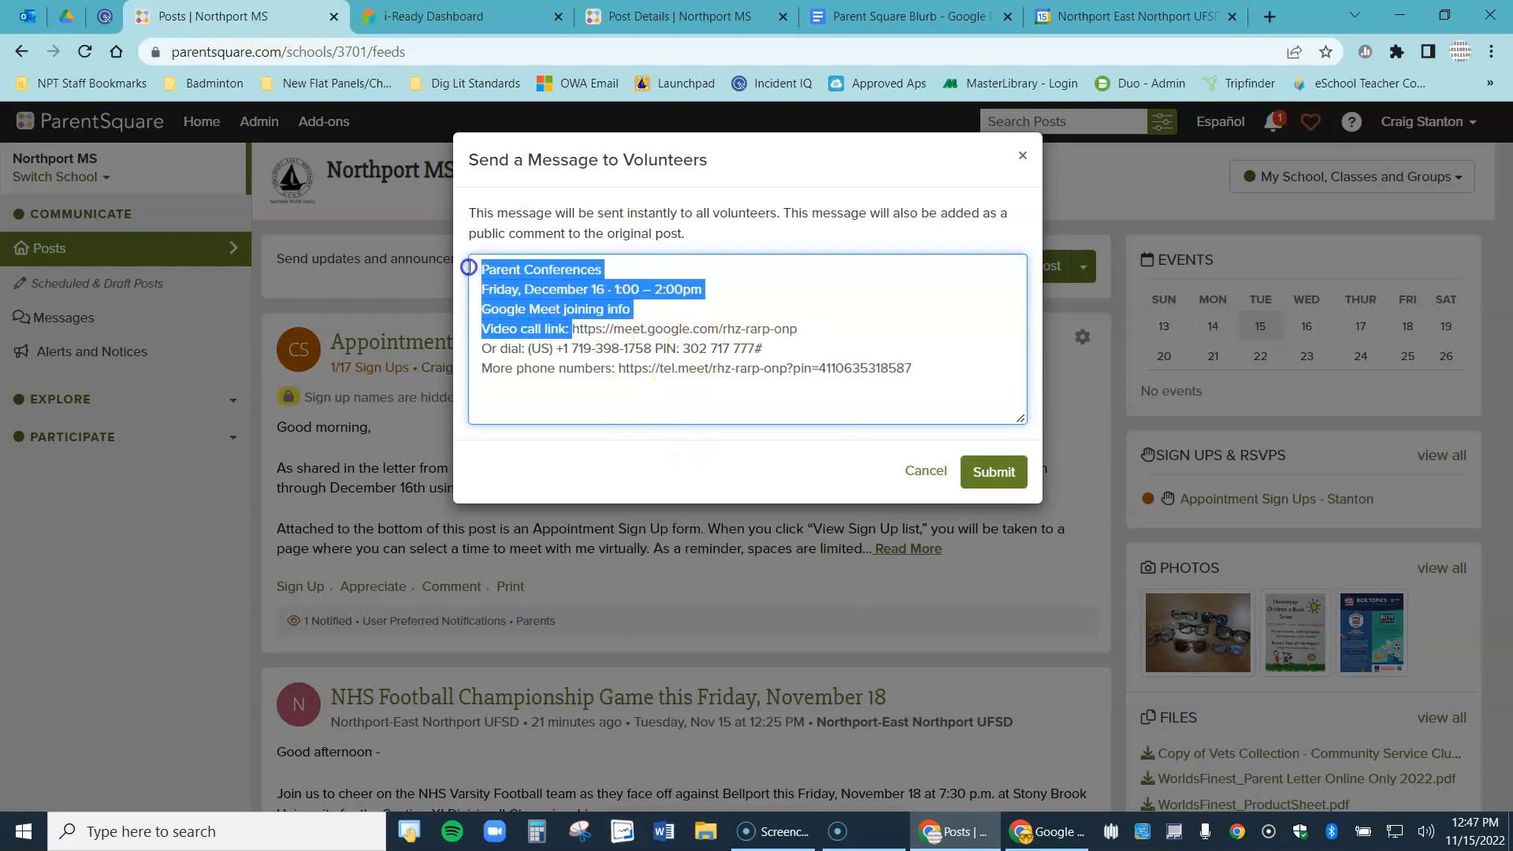
key("Delete")
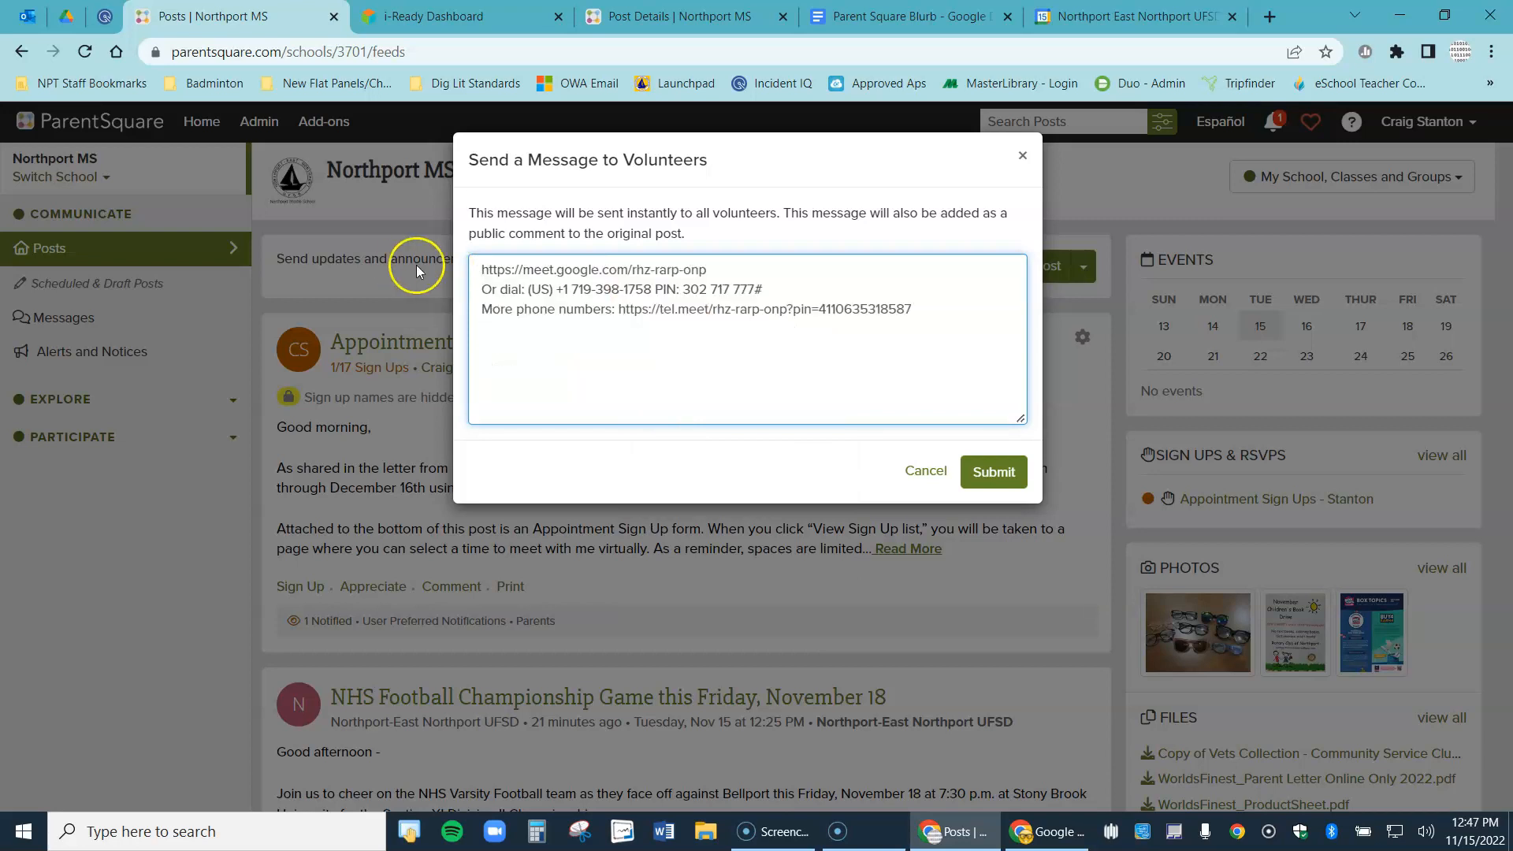
left_click_drag(484, 288, 909, 309)
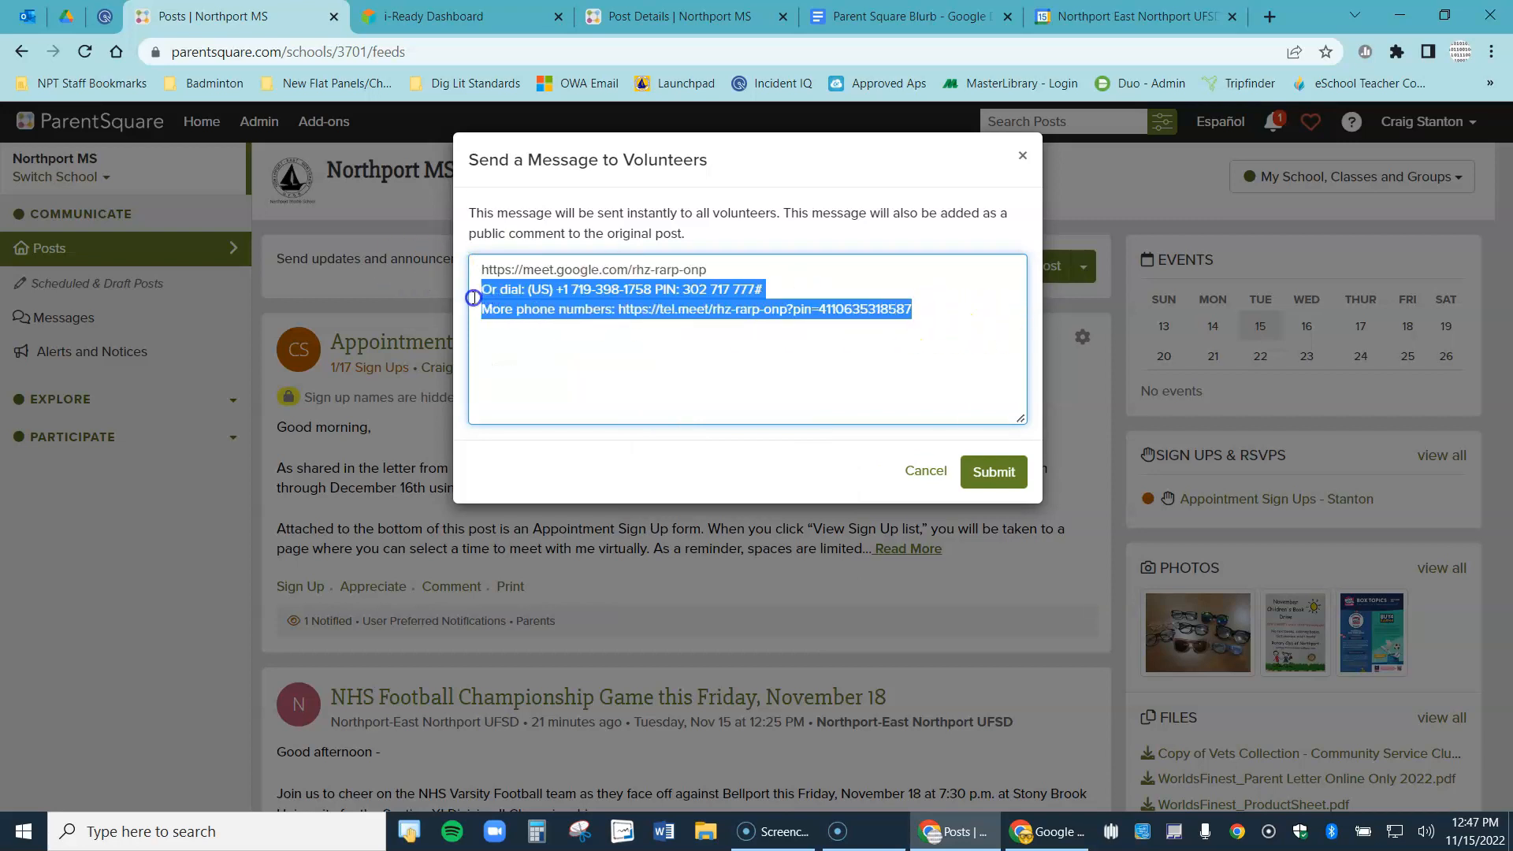
key("Delete")
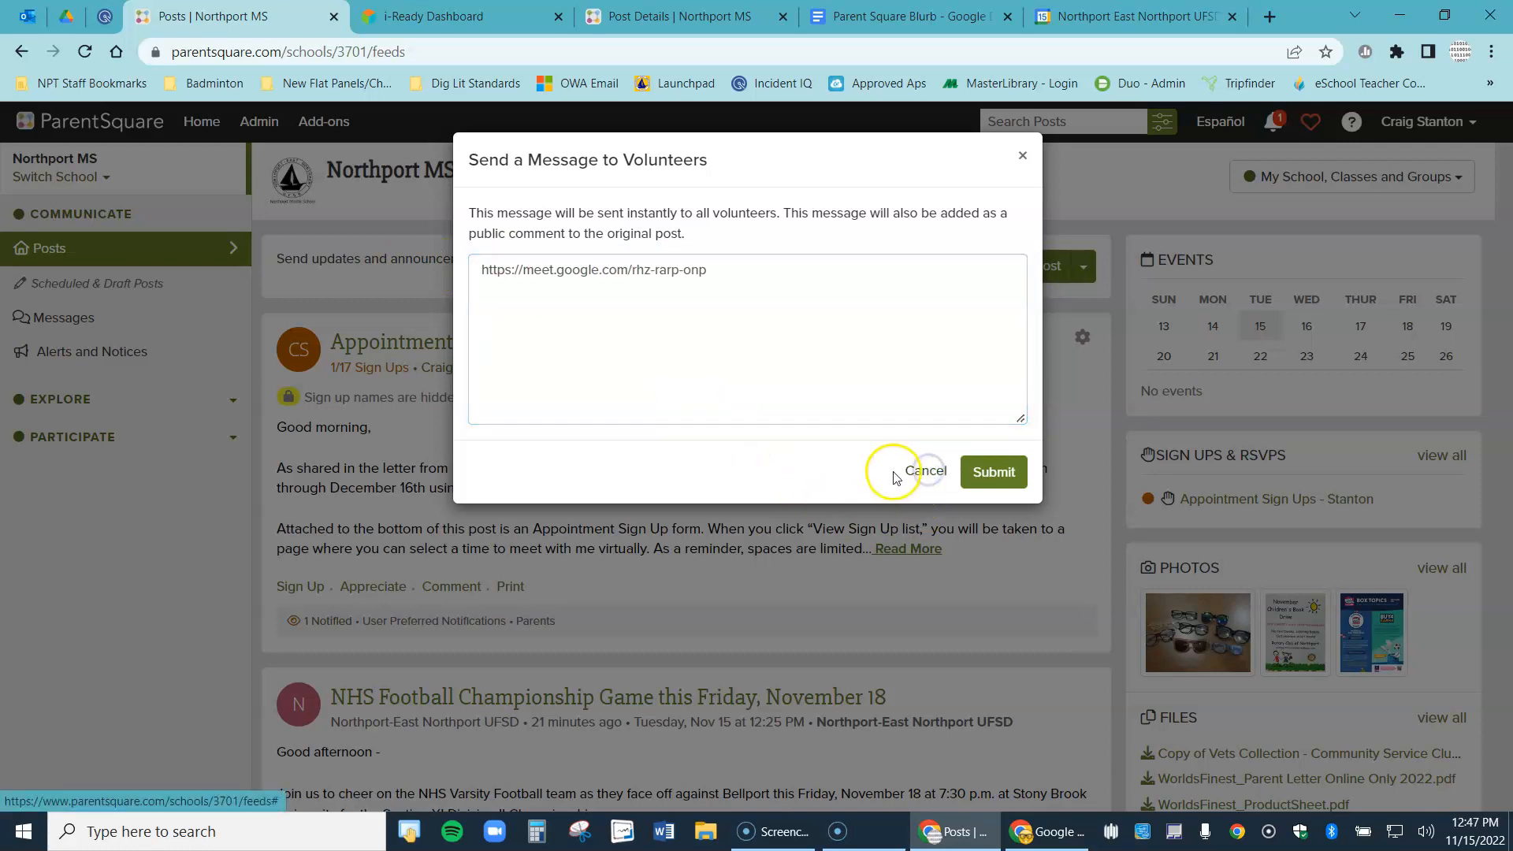
left_click(924, 471)
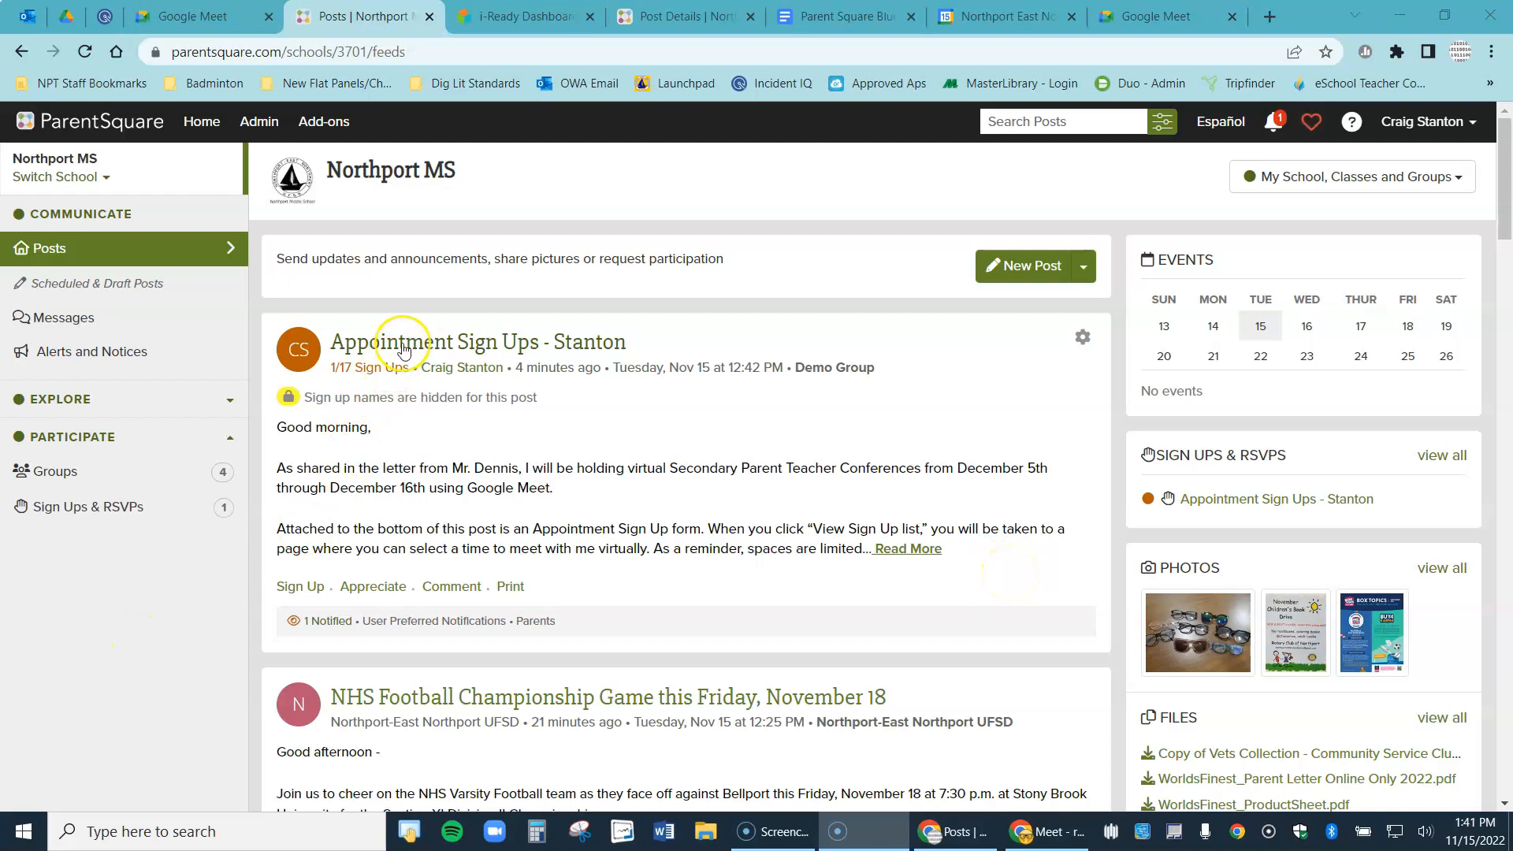
left_click(906, 548)
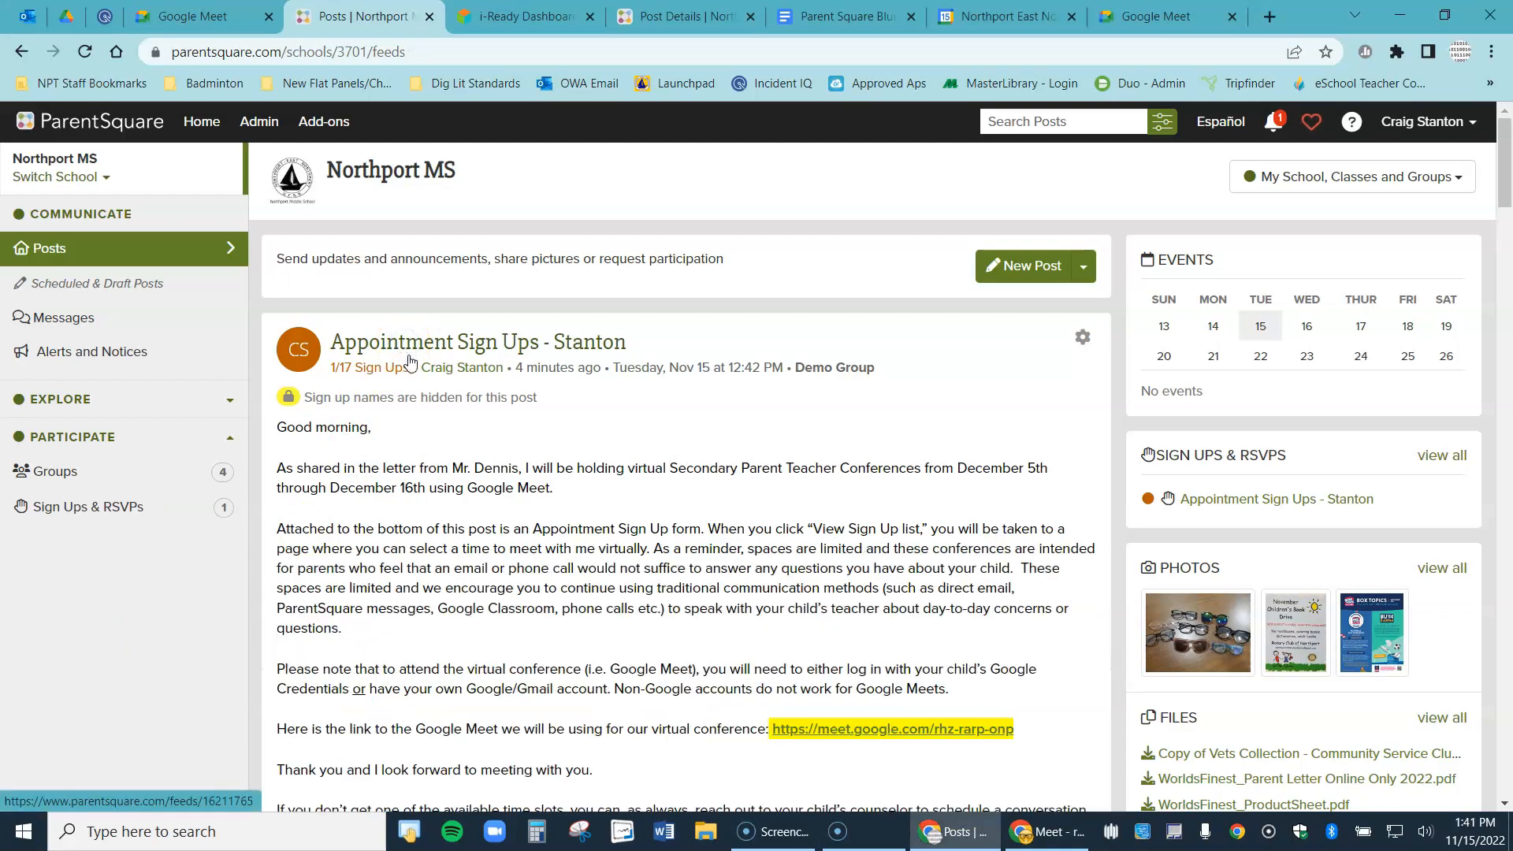
scroll("down", 3)
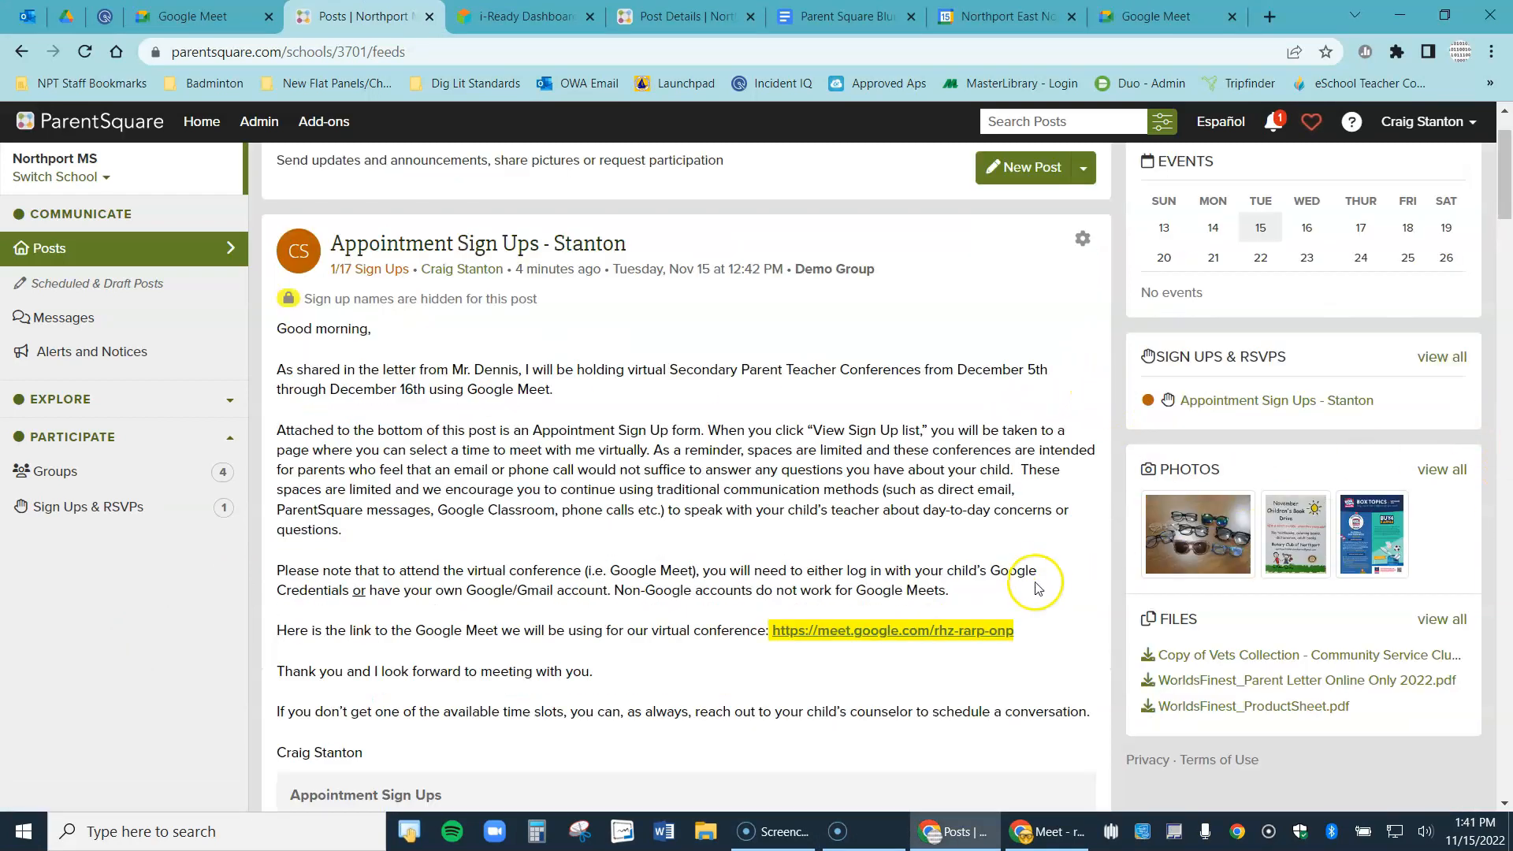
scroll("down", 3)
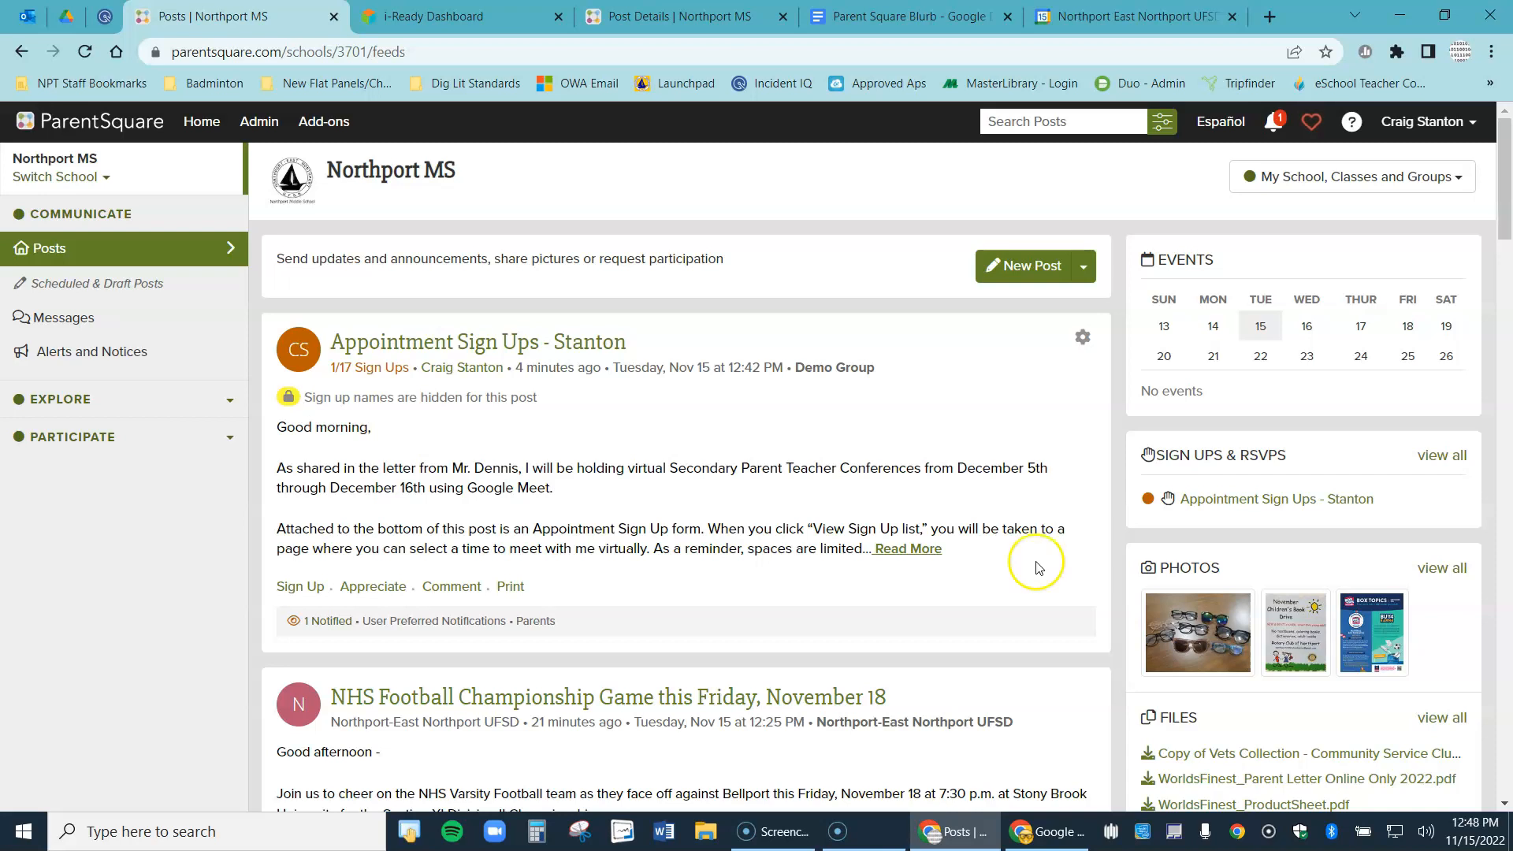
Reopen the Parent Conferences event in Google Calendar and join with Google Meet
left_click(1133, 16)
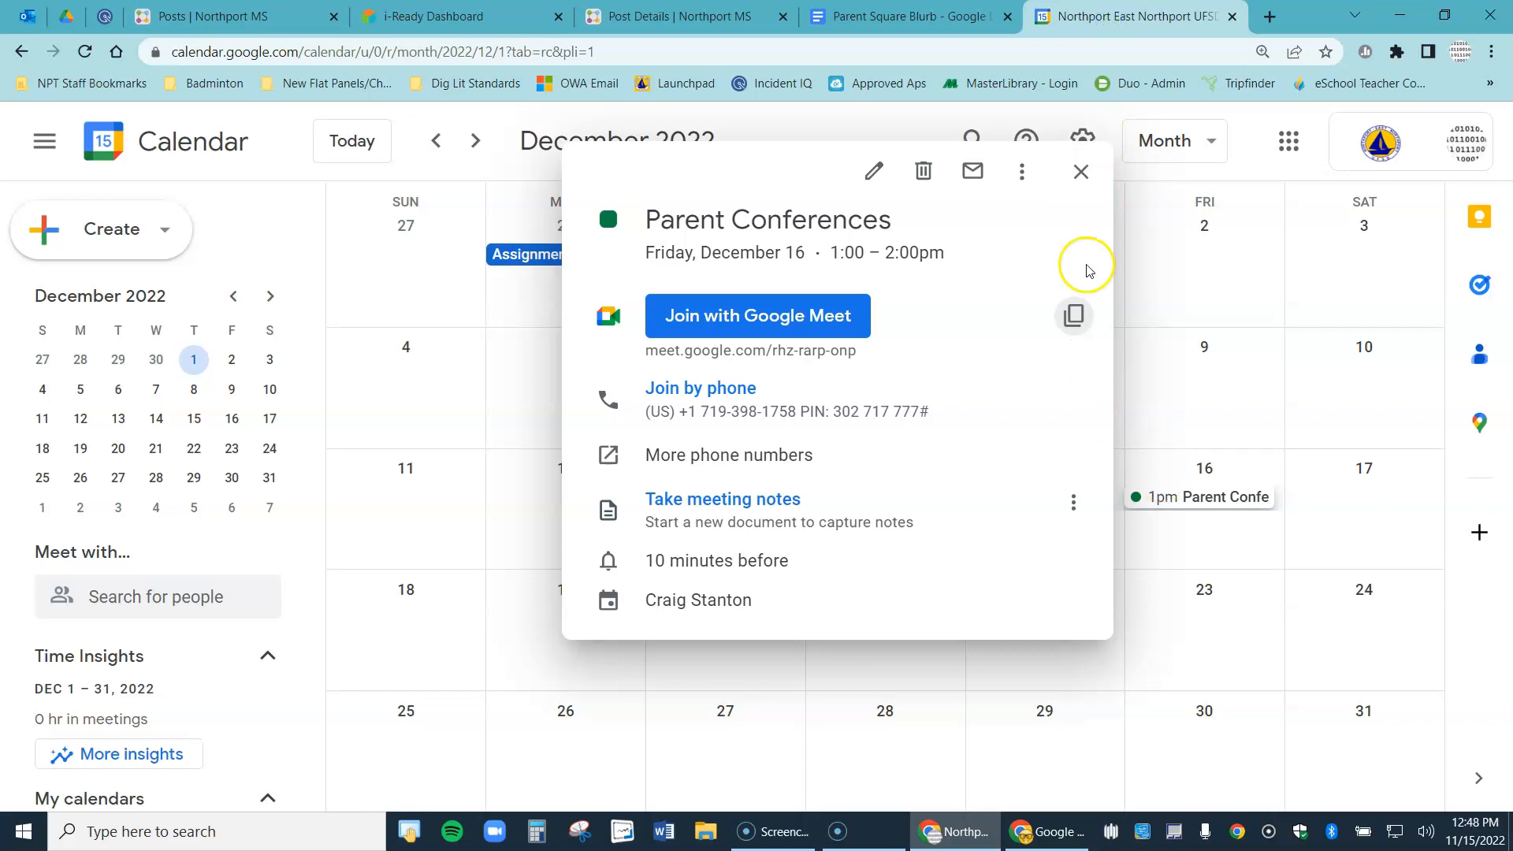
left_click(1079, 170)
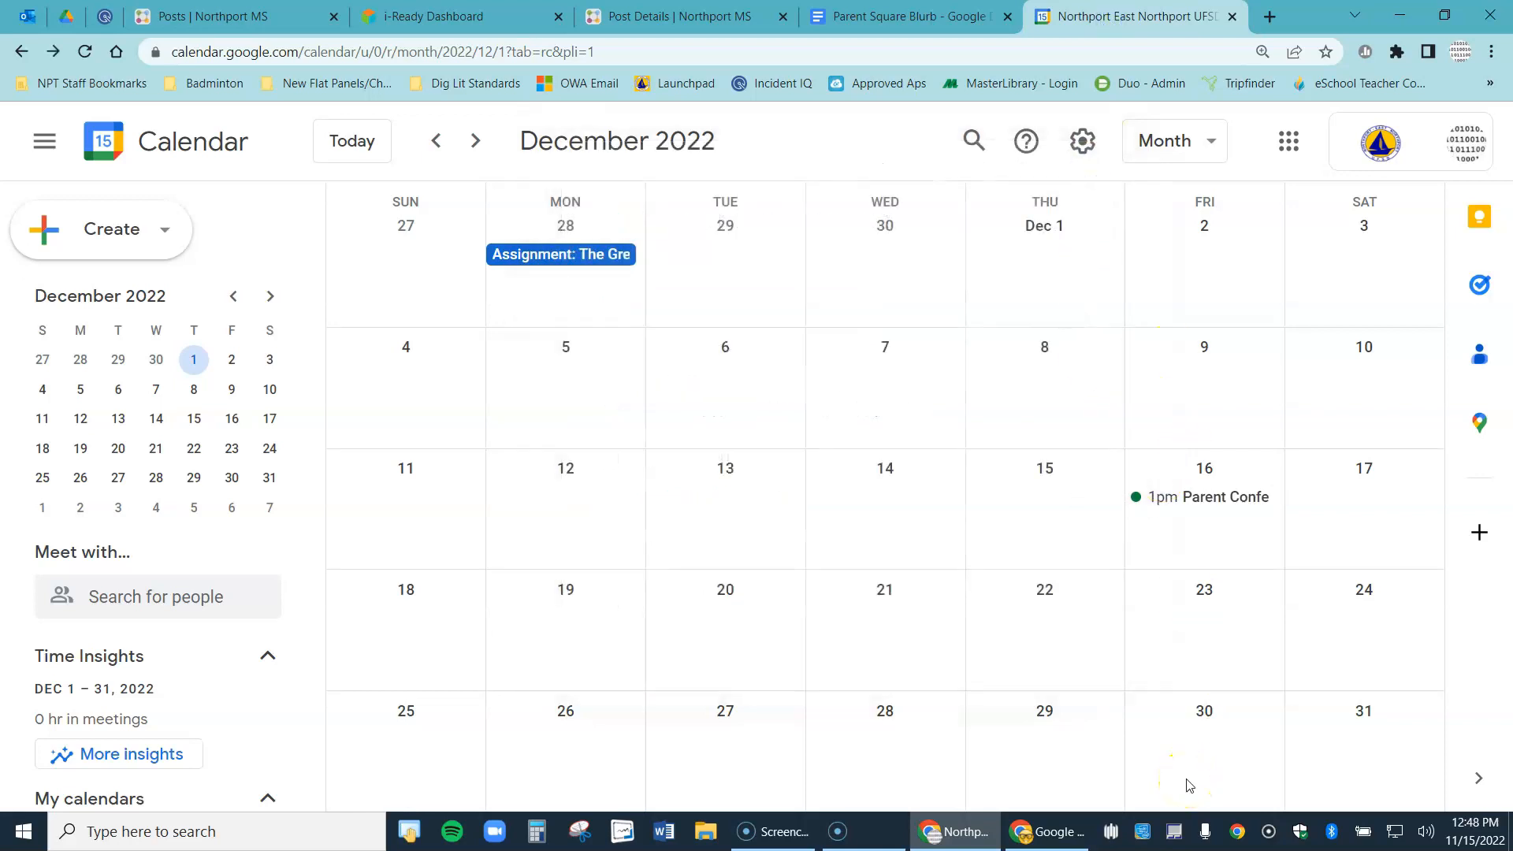
left_click(1209, 496)
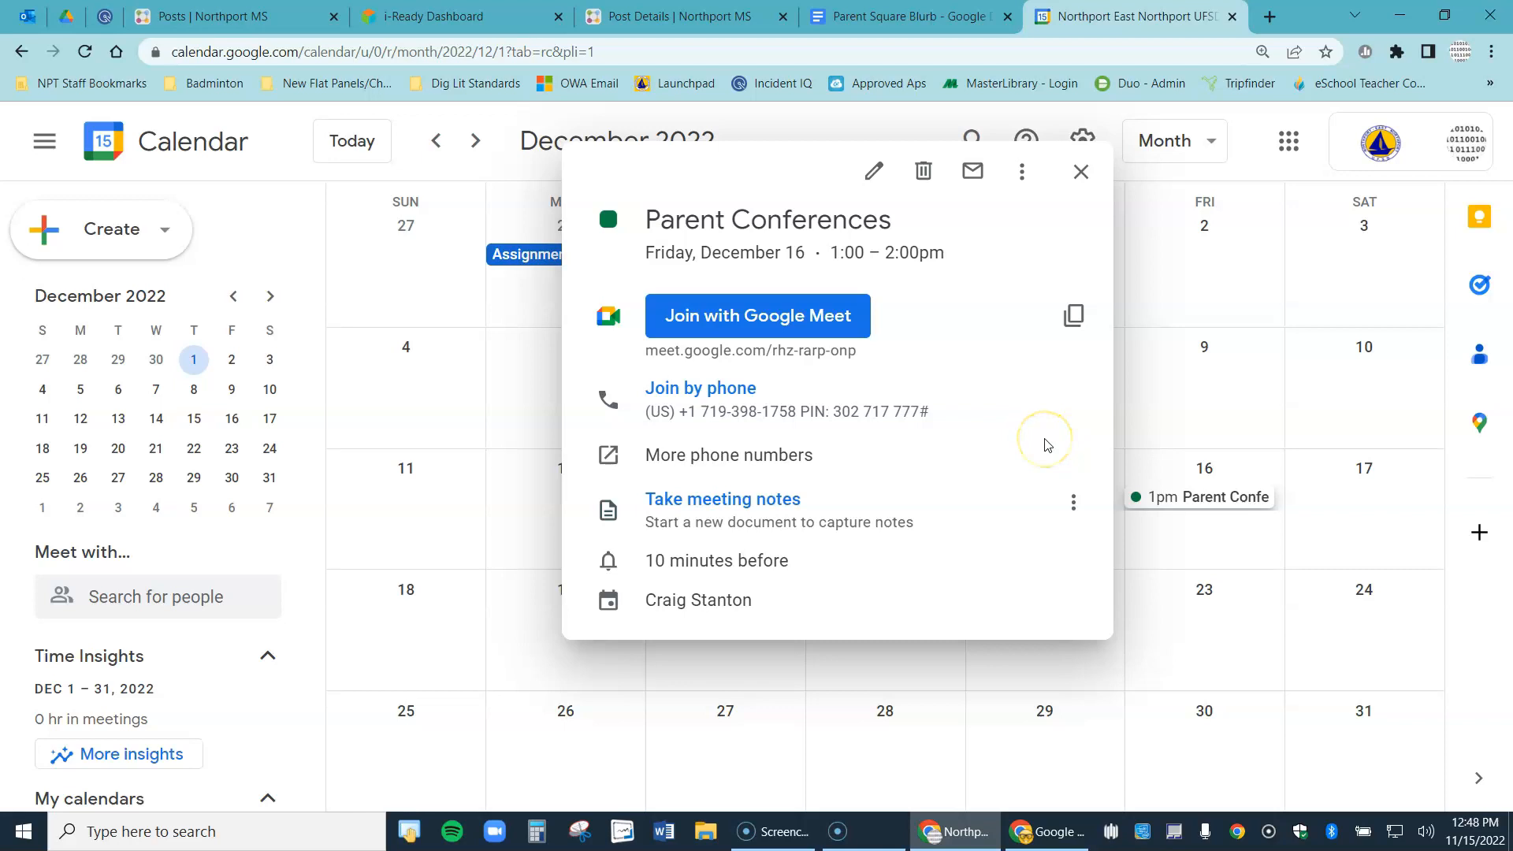
mouse_move(914, 325)
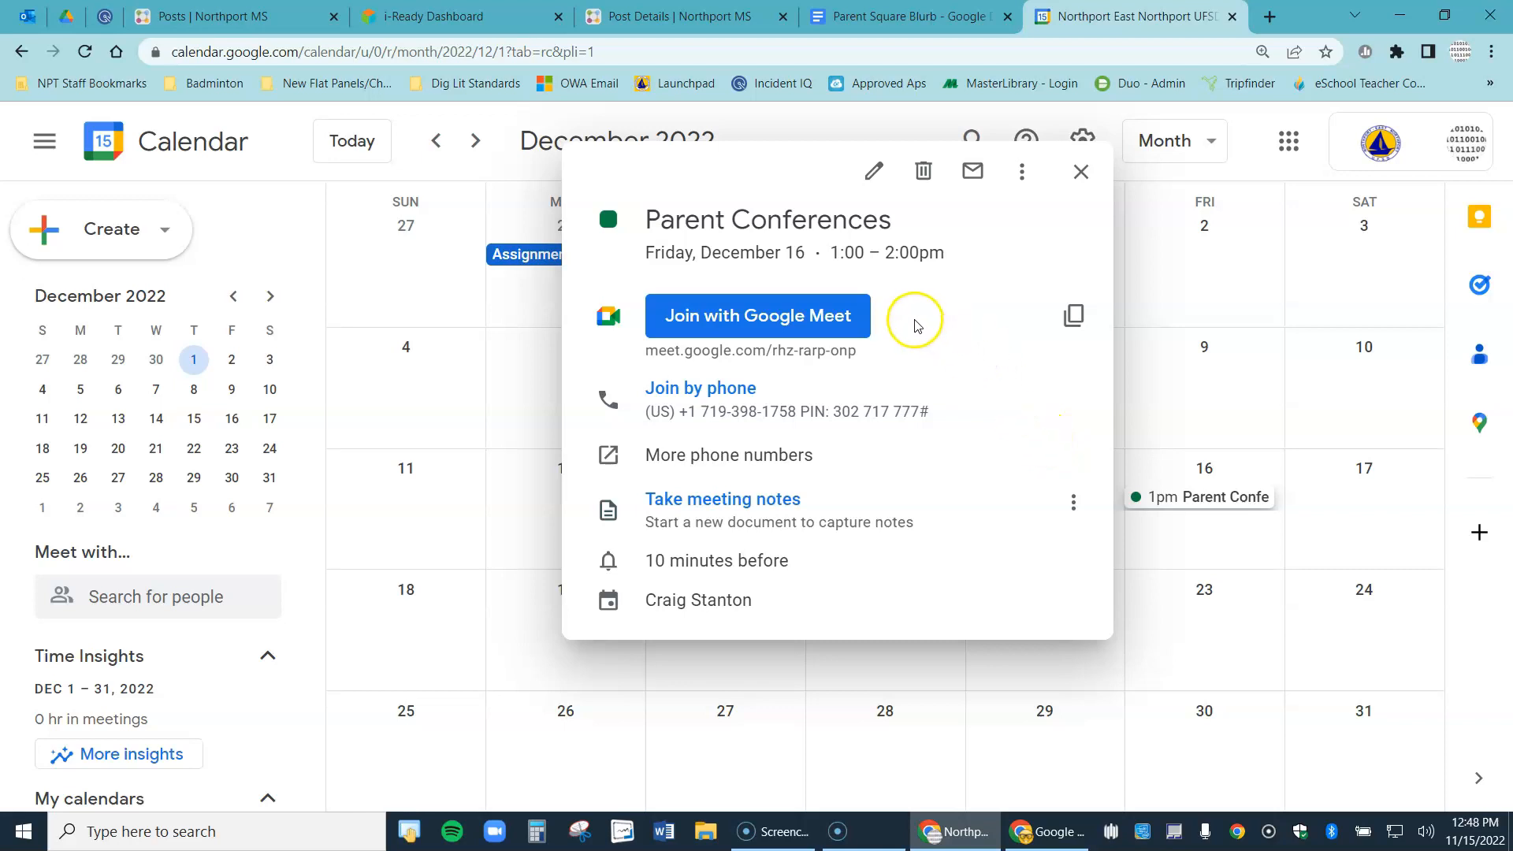
left_click(756, 315)
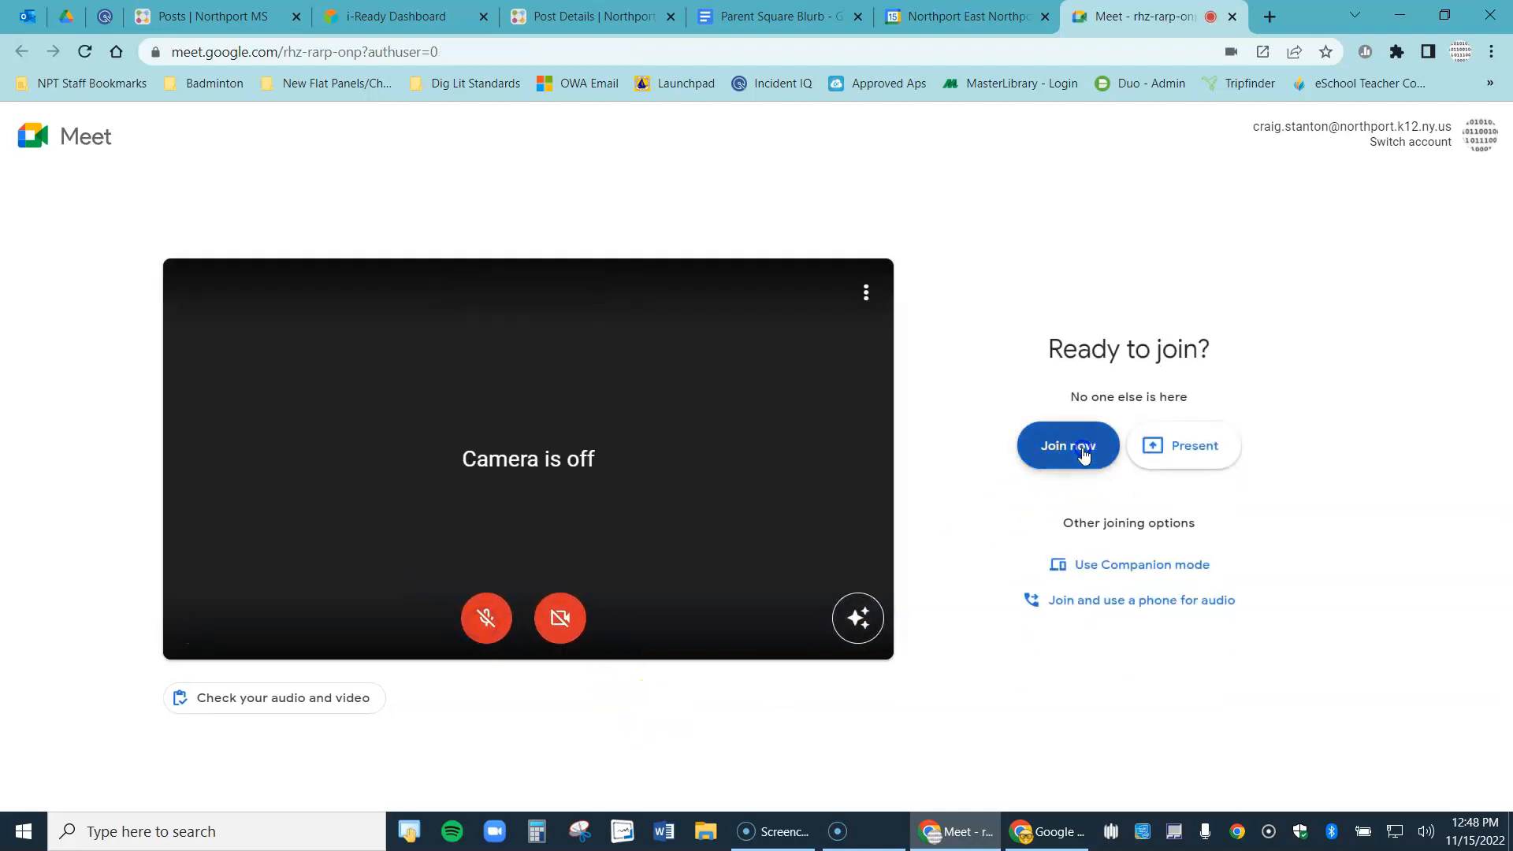
Join the Parent Conferences call, then return to Google Calendar and close the event popup
left_click(1066, 444)
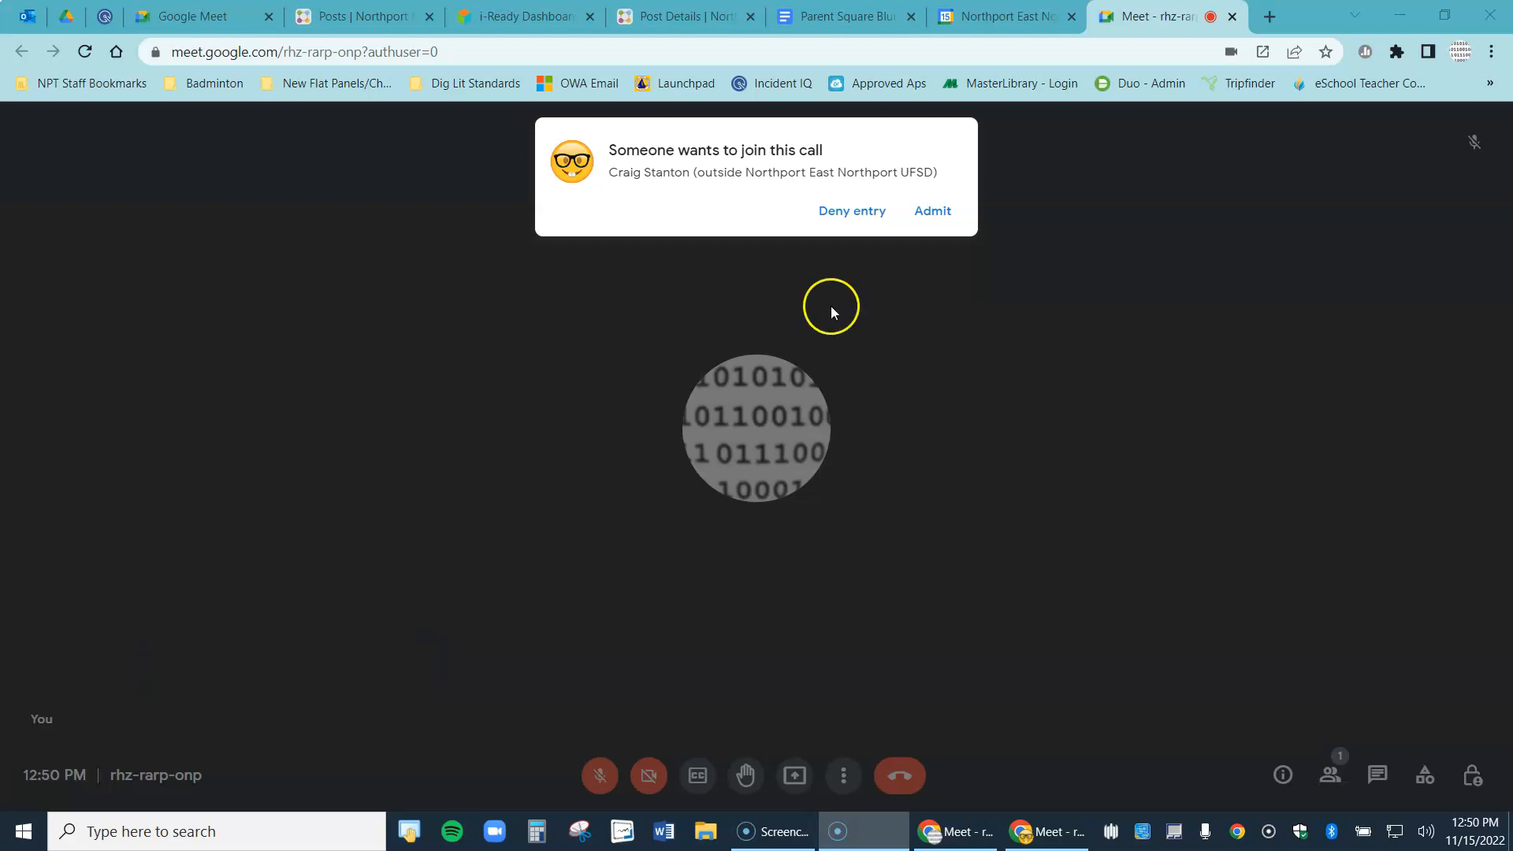
left_click(1003, 16)
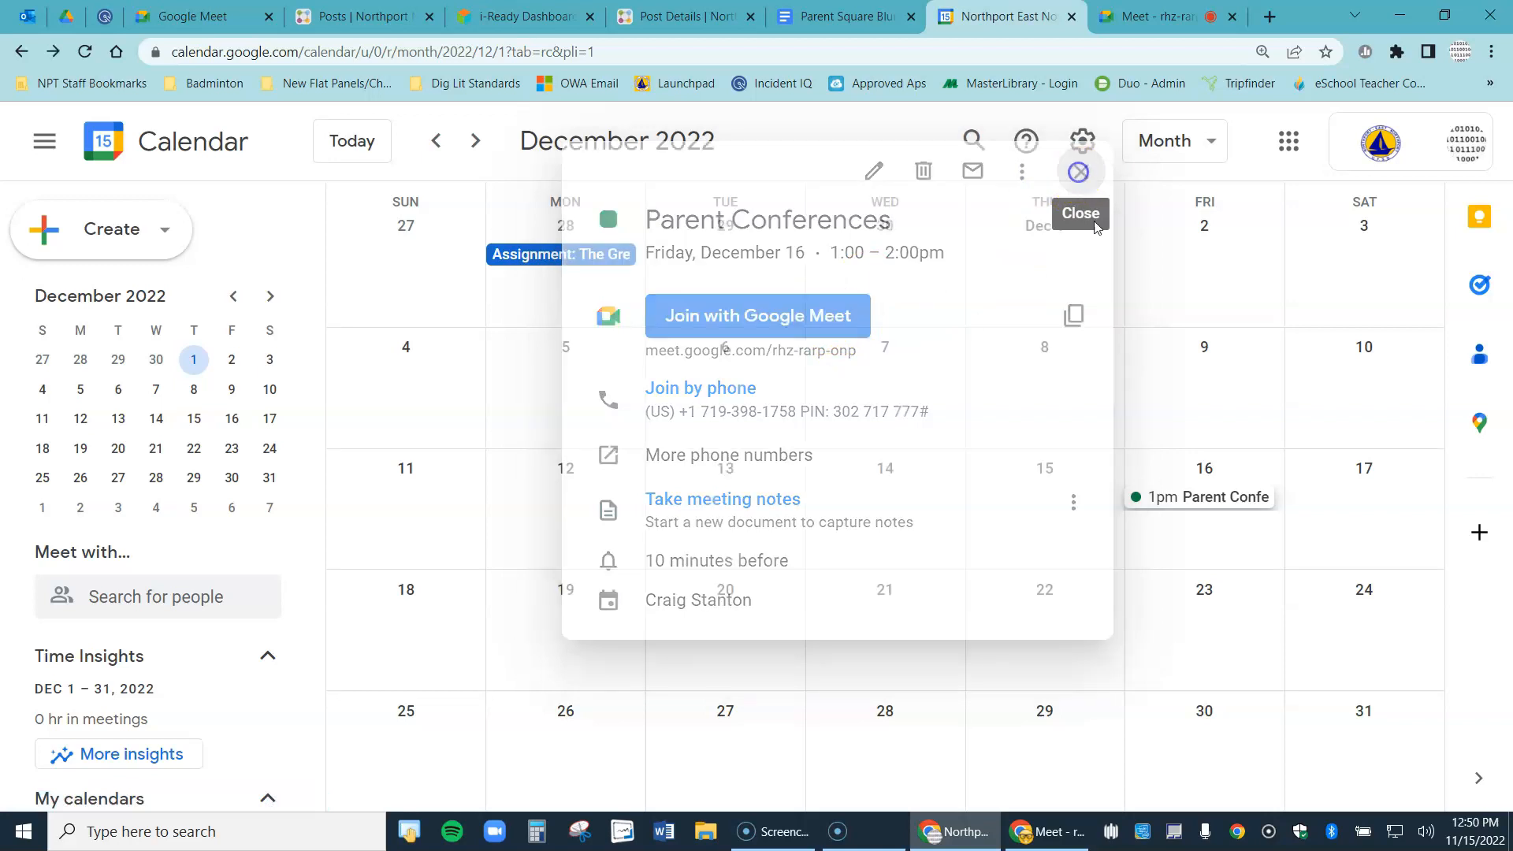
left_click(1077, 170)
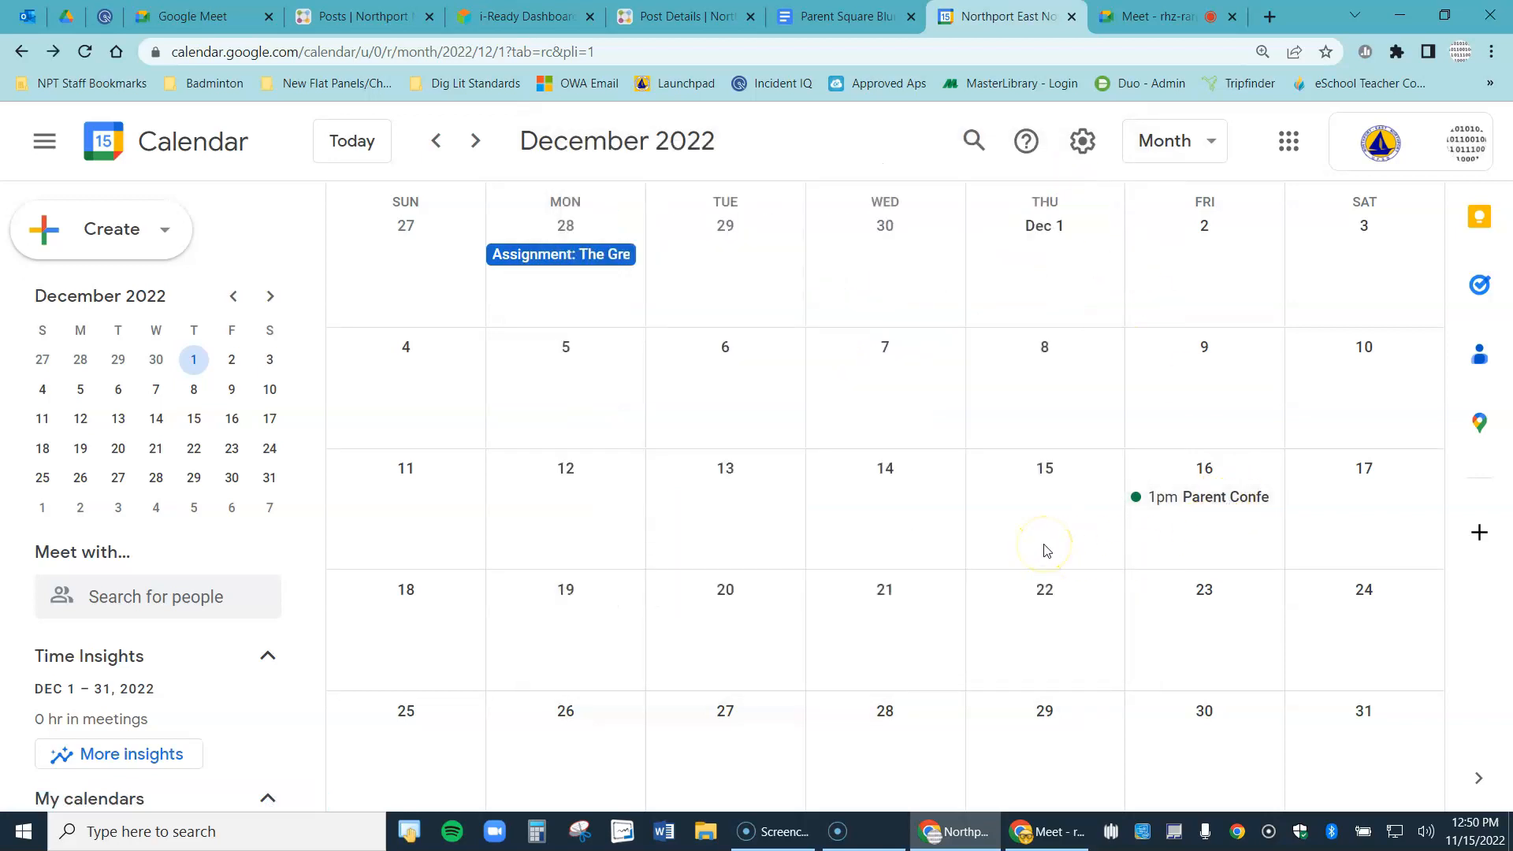